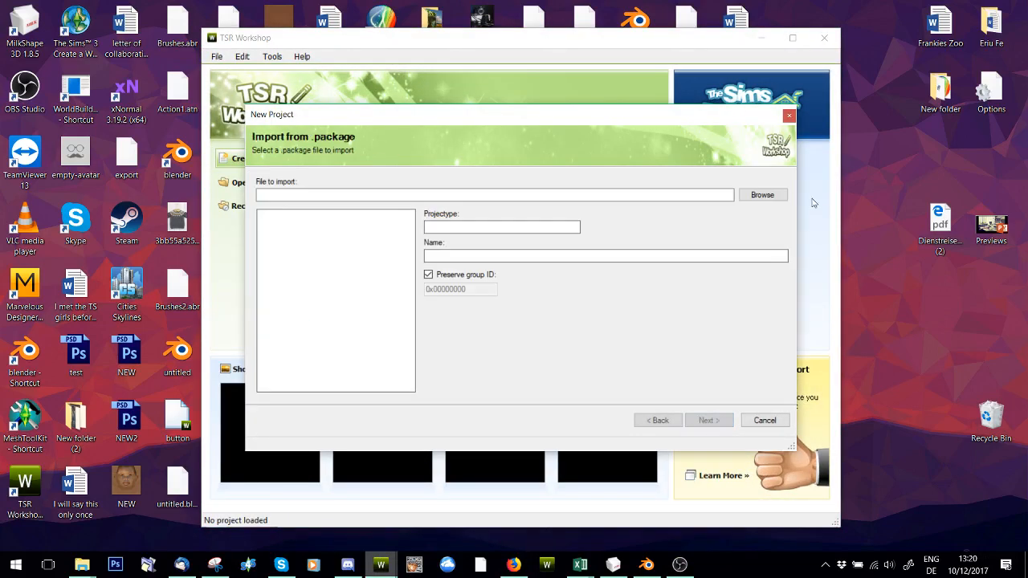
Import the glasses .sims3pack file as the source and finish the New Project wizard.
{"action": "left_click", "coordinate": [761, 194]}
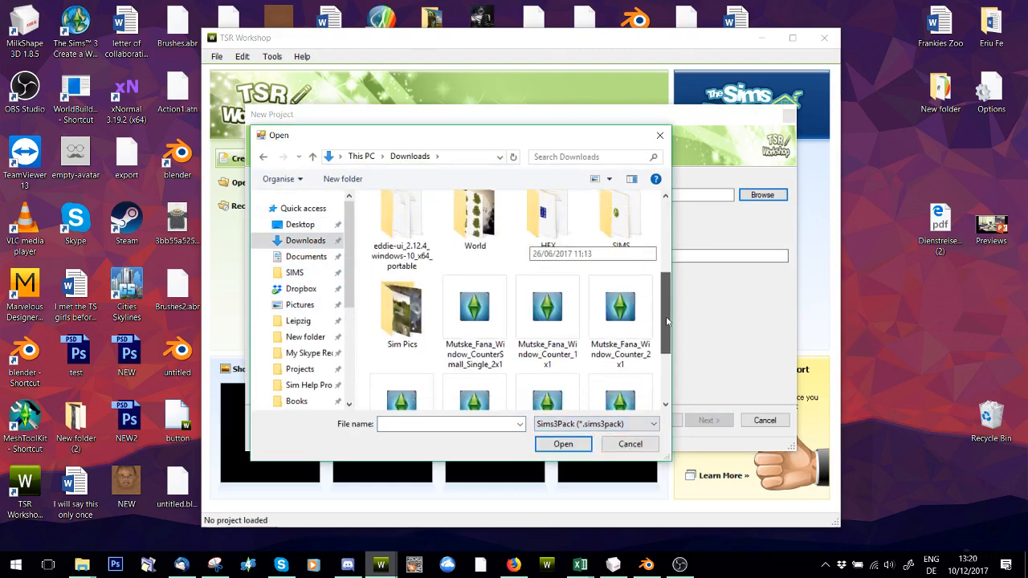
{"action": "scroll", "scroll_direction": "down", "scroll_amount": 3}
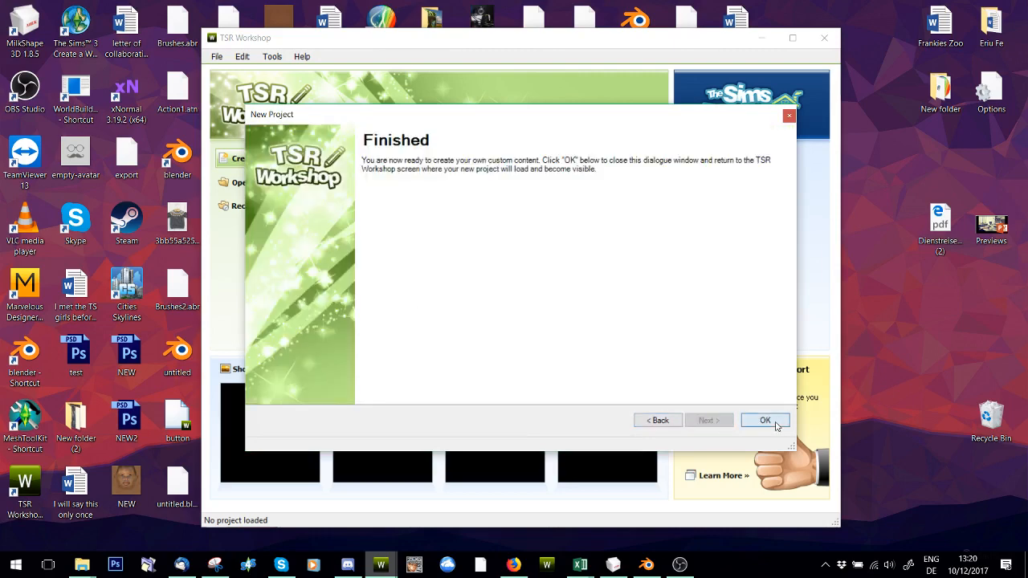
{"action": "left_click", "coordinate": [764, 421]}
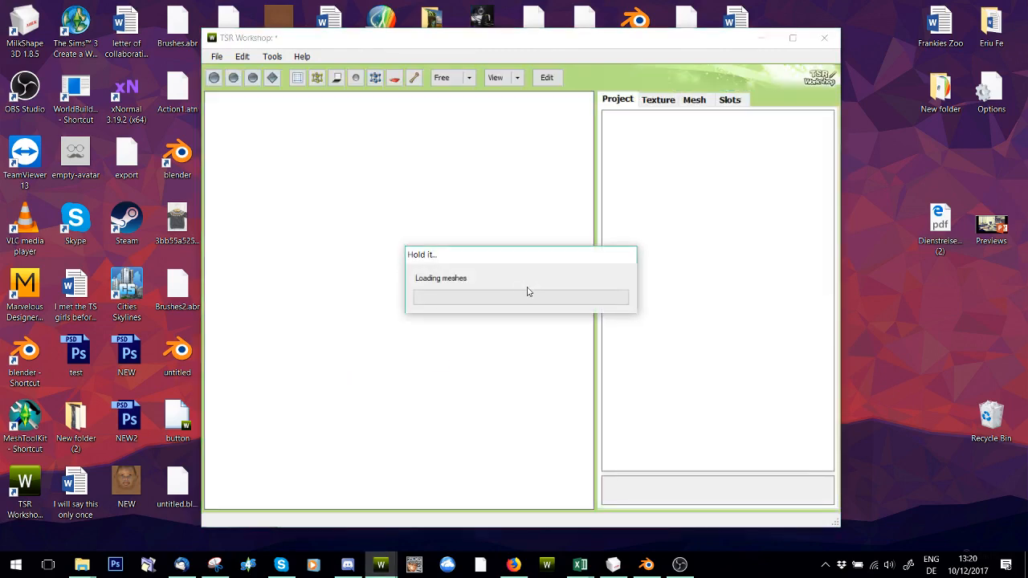
{"action": "mouse_move", "coordinate": [527, 263]}
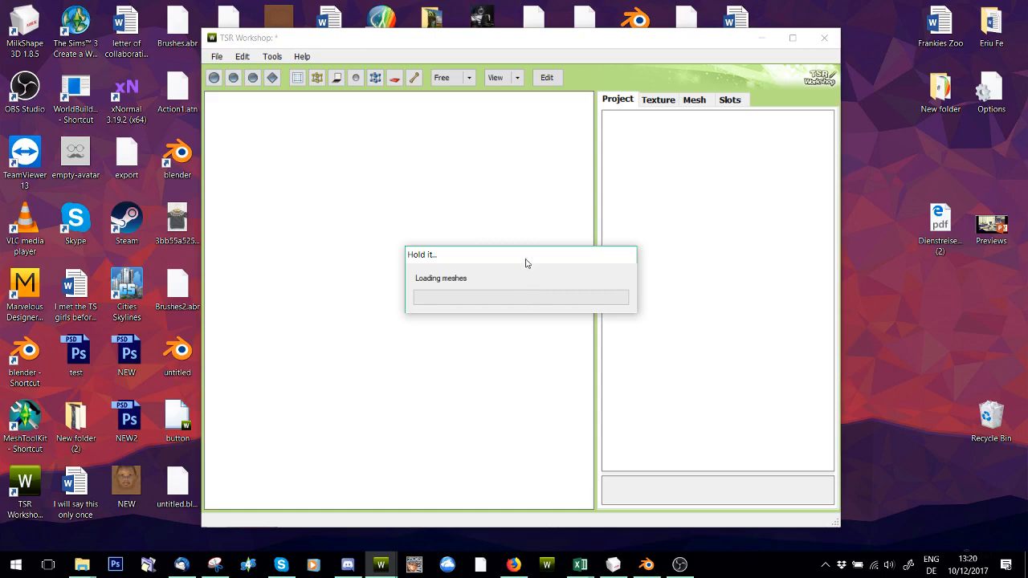
{"action": "mouse_move", "coordinate": [508, 229]}
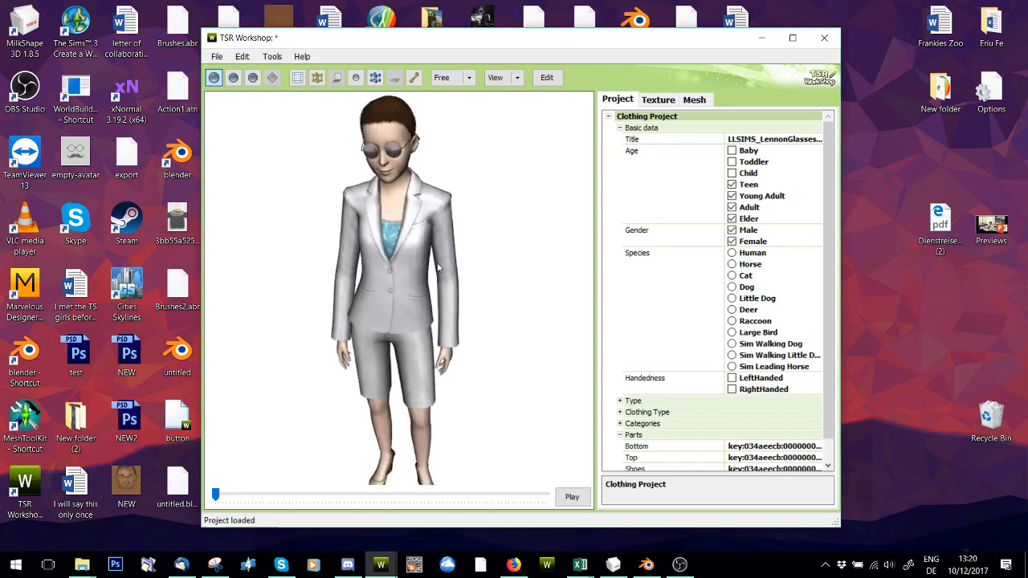
Export the glasses mesh as Mesh.wso into a new Glasses folder under Downloads\HELP.
{"action": "left_click", "coordinate": [694, 99]}
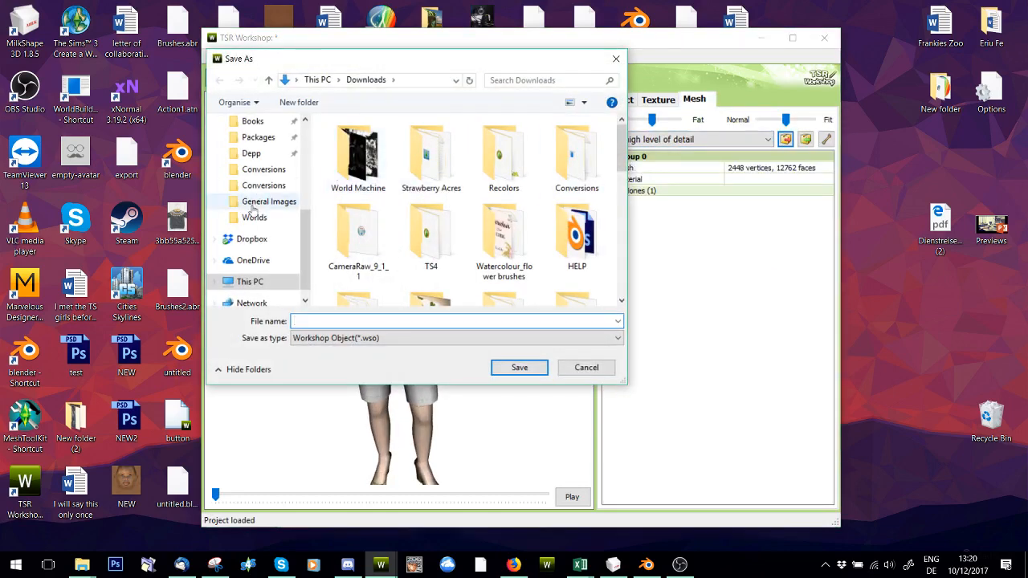
{"action": "scroll", "scroll_direction": "down", "scroll_amount": 3}
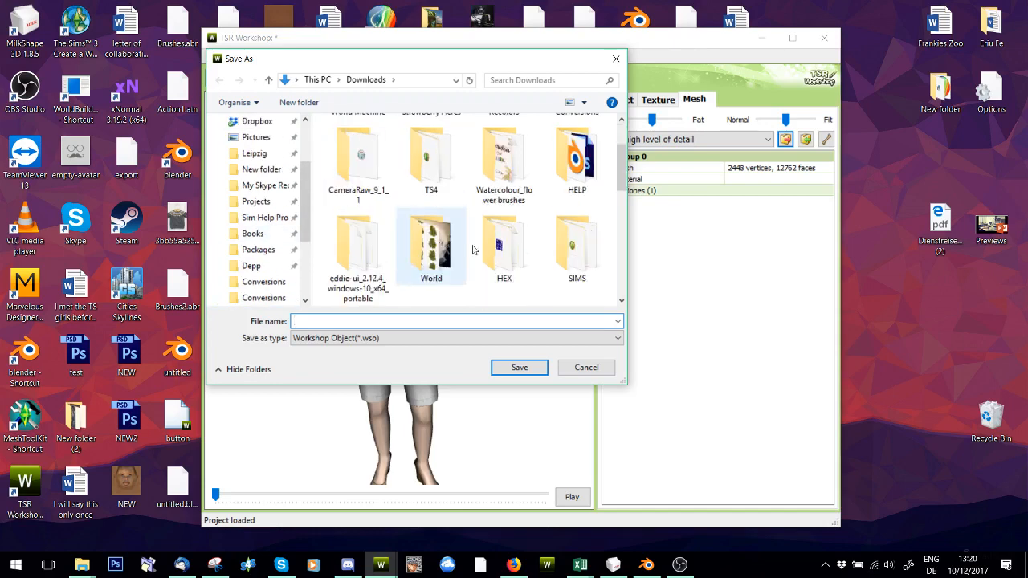
{"action": "double_click", "coordinate": [577, 152]}
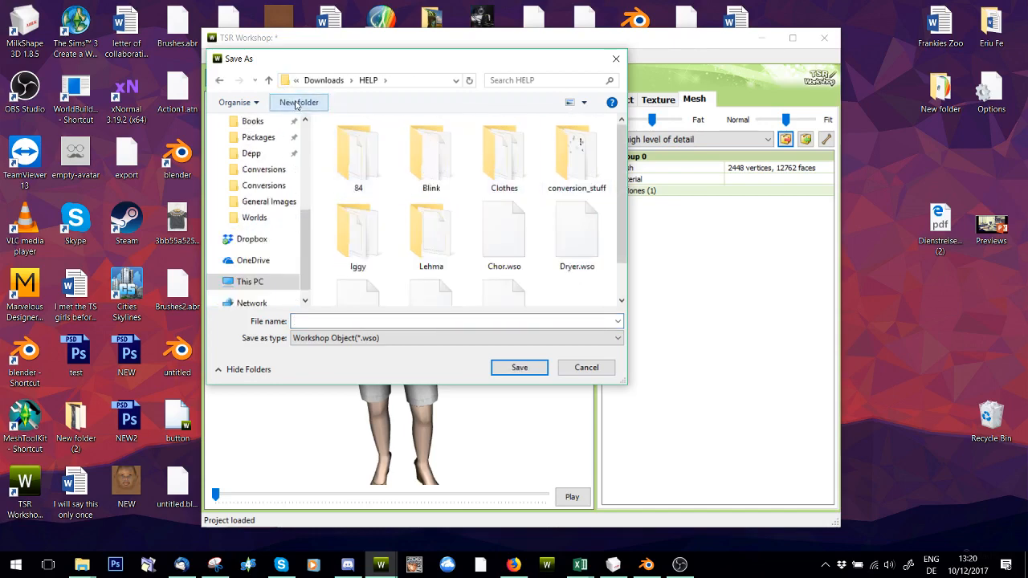
{"action": "left_click", "coordinate": [298, 103]}
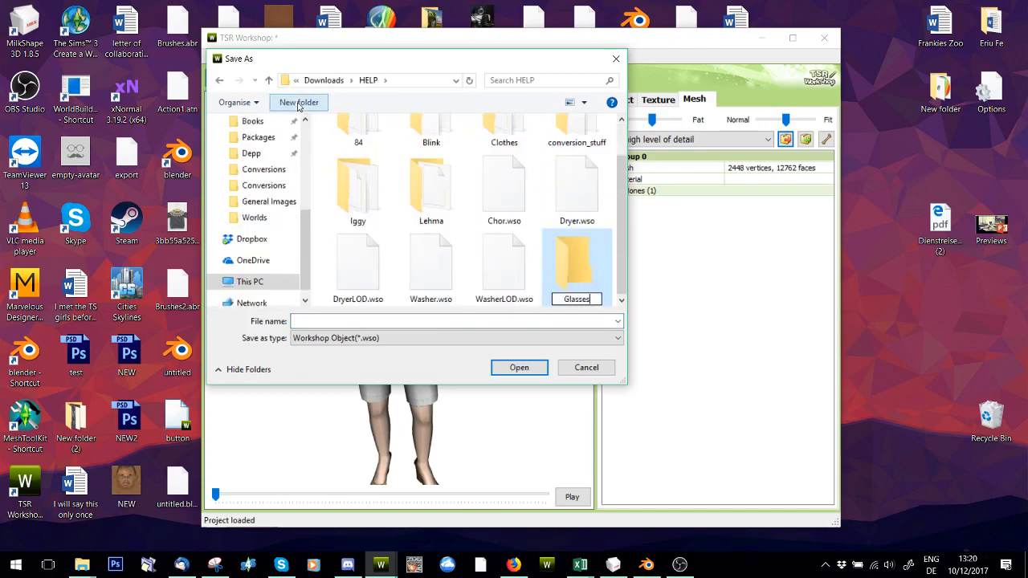
{"action": "double_click", "coordinate": [575, 260]}
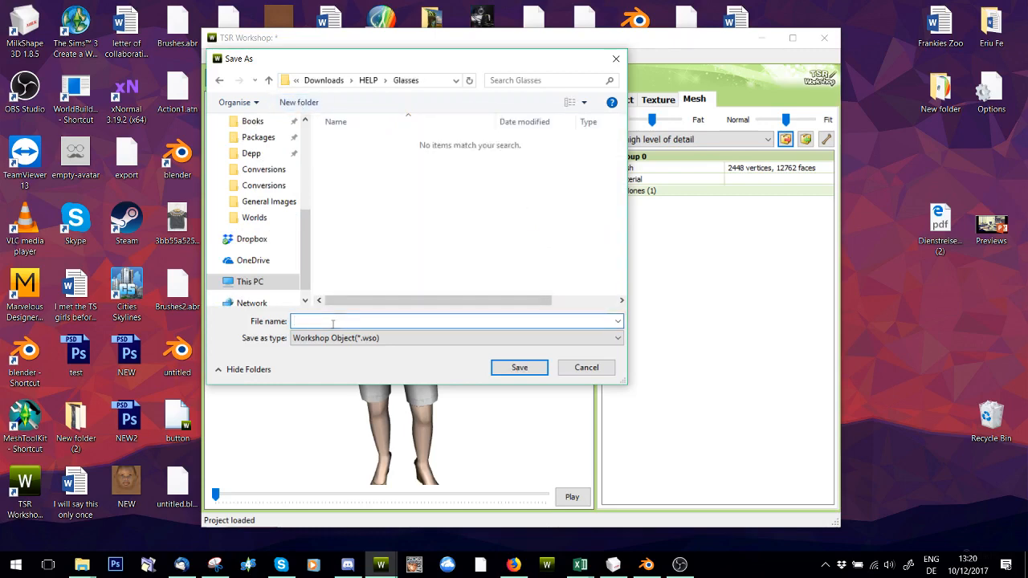
{"action": "left_click", "coordinate": [519, 366]}
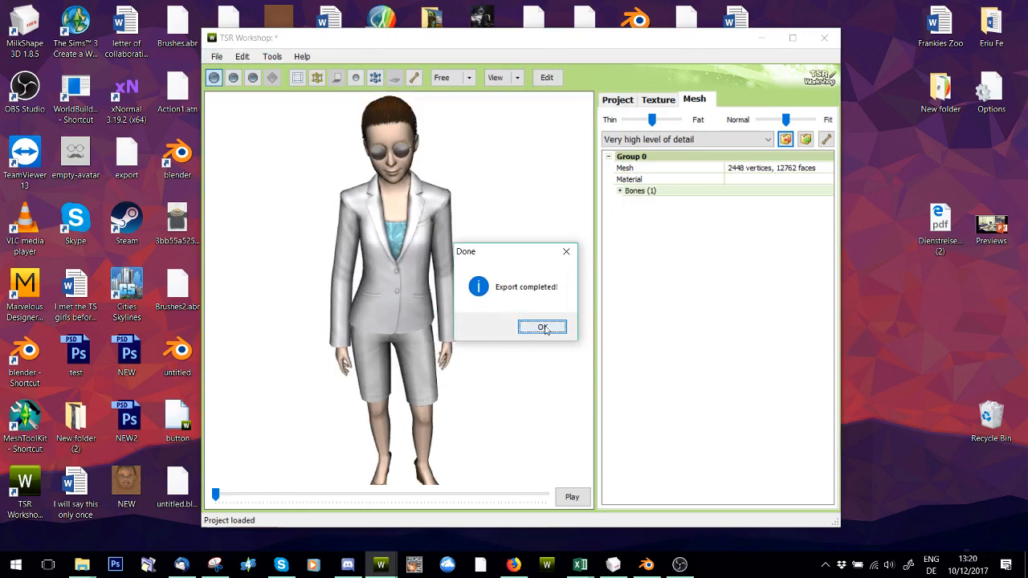
{"action": "left_click", "coordinate": [543, 327]}
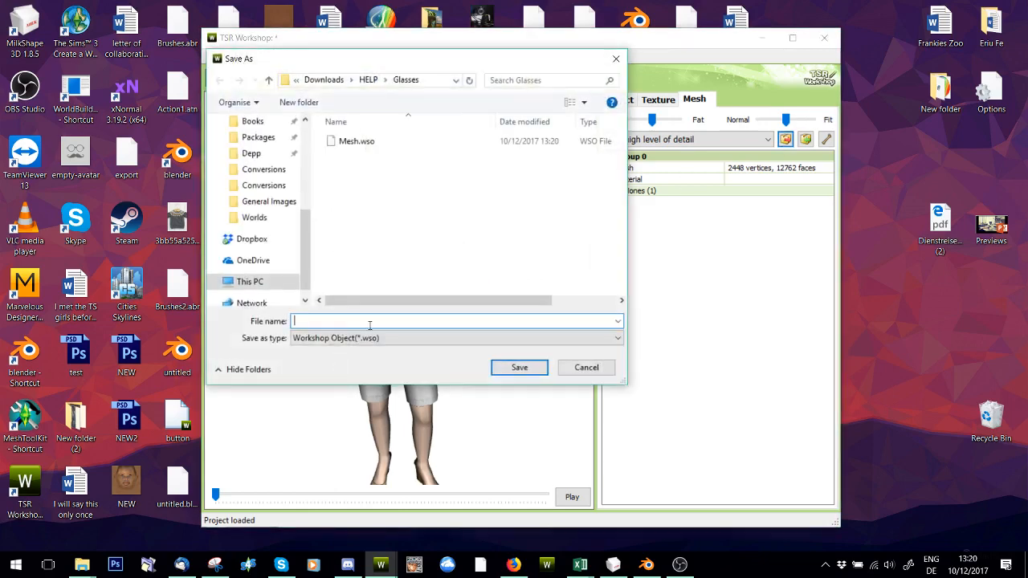
Export the same mesh again as a Wavefront OBJ file in the Glasses folder.
{"action": "left_click", "coordinate": [456, 338]}
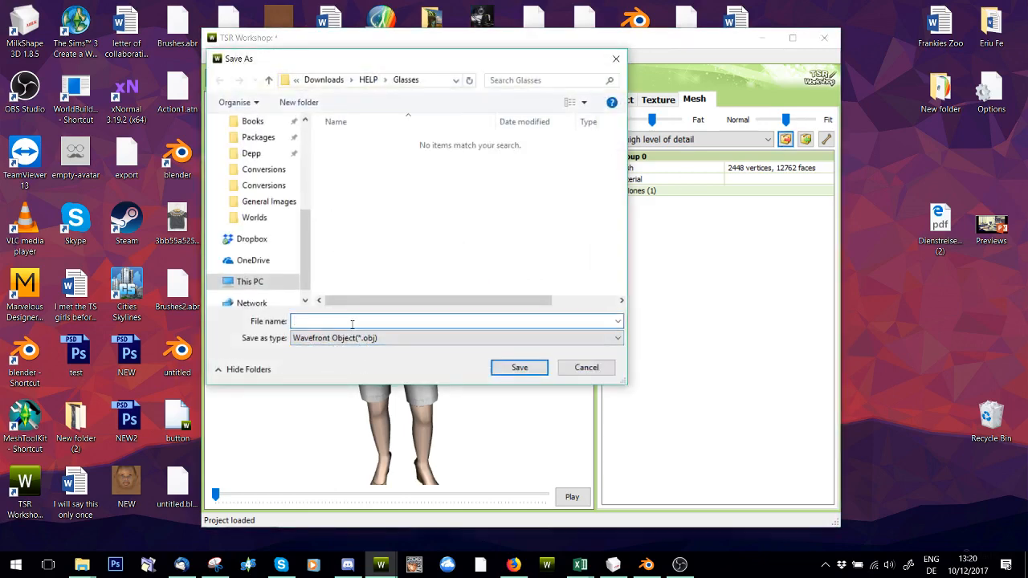
{"action": "left_click", "coordinate": [519, 366]}
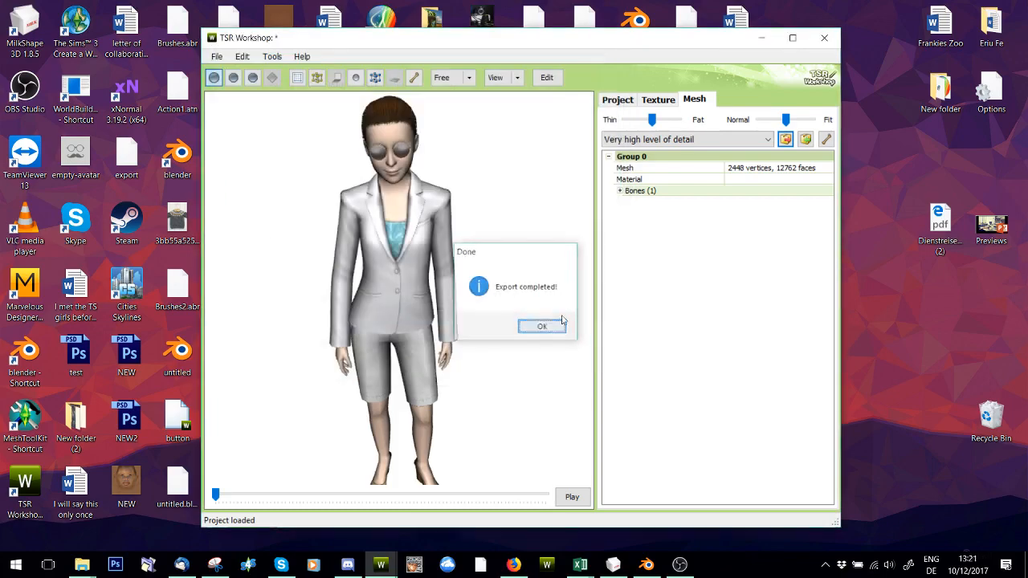
{"action": "left_click", "coordinate": [542, 326]}
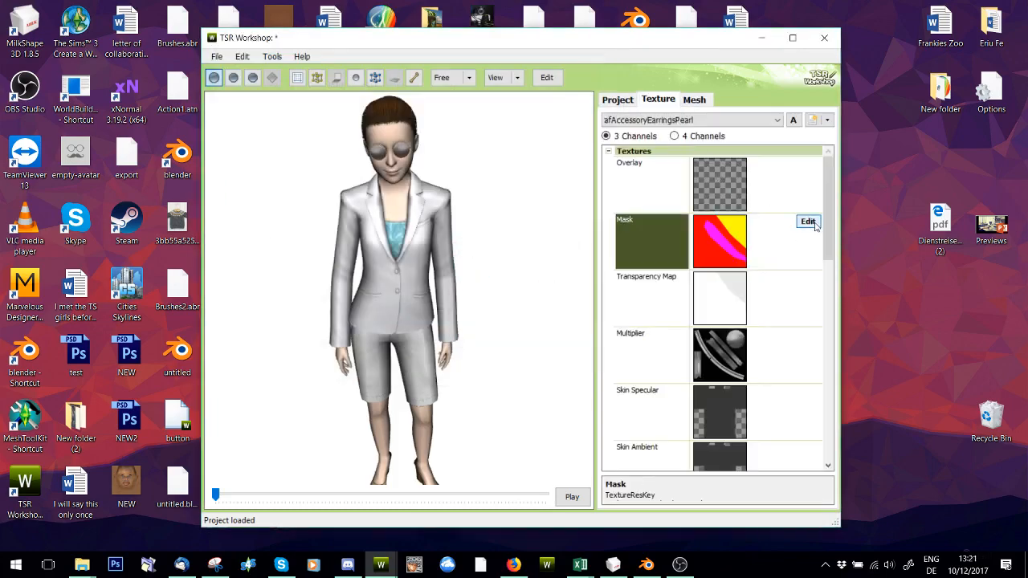
Export the Mask and Multiplier textures as DDS images into the Glasses folder.
{"action": "left_click", "coordinate": [807, 222]}
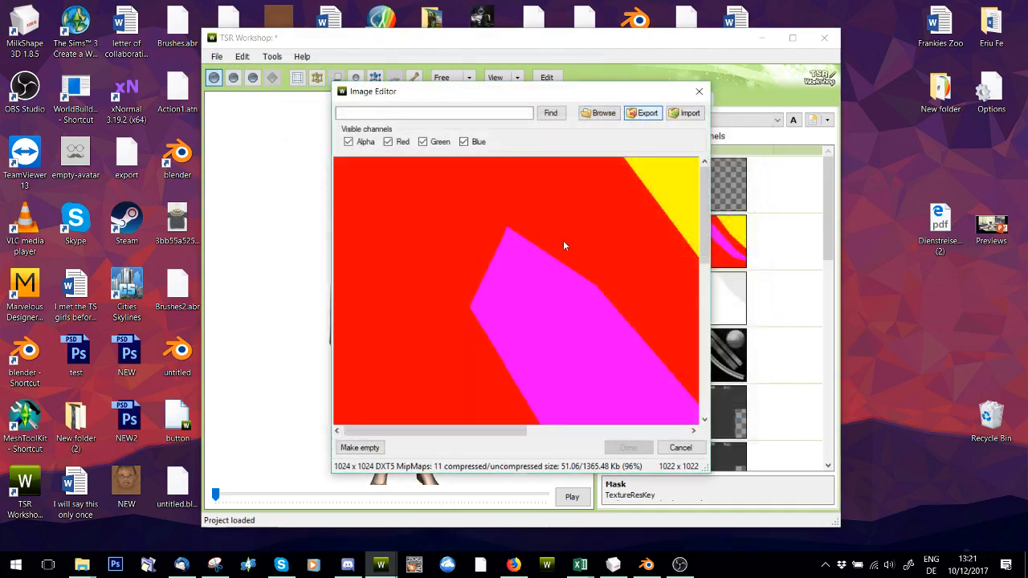
{"action": "left_click", "coordinate": [643, 113]}
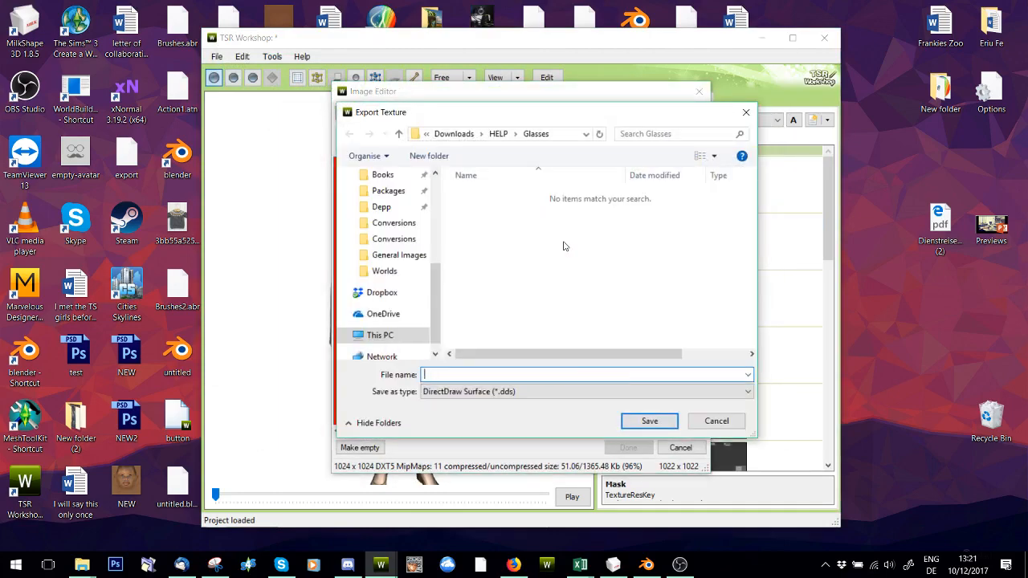
{"action": "left_click", "coordinate": [716, 420]}
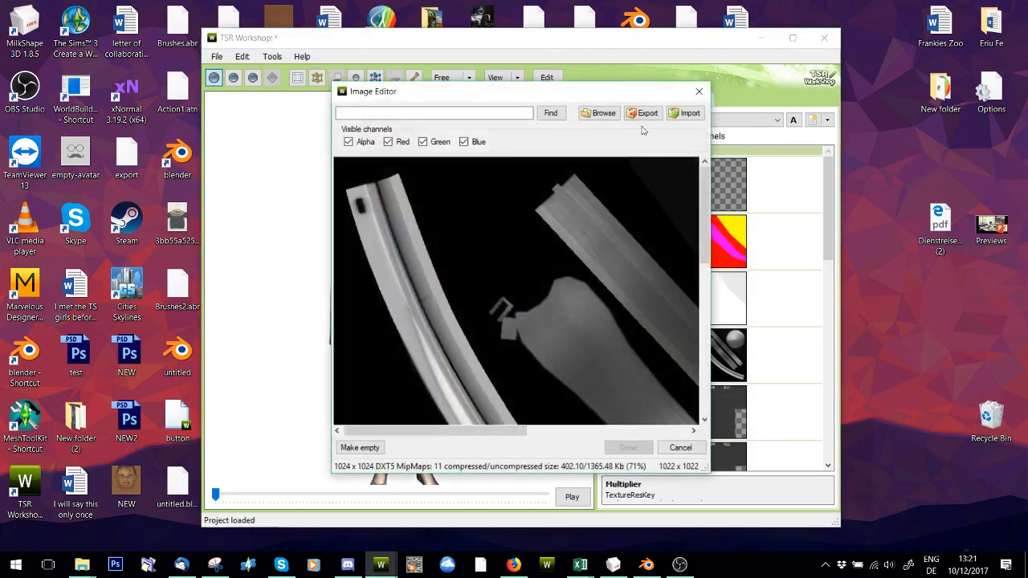
{"action": "left_click", "coordinate": [642, 112]}
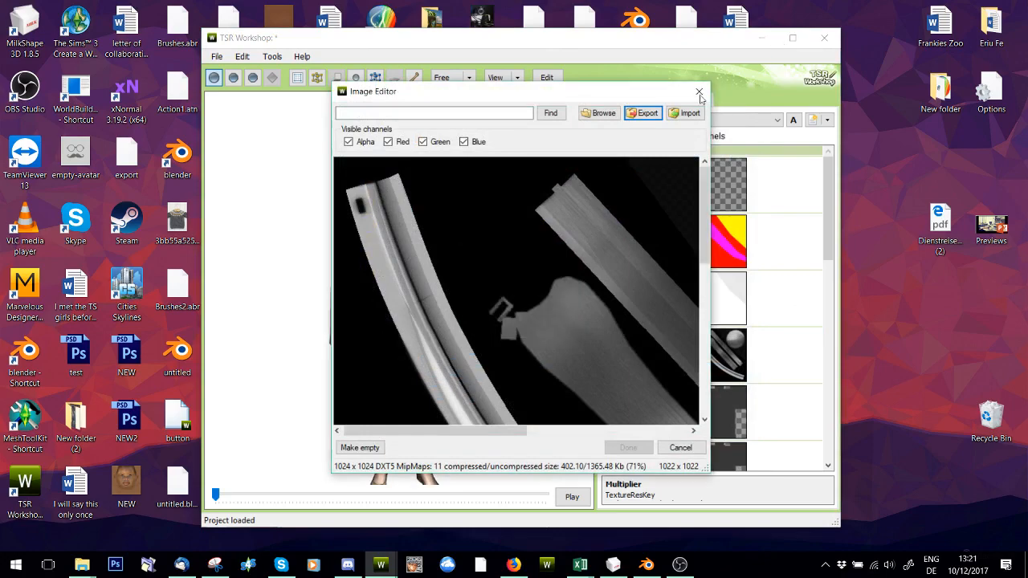
{"action": "left_click", "coordinate": [697, 92]}
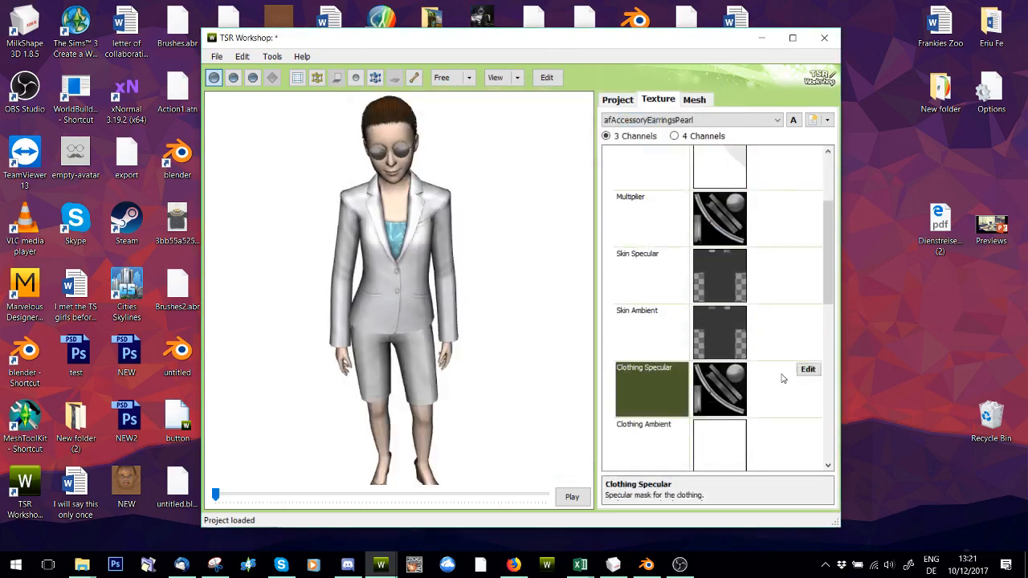
Export the Clothing Specular texture as a DDS image into the Glasses folder.
{"action": "left_click", "coordinate": [808, 368]}
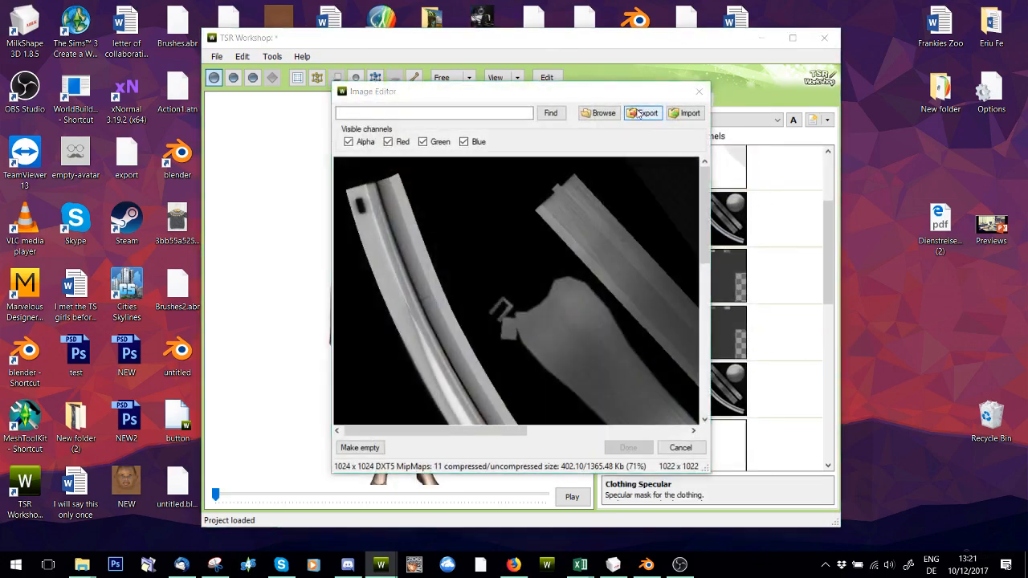
{"action": "left_click", "coordinate": [642, 112]}
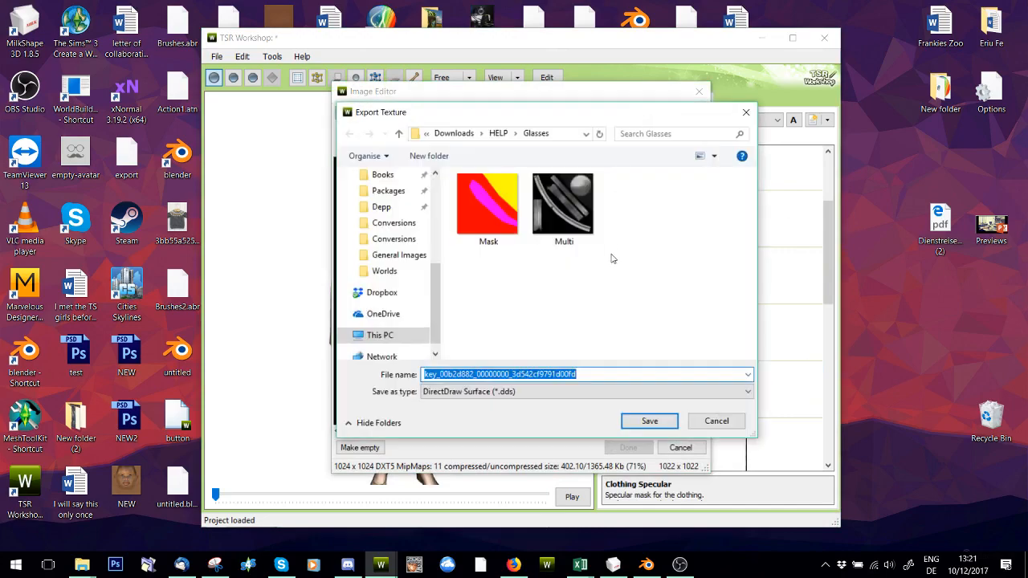
{"action": "left_click", "coordinate": [649, 421]}
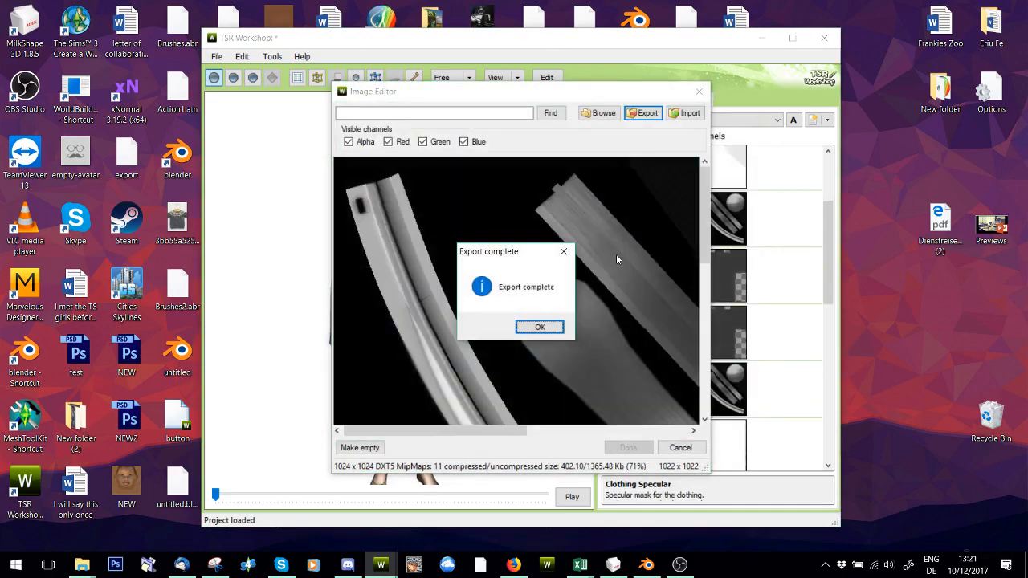
{"action": "left_click", "coordinate": [540, 327]}
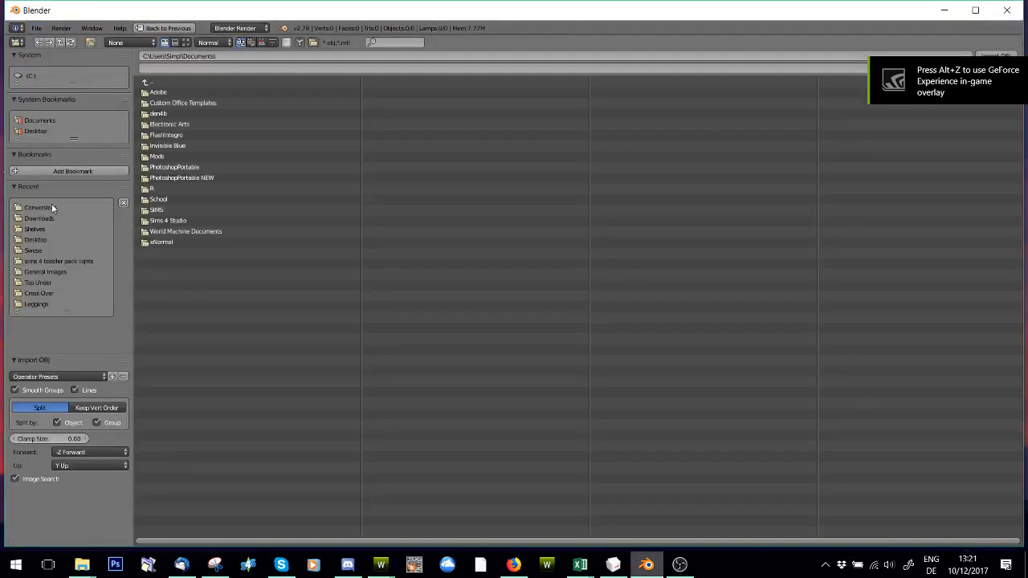
Navigate Blender's OBJ import browser through Downloads and HELP into the Glasses folder.
{"action": "left_click", "coordinate": [39, 218]}
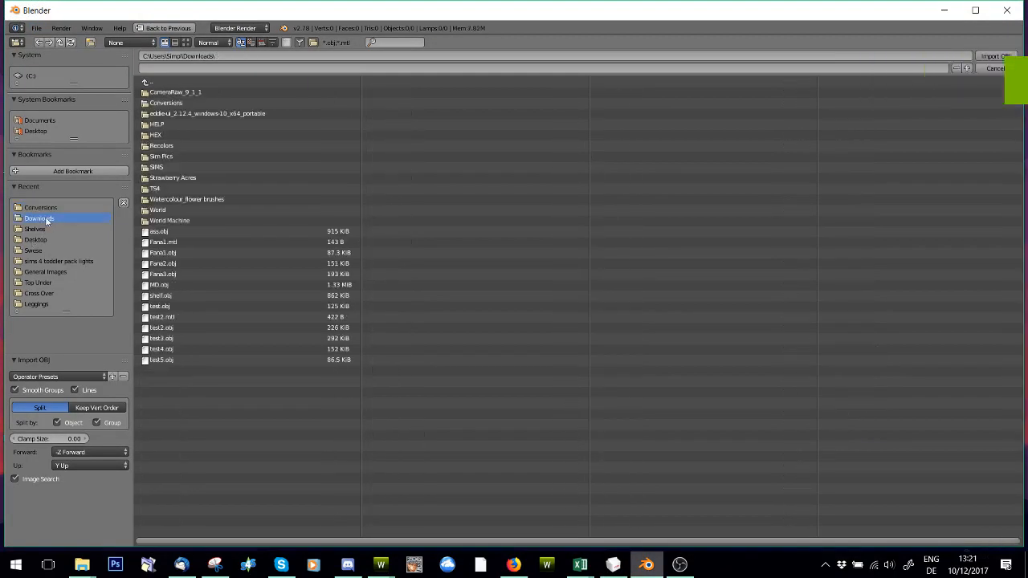
{"action": "double_click", "coordinate": [156, 124]}
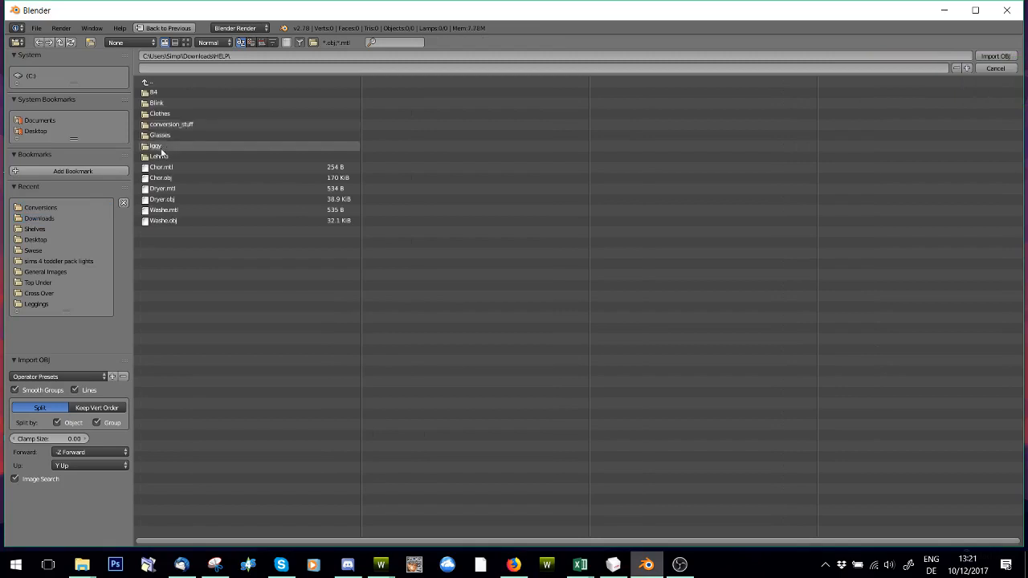
{"action": "left_click", "coordinate": [996, 55]}
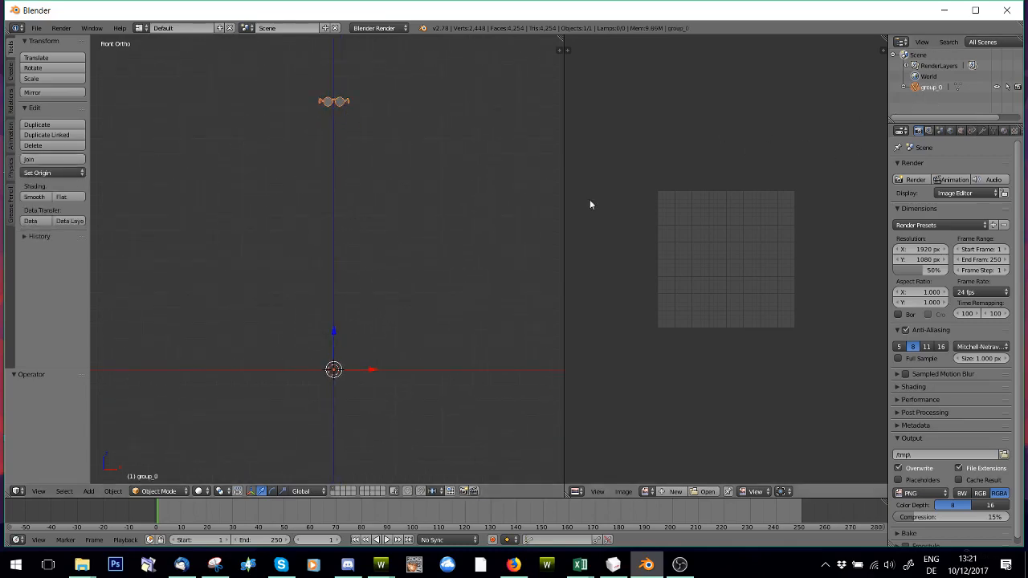
Import the glasses OBJ into the scene and switch the object's interaction mode.
{"action": "left_click_drag", "start_coordinate": [334, 101], "coordinate": [334, 206]}
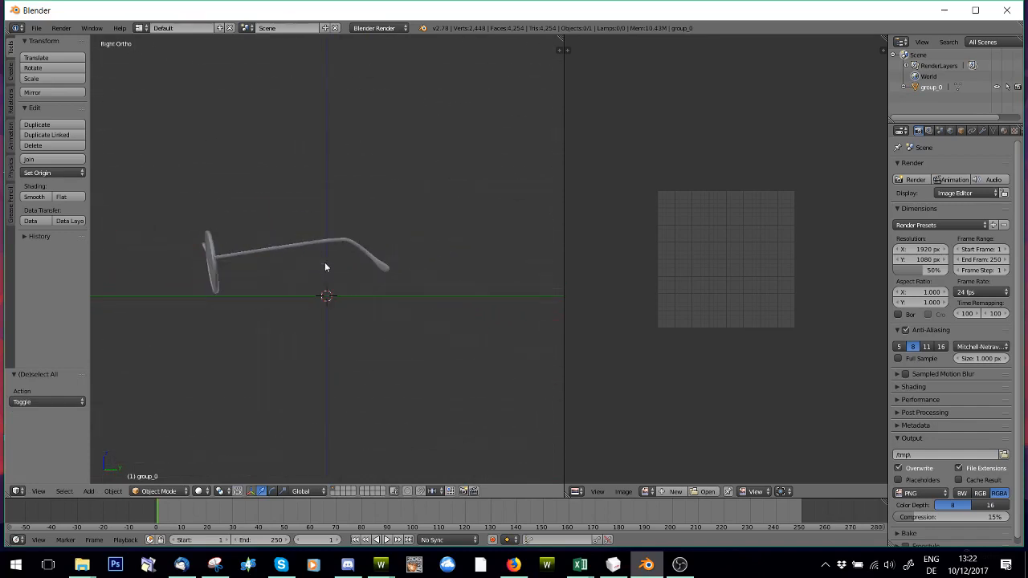
{"action": "mouse_move", "coordinate": [321, 238]}
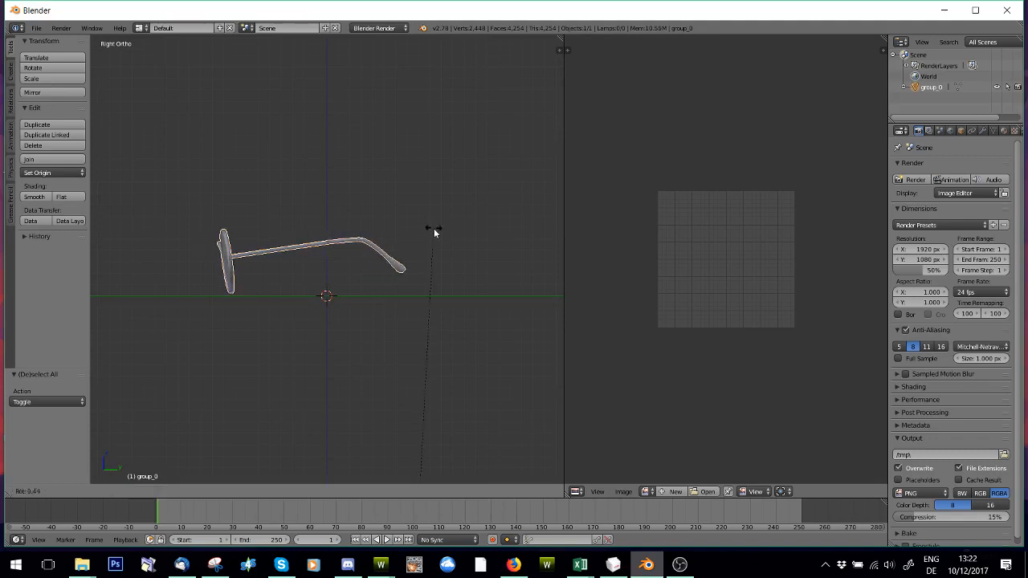
{"action": "left_click", "coordinate": [157, 491]}
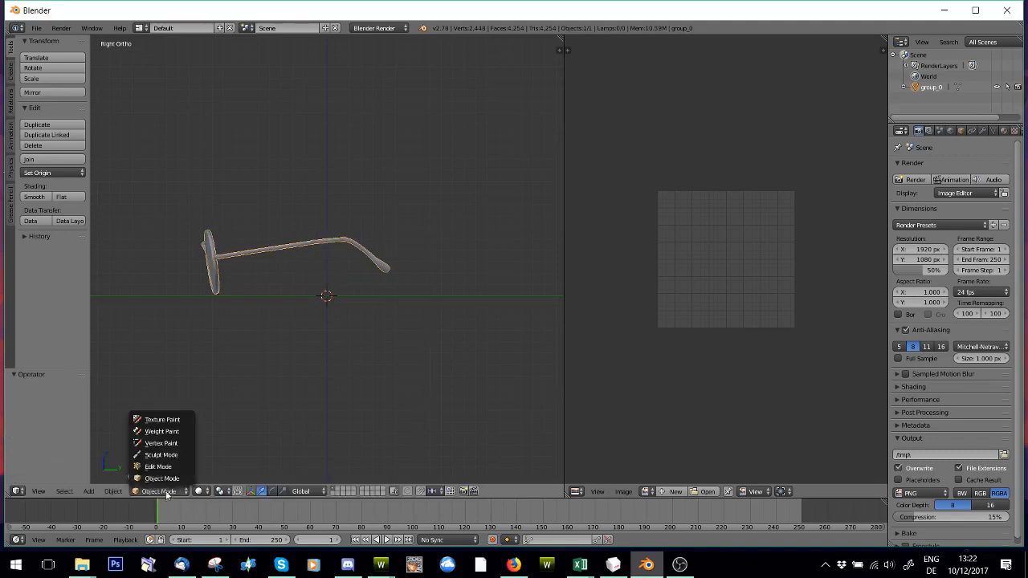
{"action": "left_click", "coordinate": [157, 466]}
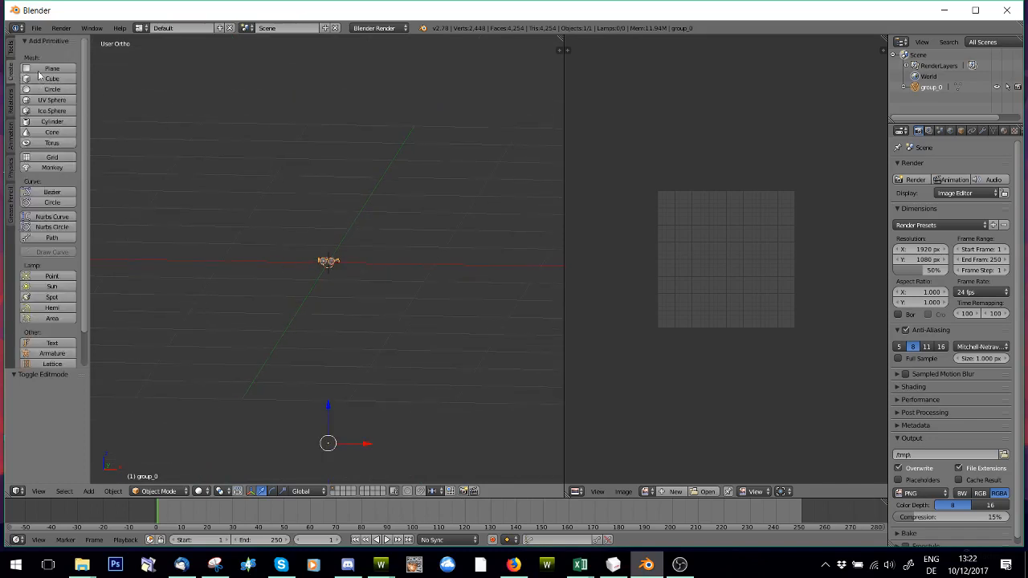
Select the tiny glasses model and scale it up until glasses and plane are visible.
{"action": "left_click", "coordinate": [51, 67]}
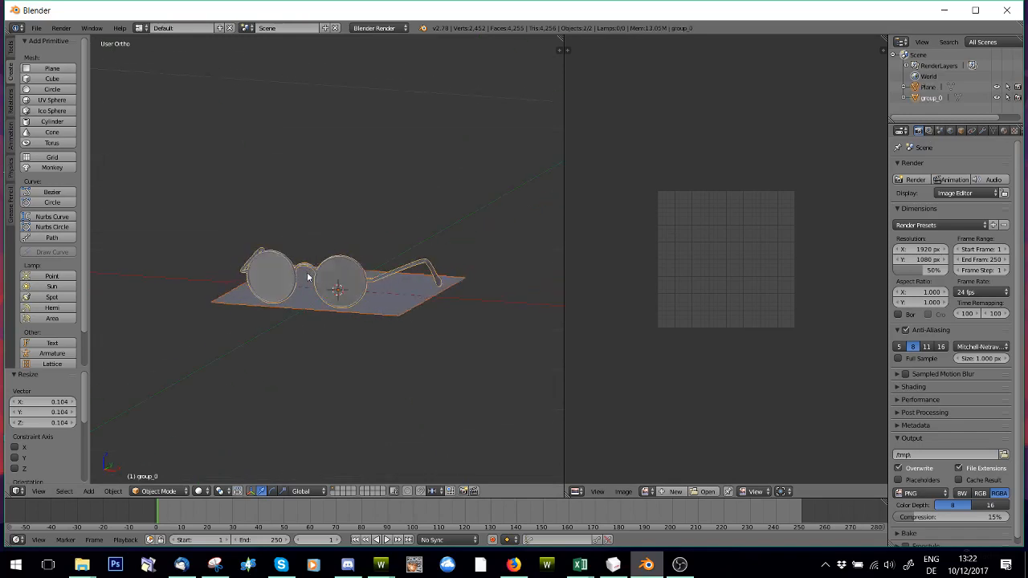
{"action": "left_click", "coordinate": [35, 29]}
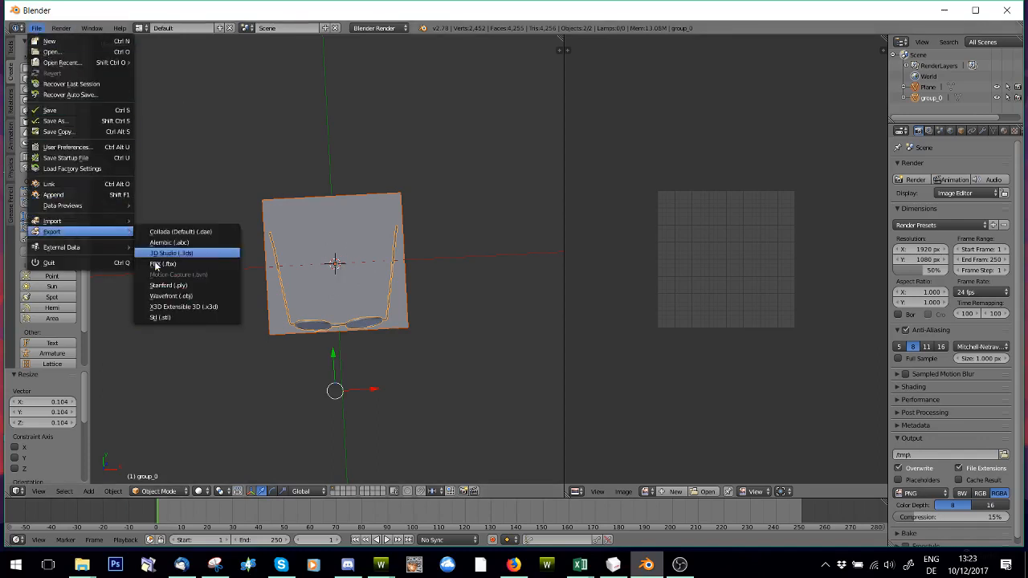
Export the scene as OBJ with Objects as OBJ Groups enabled, targeting the Downloads folder.
{"action": "left_click", "coordinate": [171, 296]}
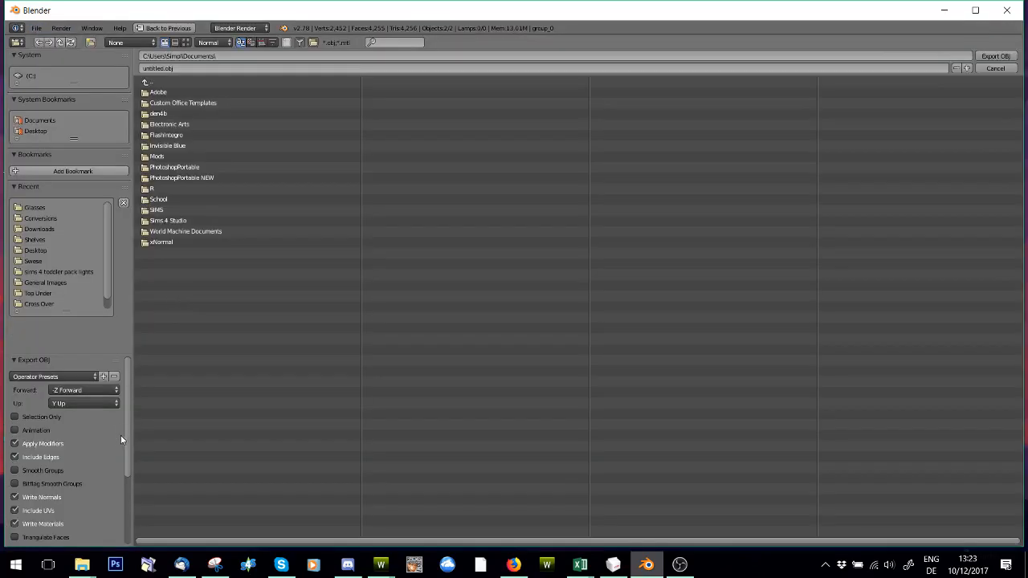
{"action": "scroll", "scroll_direction": "down", "scroll_amount": 3}
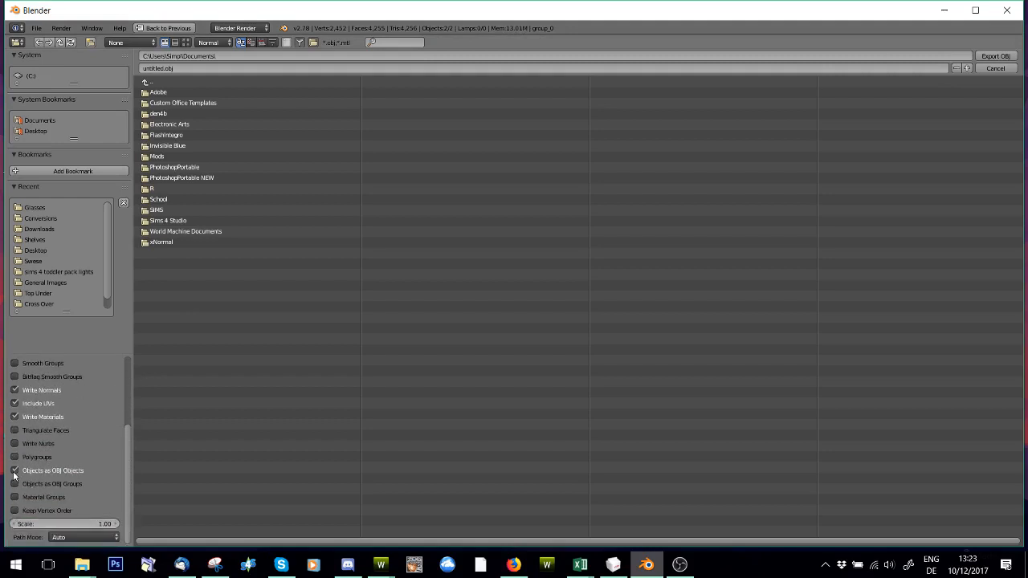
{"action": "left_click", "coordinate": [14, 484]}
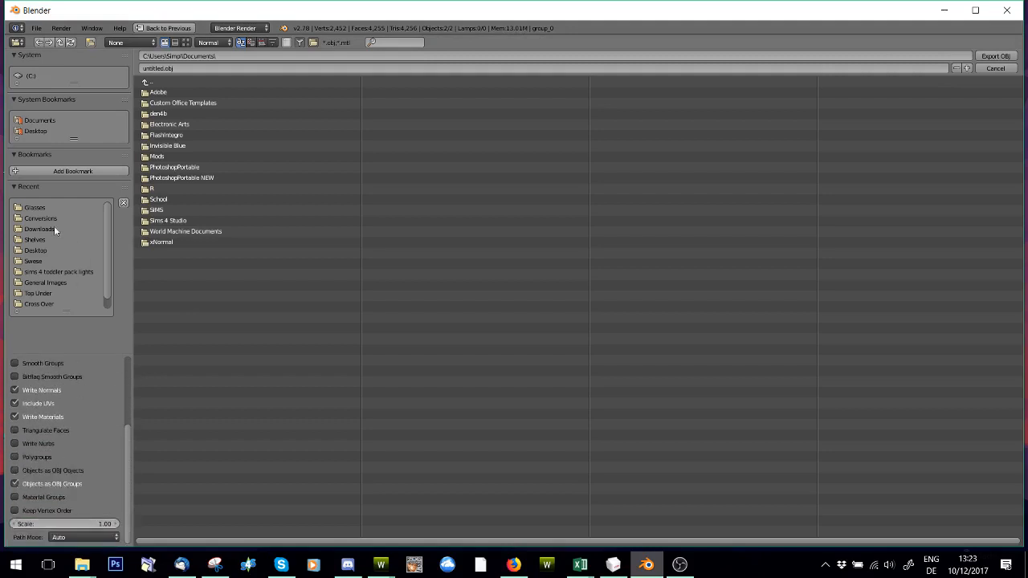
{"action": "left_click", "coordinate": [35, 207]}
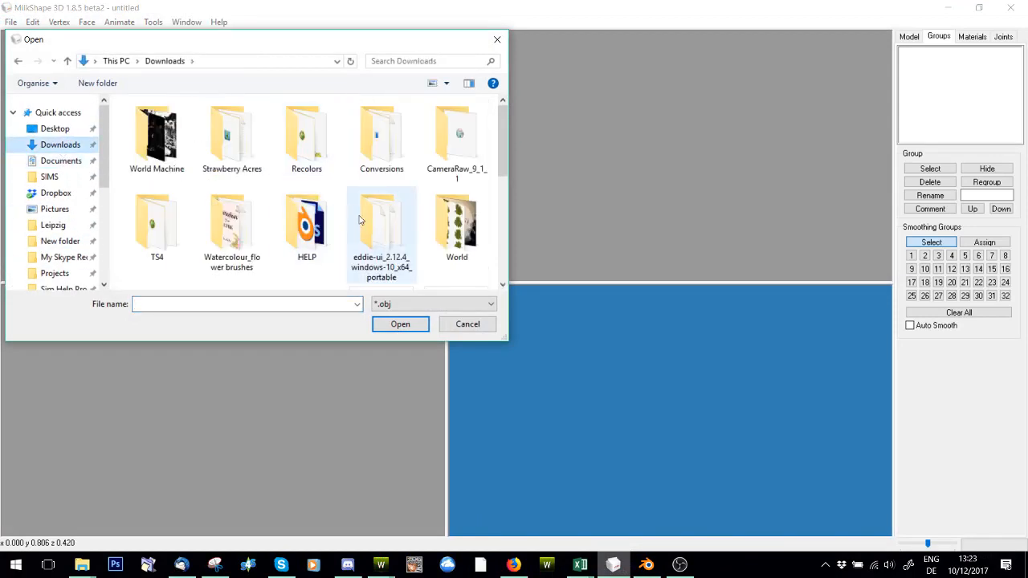
Load the exported glasses OBJ from Downloads and view its materials in MilkShape.
{"action": "double_click", "coordinate": [305, 223]}
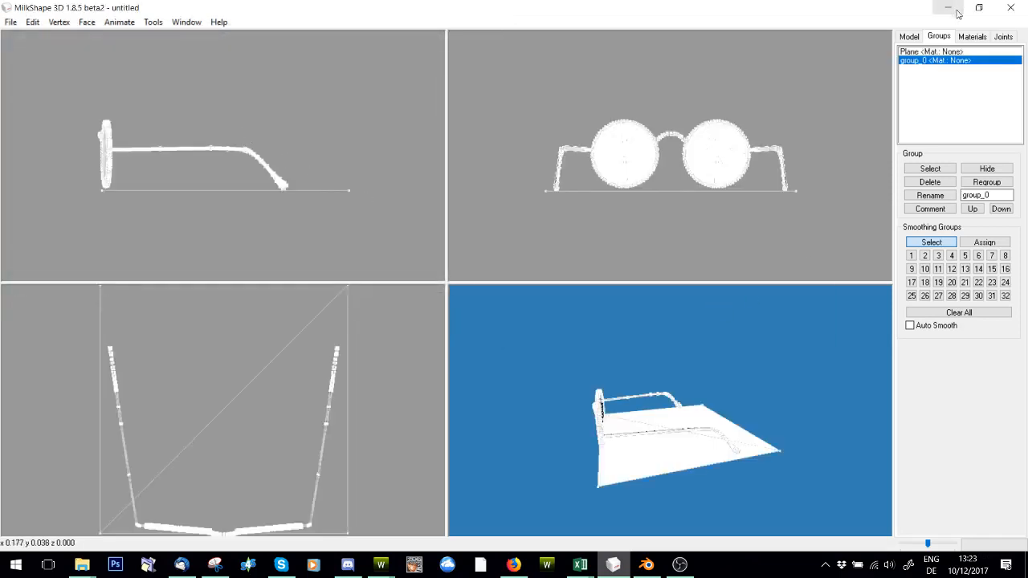
{"action": "left_click", "coordinate": [972, 36]}
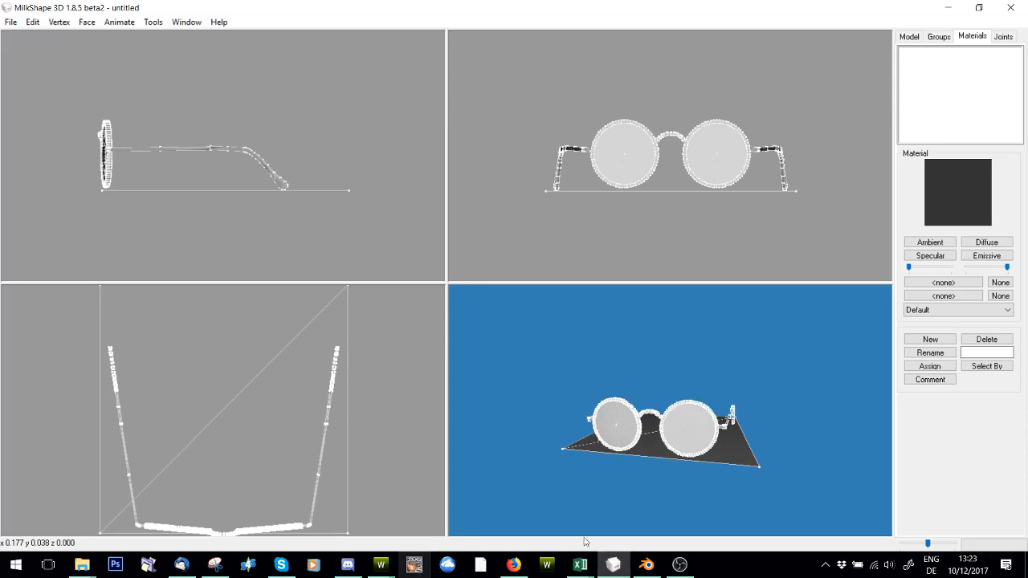
{"action": "mouse_move", "coordinate": [380, 565]}
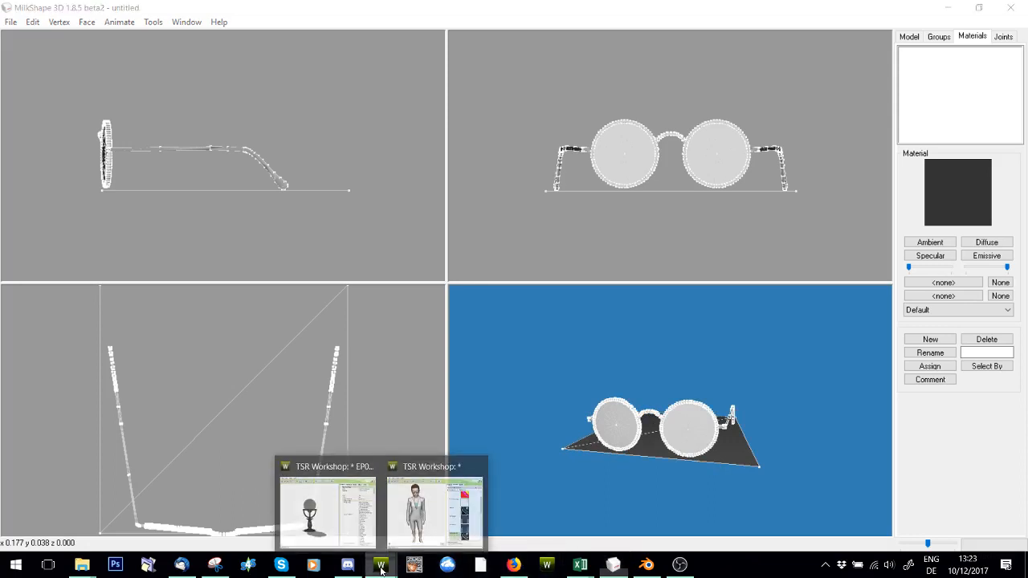
Zoom to the sim's face, inspect the Group 0 mesh material, then close the glasses project.
{"action": "left_click", "coordinate": [434, 512]}
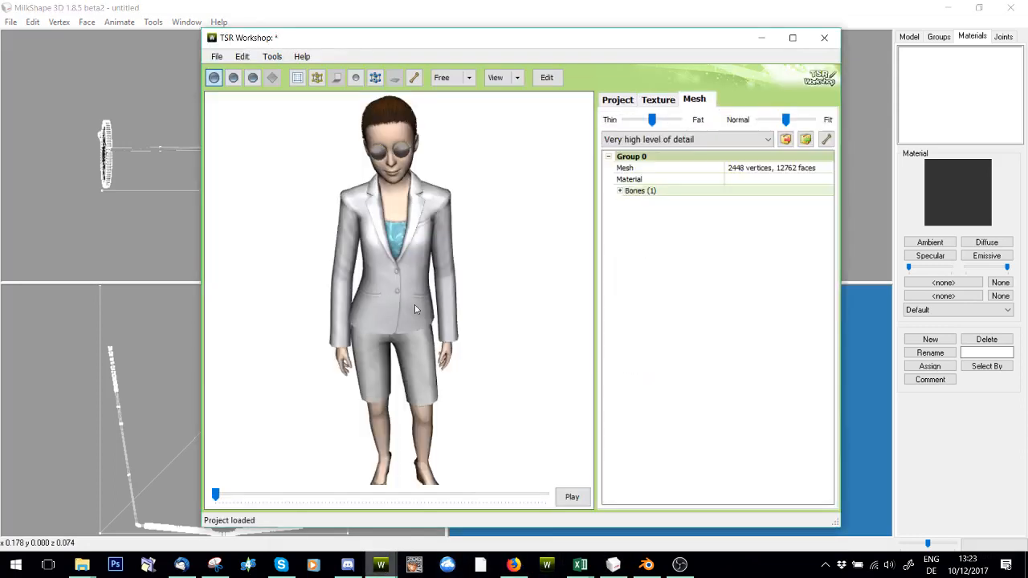
{"action": "left_click_drag", "start_coordinate": [414, 309], "coordinate": [382, 331]}
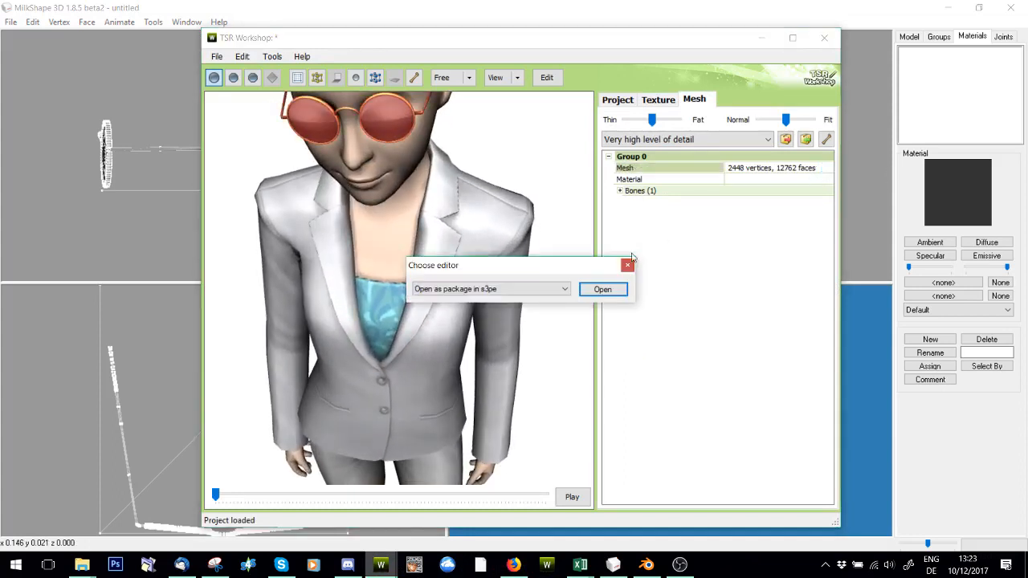
{"action": "left_click", "coordinate": [602, 289]}
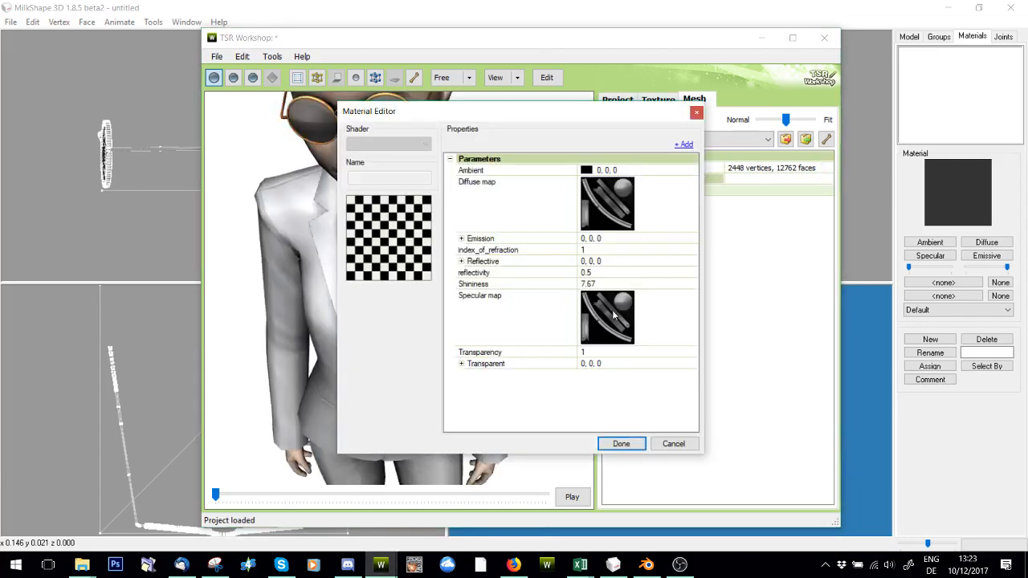
{"action": "left_click", "coordinate": [620, 443]}
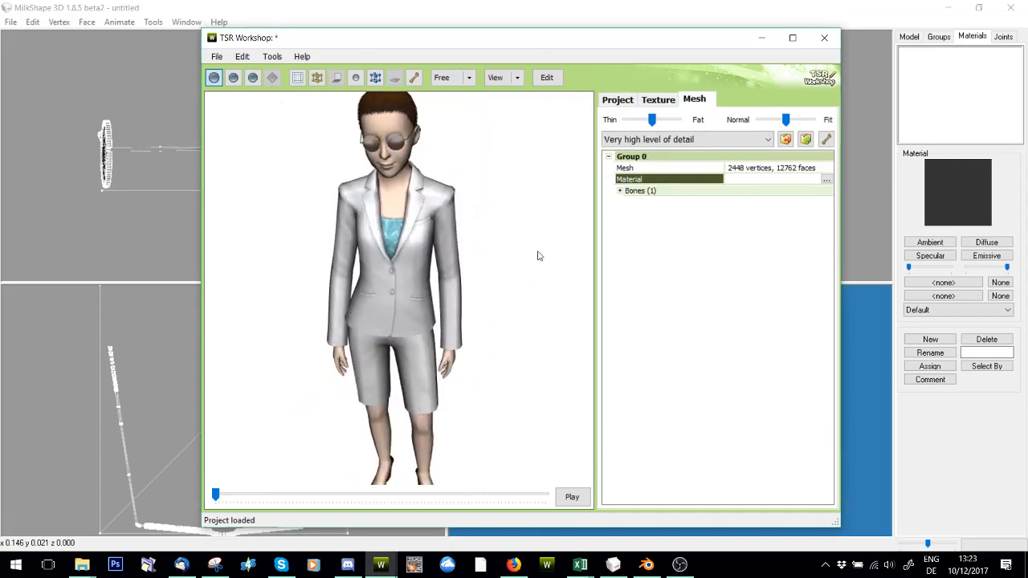
{"action": "mouse_move", "coordinate": [543, 483]}
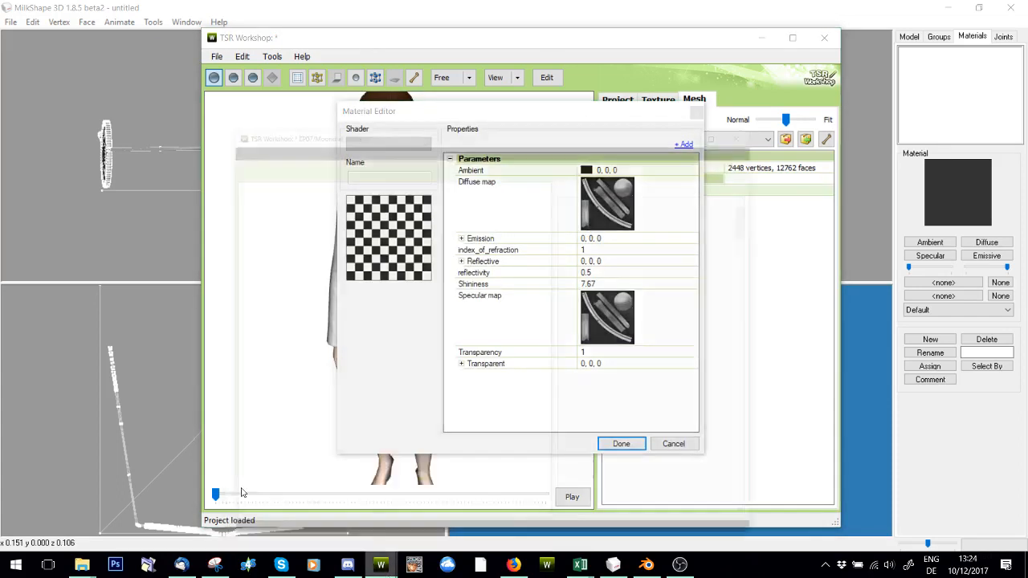
{"action": "left_click", "coordinate": [620, 443]}
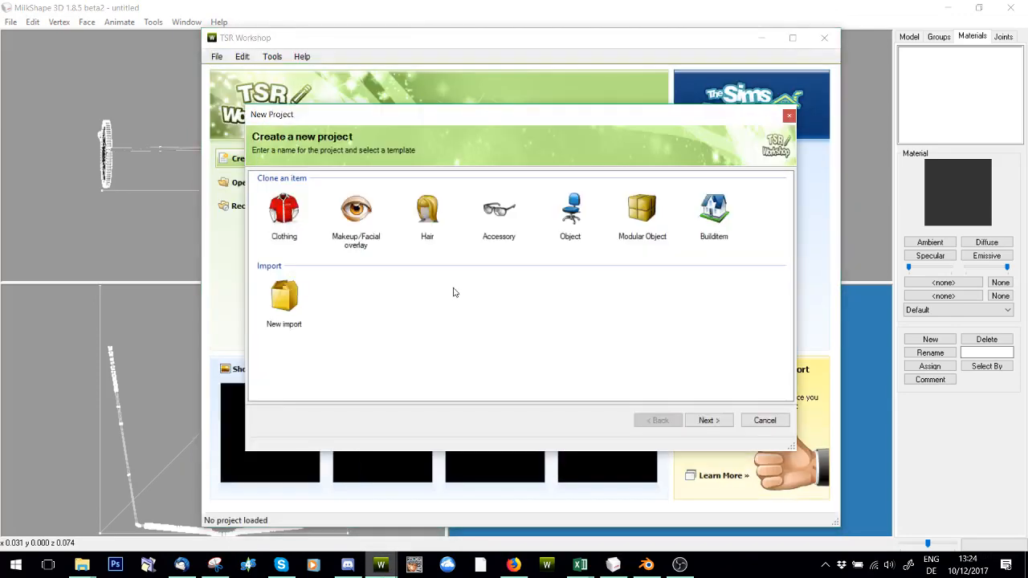
Clone the sculpture table antique basin from Decor > Miscellaneous as a new object project.
{"action": "left_click", "coordinate": [569, 212]}
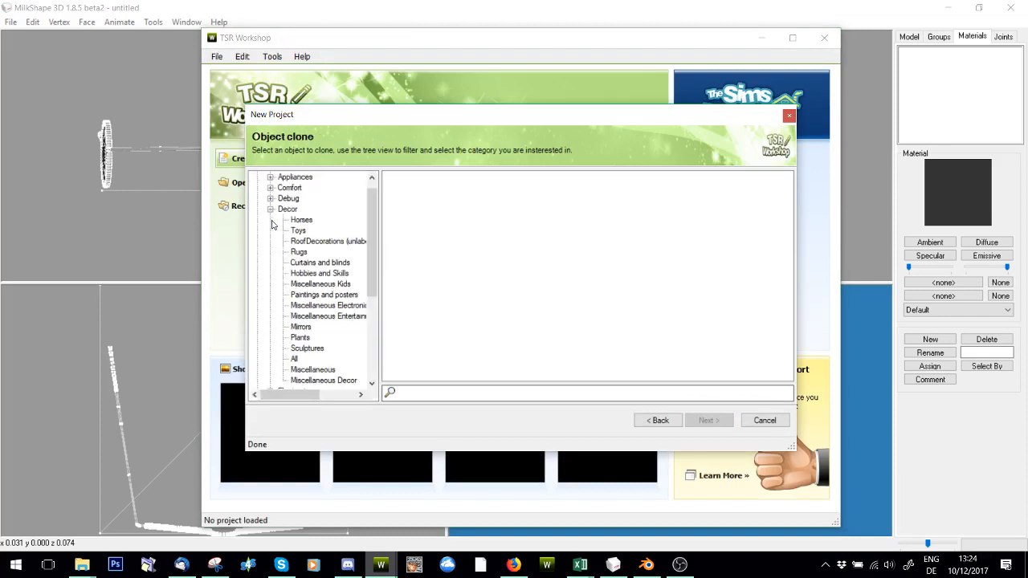
{"action": "scroll", "scroll_direction": "down", "scroll_amount": 3}
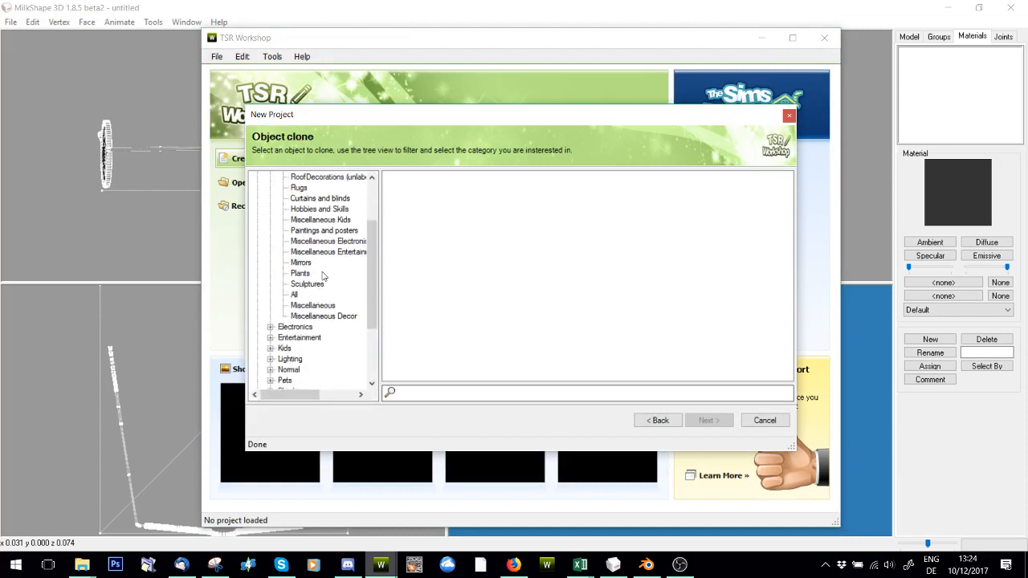
{"action": "left_click", "coordinate": [312, 305]}
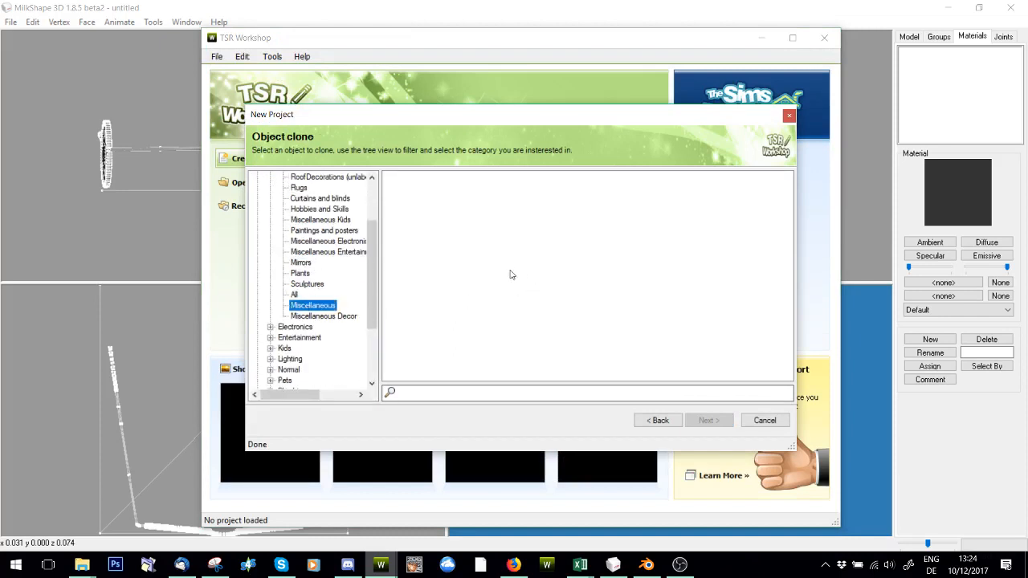
{"action": "mouse_move", "coordinate": [514, 279]}
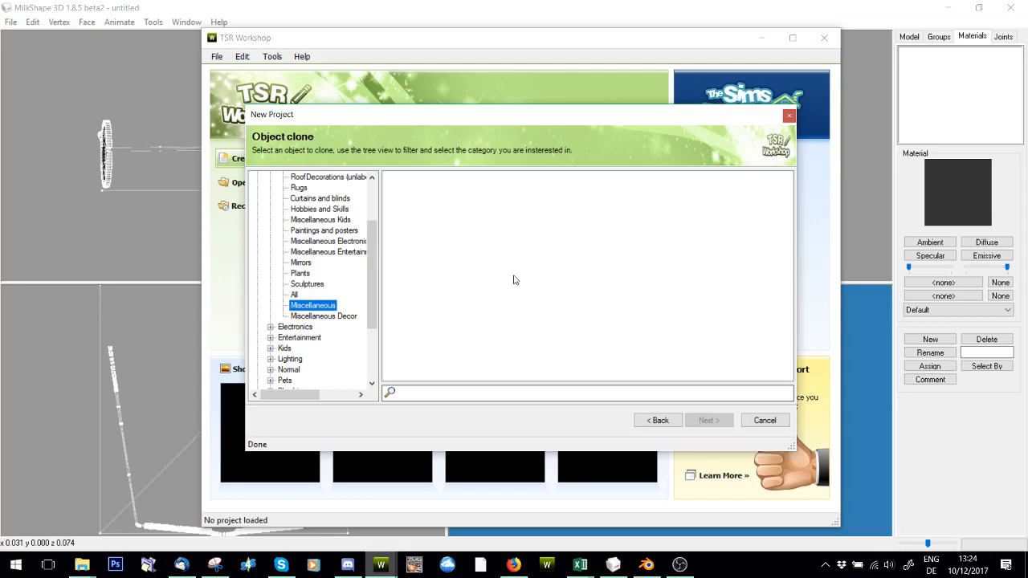
{"action": "mouse_move", "coordinate": [453, 260]}
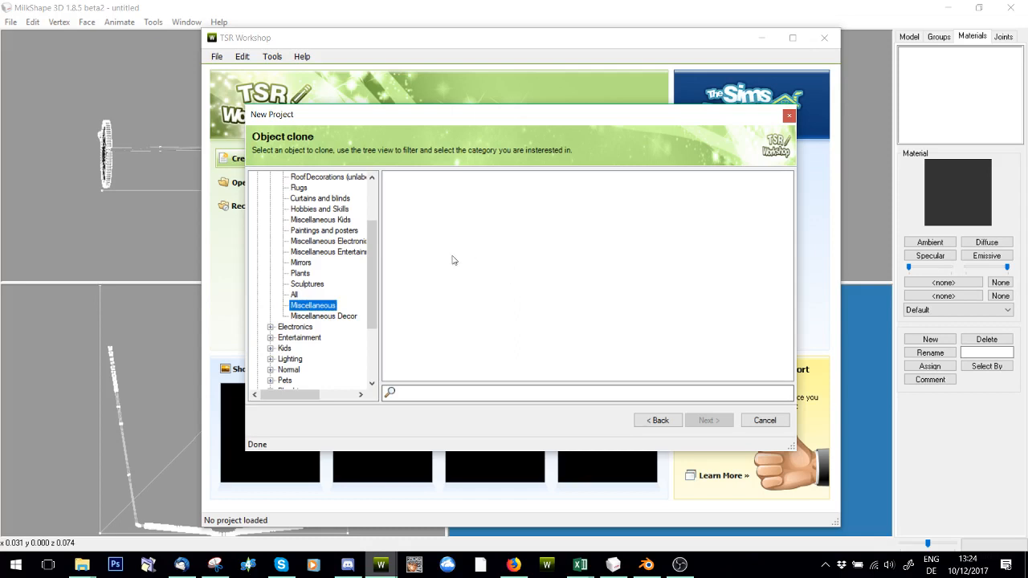
{"action": "scroll", "scroll_direction": "up", "scroll_amount": 3}
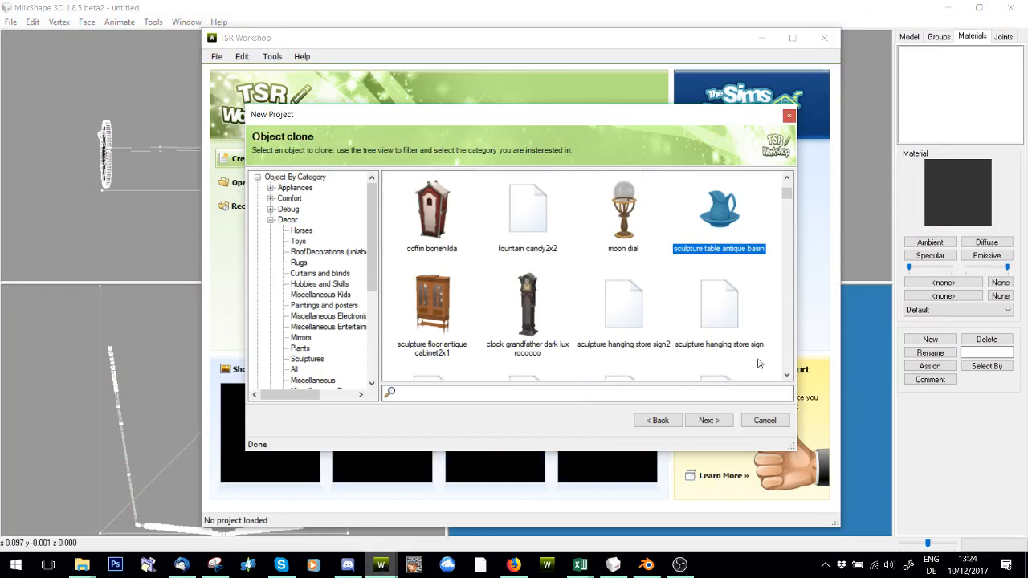
{"action": "left_click", "coordinate": [706, 421]}
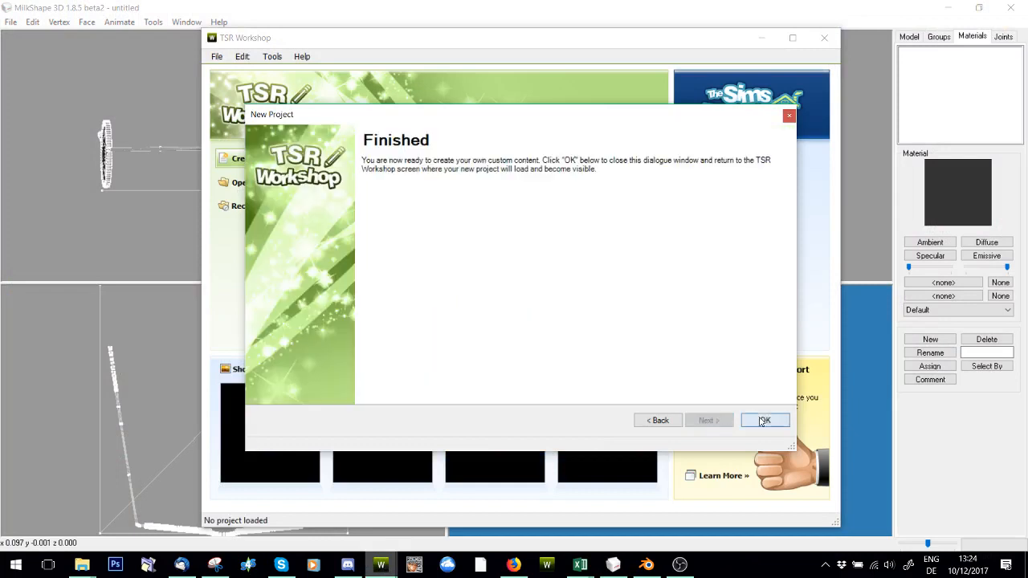
{"action": "left_click", "coordinate": [764, 420]}
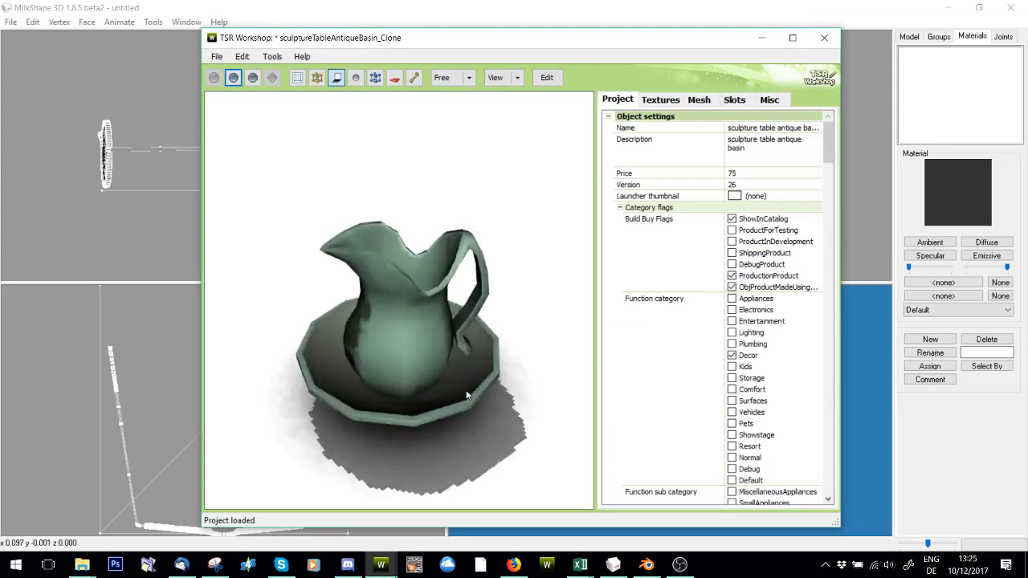
View the cloned basin's mesh groups, then return to the glasses model.
{"action": "left_click", "coordinate": [698, 99]}
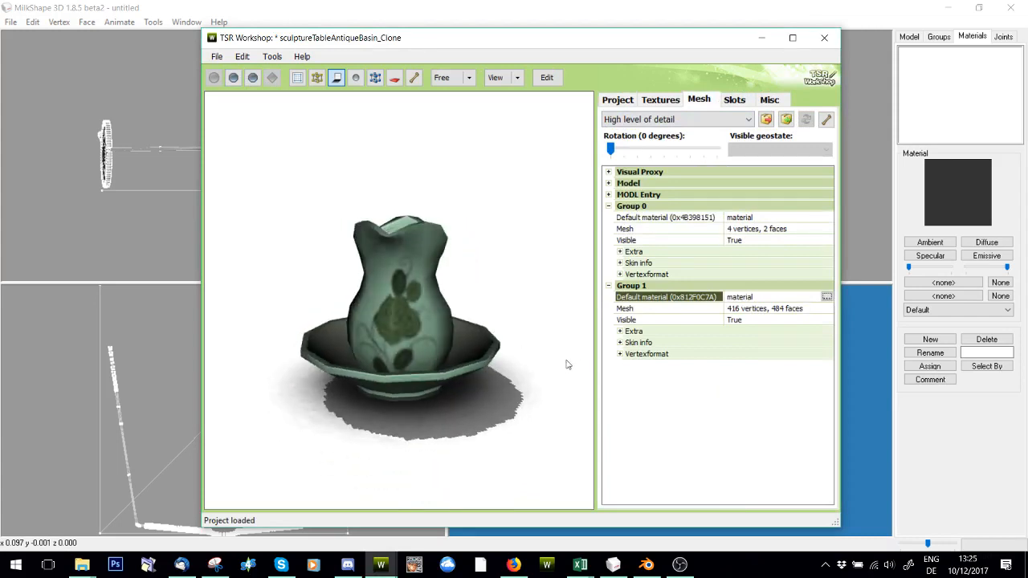
{"action": "left_click", "coordinate": [822, 39]}
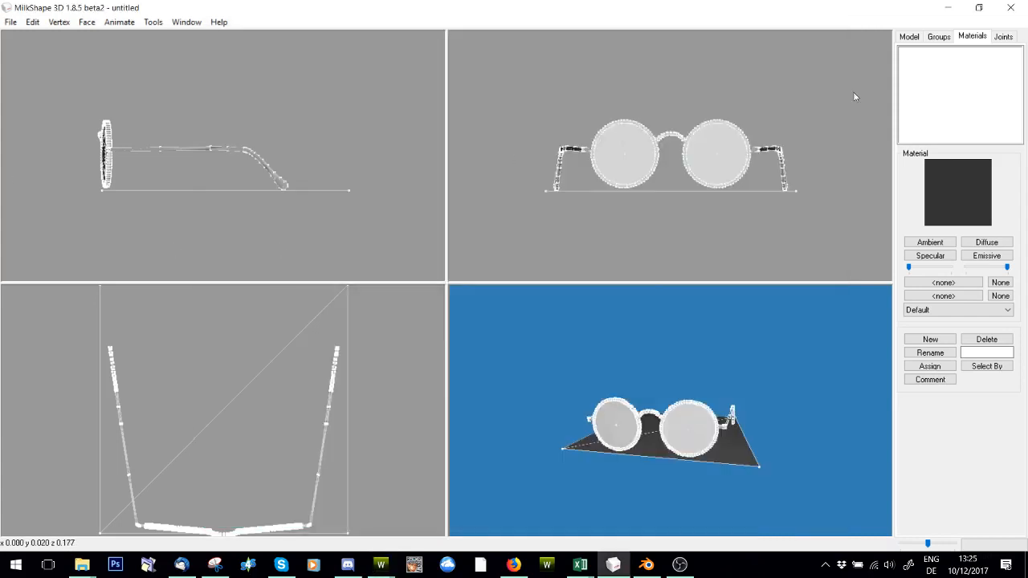
Rename the Plane group to group_0 so the groups read group_0 and group_1.
{"action": "left_click", "coordinate": [938, 35]}
{"action": "type", "text": "group"}
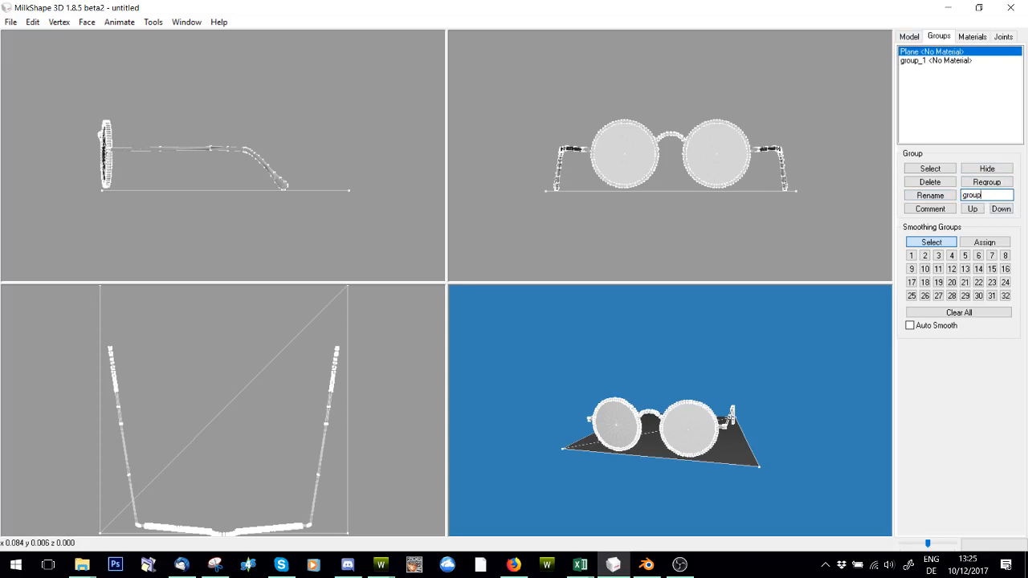
{"action": "left_click", "coordinate": [928, 196]}
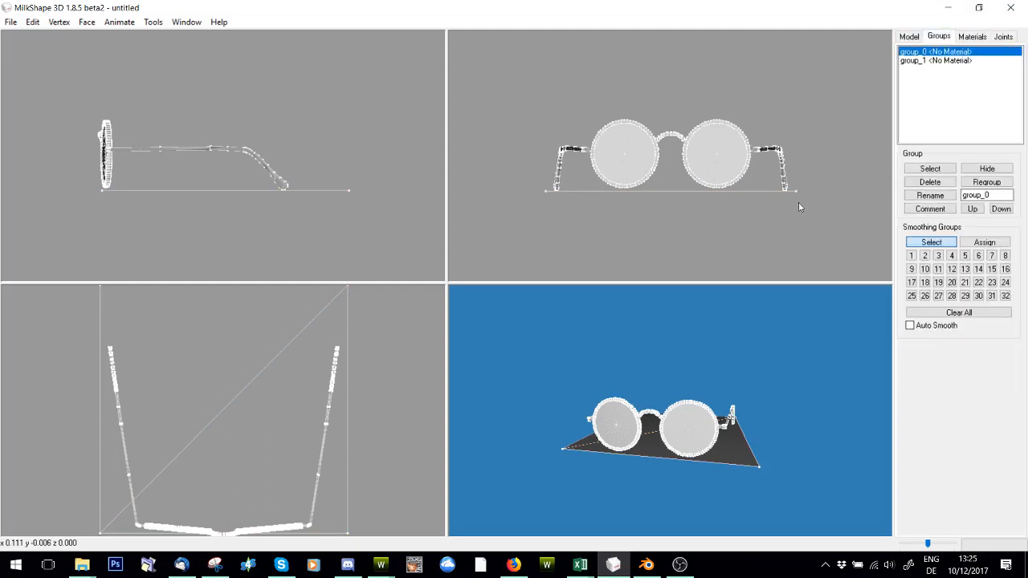
{"action": "mouse_move", "coordinate": [742, 238]}
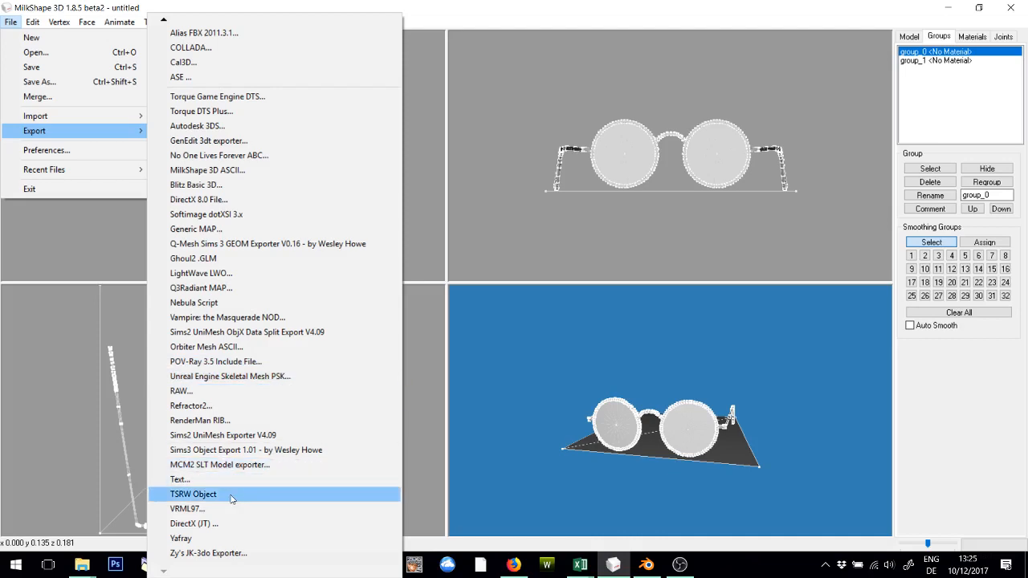
Export the model as a TSRW object, then remove the plane group leaving the glasses.
{"action": "left_click", "coordinate": [193, 494]}
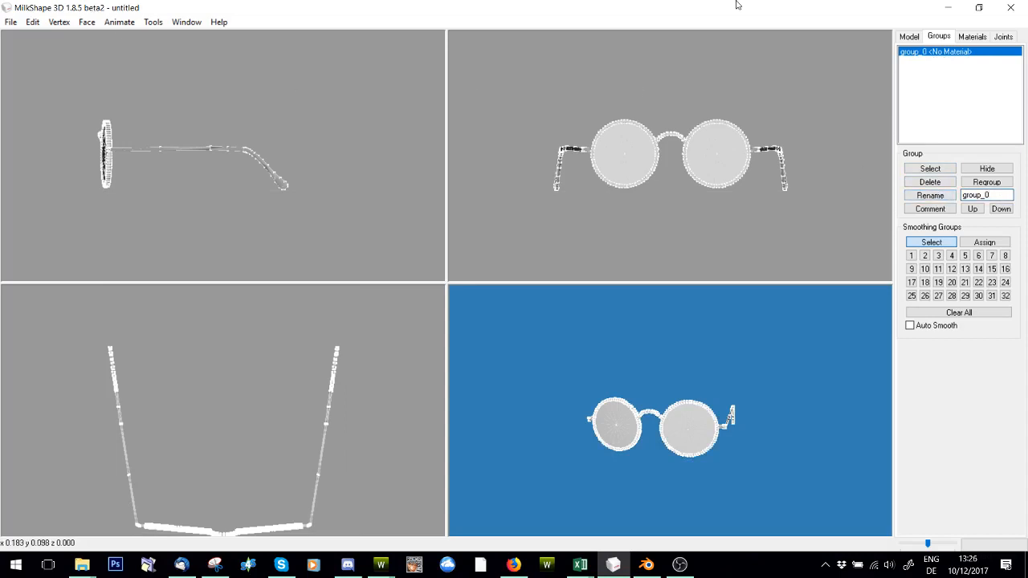
{"action": "left_click", "coordinate": [153, 23]}
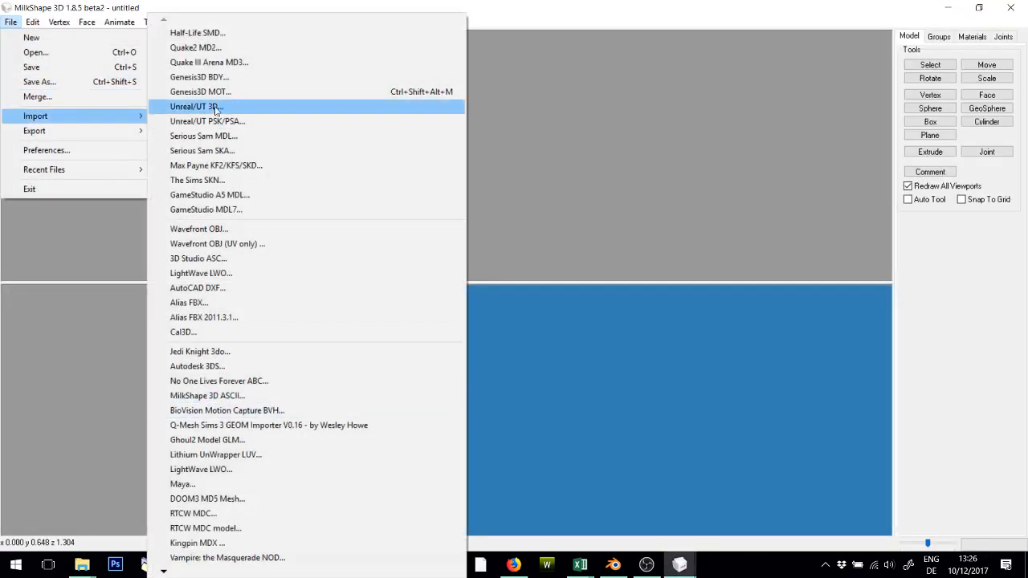
{"action": "mouse_move", "coordinate": [197, 543]}
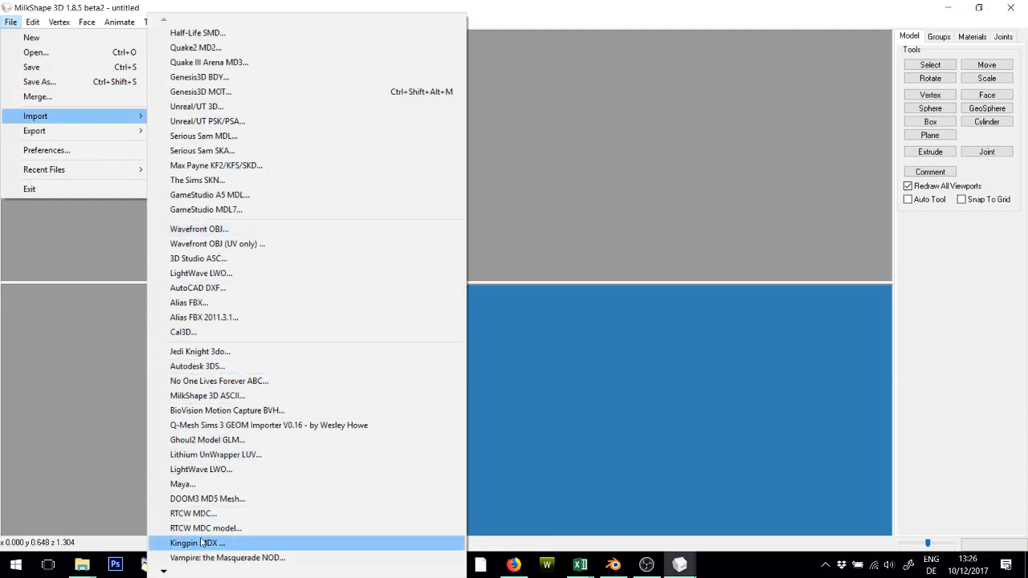
Run the Model Cleaner without separating vertices, delete the material and run DirectX Mesh Tools.
{"action": "scroll", "scroll_direction": "down", "scroll_amount": 3}
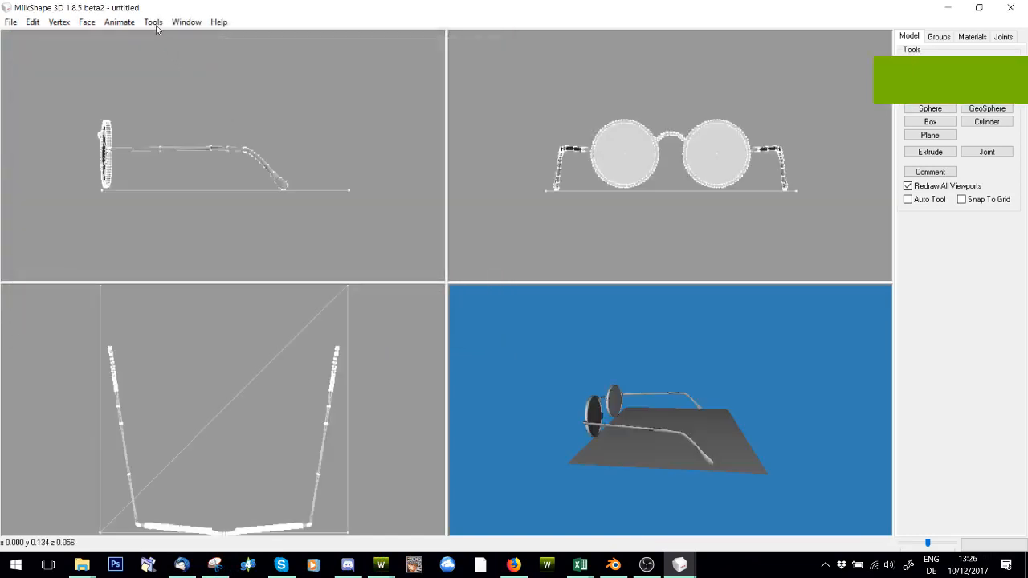
{"action": "left_click", "coordinate": [153, 22]}
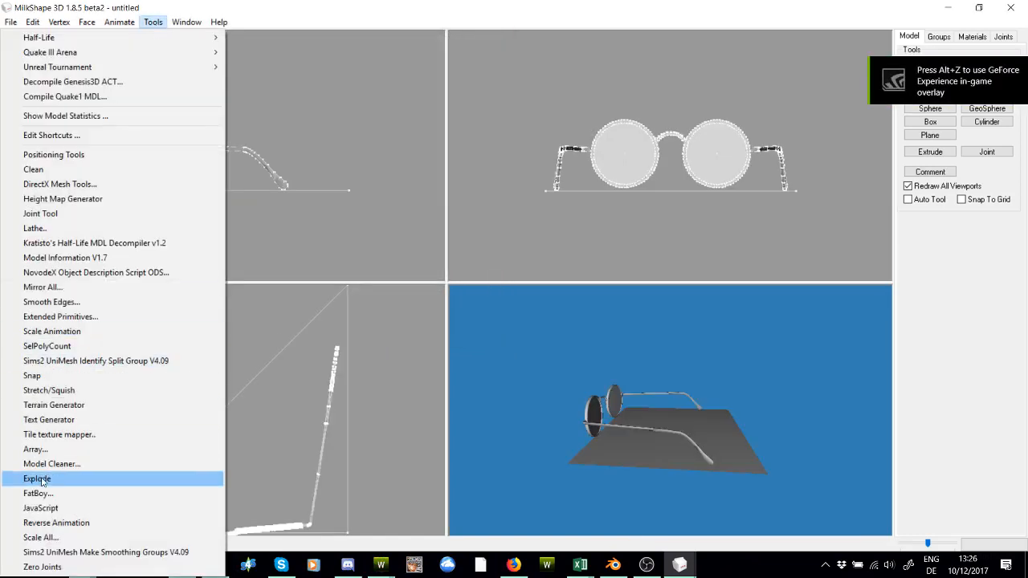
{"action": "left_click", "coordinate": [51, 463]}
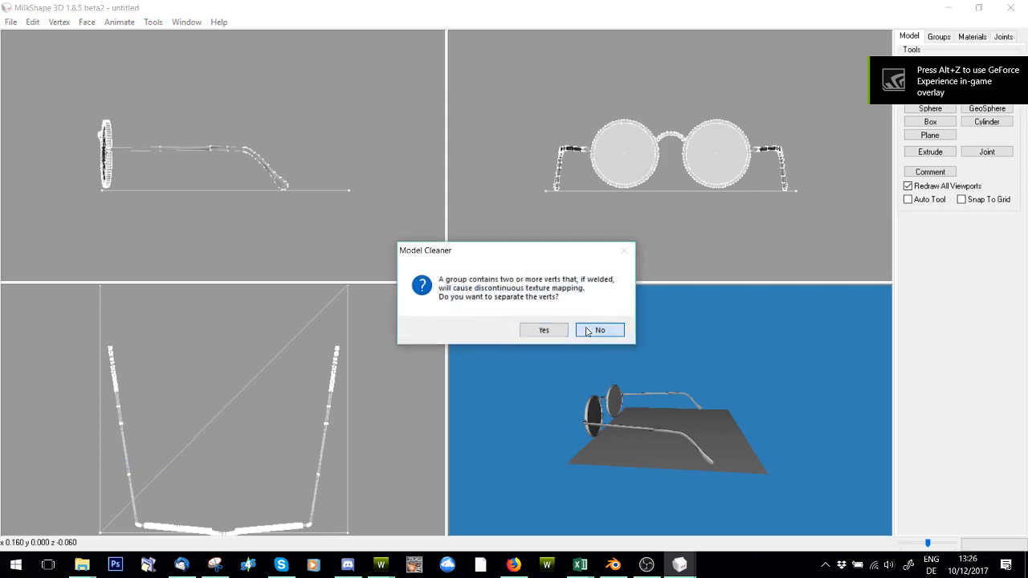
{"action": "left_click", "coordinate": [599, 330]}
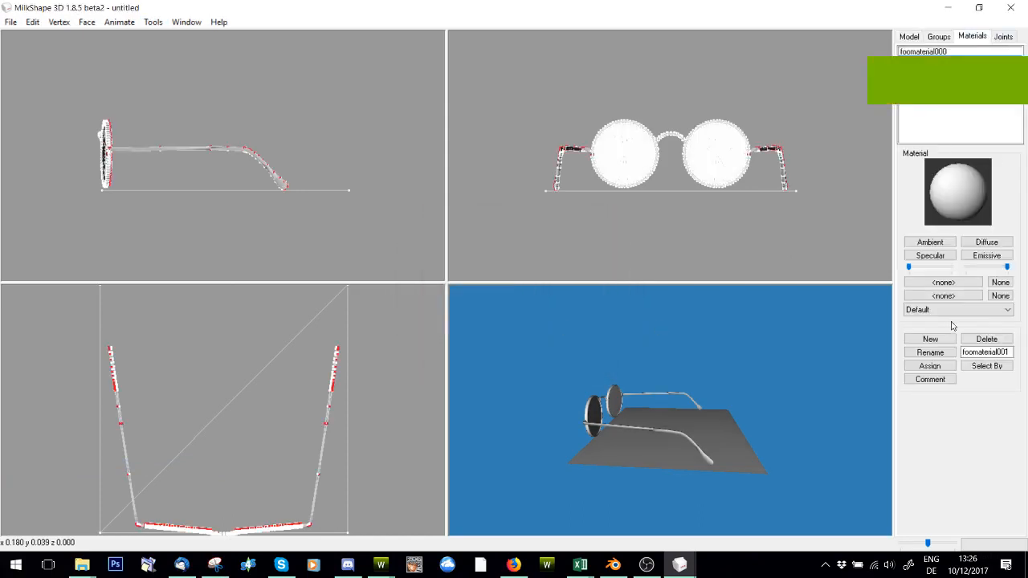
{"action": "left_click", "coordinate": [153, 23]}
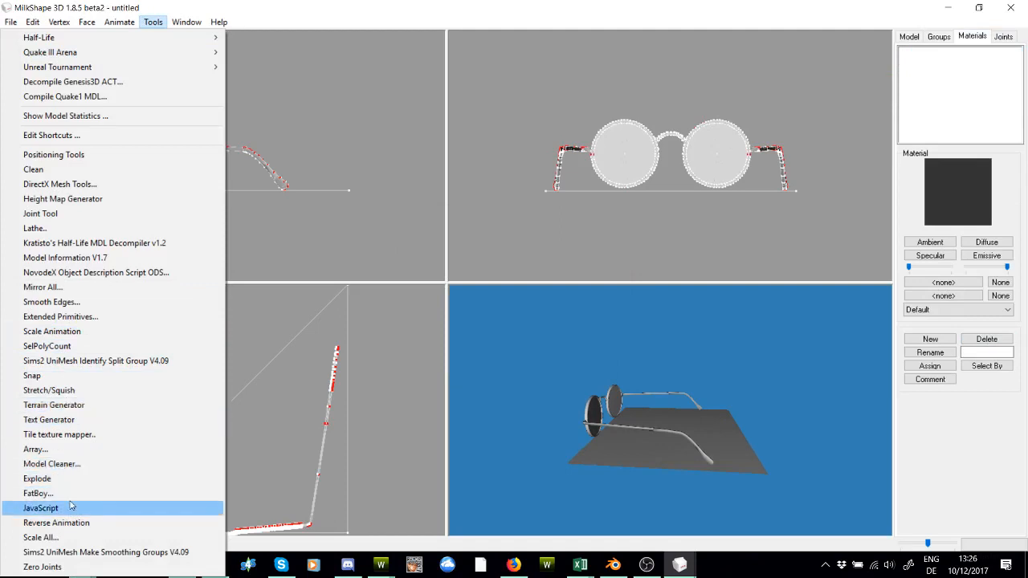
{"action": "left_click", "coordinate": [59, 183]}
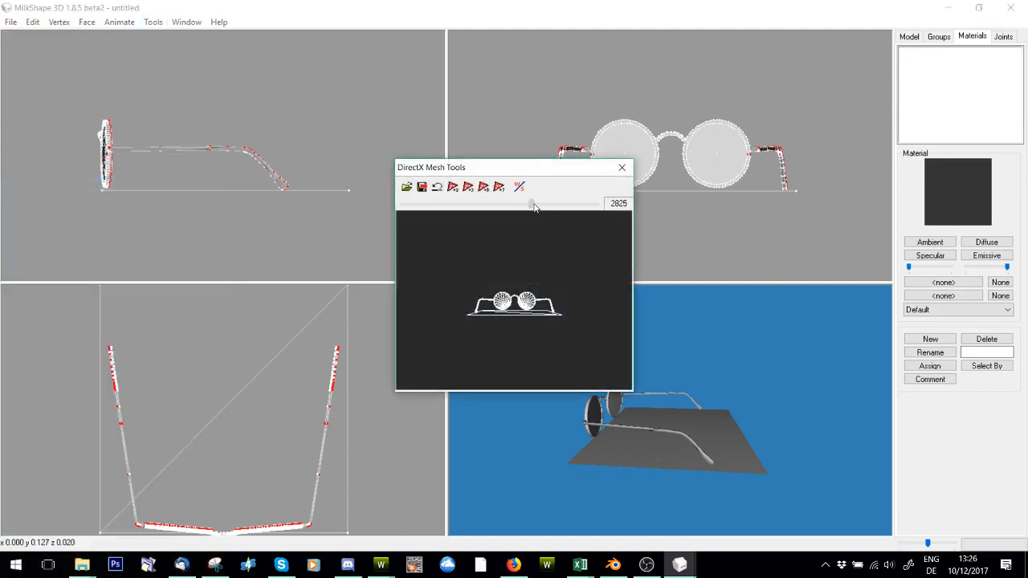
{"action": "left_click", "coordinate": [621, 167]}
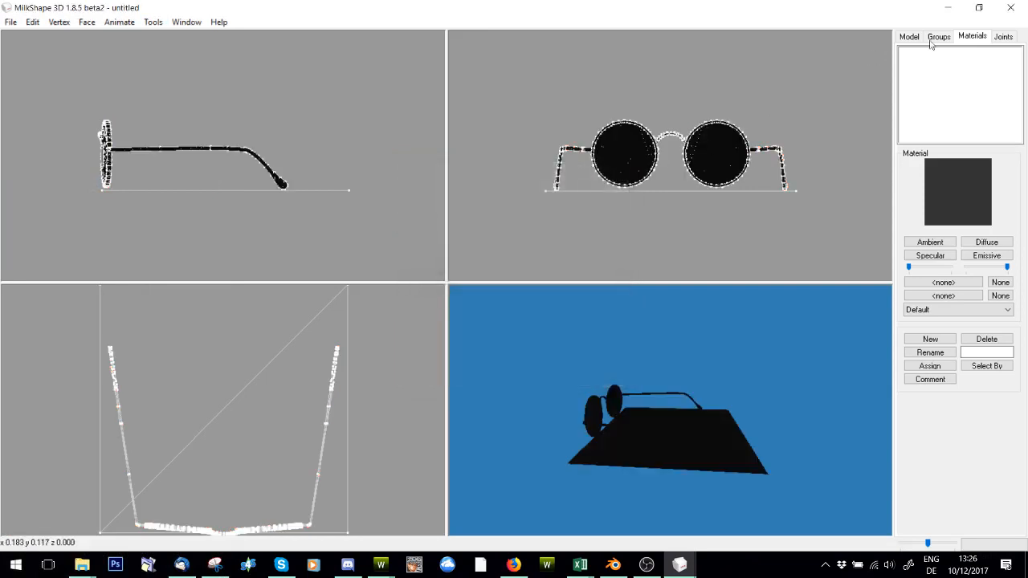
Export the cleaned glasses as a TSRW object named MeshEdit.
{"action": "left_click", "coordinate": [937, 35]}
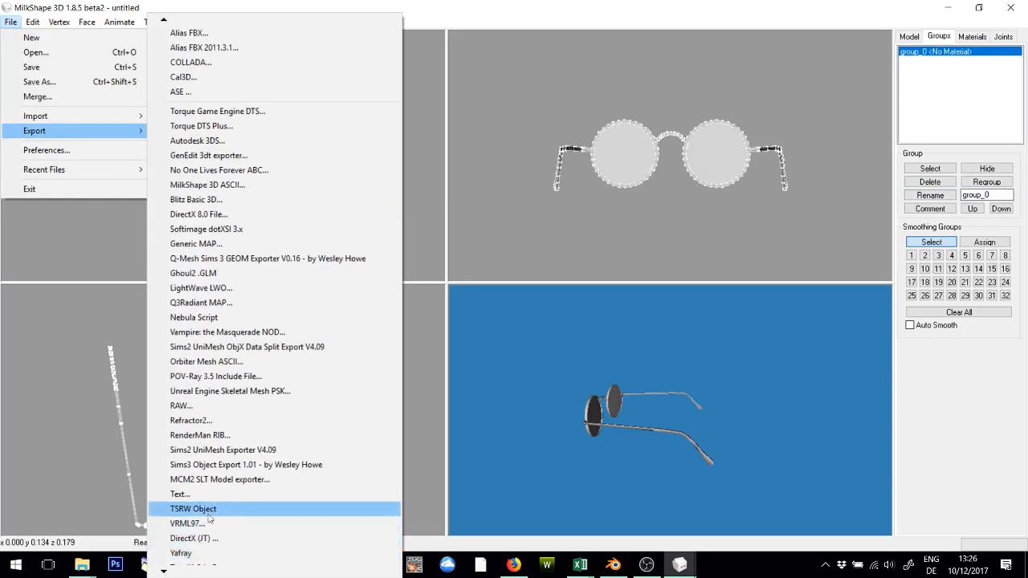
{"action": "left_click", "coordinate": [193, 507]}
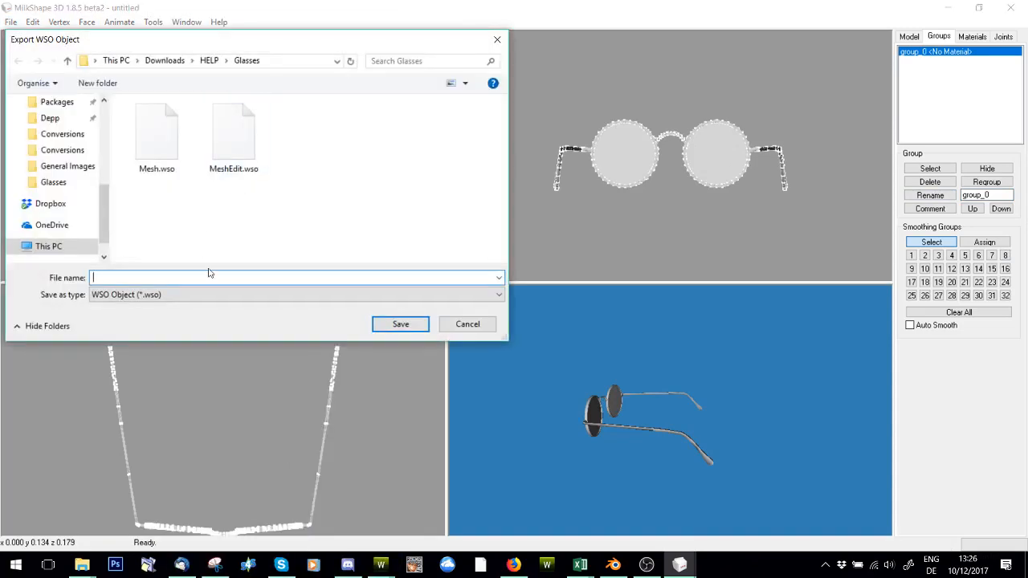
{"action": "type", "text": "MeshEdit"}
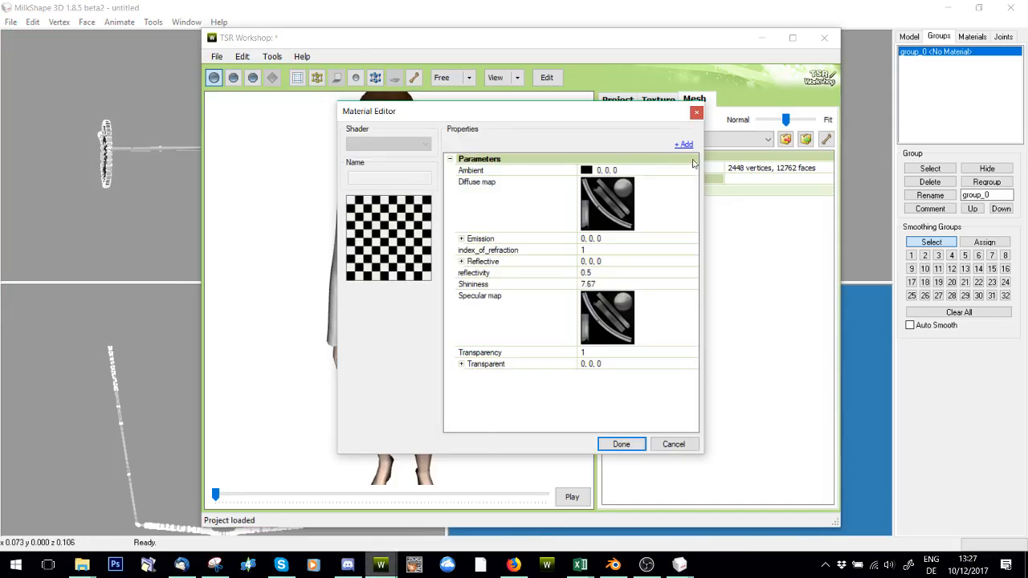
Import MeshEdit.wso as the high level of detail mesh, replacing the basin.
{"action": "left_click", "coordinate": [620, 443]}
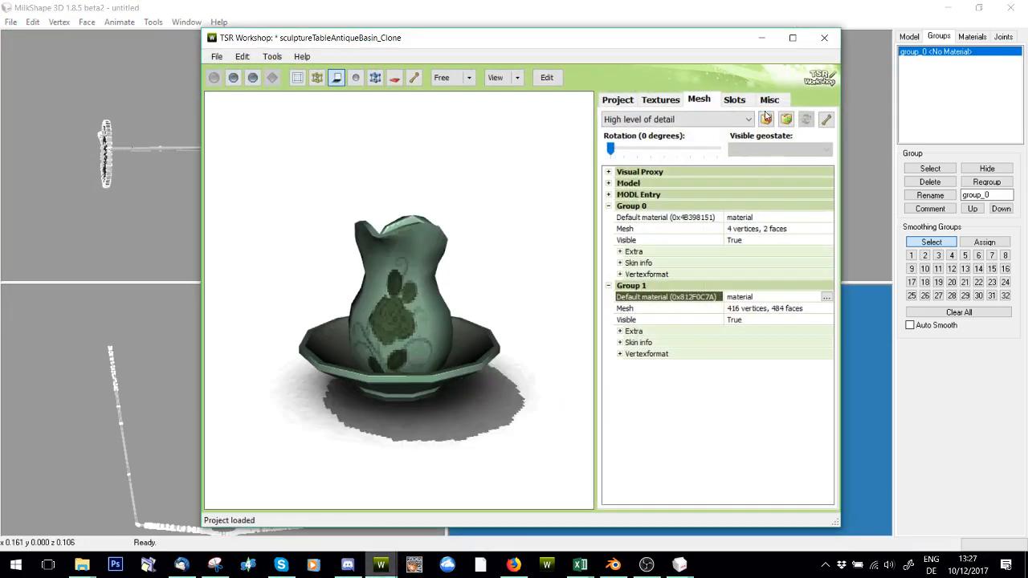
{"action": "left_click", "coordinate": [785, 119]}
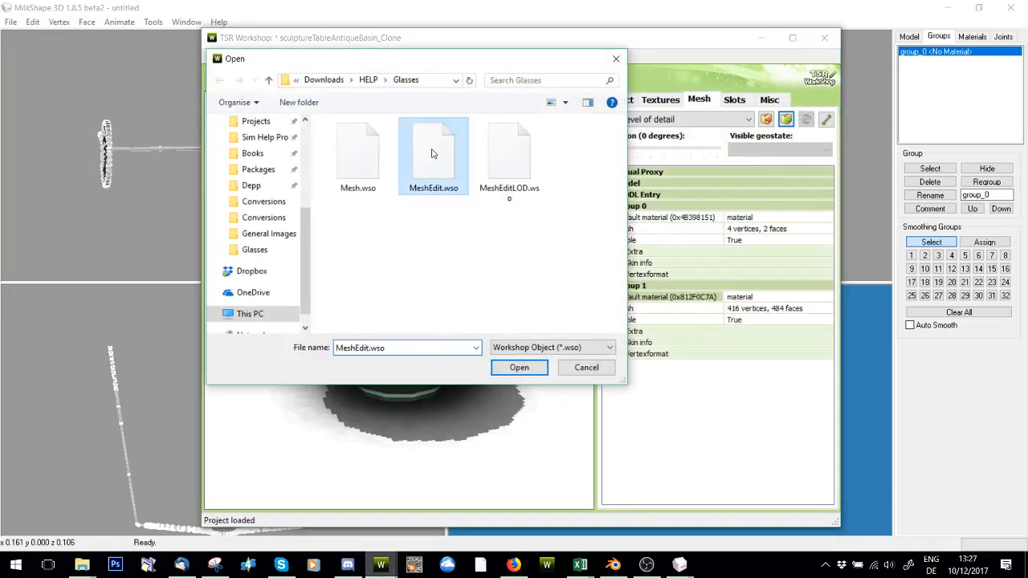
{"action": "left_click", "coordinate": [518, 366]}
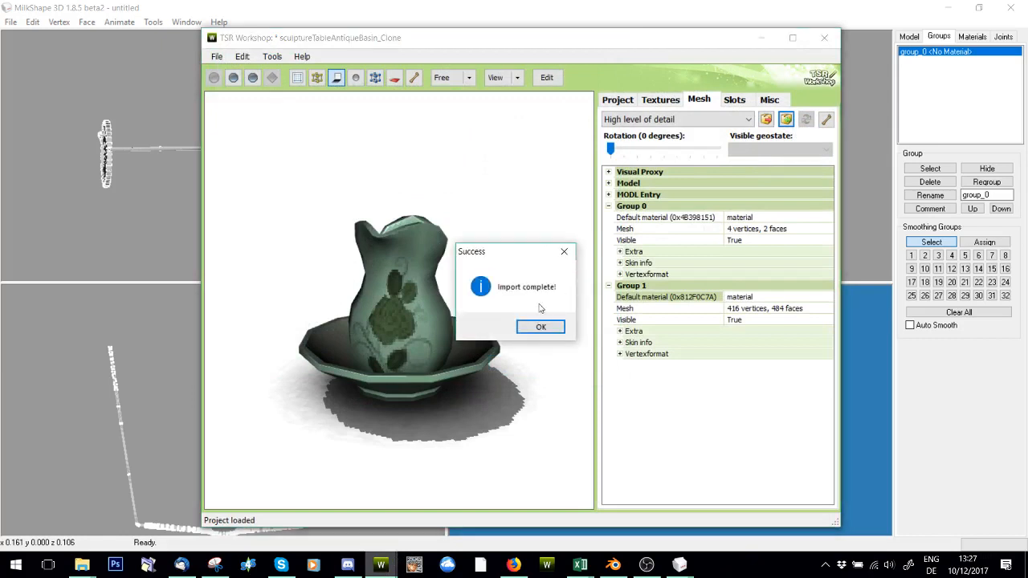
{"action": "left_click", "coordinate": [539, 327]}
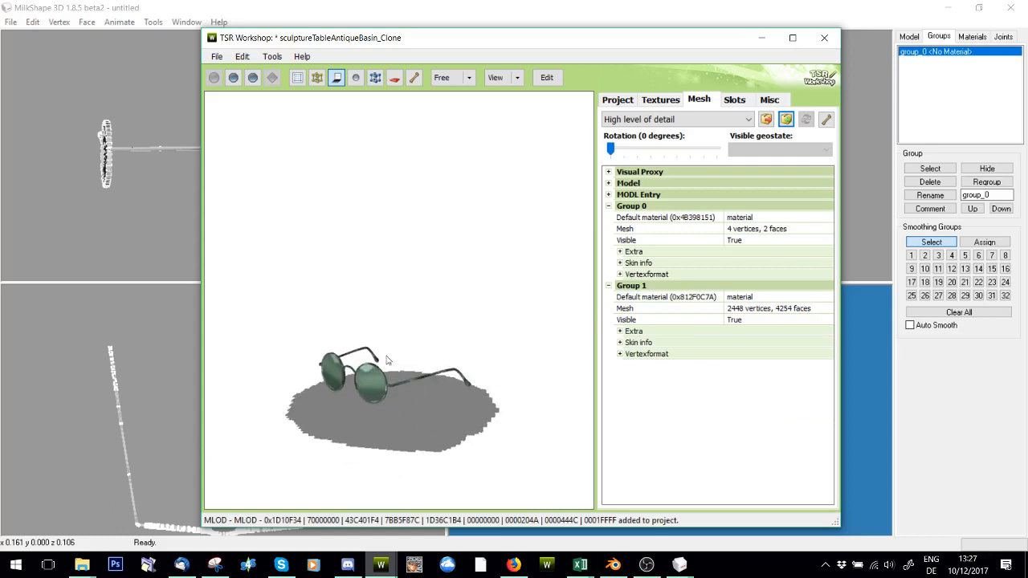
Import MeshEdit.wso into the medium level of detail, then view the shadow high level.
{"action": "left_click", "coordinate": [787, 119]}
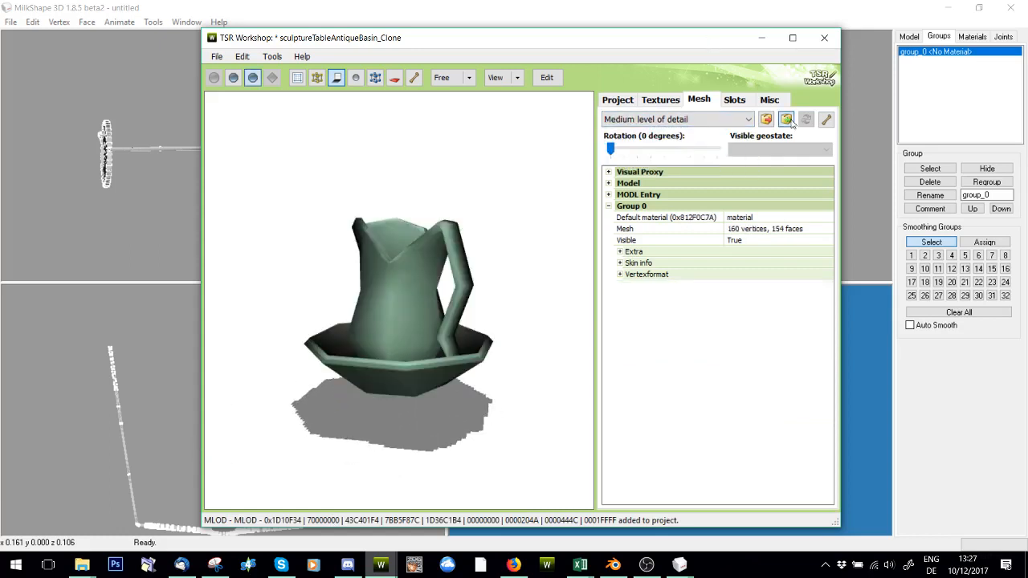
{"action": "left_click", "coordinate": [786, 119]}
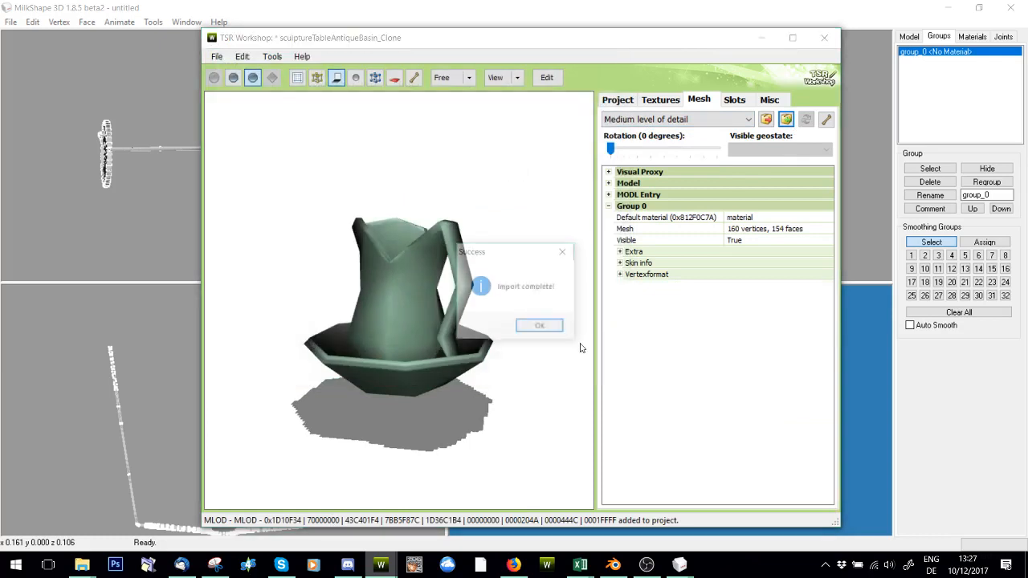
{"action": "left_click", "coordinate": [540, 325]}
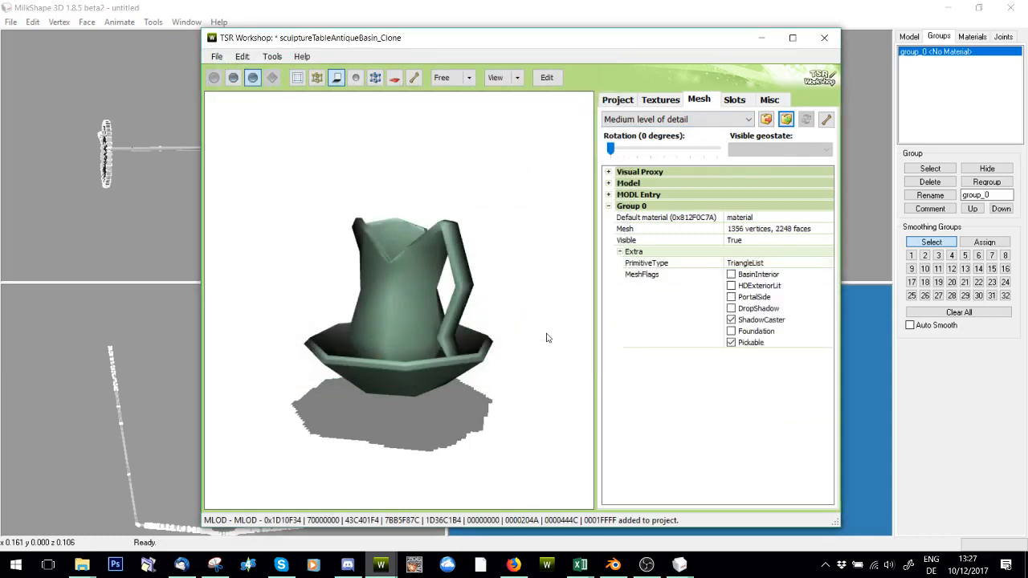
{"action": "left_click", "coordinate": [675, 119]}
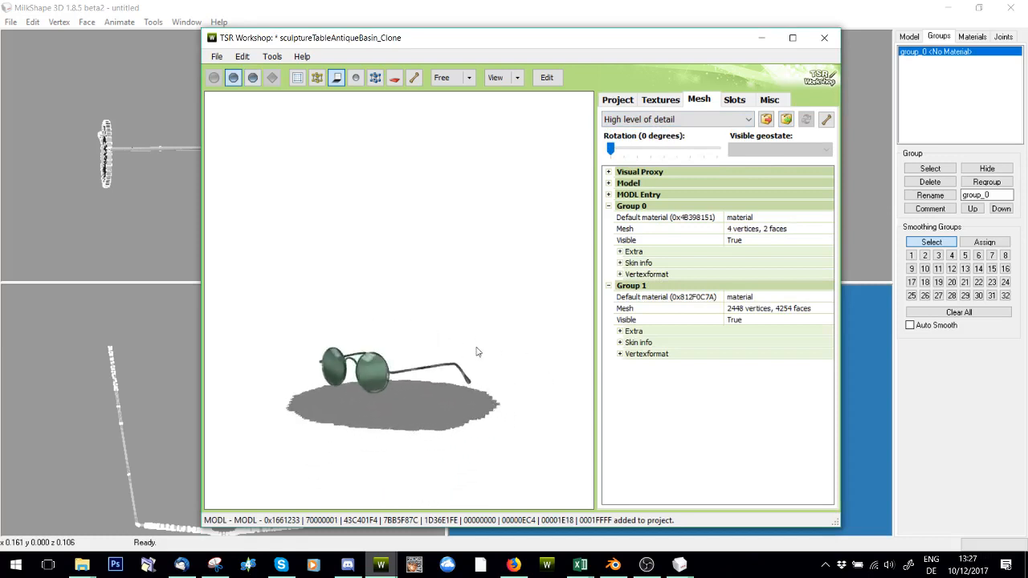
{"action": "left_click", "coordinate": [674, 119]}
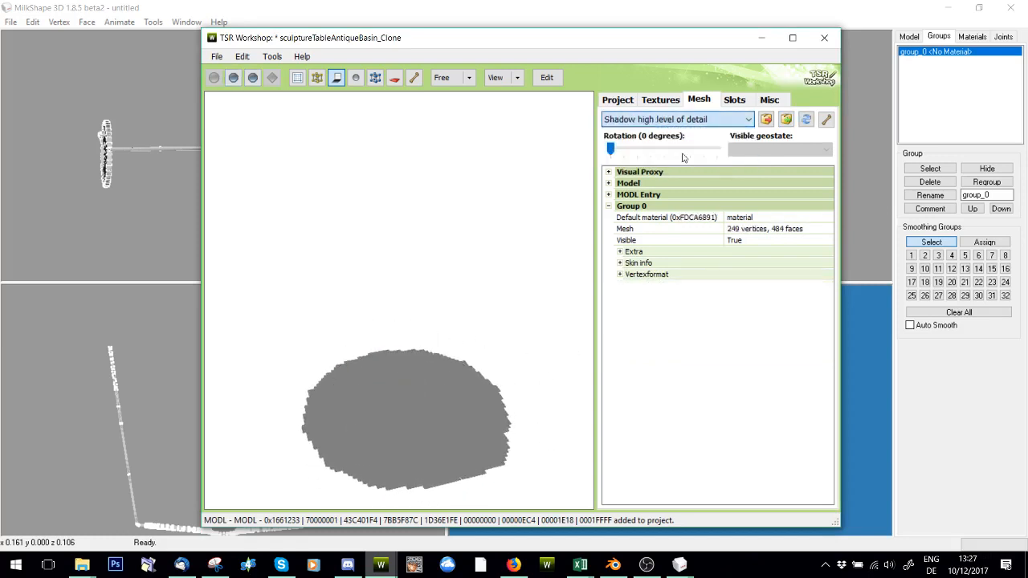
{"action": "mouse_move", "coordinate": [806, 119]}
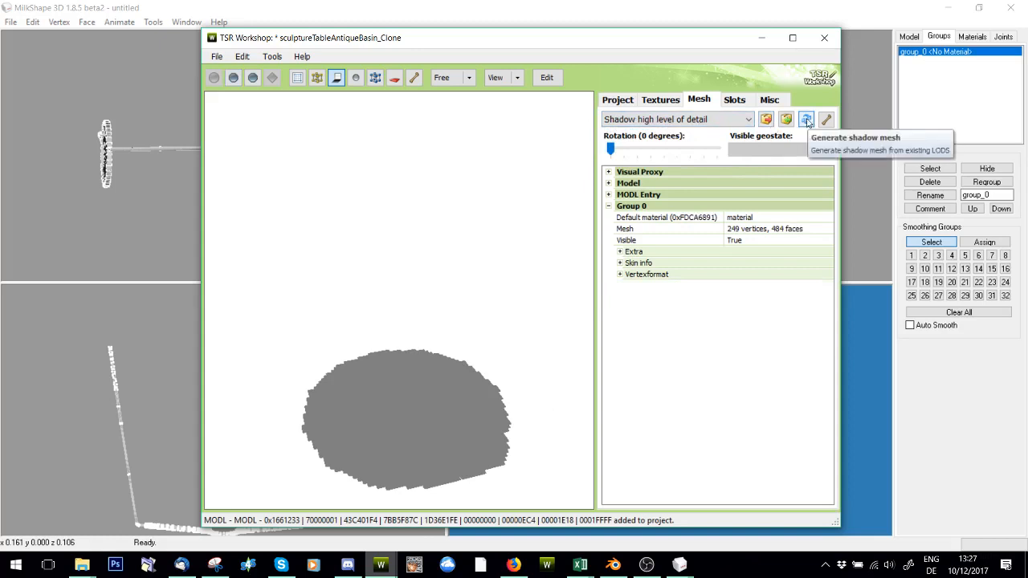
Generate the shadow high level of detail from the 2448-vertex glasses mesh and check the preview.
{"action": "left_click", "coordinate": [806, 119]}
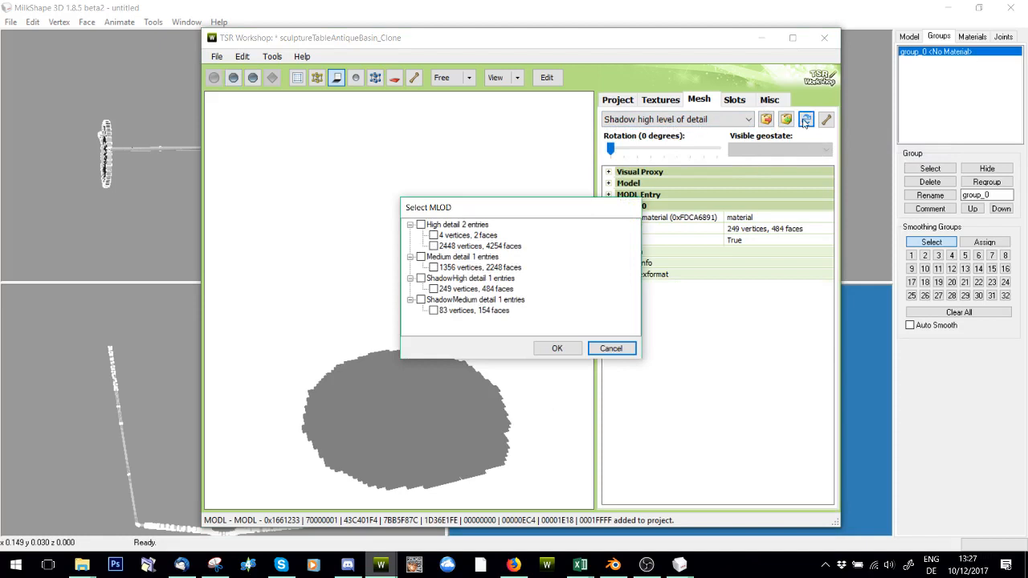
{"action": "left_click", "coordinate": [434, 245]}
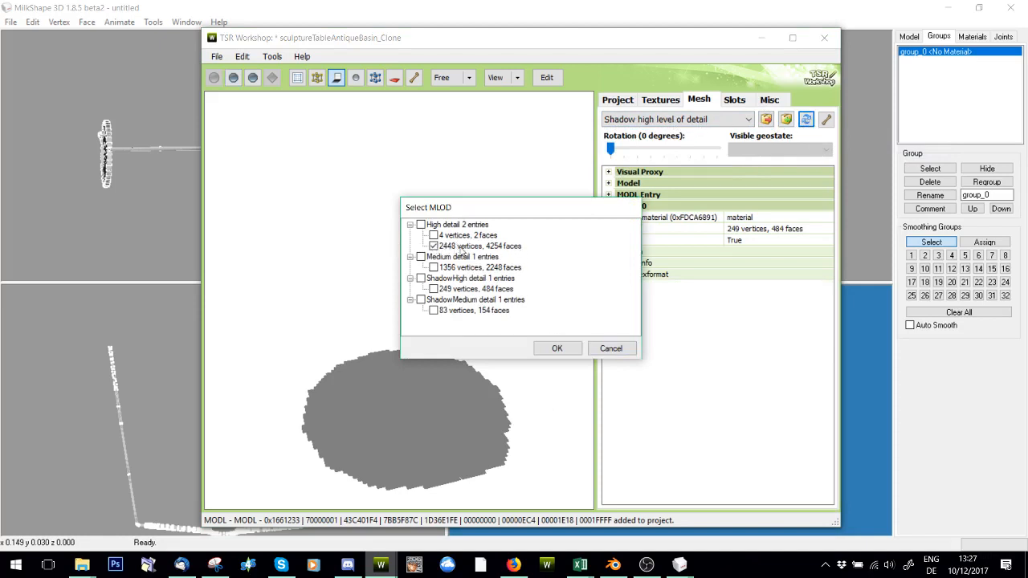
{"action": "left_click", "coordinate": [556, 347]}
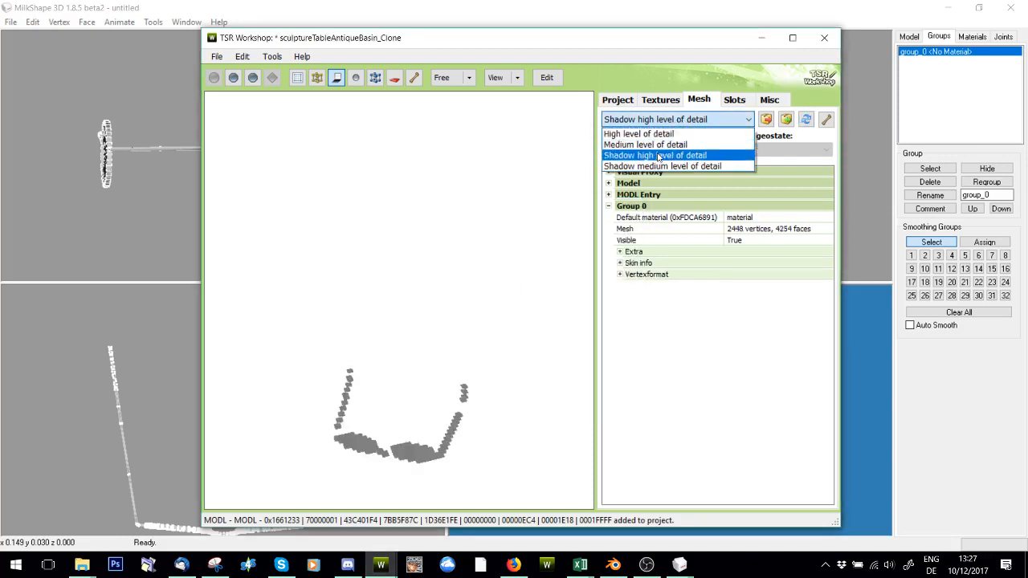
{"action": "left_click", "coordinate": [662, 165]}
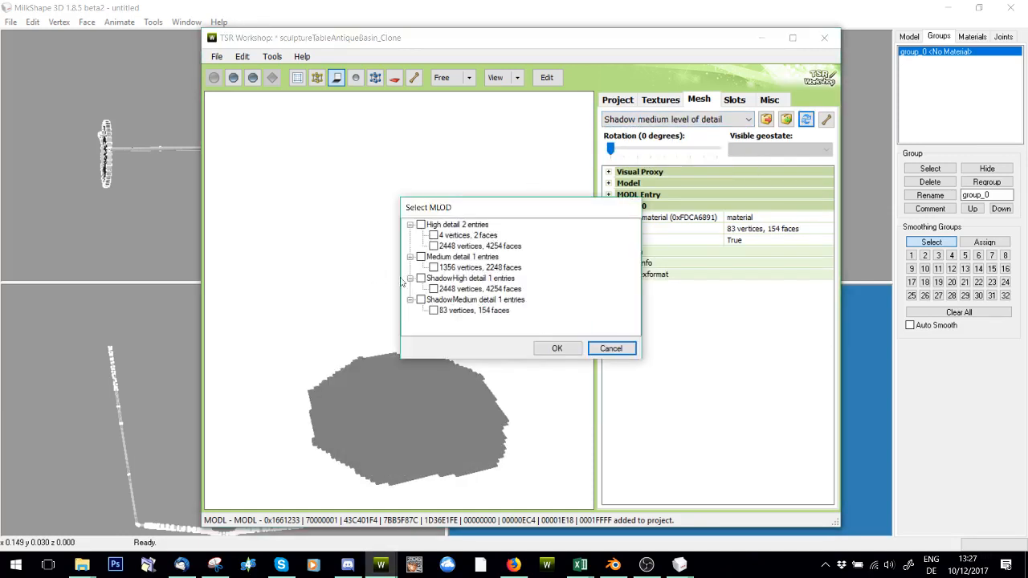
{"action": "left_click", "coordinate": [556, 347]}
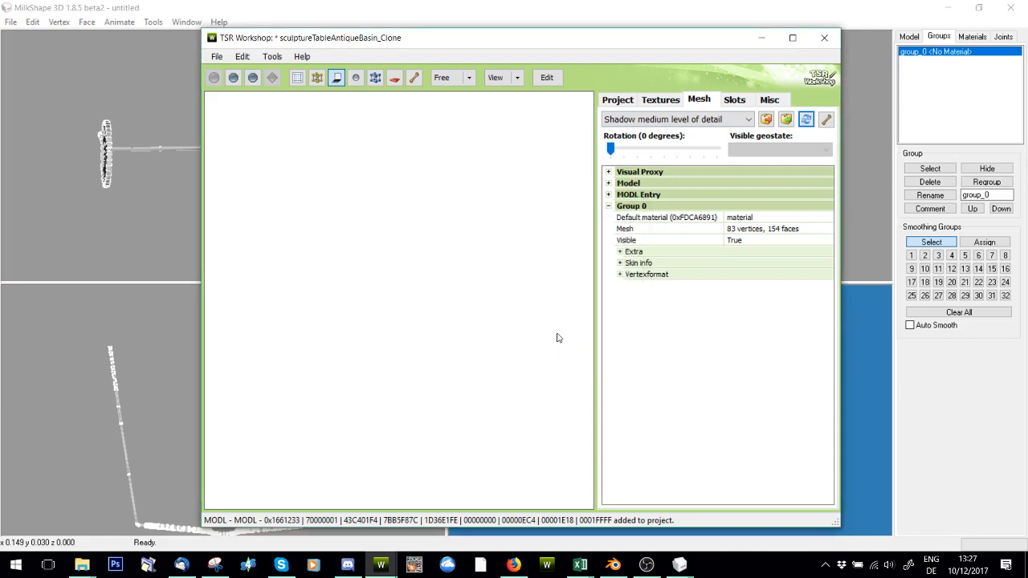
{"action": "left_click", "coordinate": [675, 119]}
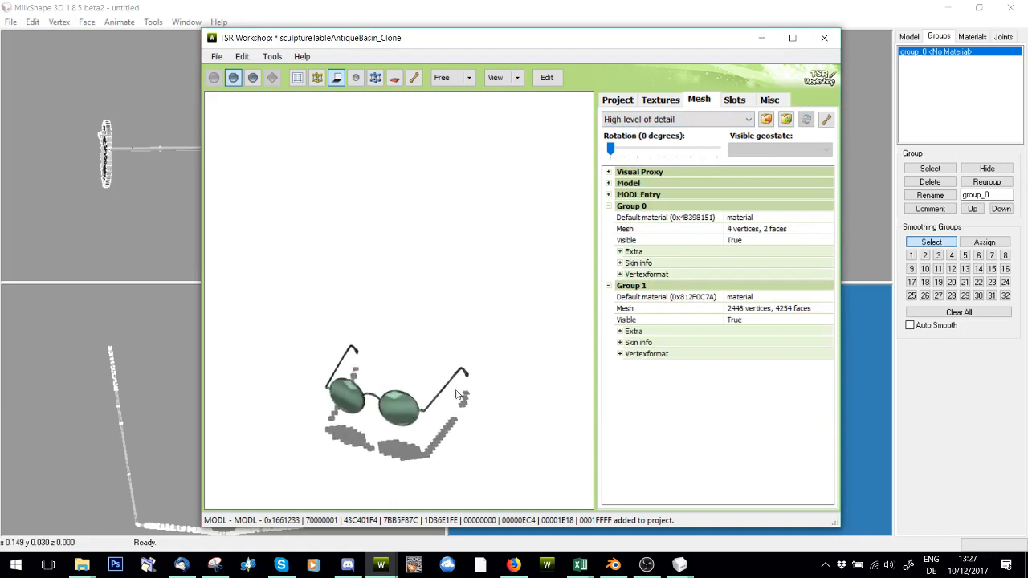
In the Textures tab, import the glasses frame image as the mask and multiplier textures.
{"action": "left_click", "coordinate": [658, 100]}
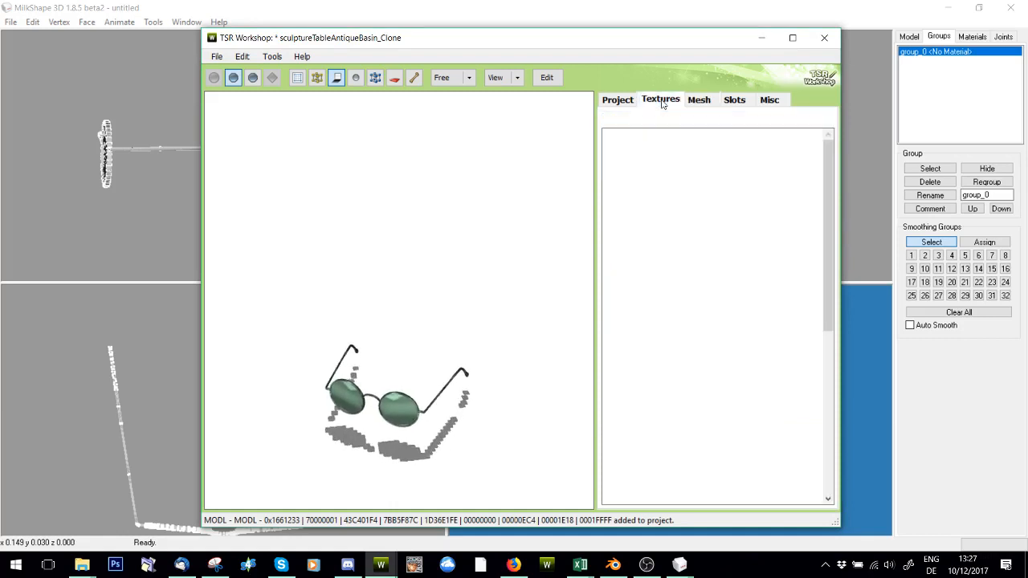
{"action": "left_click", "coordinate": [660, 99]}
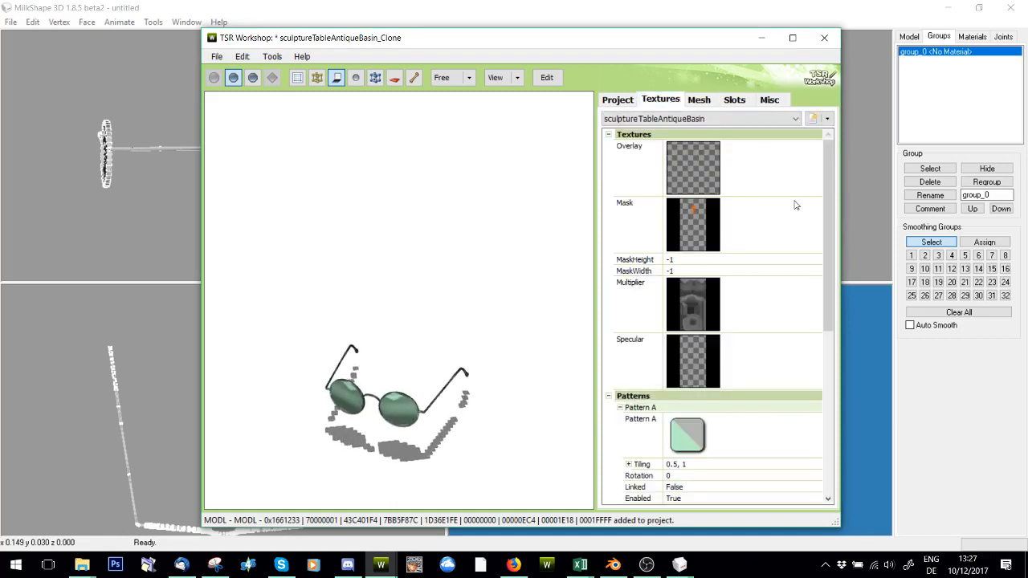
{"action": "double_click", "coordinate": [692, 225]}
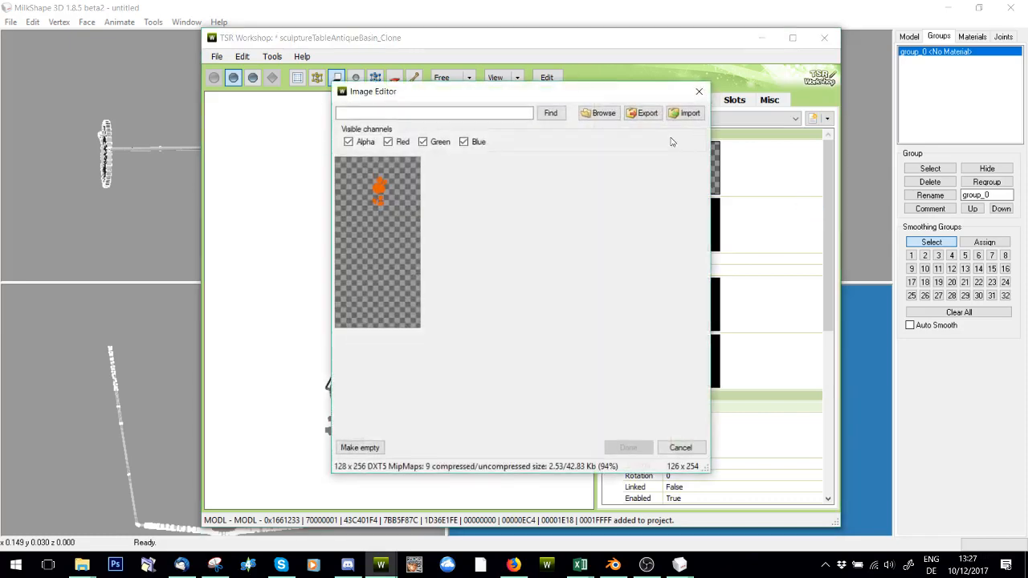
{"action": "left_click", "coordinate": [685, 113]}
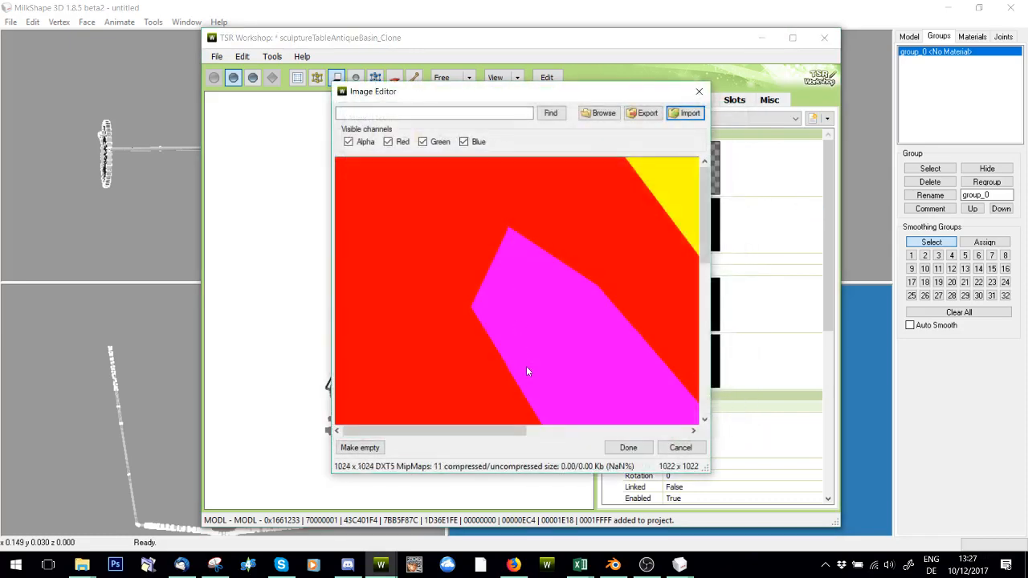
{"action": "left_click", "coordinate": [628, 447]}
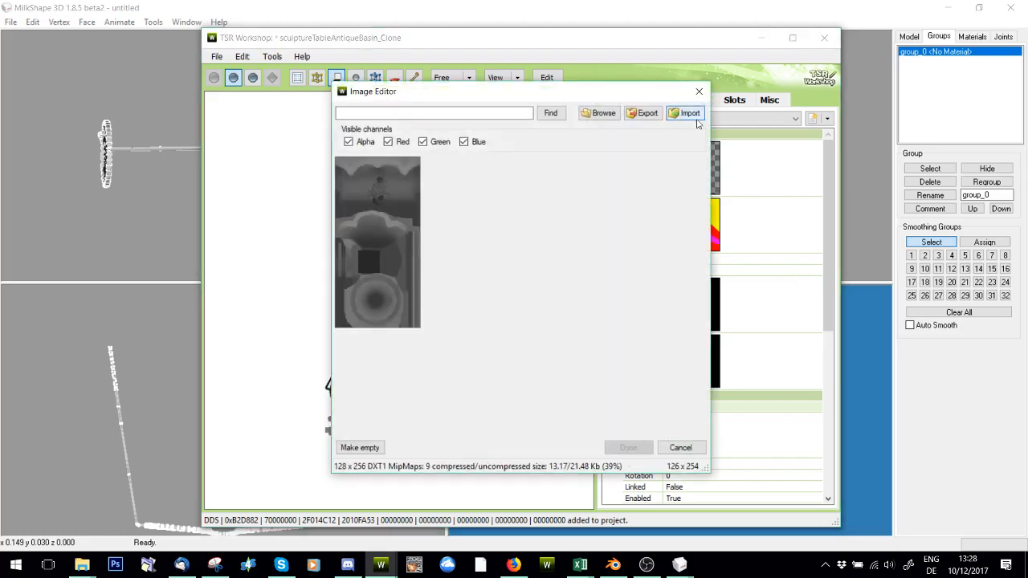
{"action": "left_click", "coordinate": [686, 112]}
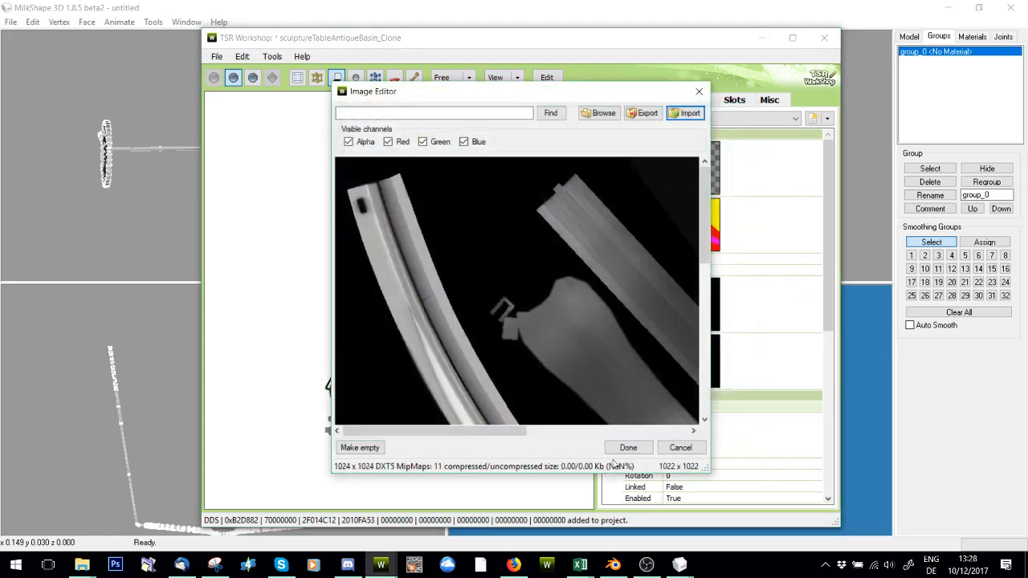
{"action": "left_click", "coordinate": [628, 447]}
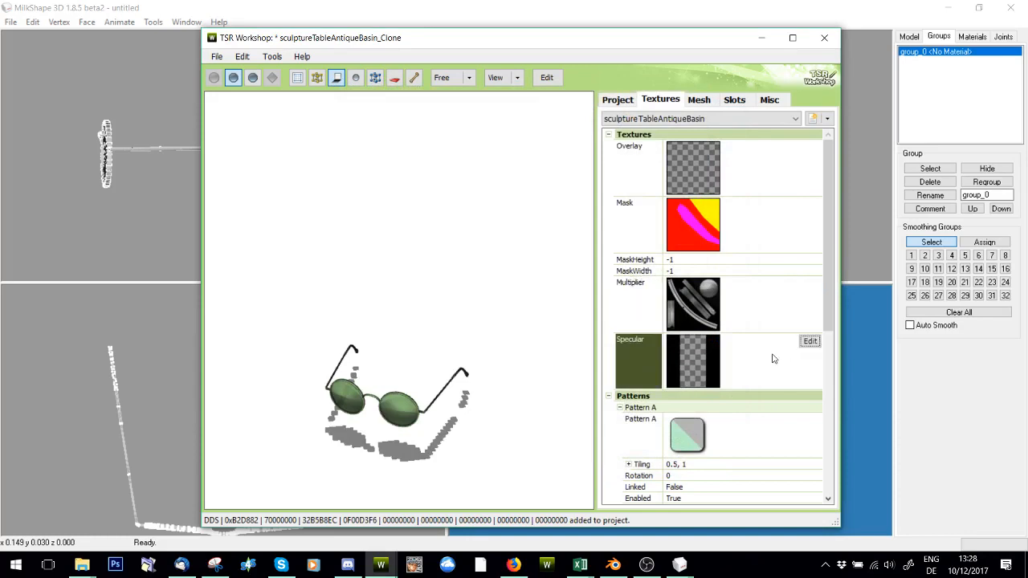
Set the specular texture to the glasses texture already in the project contents.
{"action": "left_click", "coordinate": [809, 341]}
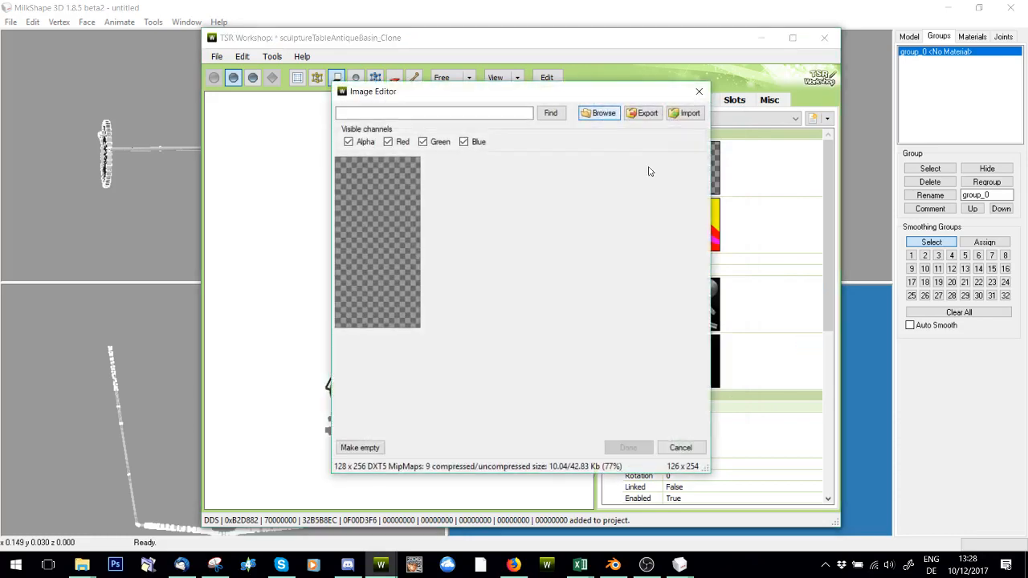
{"action": "left_click", "coordinate": [597, 112]}
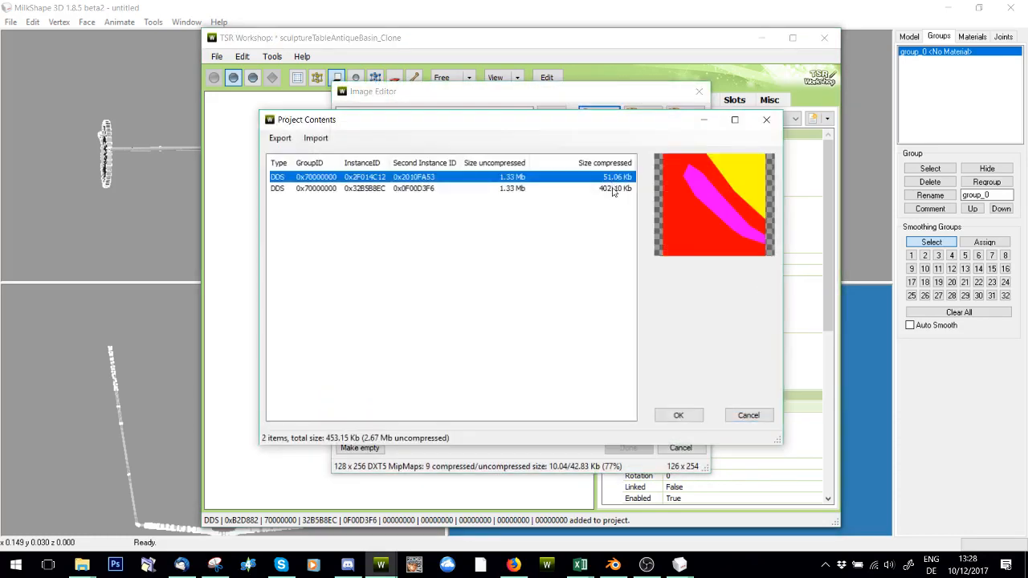
{"action": "left_click", "coordinate": [677, 414]}
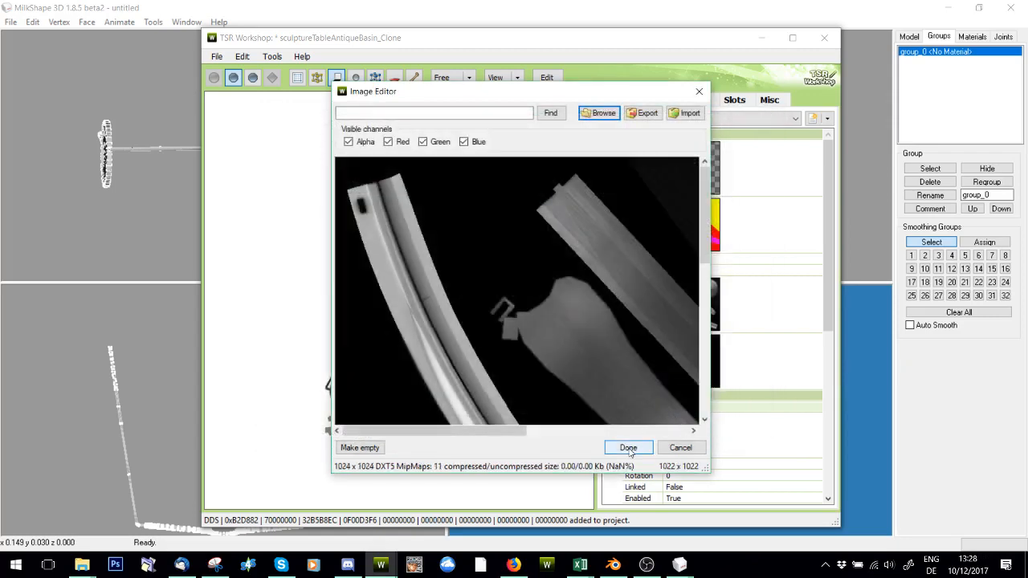
{"action": "left_click", "coordinate": [628, 447]}
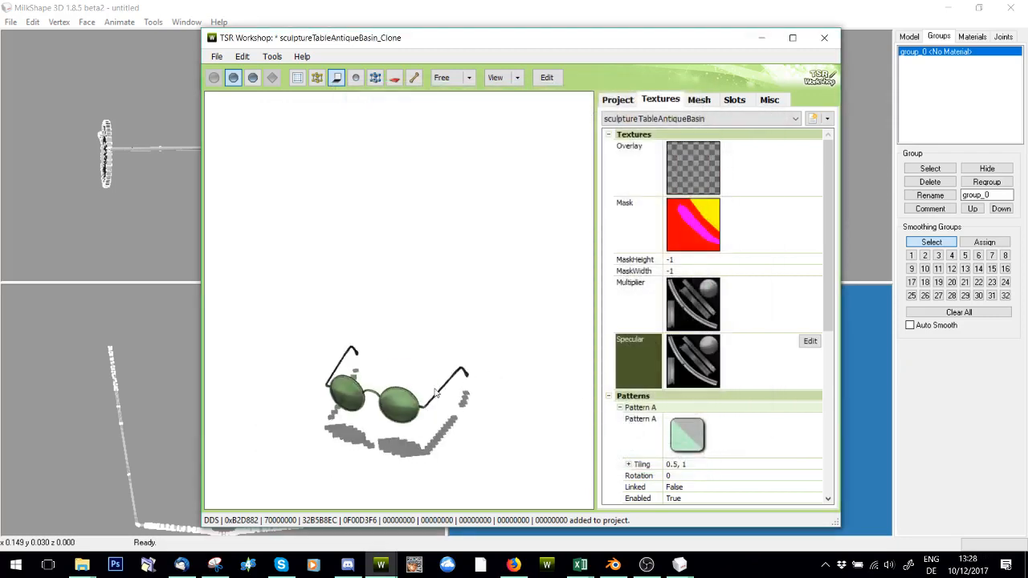
{"action": "scroll", "scroll_direction": "down", "scroll_amount": 3}
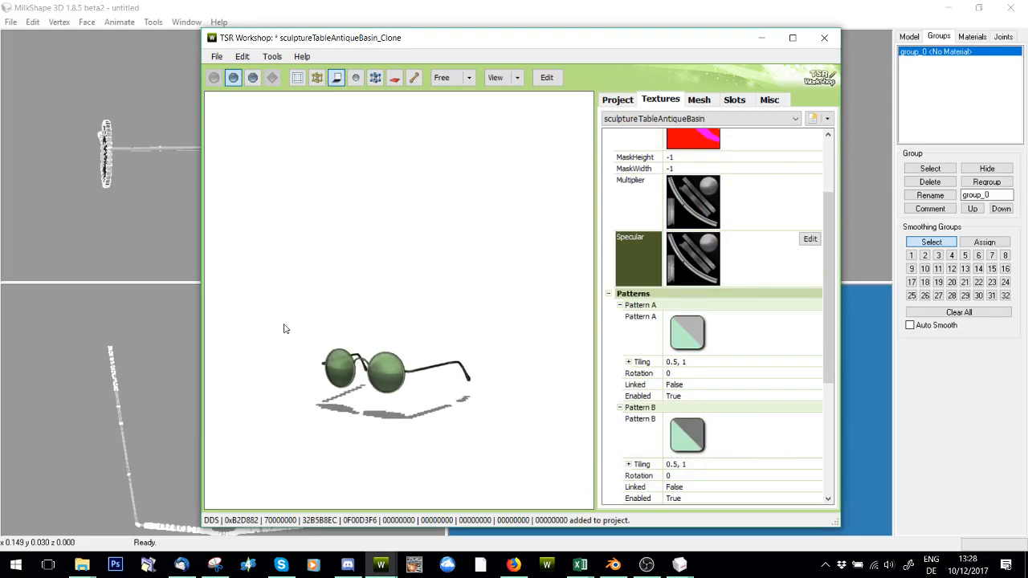
{"action": "left_click", "coordinate": [809, 238]}
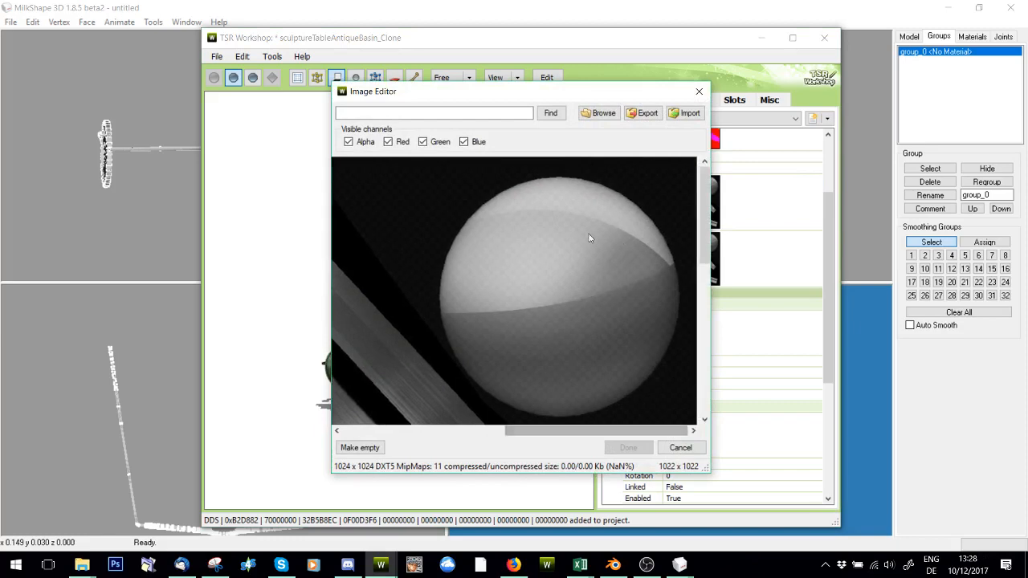
{"action": "mouse_move", "coordinate": [652, 297]}
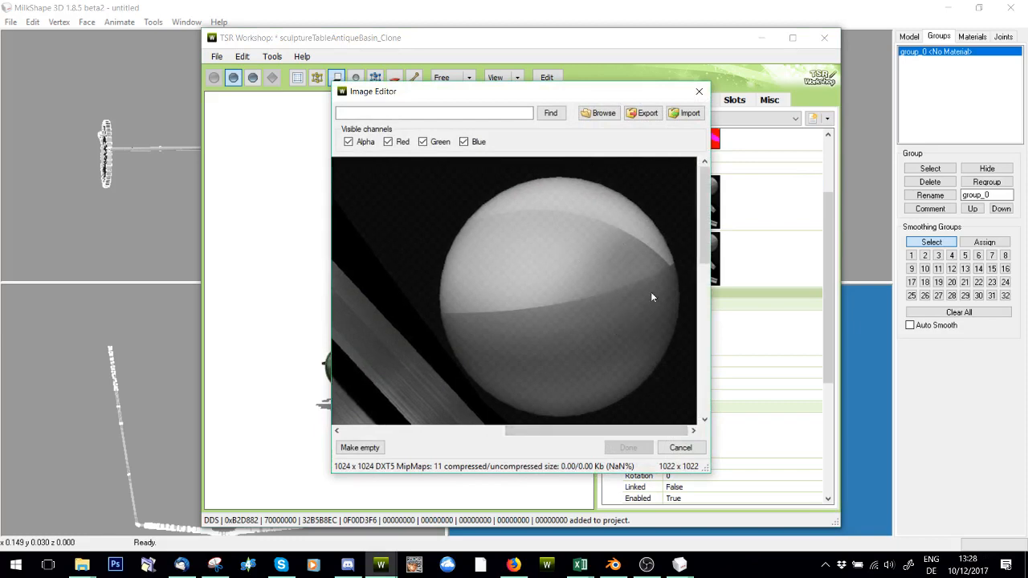
{"action": "mouse_move", "coordinate": [596, 287]}
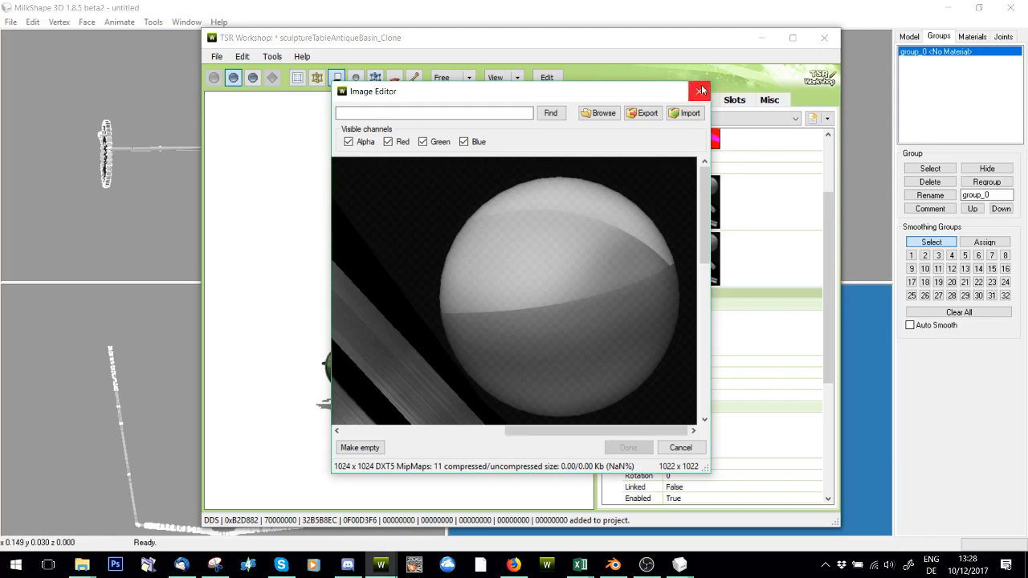
{"action": "left_click", "coordinate": [700, 90]}
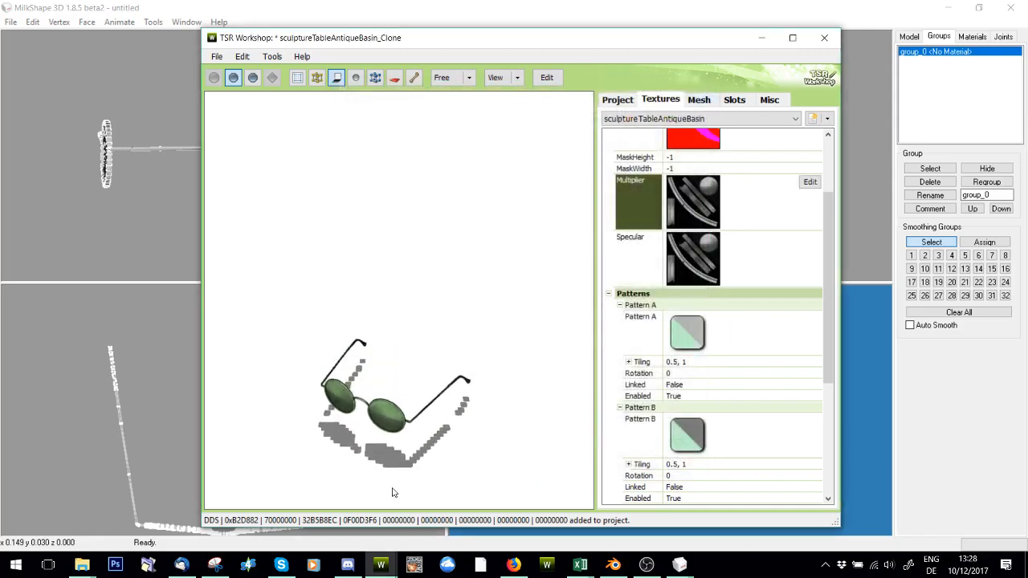
{"action": "left_click", "coordinate": [699, 100]}
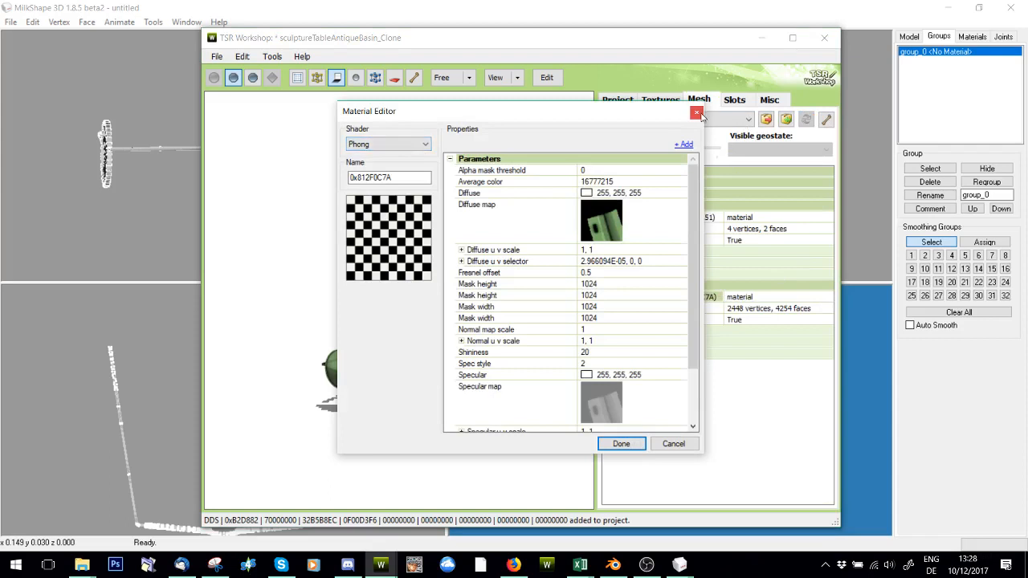
{"action": "left_click", "coordinate": [620, 443]}
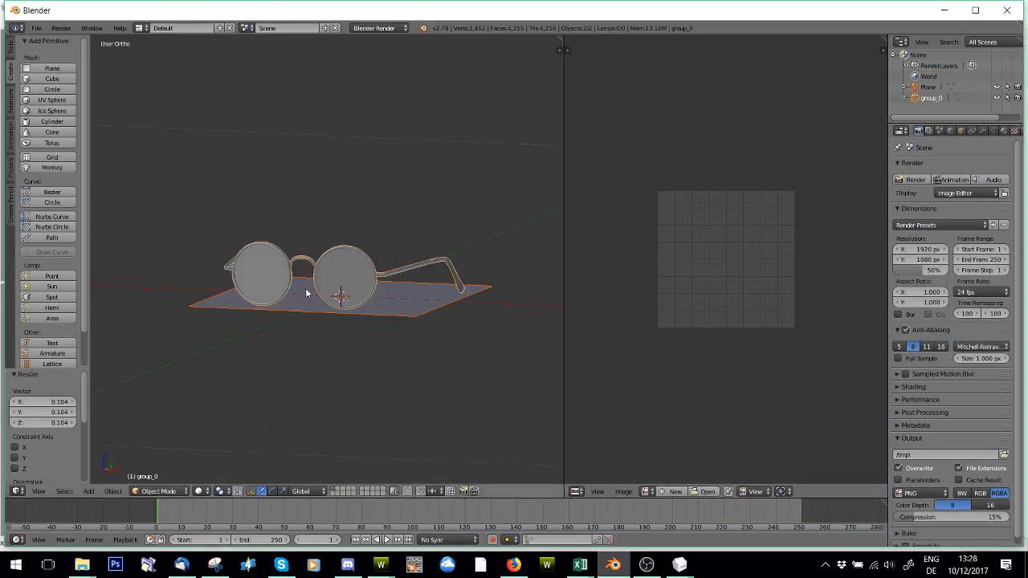
Export the glasses and base plane as Wavefront MeshEdit.obj into the Glasses folder.
{"action": "key", "text": "Tab"}
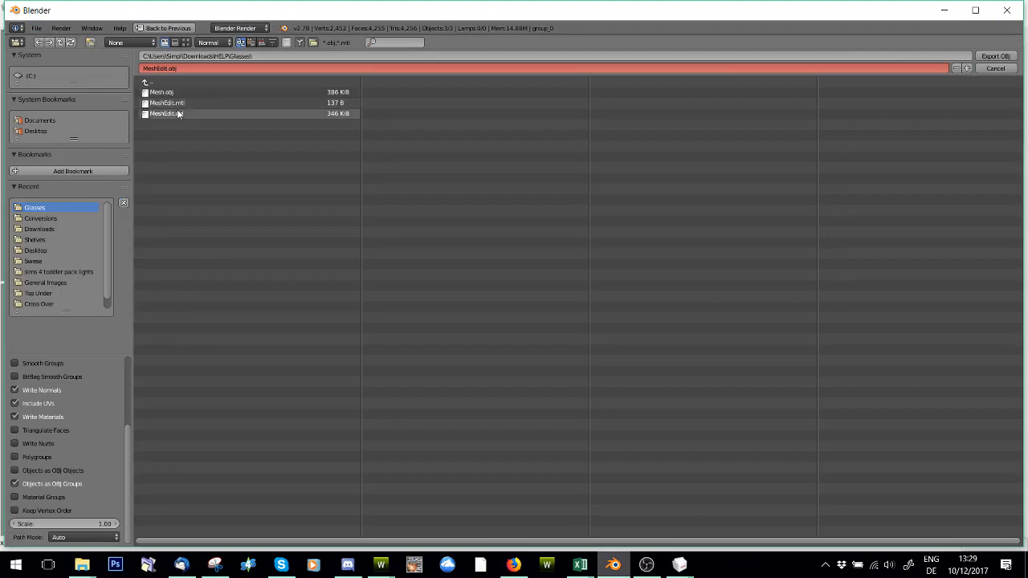
{"action": "left_click", "coordinate": [996, 68]}
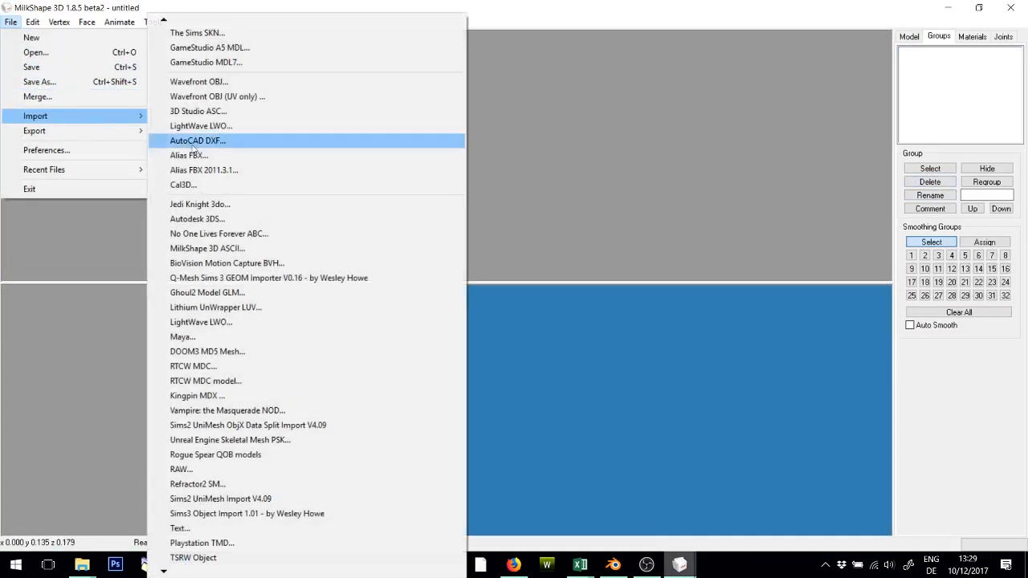
Import the MeshEdit Wavefront OBJ and review its materials and groups.
{"action": "left_click", "coordinate": [199, 80]}
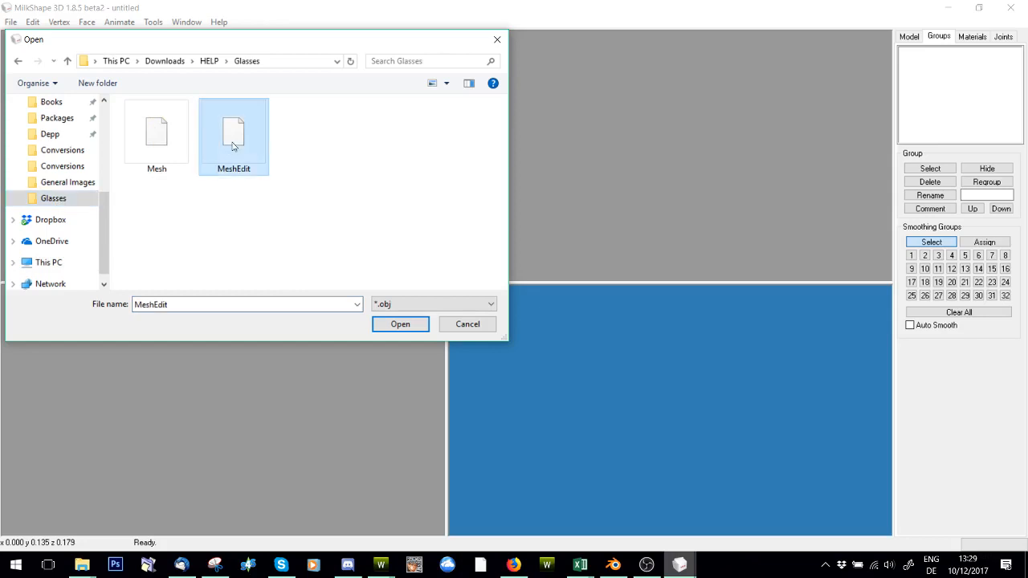
{"action": "left_click", "coordinate": [400, 325]}
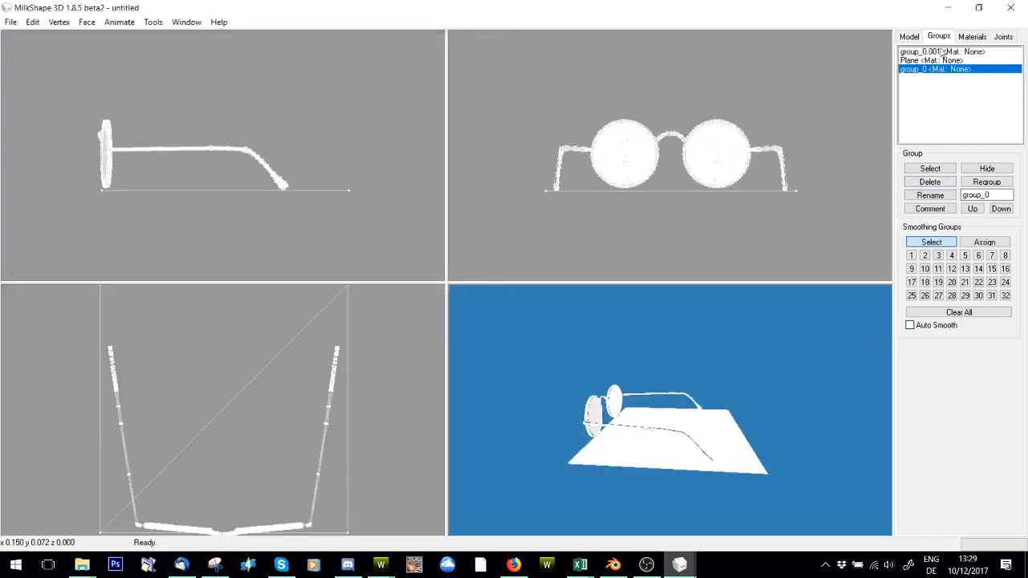
{"action": "left_click", "coordinate": [972, 35]}
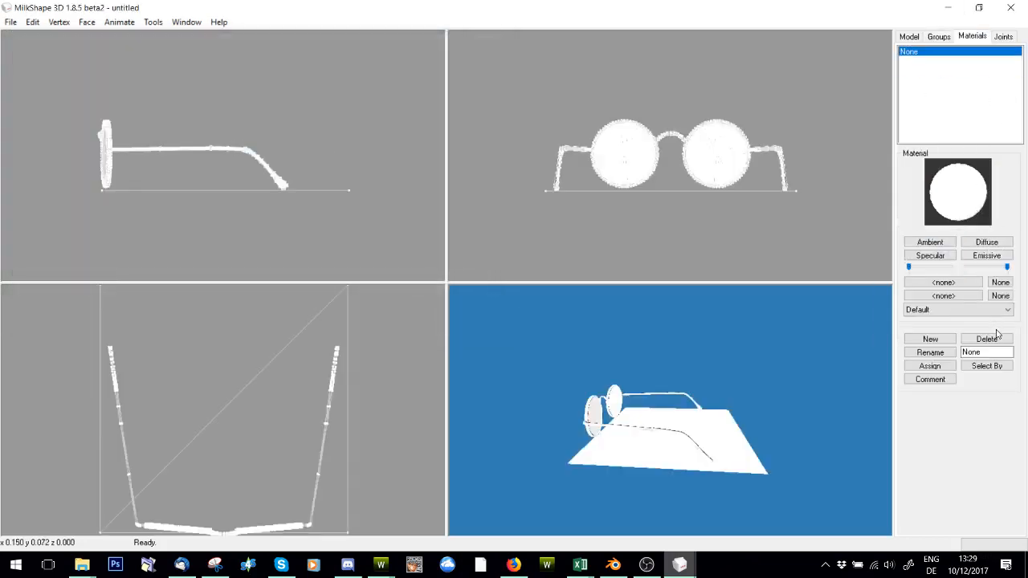
{"action": "left_click", "coordinate": [938, 36]}
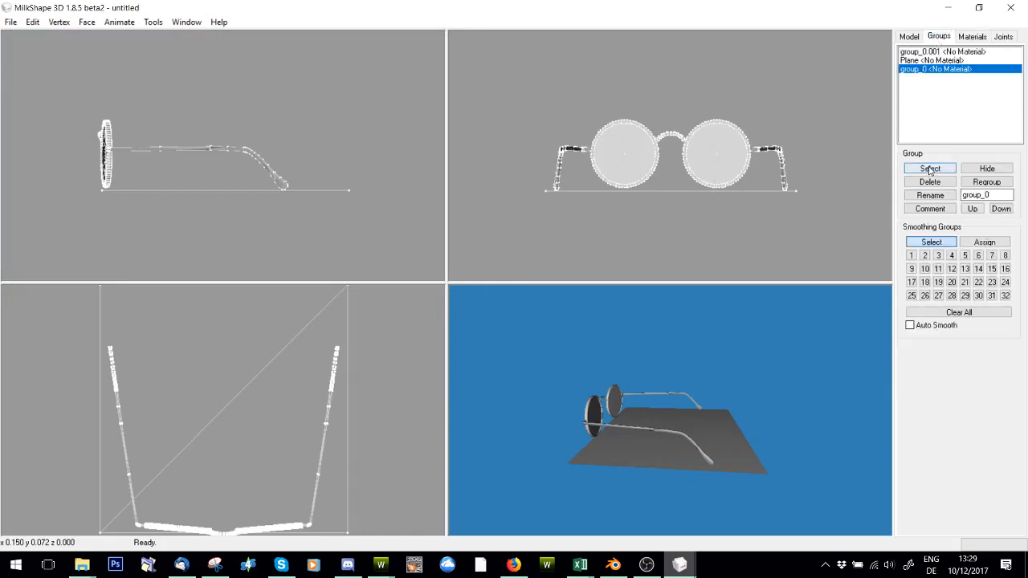
Rename and reorder the groups so the Plane is group_0 and the glasses parts group_1, group_2.
{"action": "left_click", "coordinate": [928, 169]}
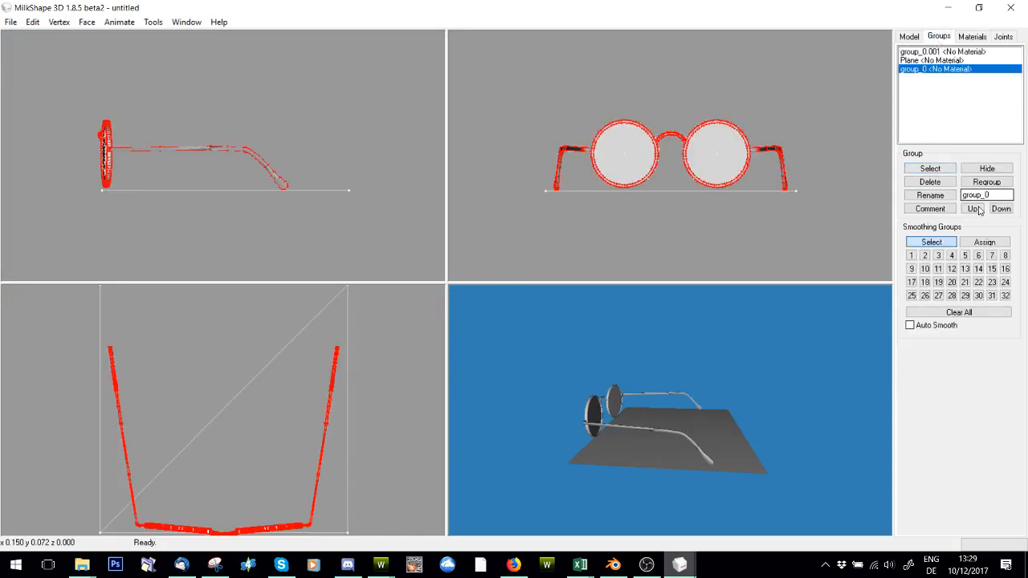
{"action": "left_click", "coordinate": [972, 209]}
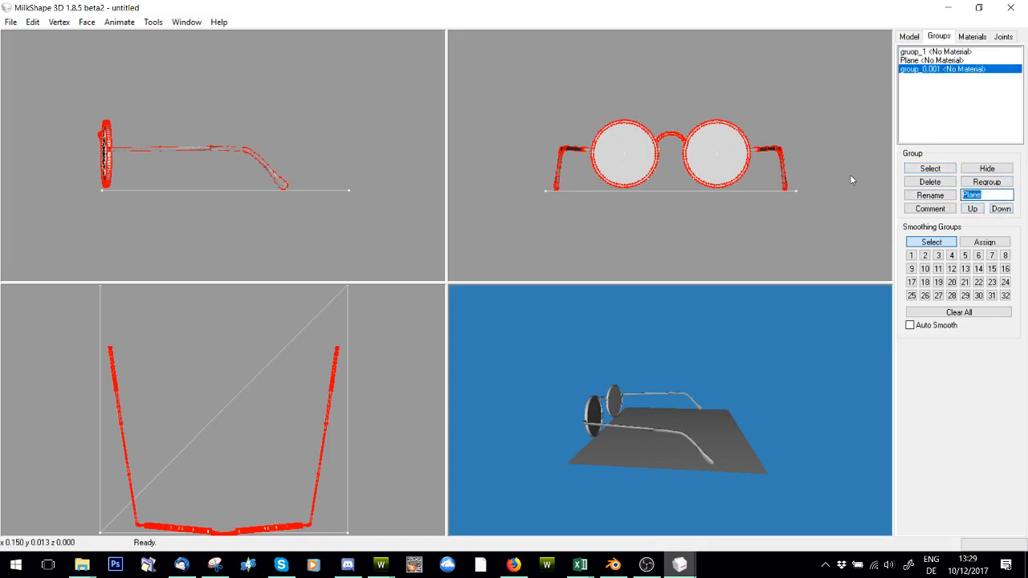
{"action": "type", "text": "group_2"}
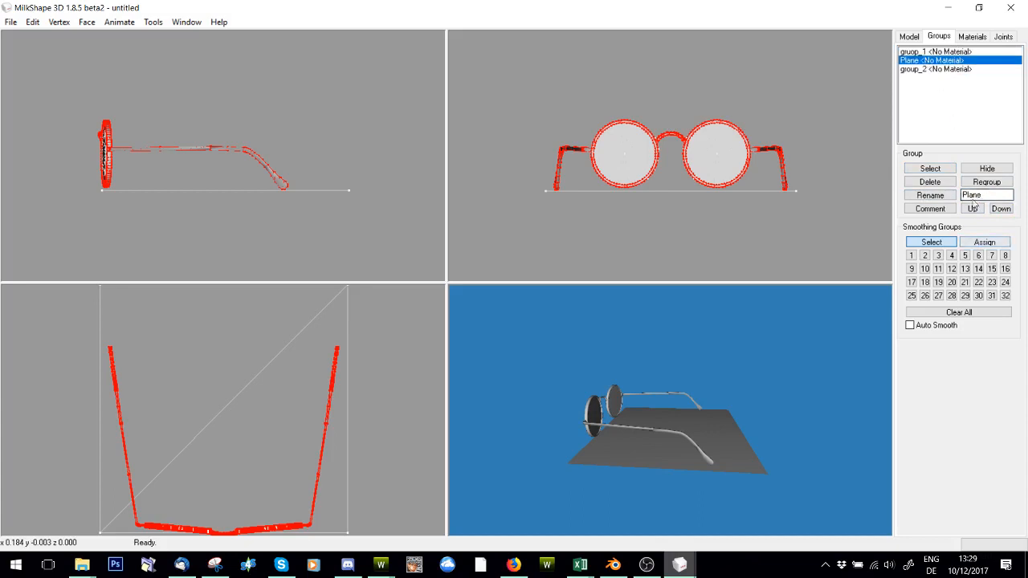
{"action": "left_click", "coordinate": [972, 208]}
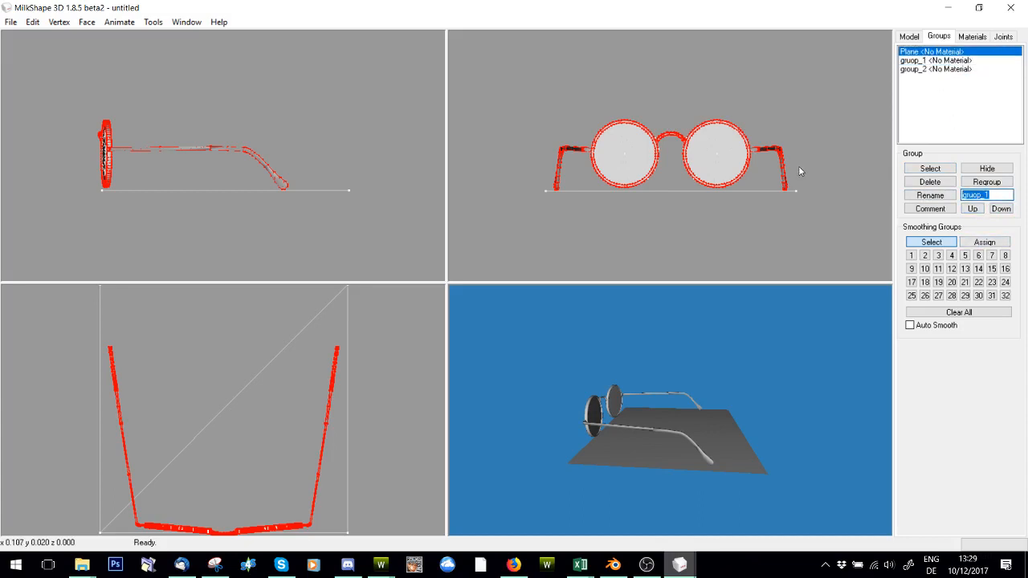
{"action": "type", "text": "group_0"}
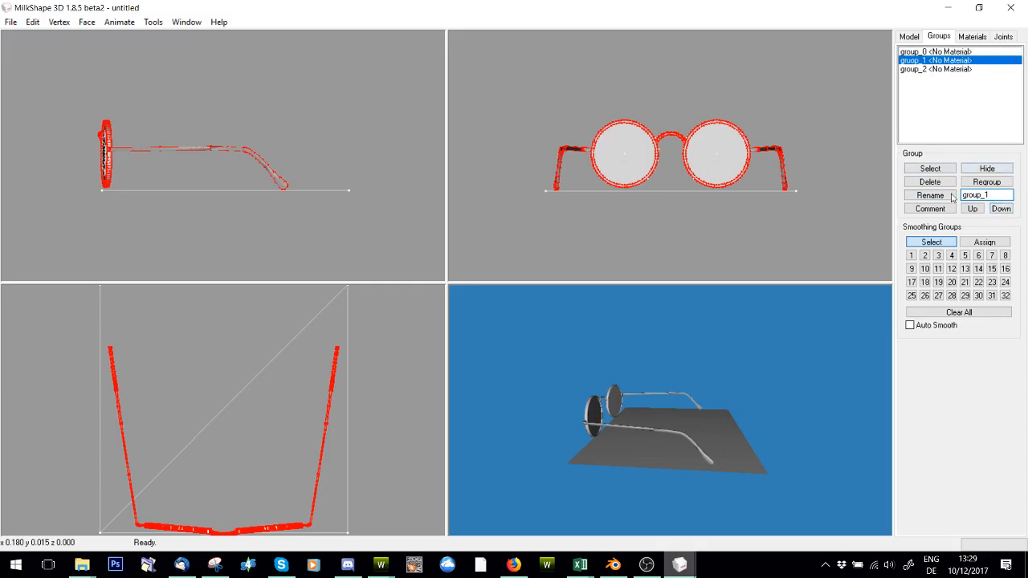
Overwrite MeshEdit.wso with the WSO export and run the Model Cleaner to weld vertices.
{"action": "left_click", "coordinate": [10, 22]}
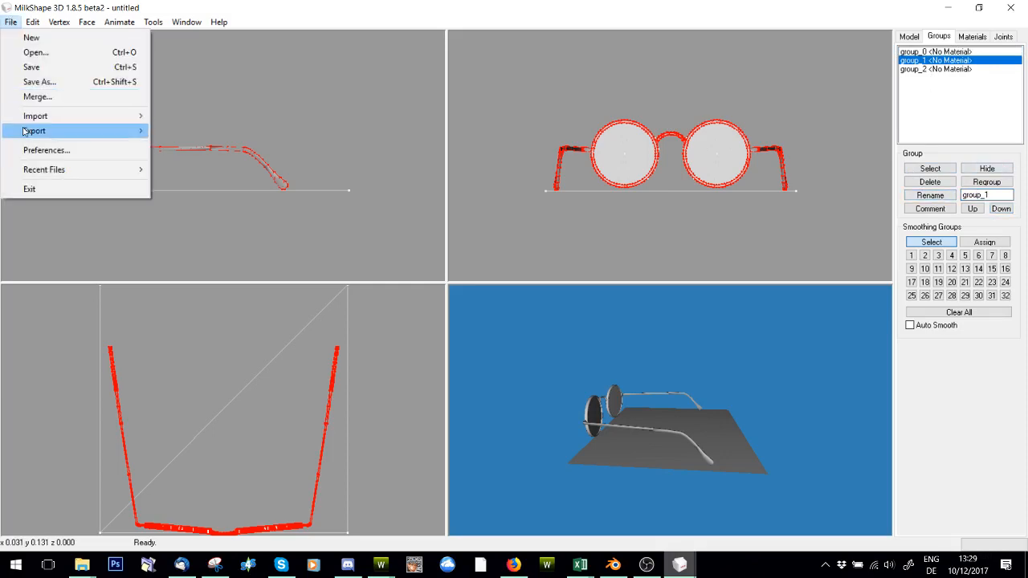
{"action": "left_click", "coordinate": [35, 130]}
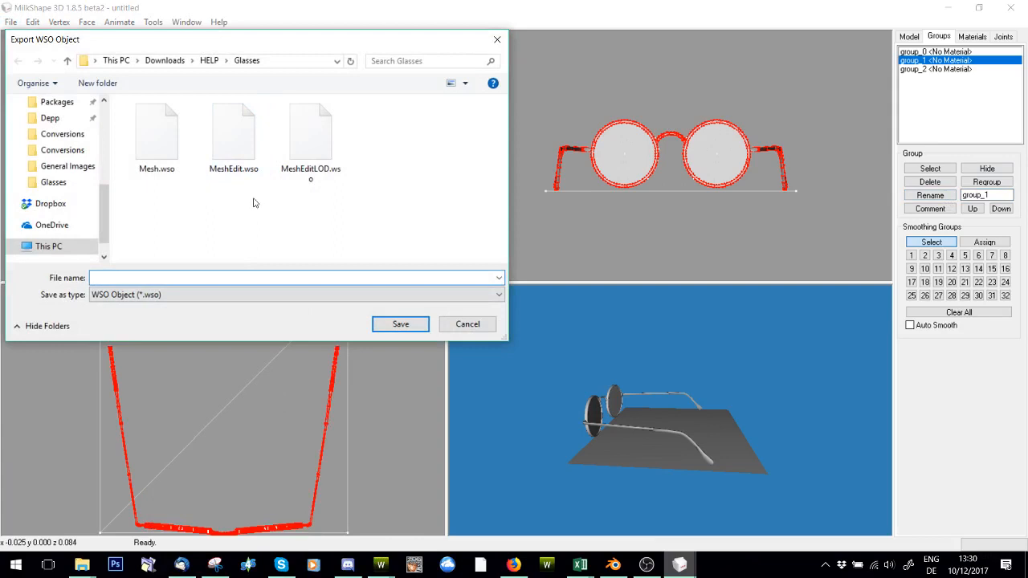
{"action": "left_click", "coordinate": [400, 324]}
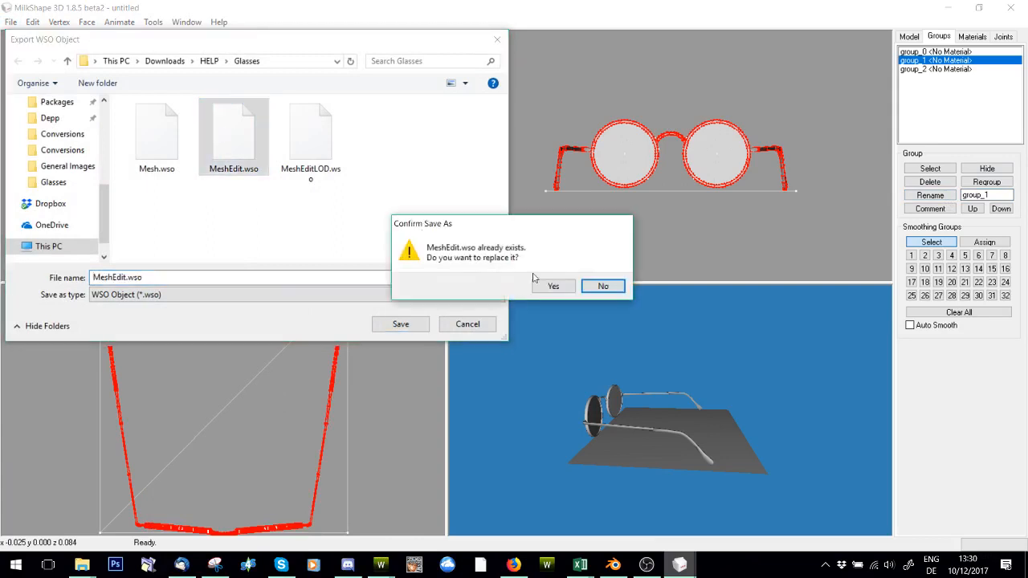
{"action": "left_click", "coordinate": [552, 286]}
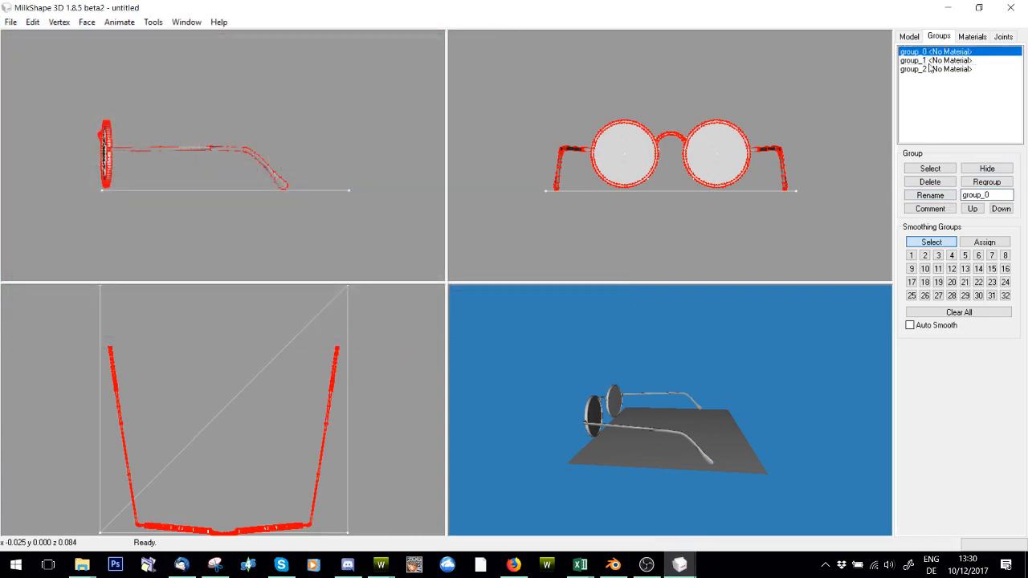
{"action": "left_click", "coordinate": [928, 181]}
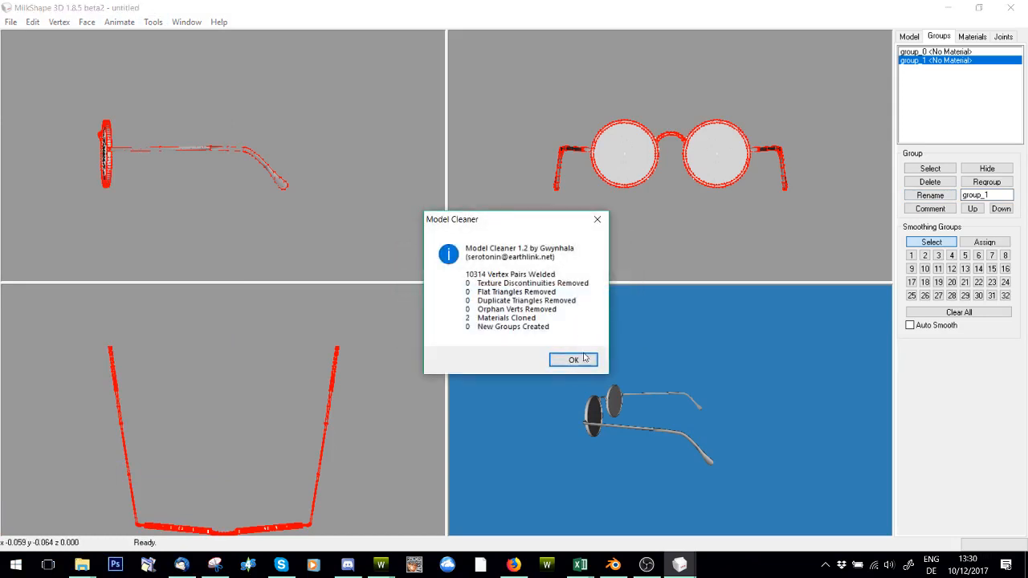
Dismiss the cleanup report and start a new empty scene, clearing the glasses mesh.
{"action": "left_click", "coordinate": [573, 360]}
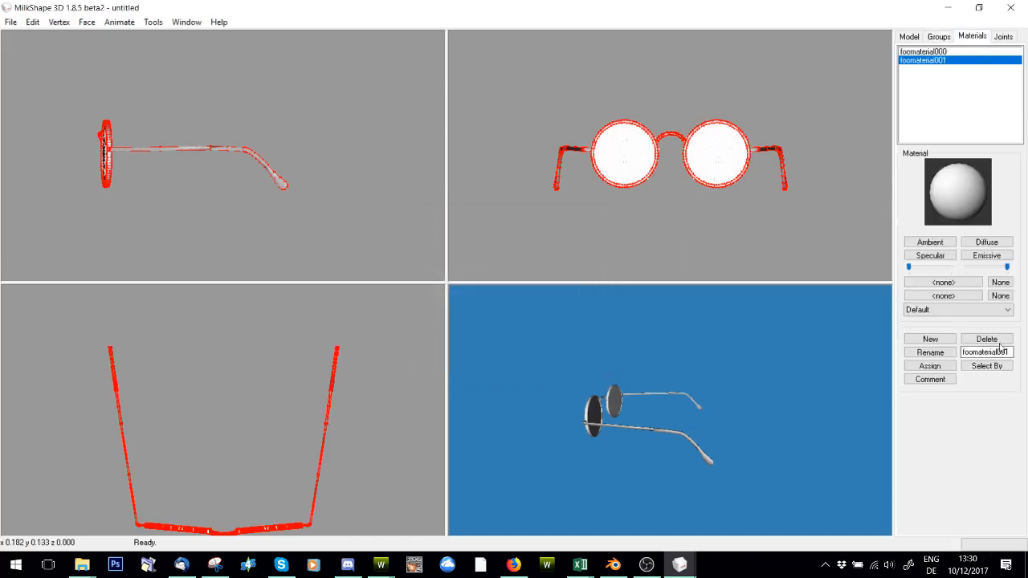
{"action": "left_click", "coordinate": [938, 35]}
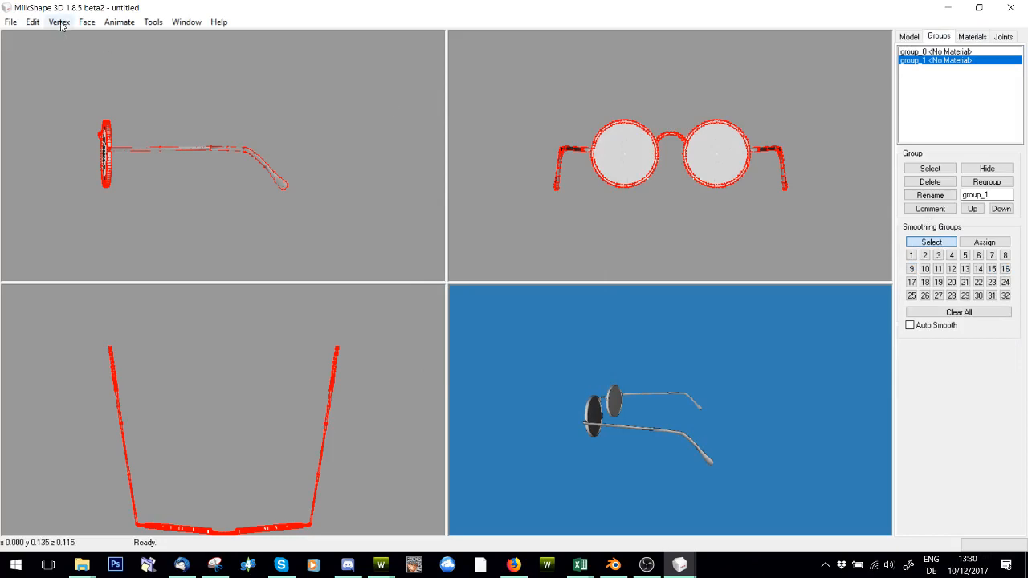
{"action": "left_click", "coordinate": [58, 22]}
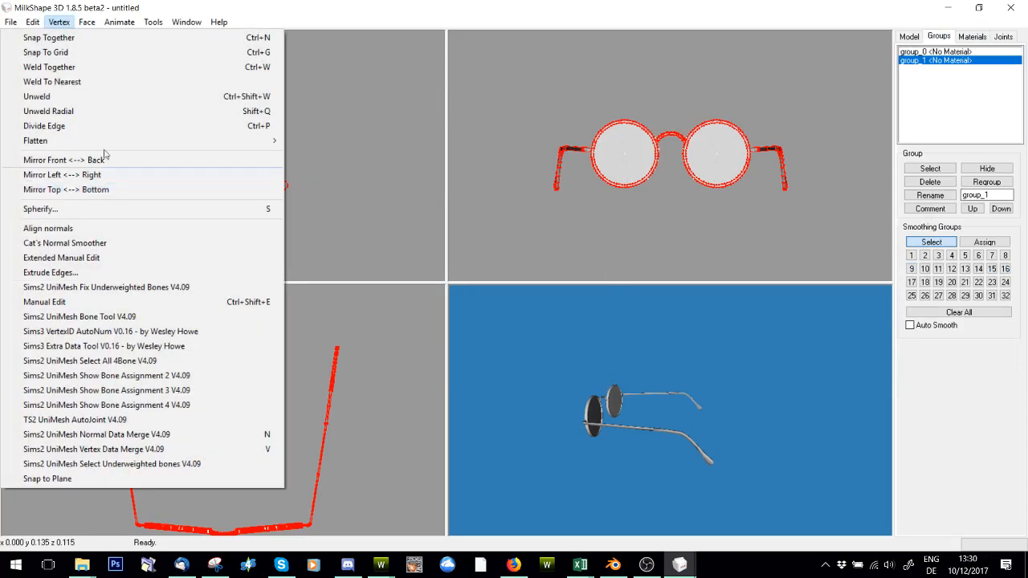
{"action": "left_click", "coordinate": [152, 22]}
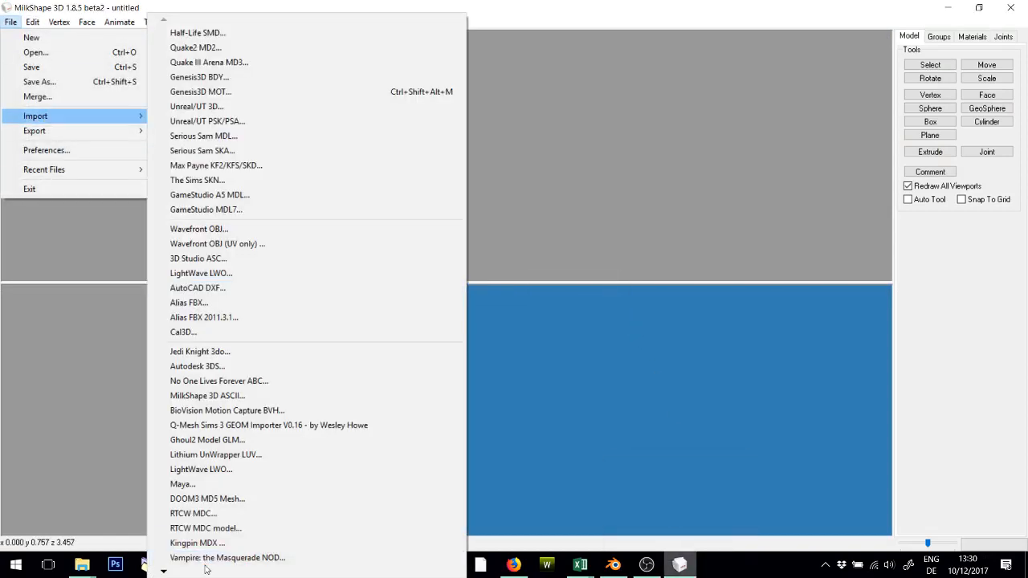
Import the glasses mesh back into the MilkShape 3D scene.
{"action": "scroll", "scroll_direction": "down", "scroll_amount": 3}
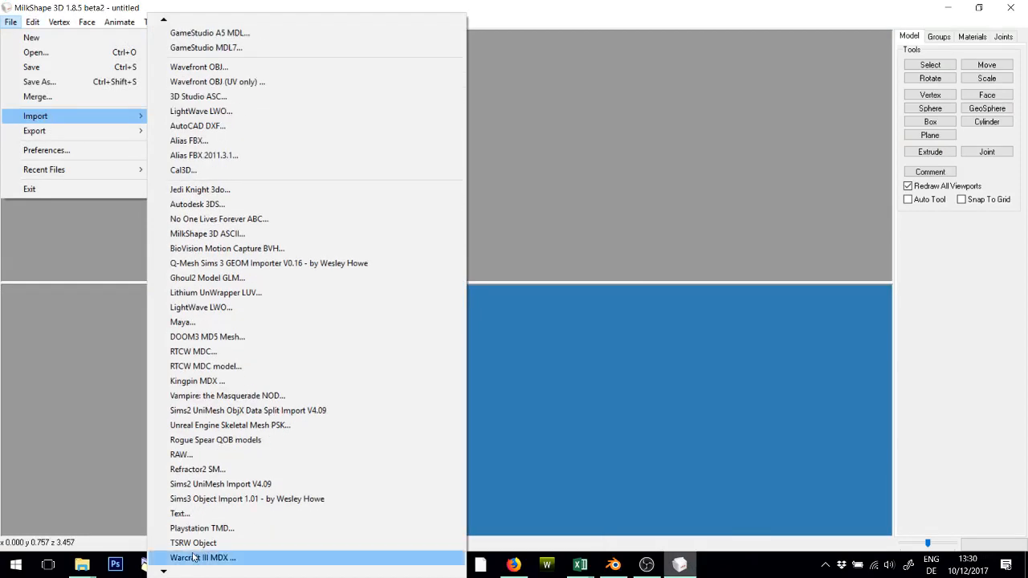
{"action": "left_click", "coordinate": [201, 557]}
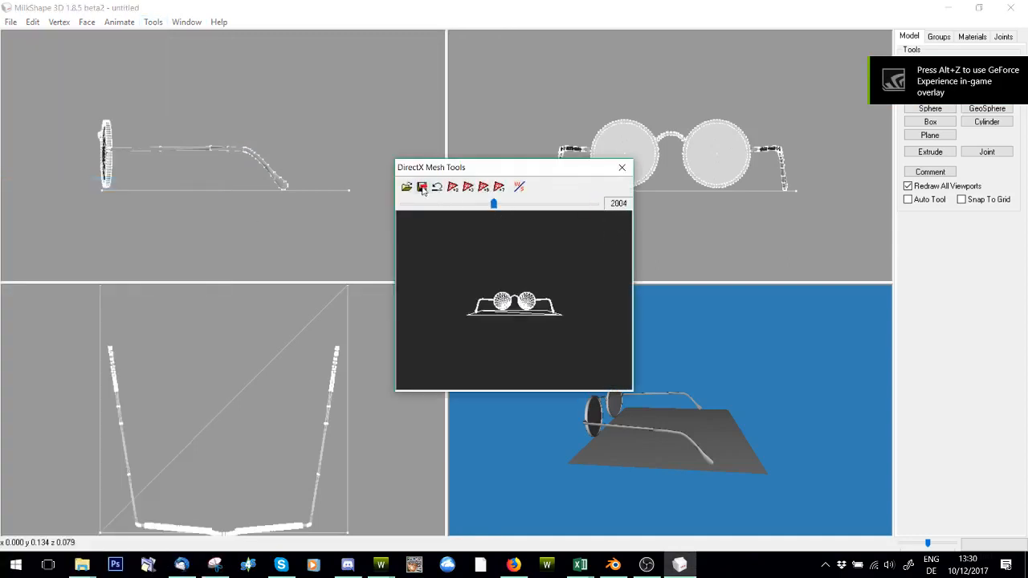
{"action": "left_click", "coordinate": [86, 22]}
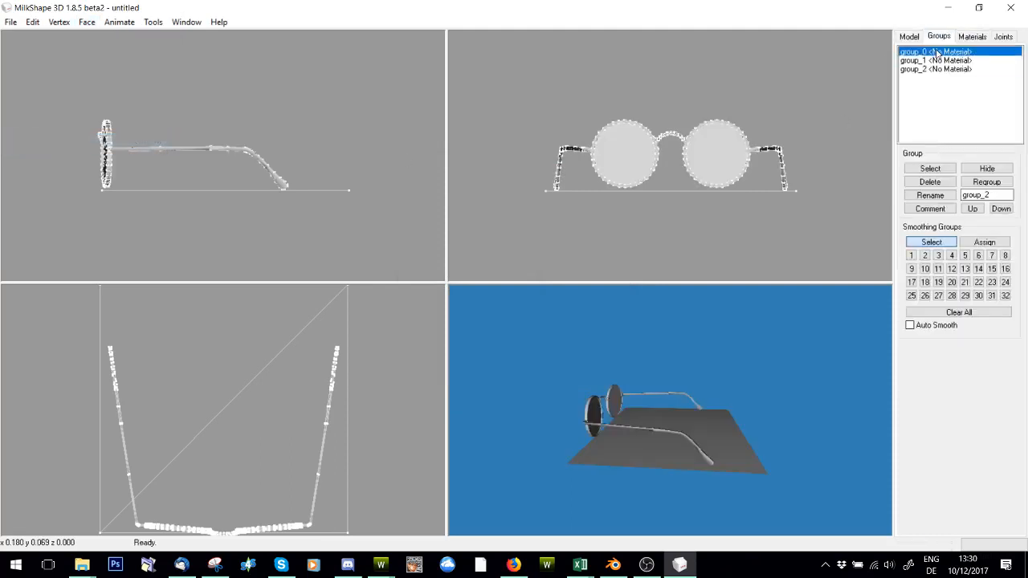
Delete the shadow plane group and export the mesh as WSO, replacing MeshEditLOD.wso.
{"action": "left_click", "coordinate": [928, 181]}
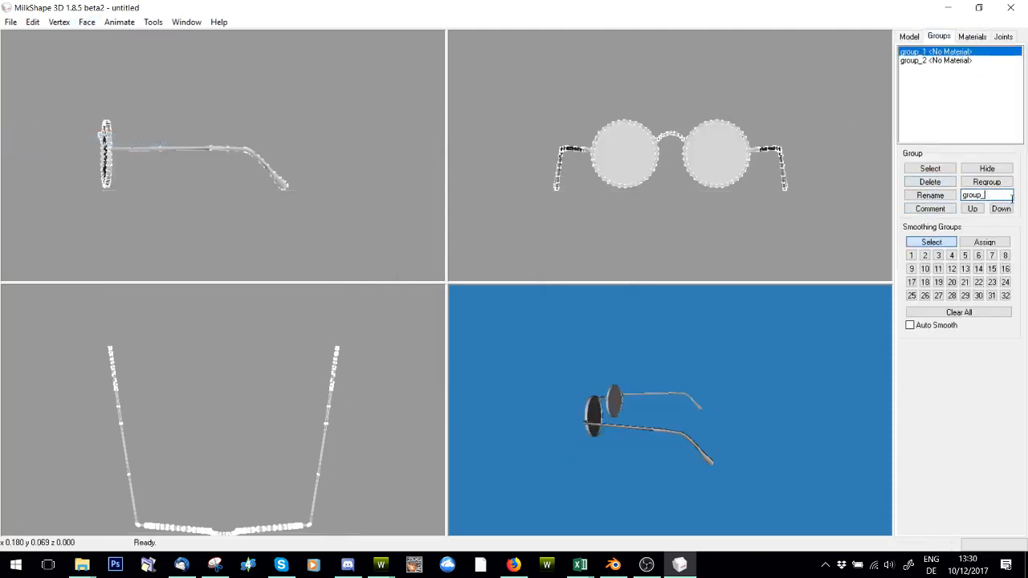
{"action": "left_click", "coordinate": [935, 61]}
{"action": "type", "text": "1"}
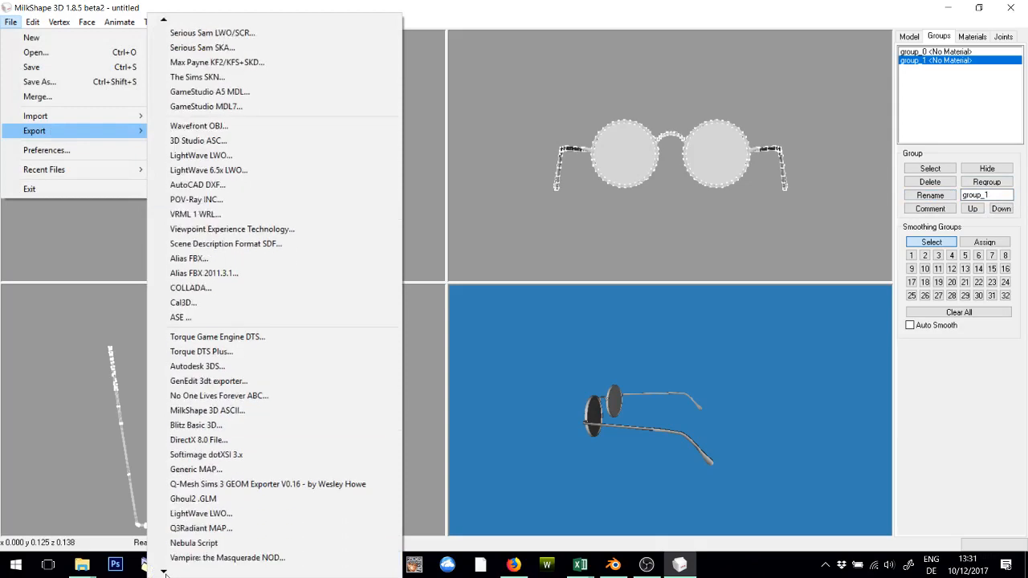
{"action": "scroll", "scroll_direction": "down", "scroll_amount": 3}
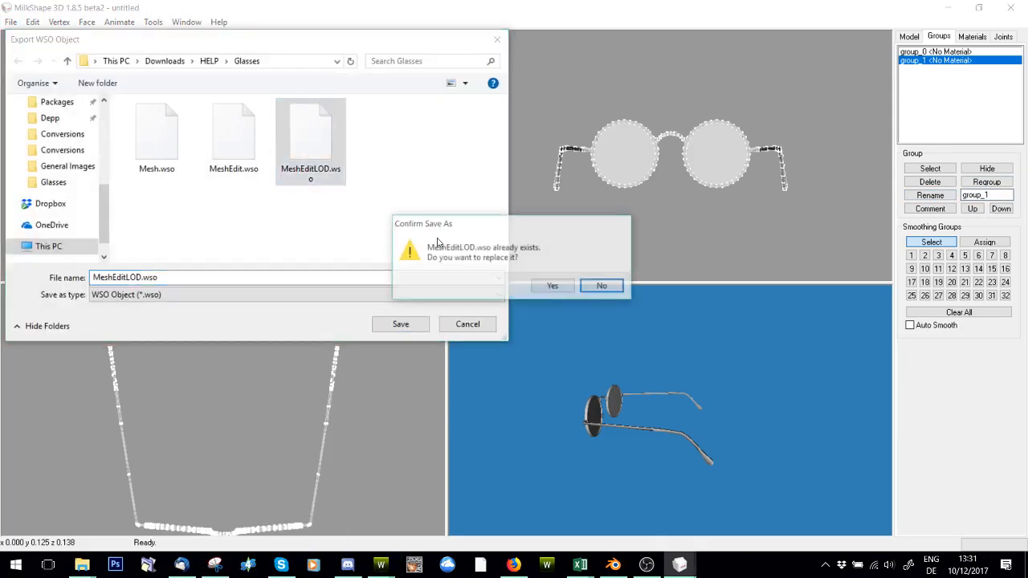
{"action": "left_click", "coordinate": [552, 286]}
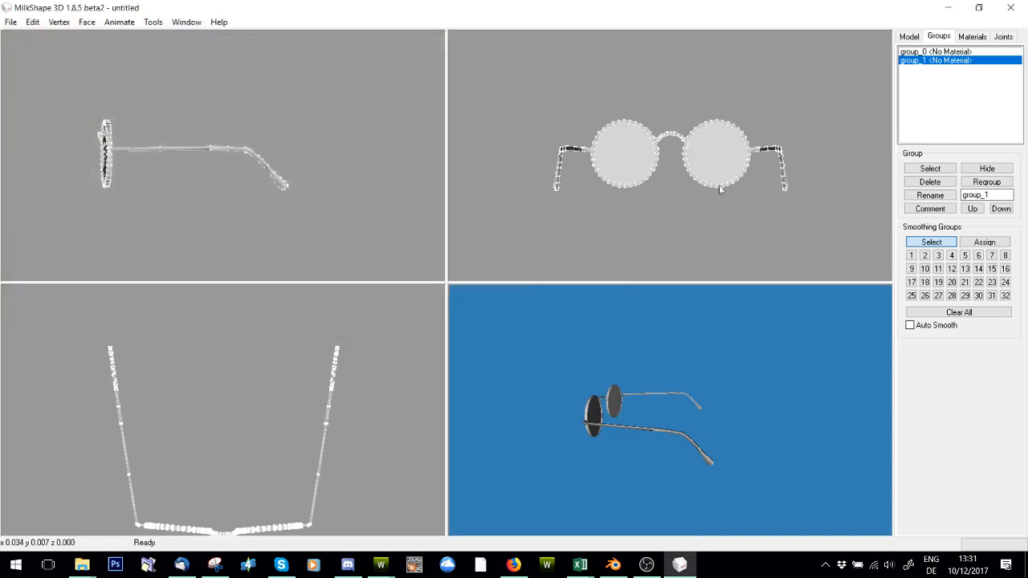
{"action": "mouse_move", "coordinate": [648, 401]}
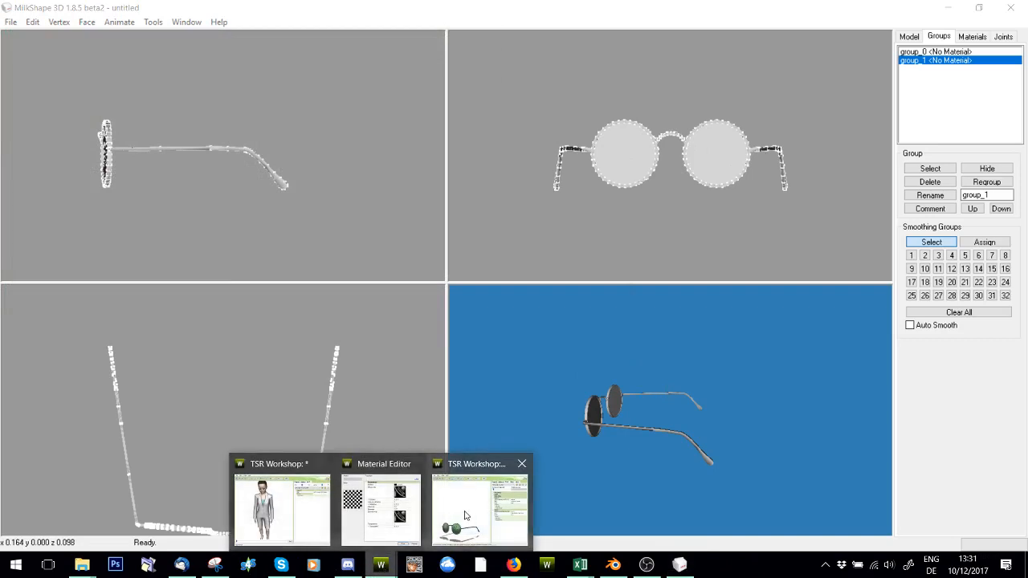
Duplicate the glasses mesh Group 1 at high detail, accepting the experimental warning.
{"action": "left_click", "coordinate": [478, 511]}
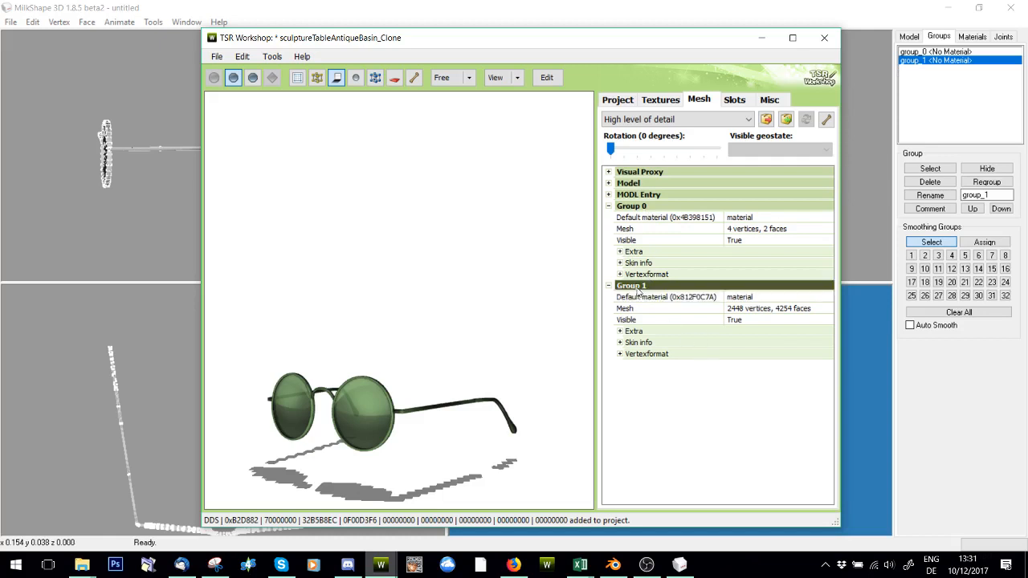
{"action": "right_click", "coordinate": [631, 285]}
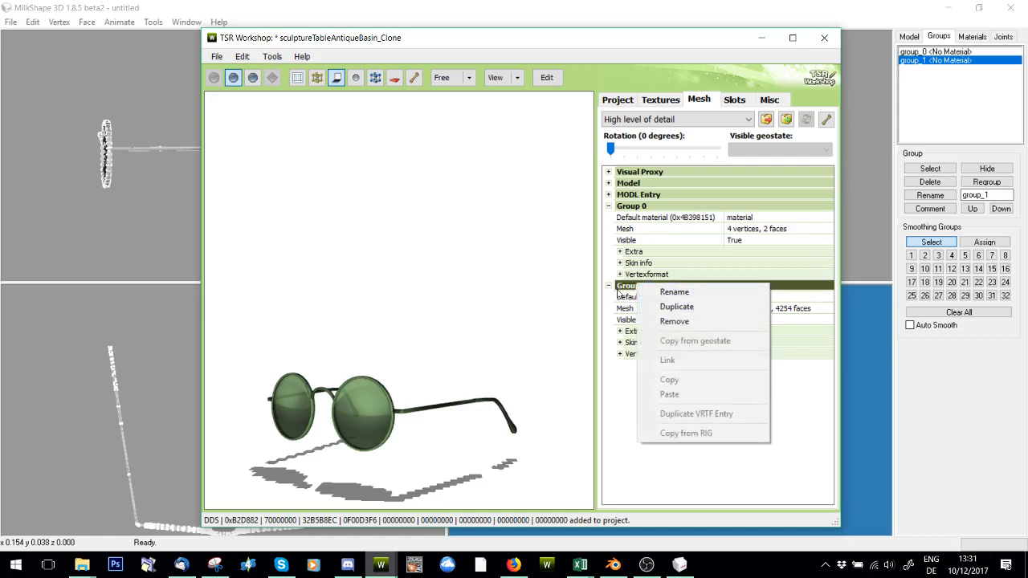
{"action": "left_click", "coordinate": [677, 307]}
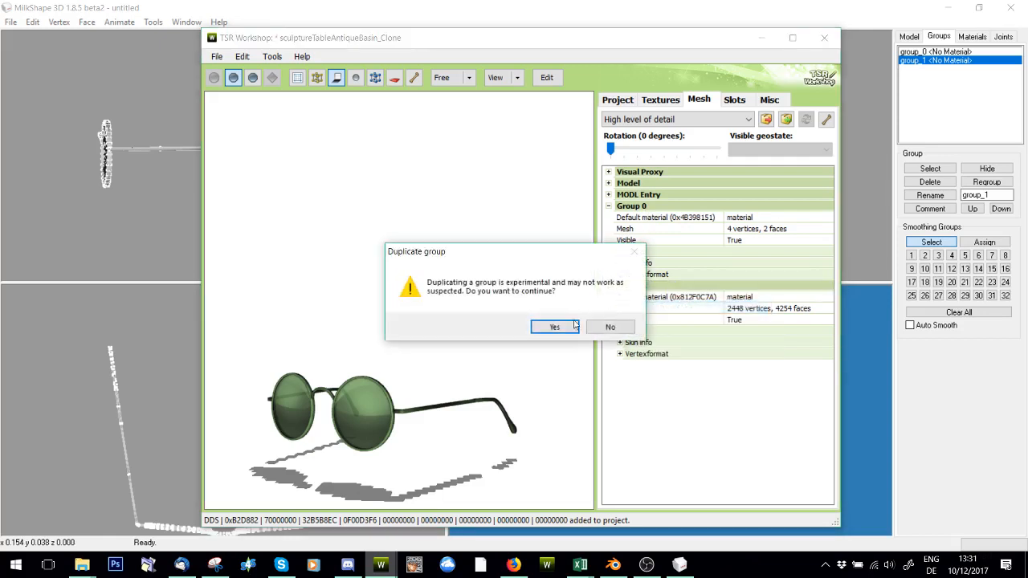
{"action": "left_click", "coordinate": [552, 327]}
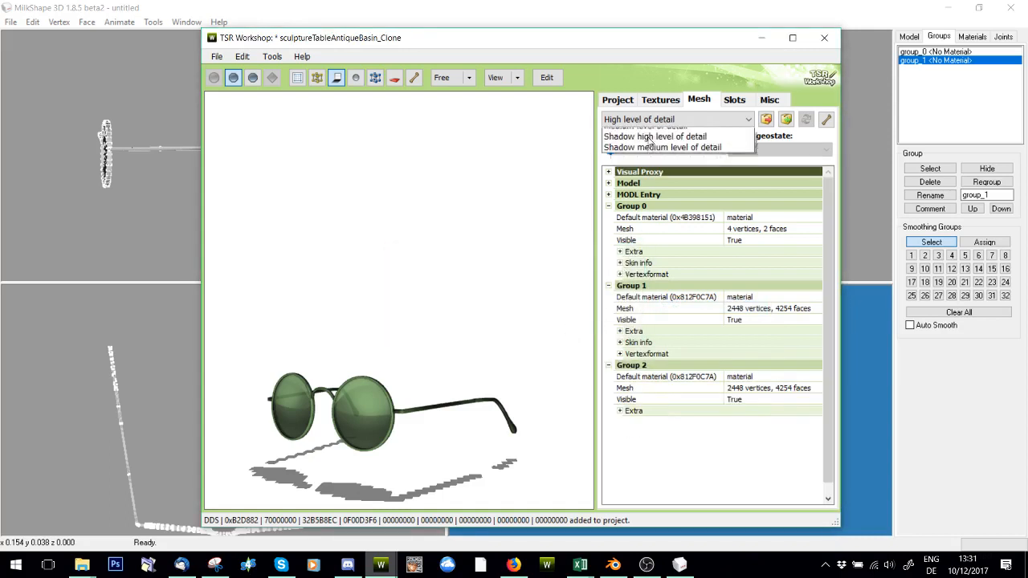
At medium detail, duplicate the group and import the edited 1556-vertex glasses mesh.
{"action": "right_click", "coordinate": [632, 205]}
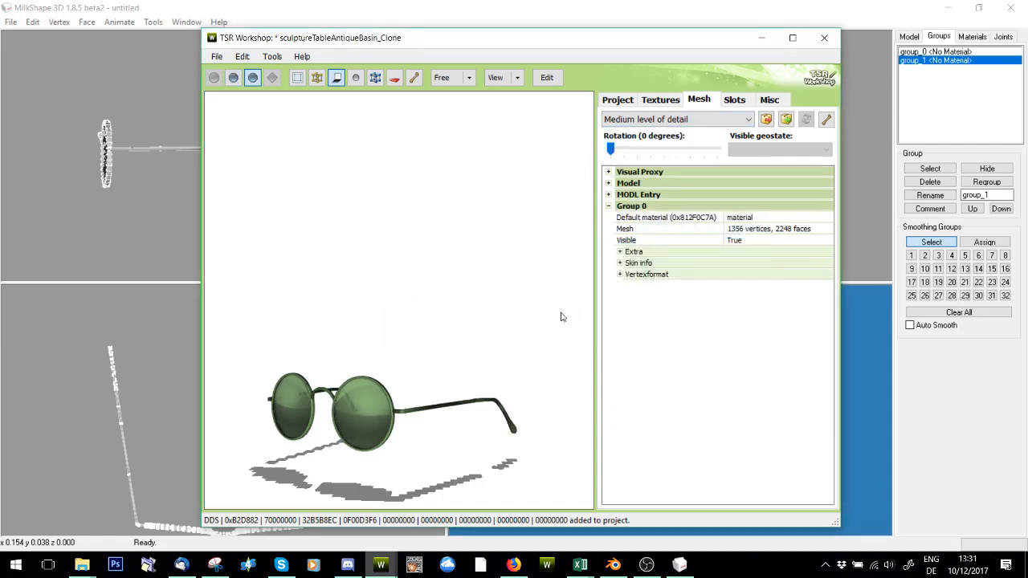
{"action": "left_click", "coordinate": [787, 119]}
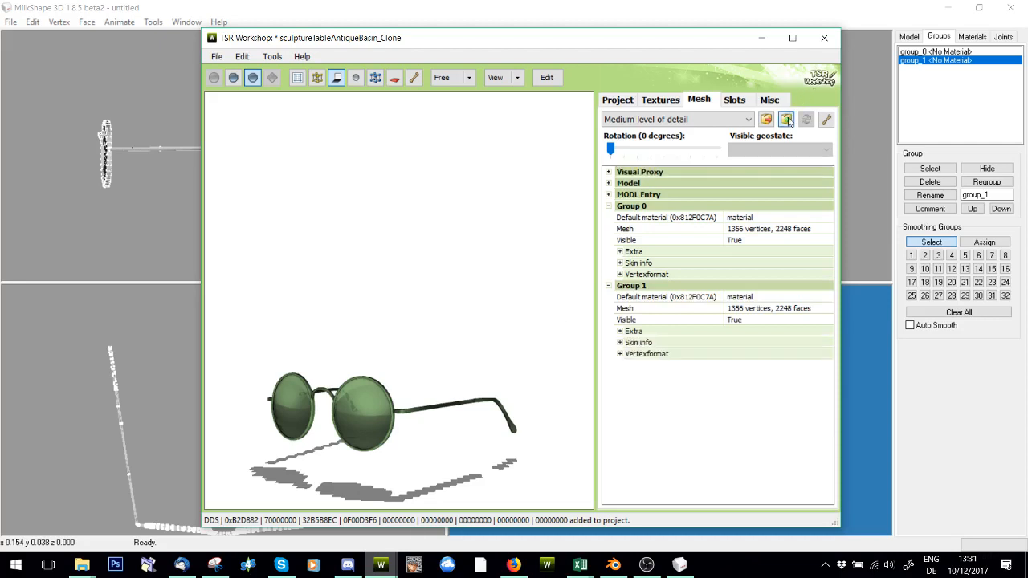
{"action": "left_click", "coordinate": [787, 119]}
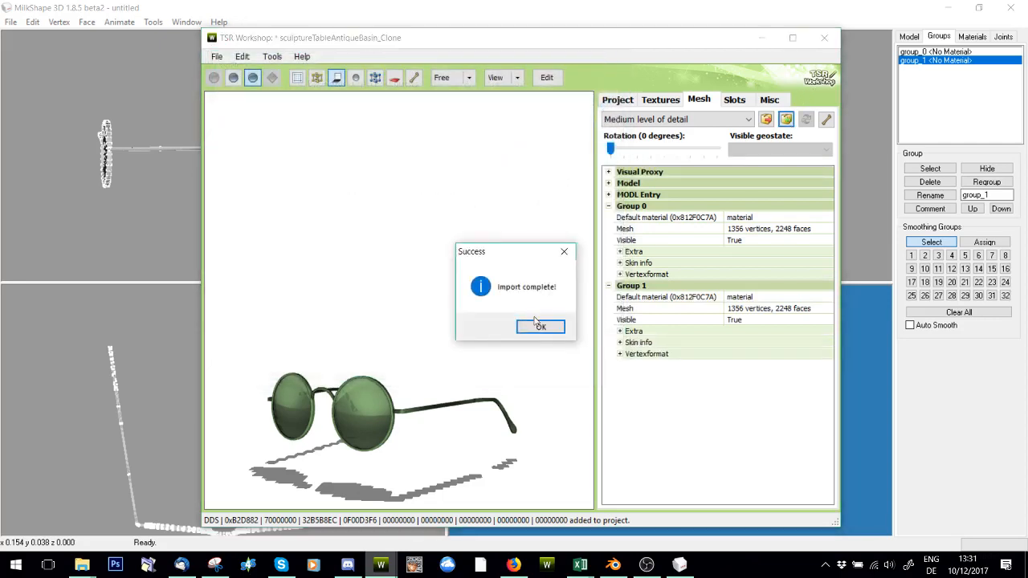
{"action": "left_click", "coordinate": [539, 328]}
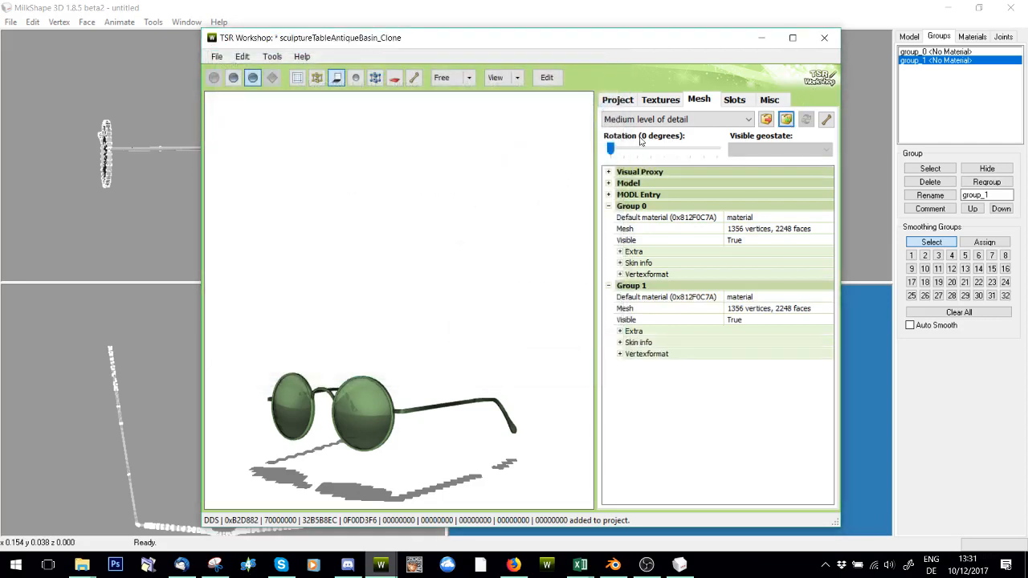
{"action": "left_click", "coordinate": [620, 331]}
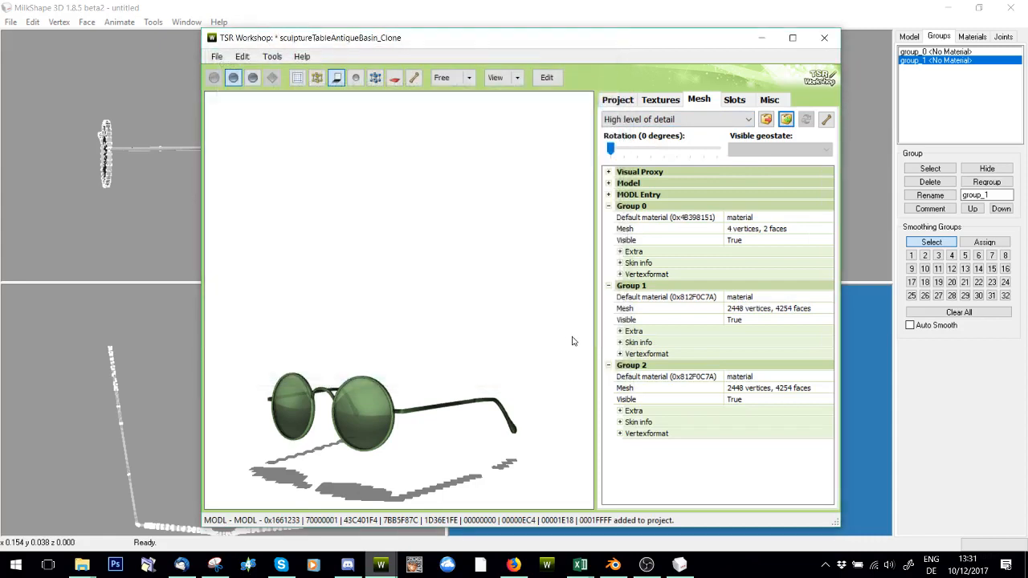
{"action": "mouse_move", "coordinate": [546, 334]}
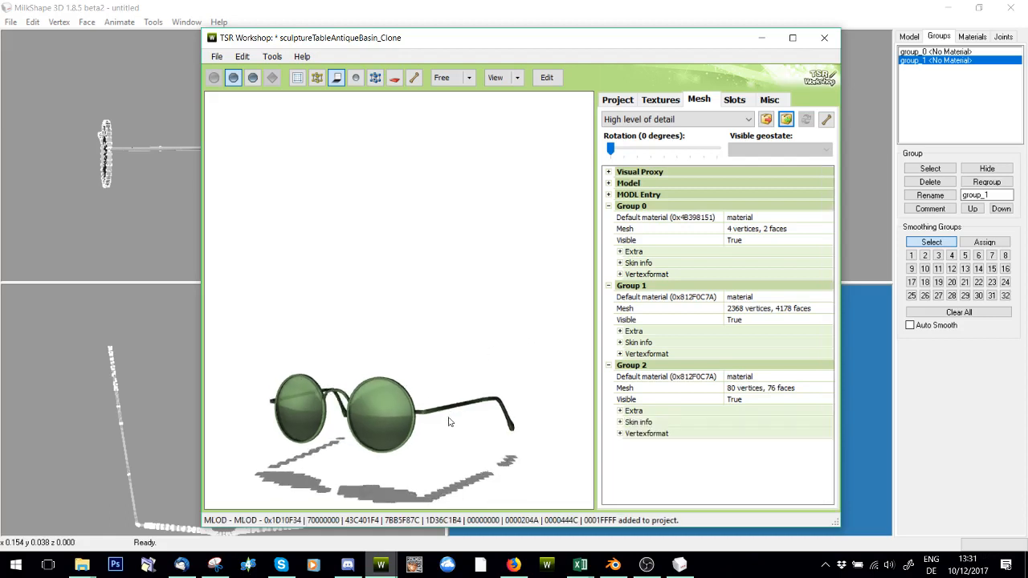
Edit the high-detail group's default material and unlink it from the other groups.
{"action": "left_click", "coordinate": [665, 376]}
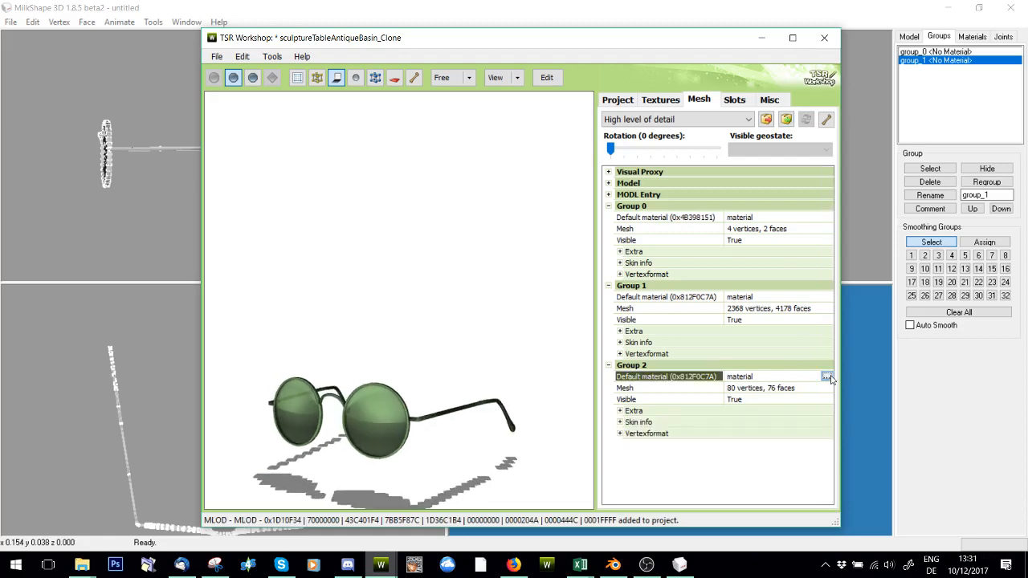
{"action": "mouse_move", "coordinate": [827, 303]}
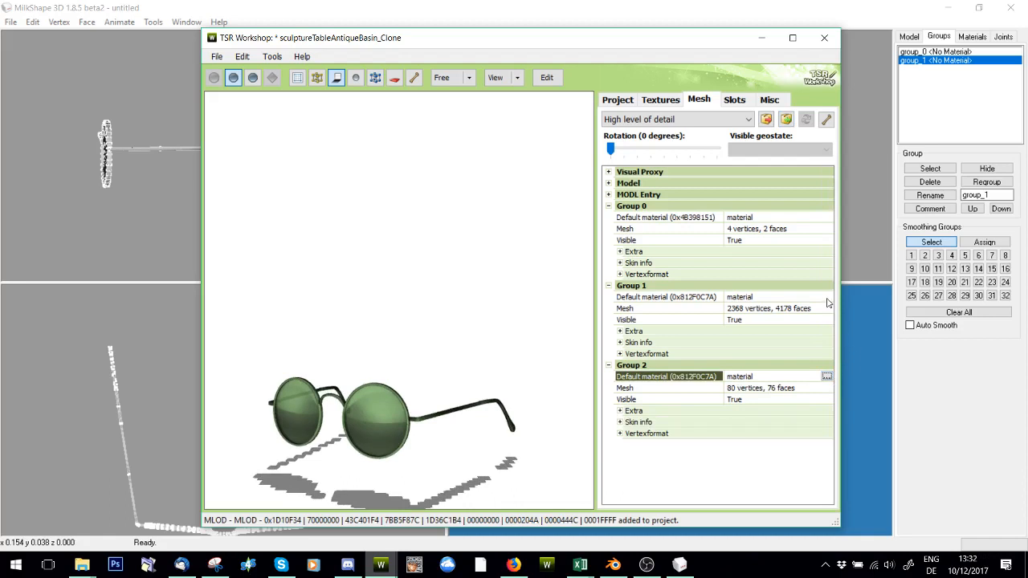
{"action": "left_click", "coordinate": [666, 295]}
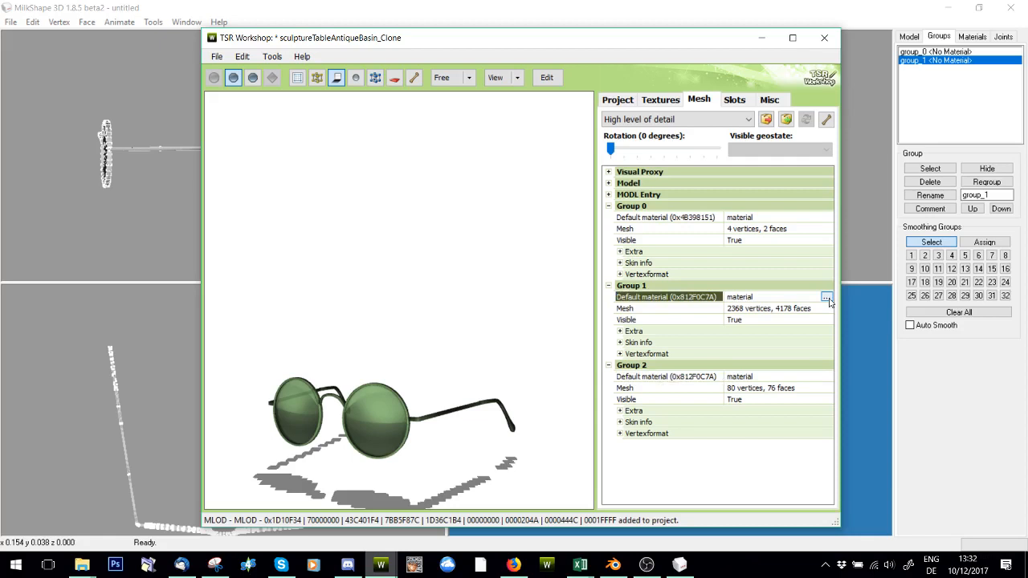
{"action": "left_click", "coordinate": [827, 296]}
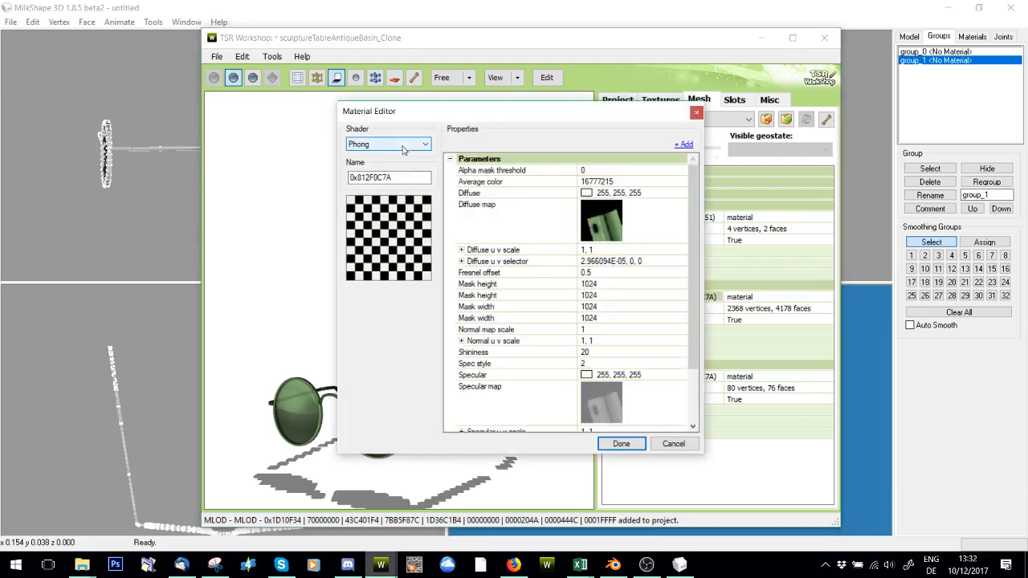
{"action": "left_click", "coordinate": [514, 171]}
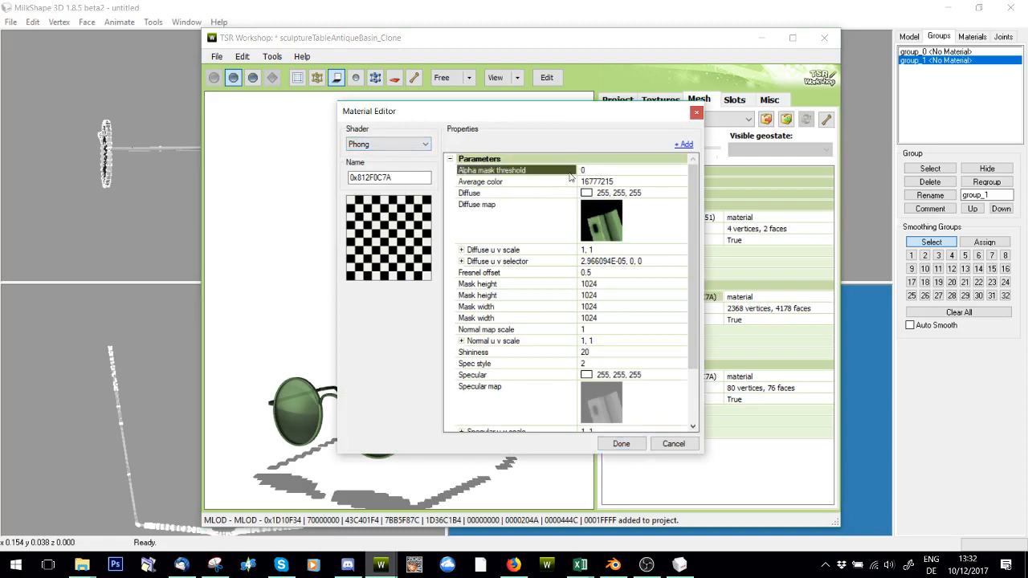
{"action": "left_click", "coordinate": [620, 444]}
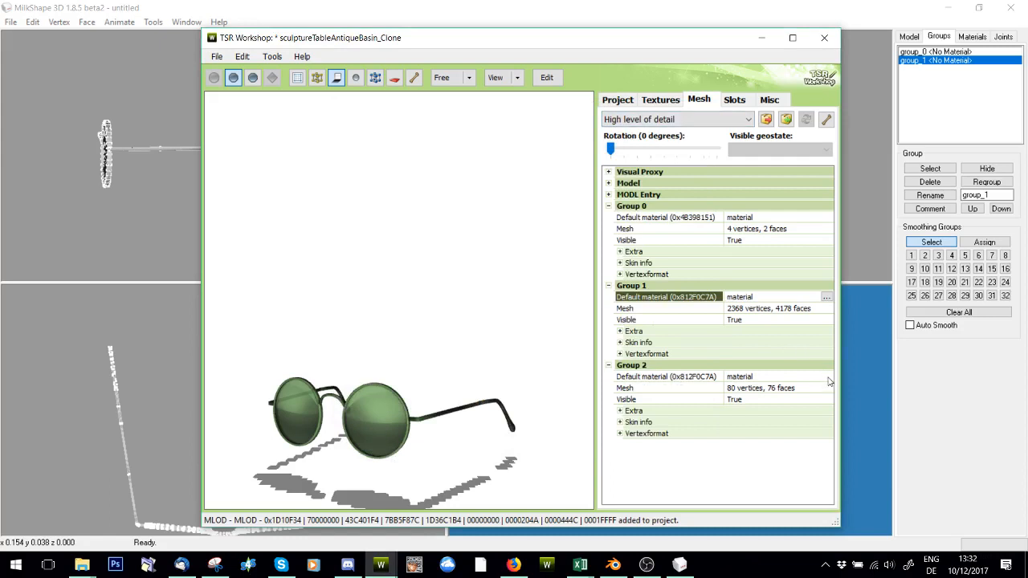
Give the glasses lens material the Phong alpha shader for a green-tinted look.
{"action": "left_click", "coordinate": [667, 376]}
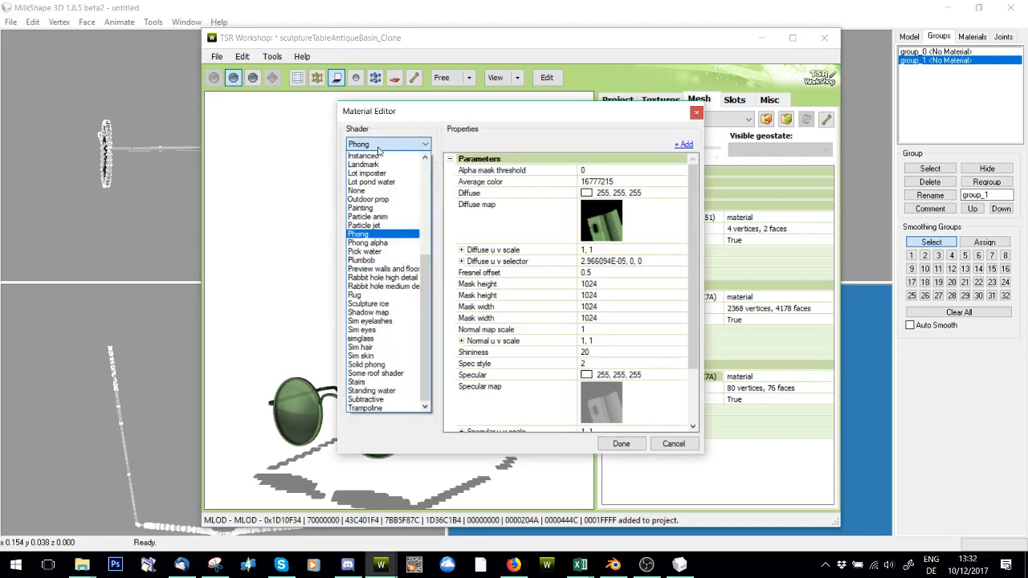
{"action": "left_click", "coordinate": [366, 242]}
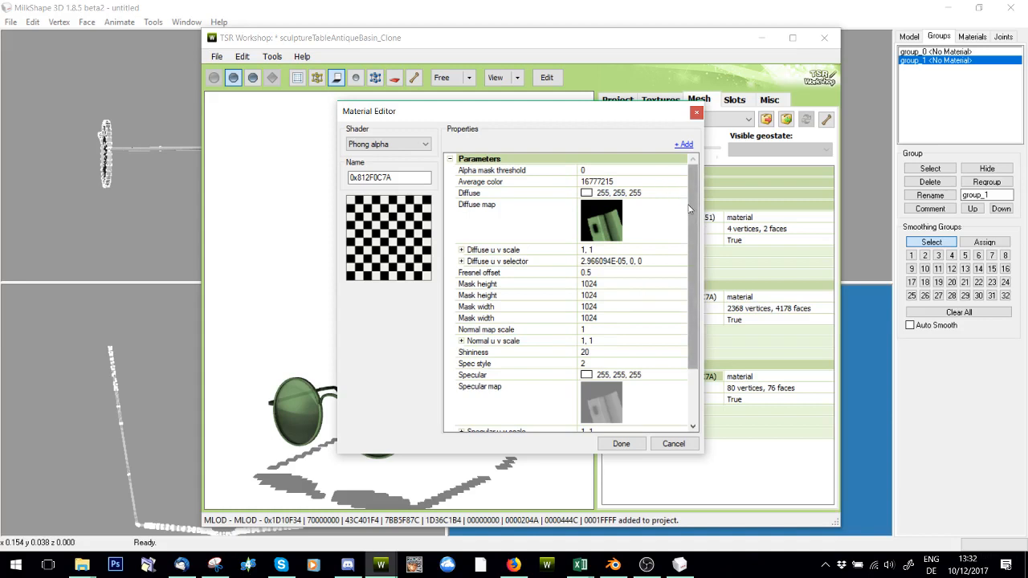
{"action": "left_click", "coordinate": [514, 170]}
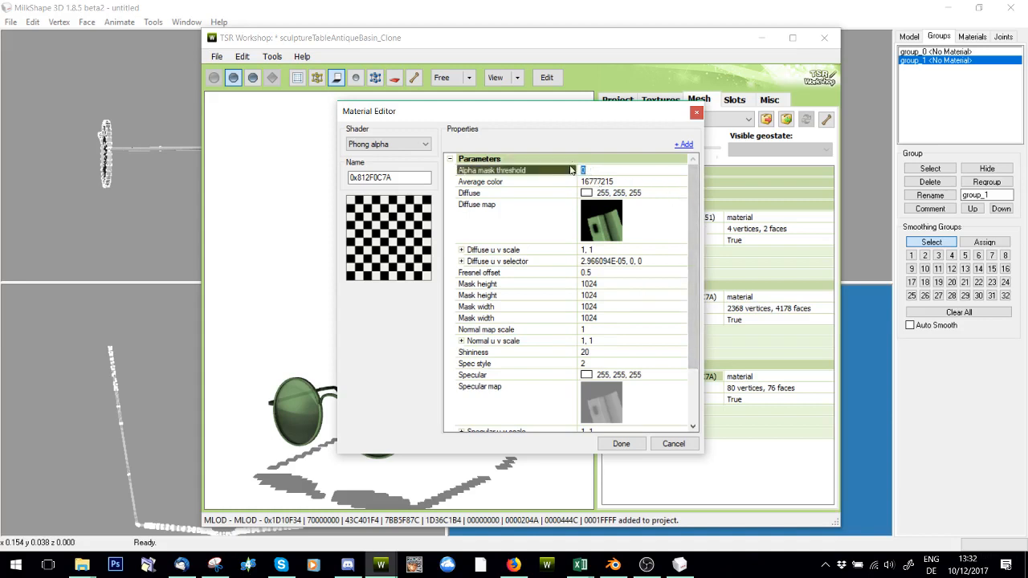
{"action": "mouse_move", "coordinate": [609, 173]}
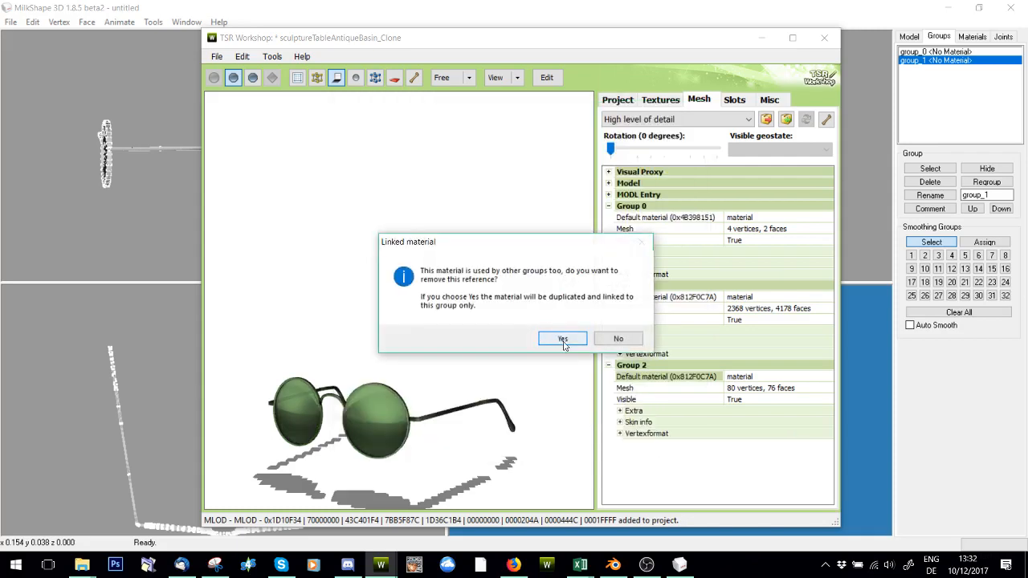
{"action": "left_click", "coordinate": [562, 337]}
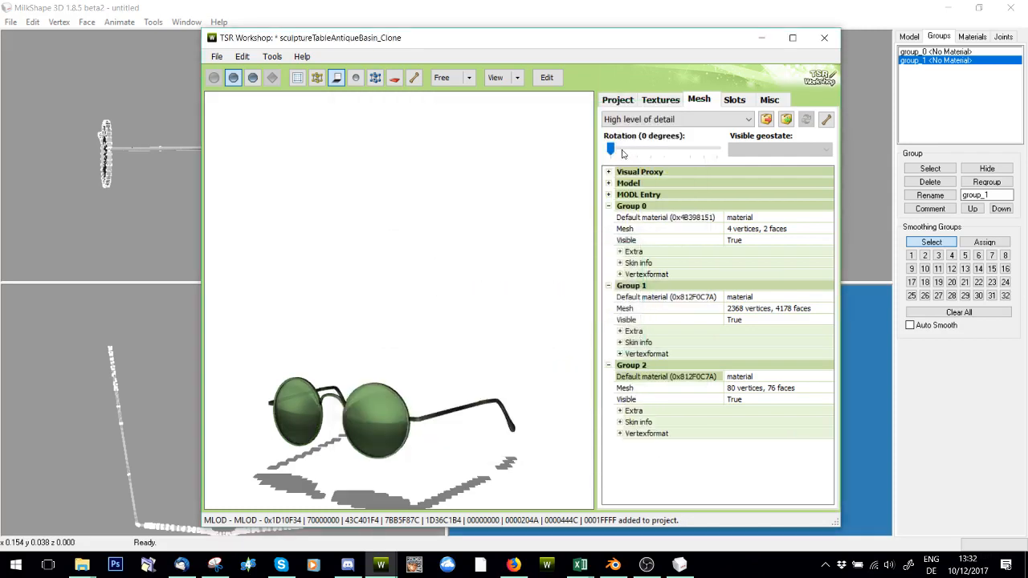
{"action": "mouse_move", "coordinate": [630, 123]}
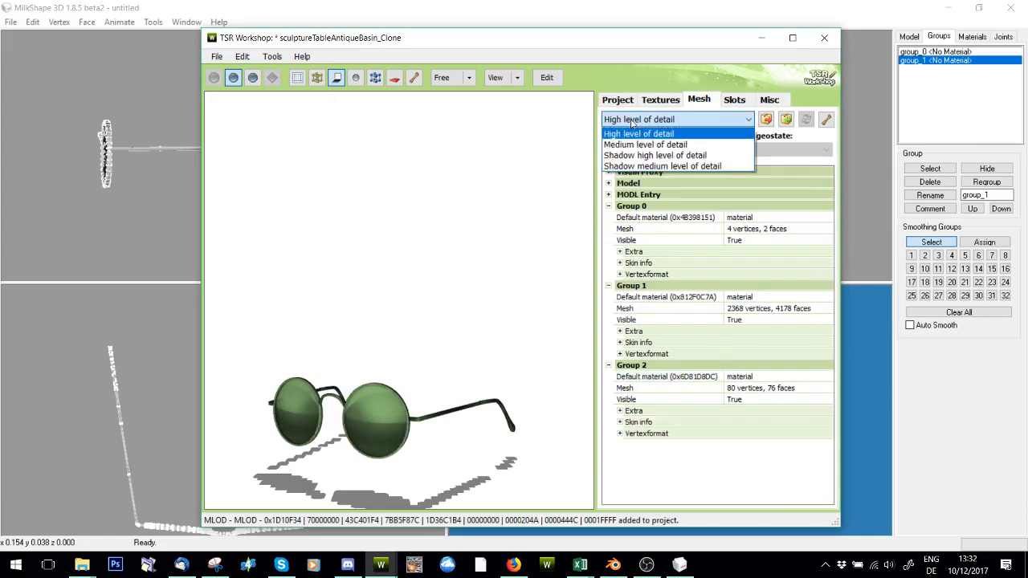
At medium detail, give the Group 1 material the Phong alpha shader.
{"action": "left_click", "coordinate": [645, 144]}
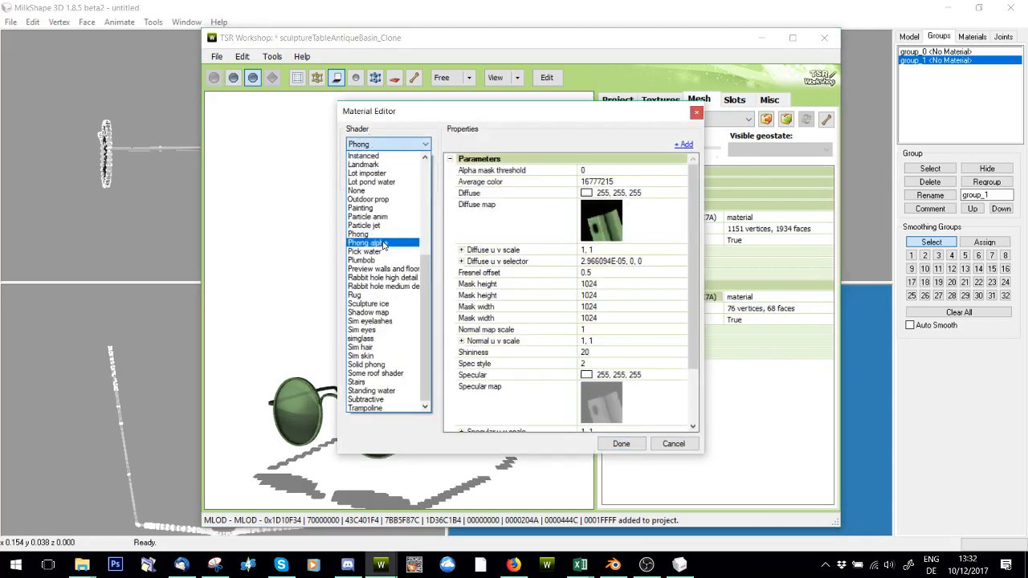
{"action": "left_click", "coordinate": [367, 242]}
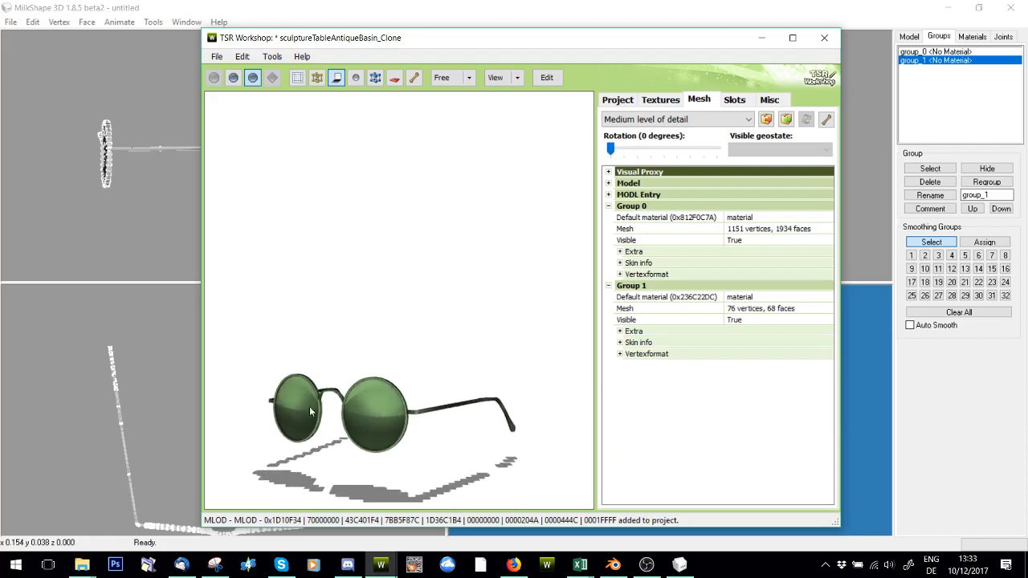
{"action": "left_click", "coordinate": [664, 295]}
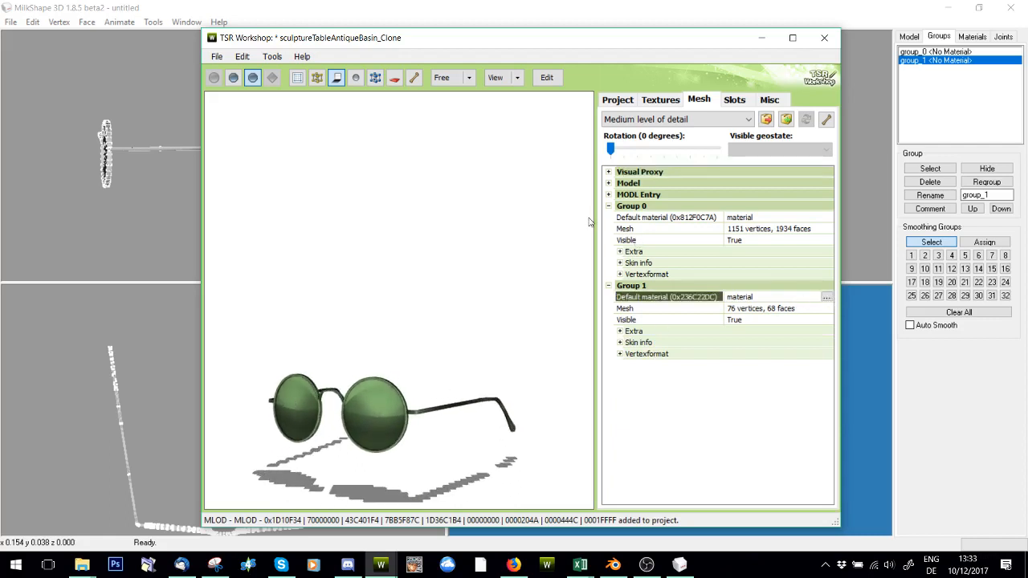
{"action": "left_click", "coordinate": [825, 296]}
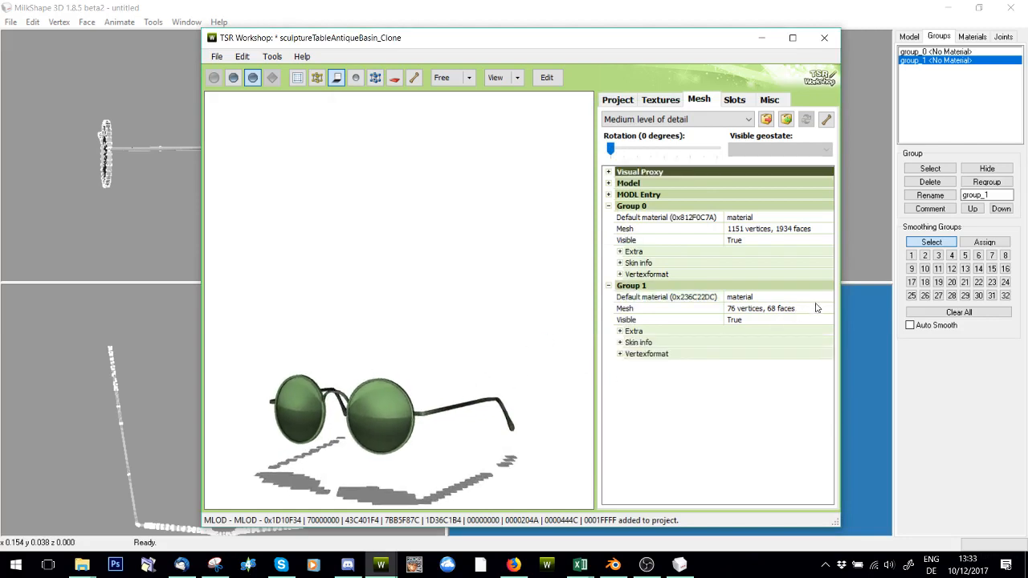
{"action": "double_click", "coordinate": [738, 295]}
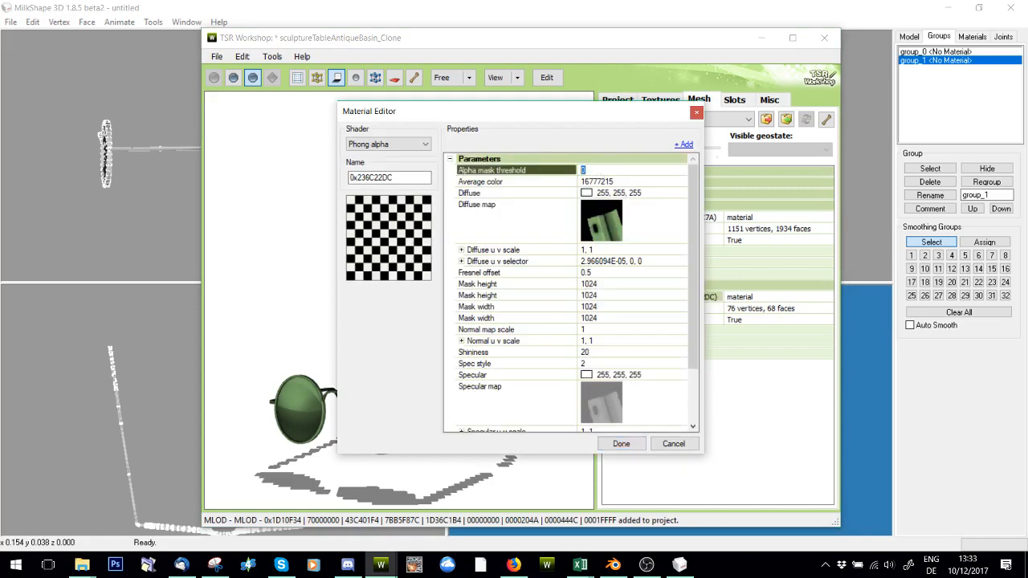
Finish the material edit and update material definitions across all levels of detail.
{"action": "left_click", "coordinate": [620, 443]}
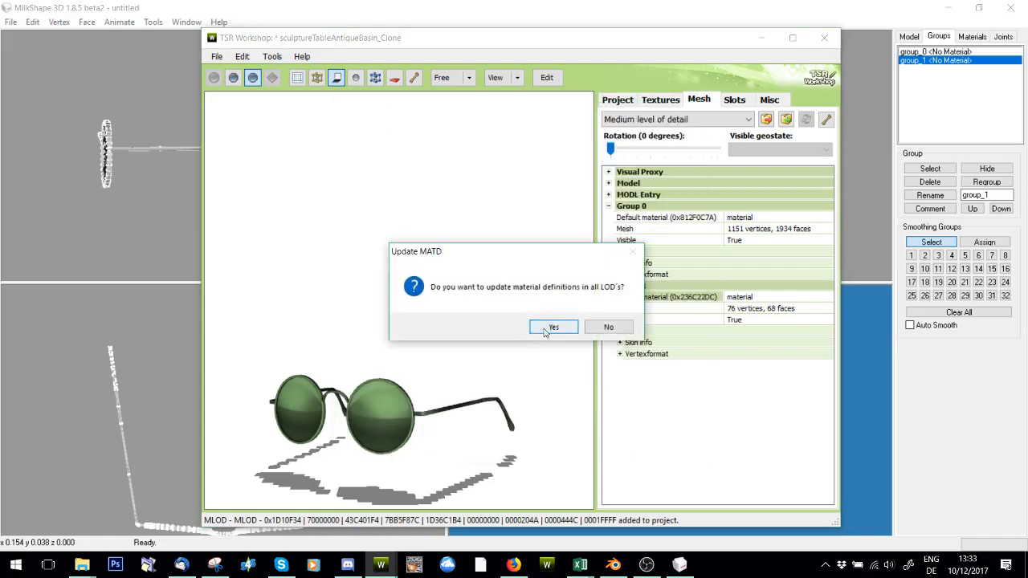
{"action": "left_click", "coordinate": [552, 328]}
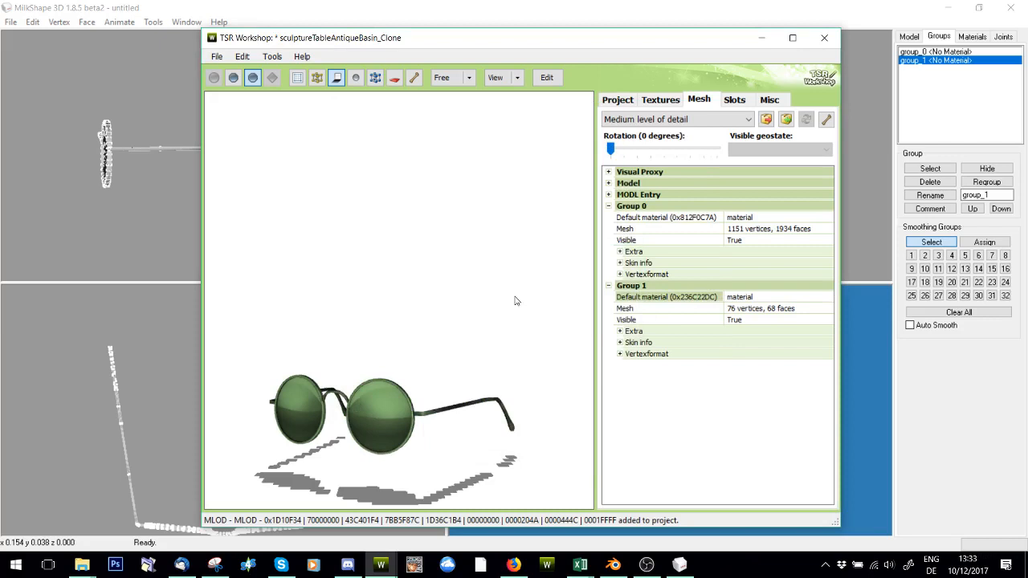
{"action": "left_click", "coordinate": [620, 331]}
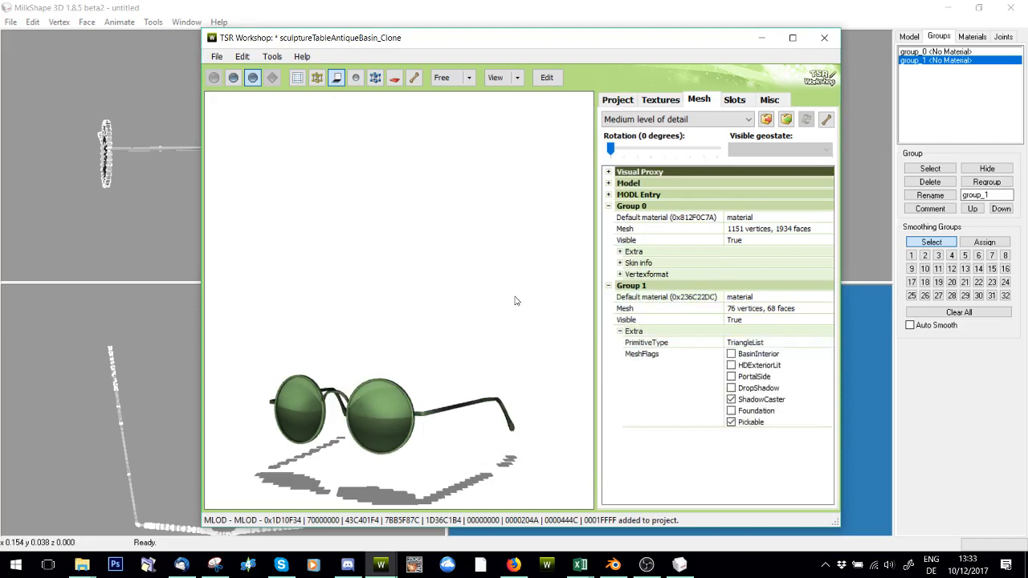
{"action": "left_click", "coordinate": [620, 331]}
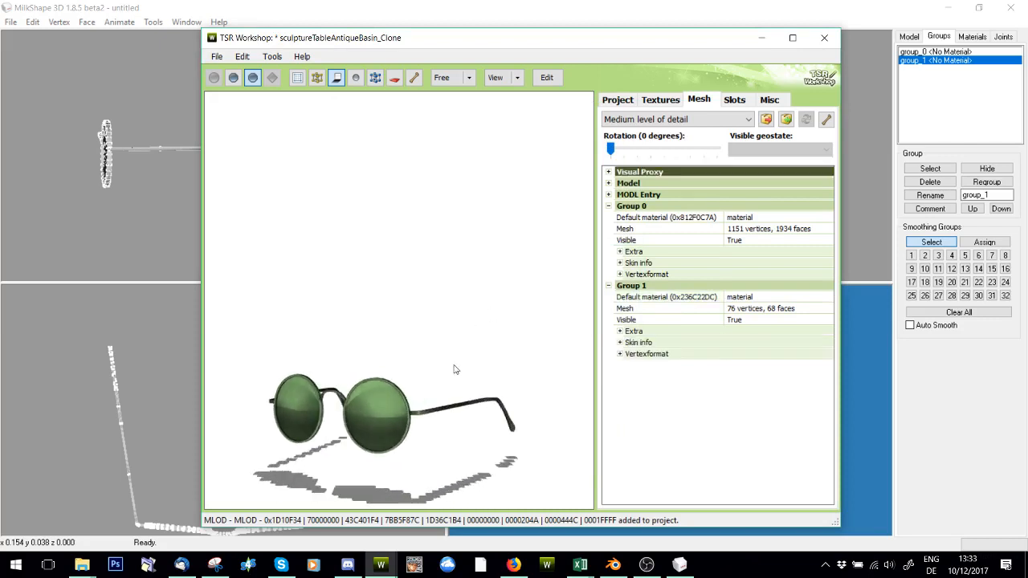
Load the saved tan pattern into Pattern A and the grey pattern into Pattern B.
{"action": "left_click", "coordinate": [658, 99]}
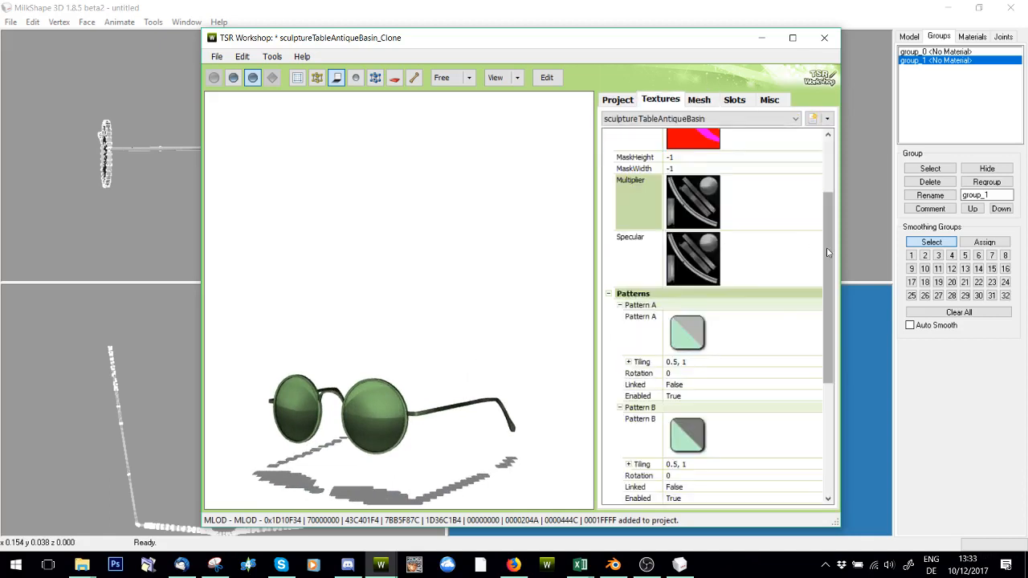
{"action": "mouse_move", "coordinate": [379, 565]}
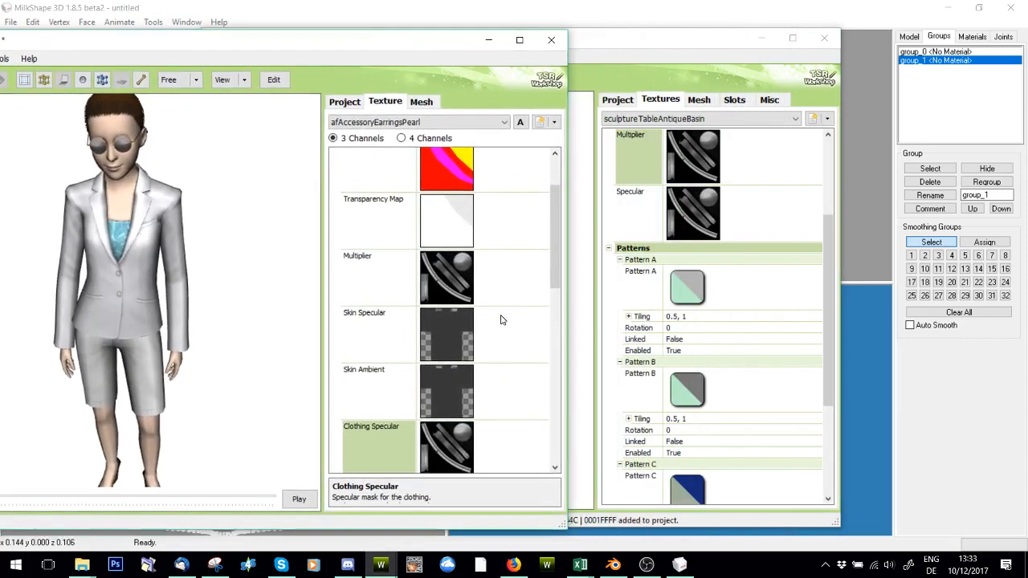
{"action": "scroll", "scroll_direction": "down", "scroll_amount": 3}
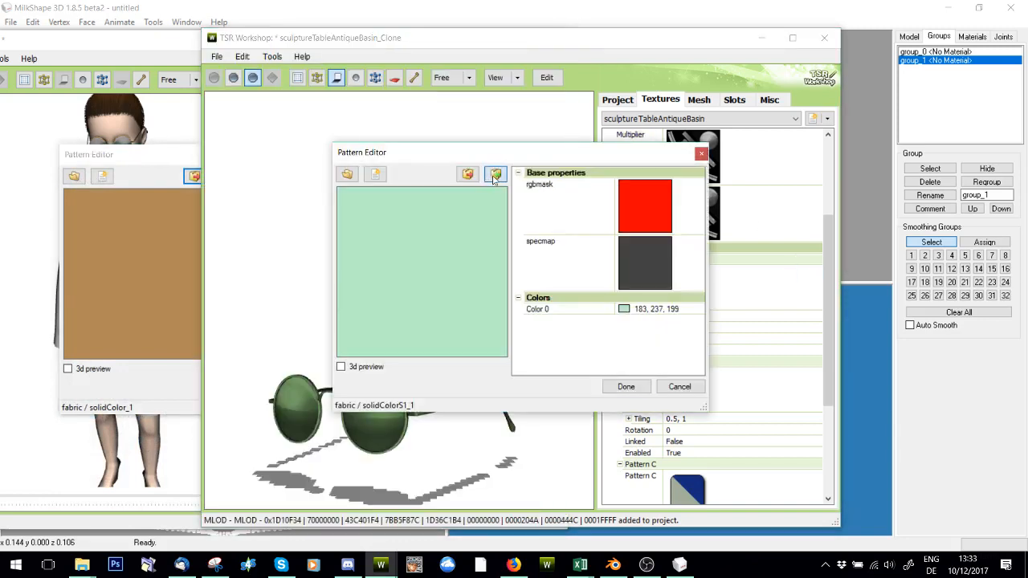
{"action": "left_click", "coordinate": [626, 385]}
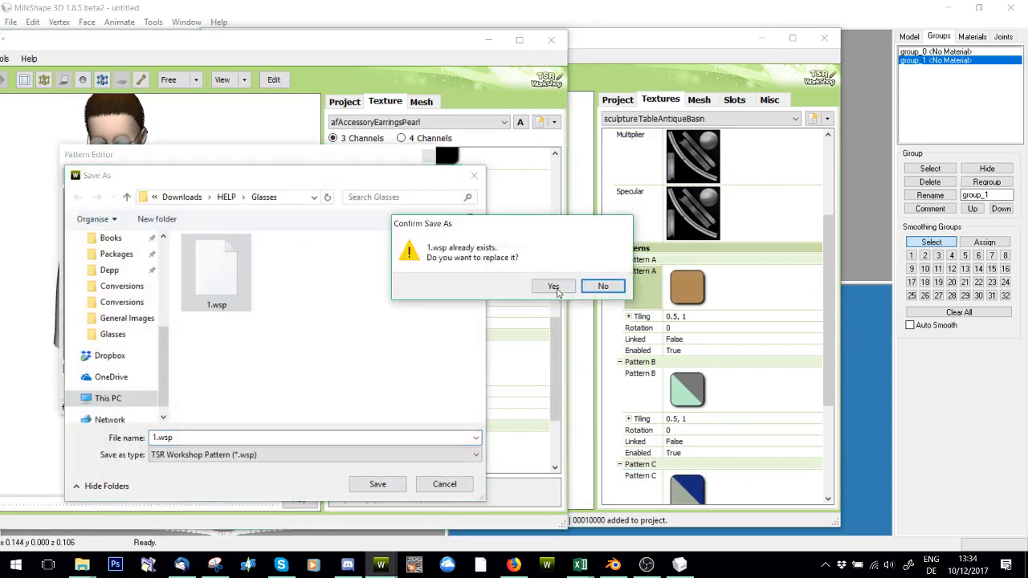
{"action": "left_click", "coordinate": [552, 286]}
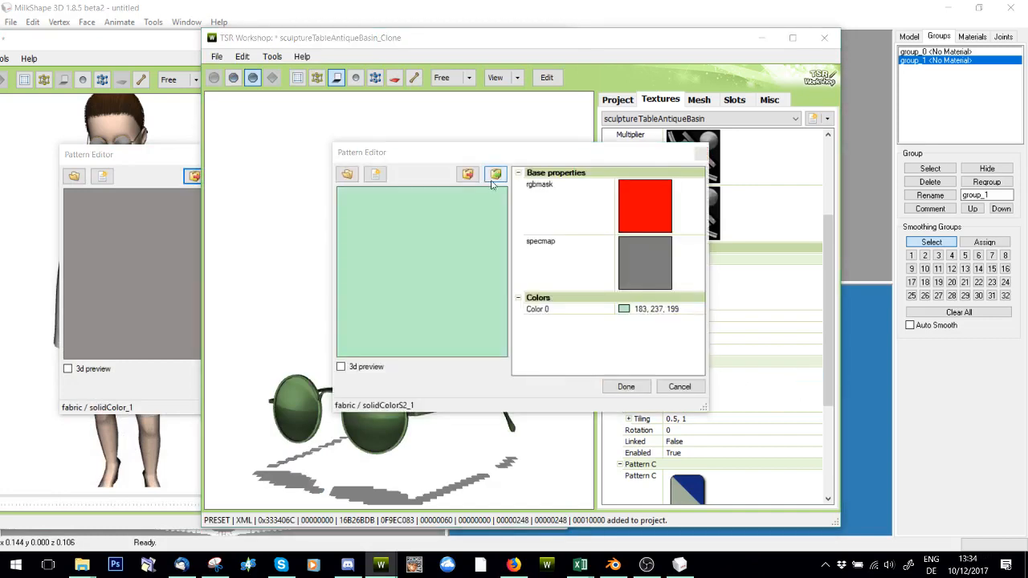
{"action": "left_click", "coordinate": [495, 174]}
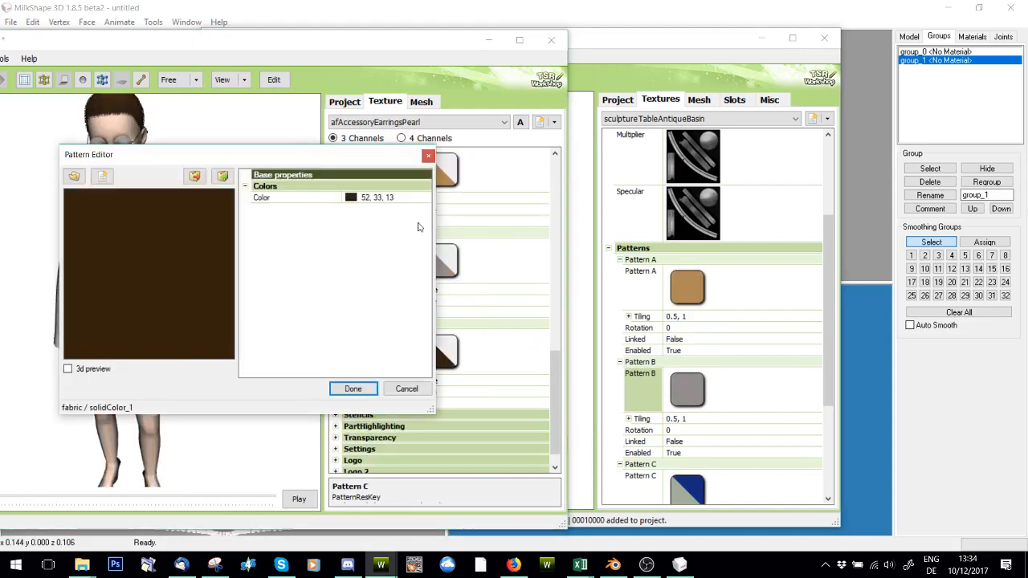
Save the earrings' dark brown pattern as a .wsp and load it into Pattern C.
{"action": "left_click", "coordinate": [222, 175]}
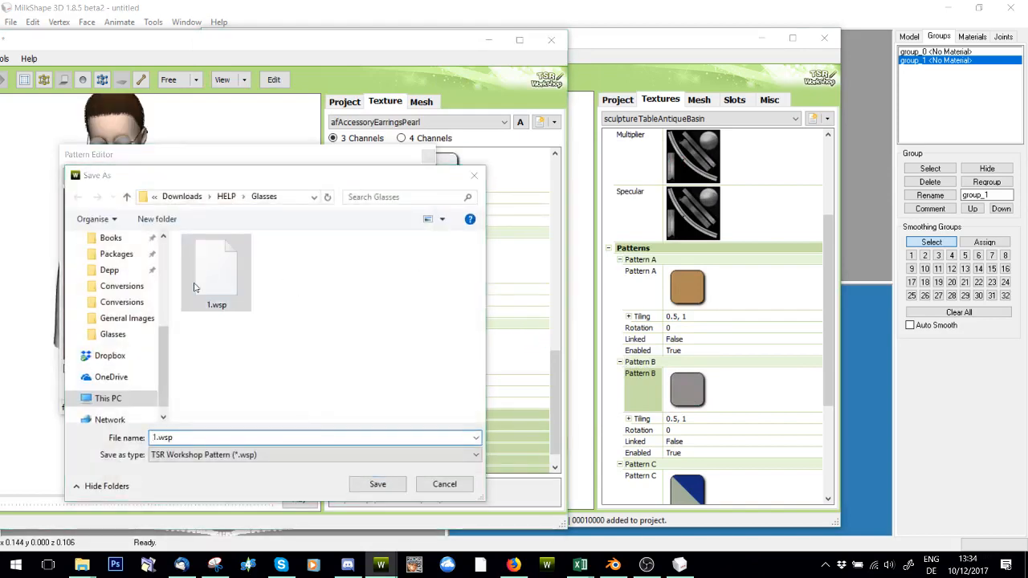
{"action": "left_click", "coordinate": [378, 483]}
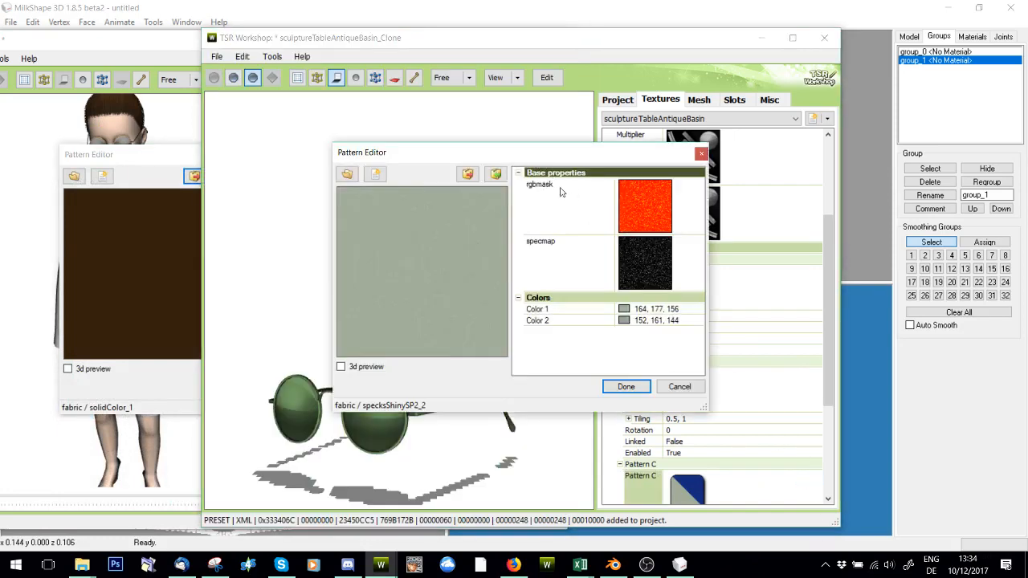
{"action": "left_click", "coordinate": [495, 174]}
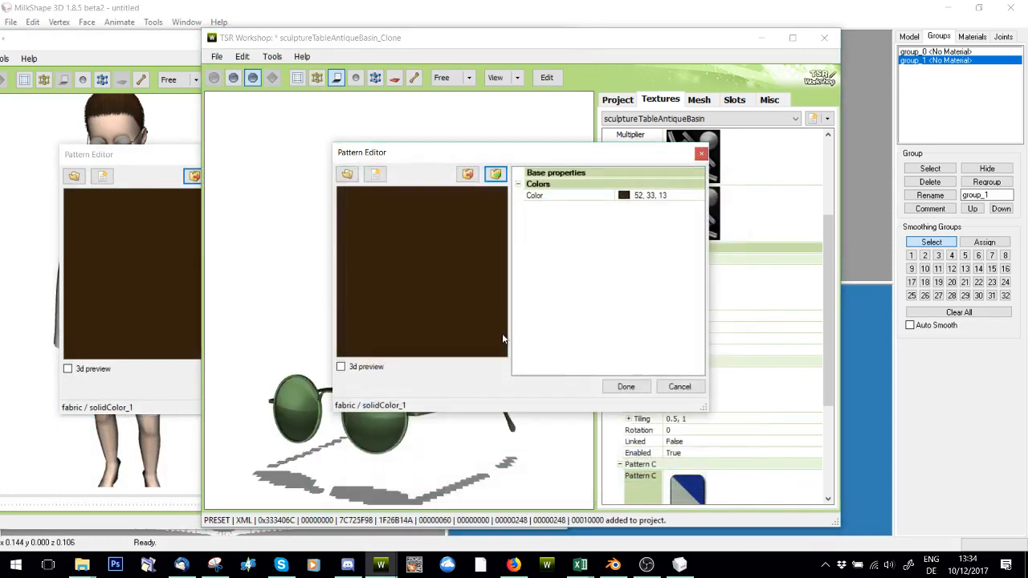
{"action": "left_click", "coordinate": [626, 385]}
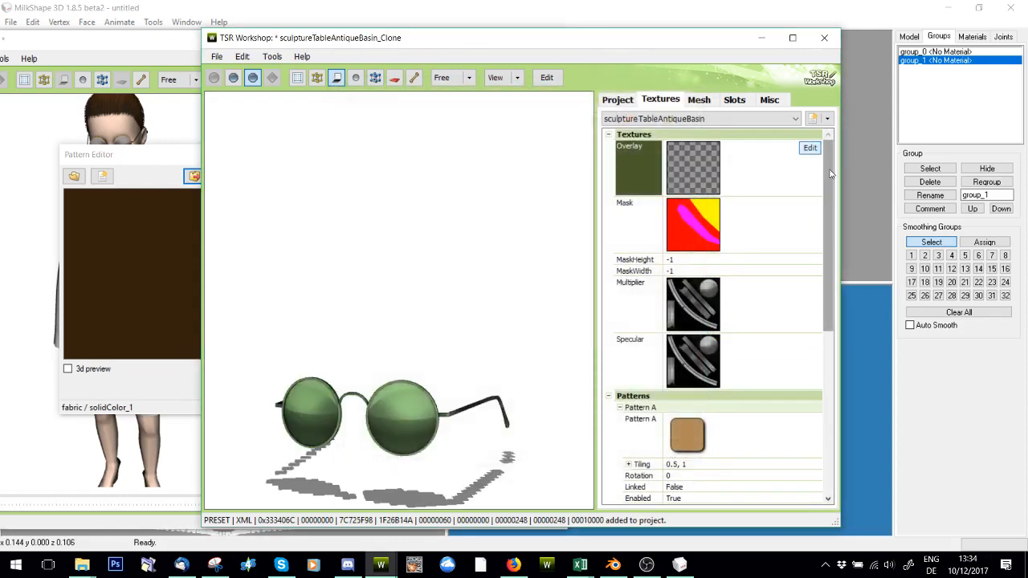
Set Pattern D's Enabled to False and delete a surplus colour variation.
{"action": "scroll", "scroll_direction": "down", "scroll_amount": 3}
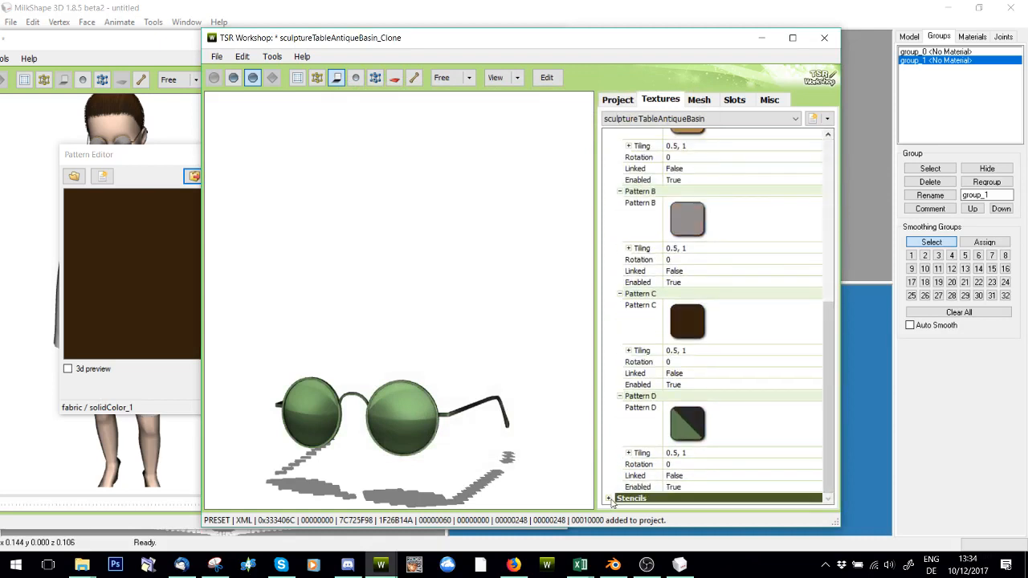
{"action": "left_click", "coordinate": [674, 486]}
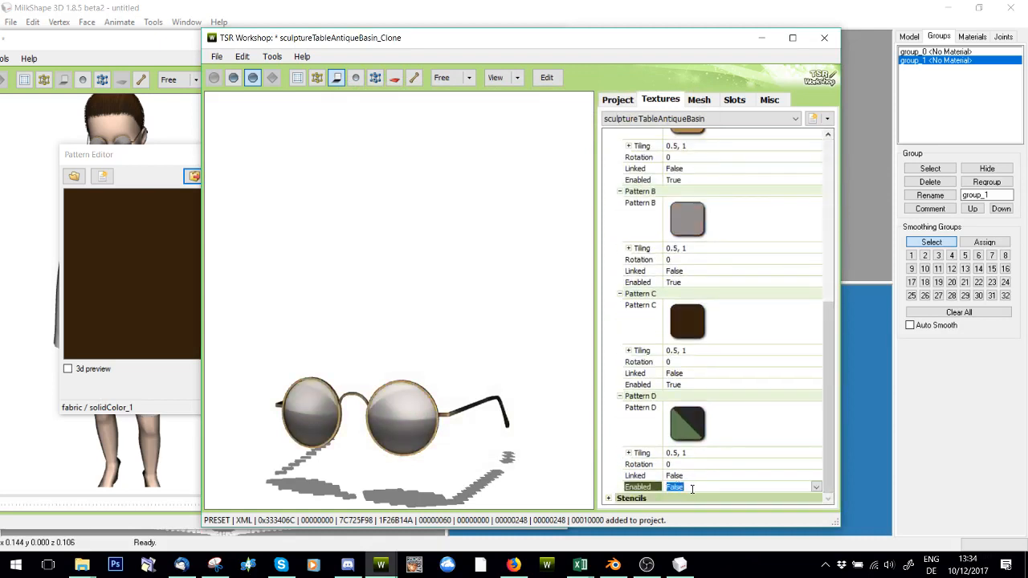
{"action": "mouse_move", "coordinate": [630, 430]}
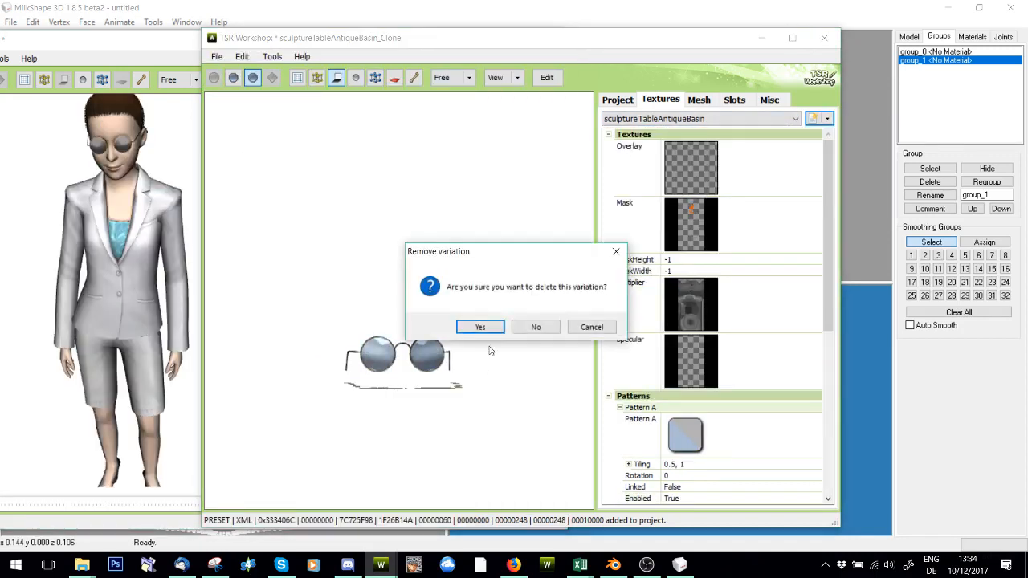
{"action": "left_click", "coordinate": [479, 327]}
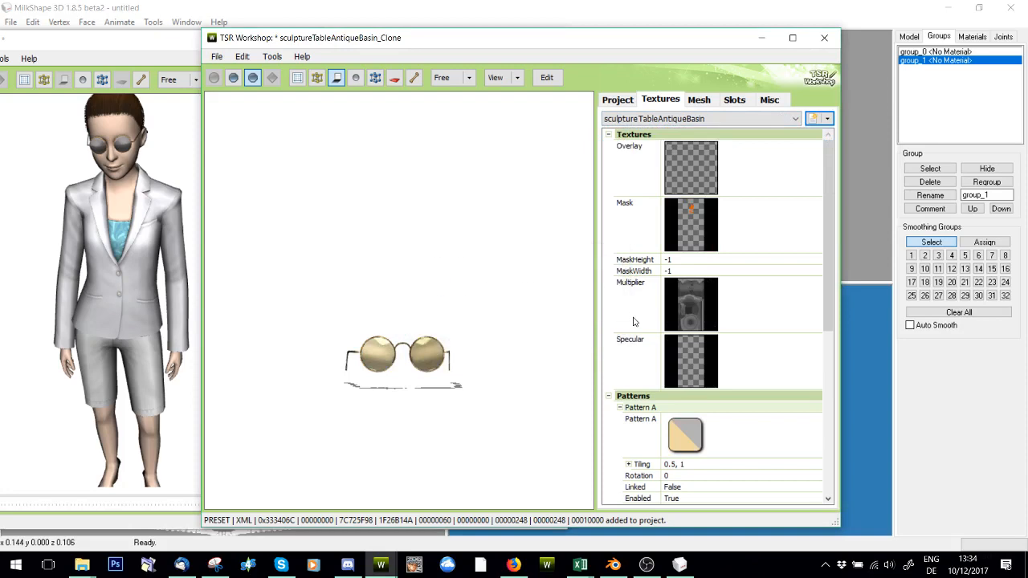
{"action": "scroll", "scroll_direction": "down", "scroll_amount": 3}
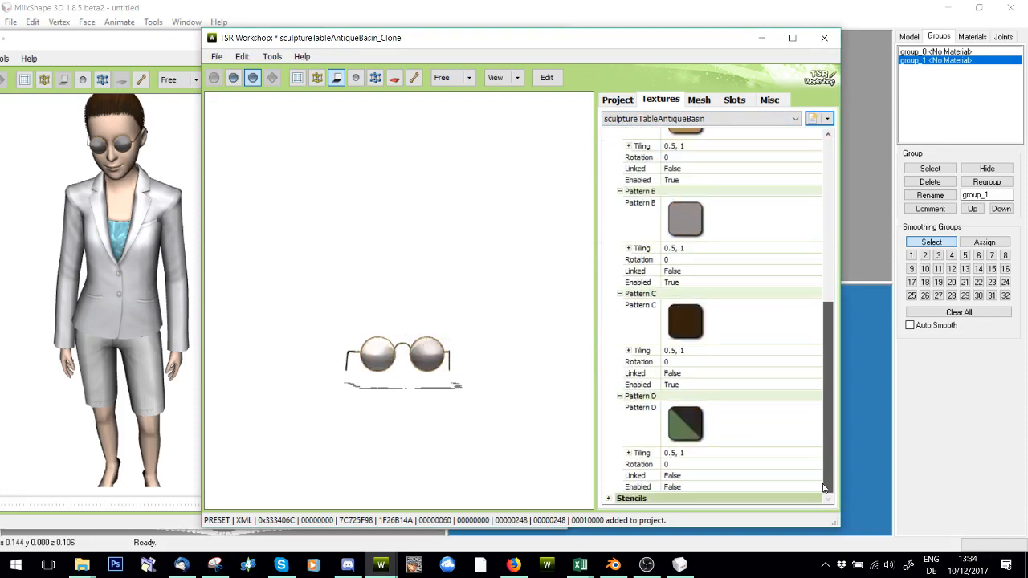
Name the object 'Lennon Glasses' in every language and save it.
{"action": "left_click", "coordinate": [617, 99]}
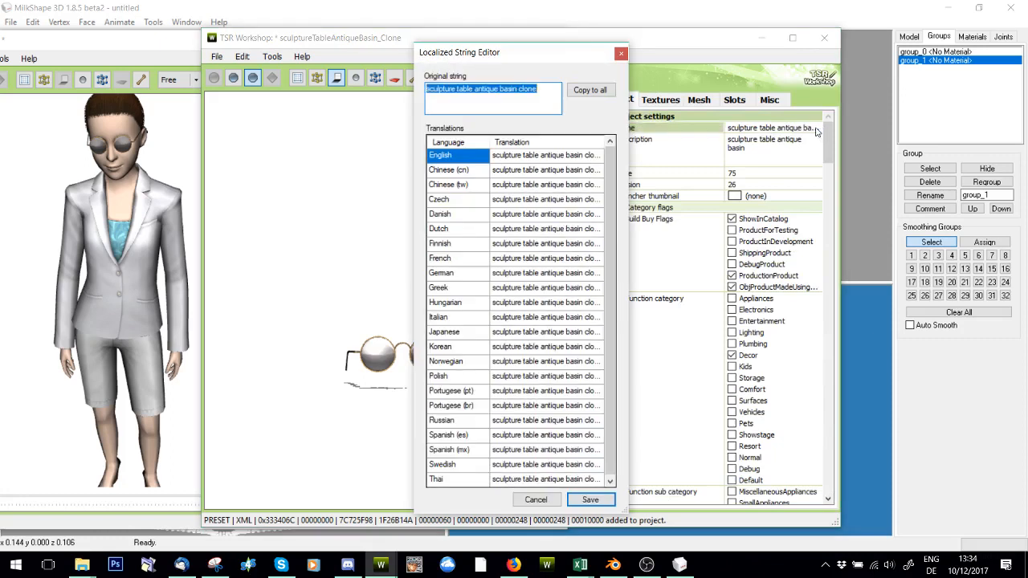
{"action": "mouse_move", "coordinate": [640, 223]}
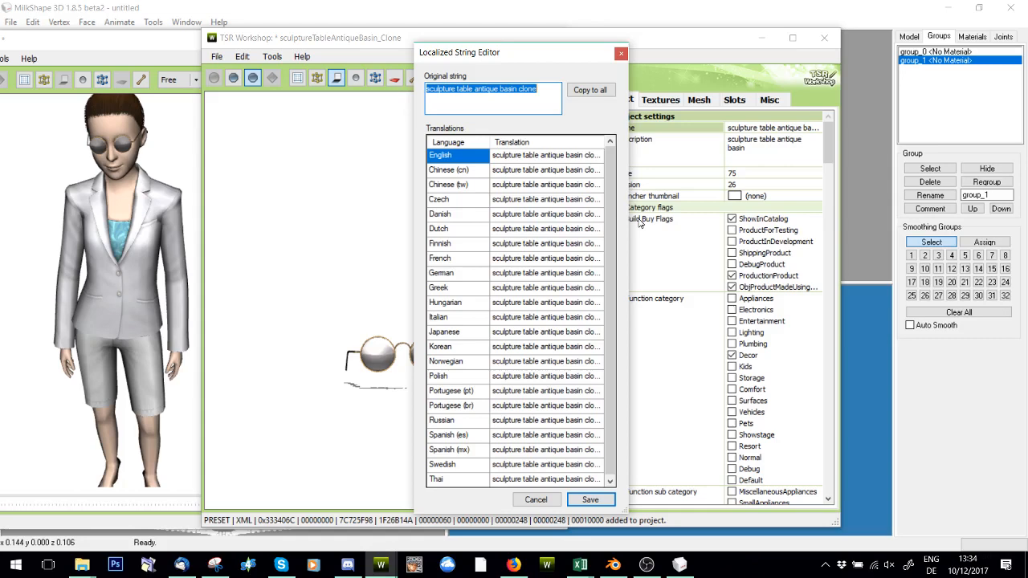
{"action": "mouse_move", "coordinate": [597, 107]}
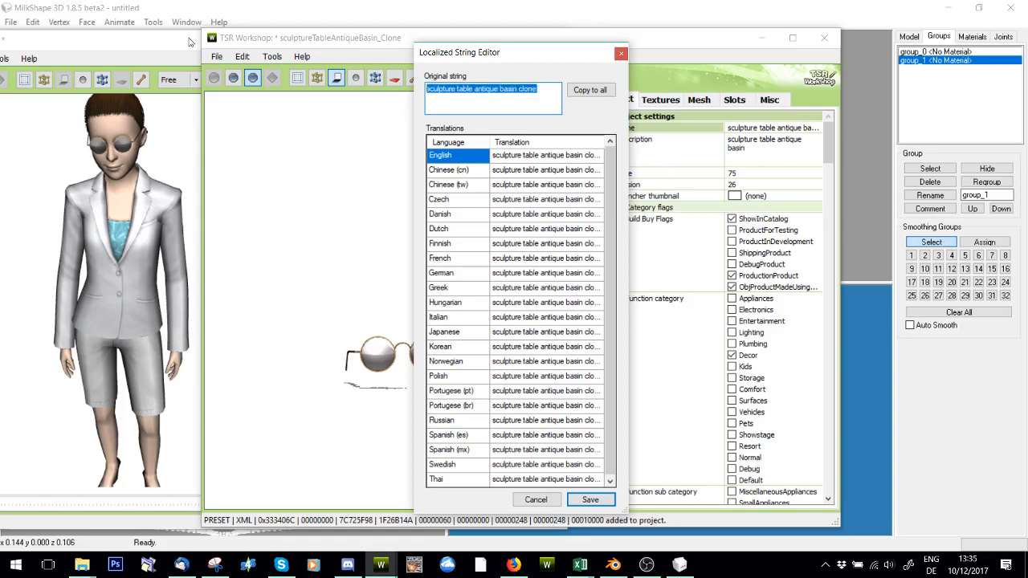
{"action": "type", "text": "LeahLilith"}
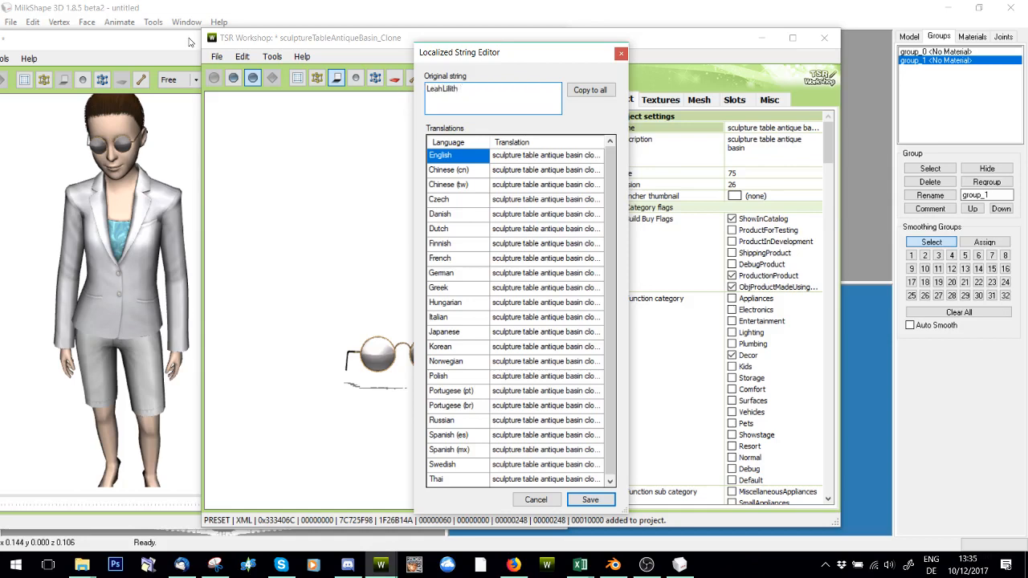
{"action": "type", "text": "Lennon Glasses"}
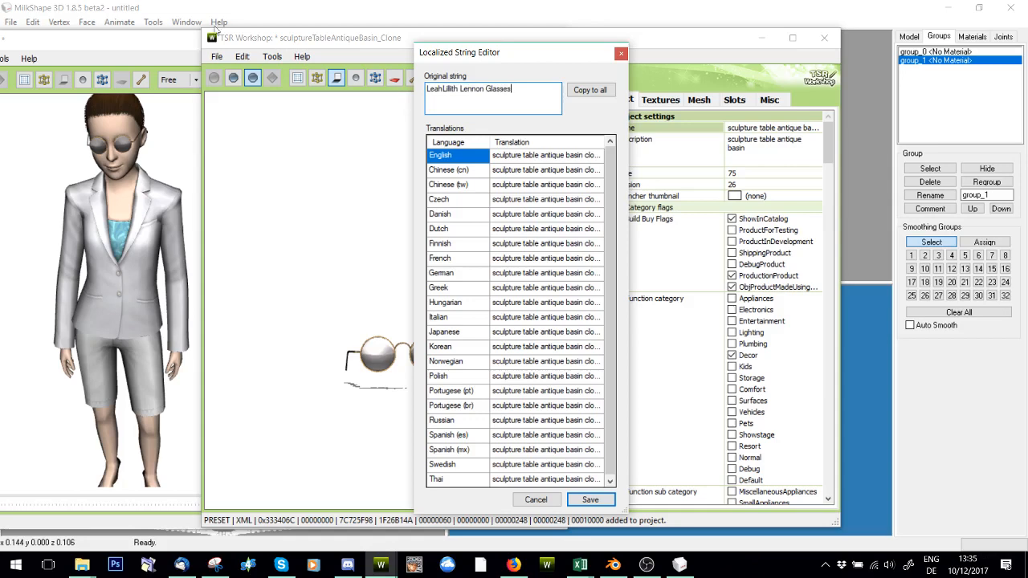
{"action": "left_click", "coordinate": [591, 90]}
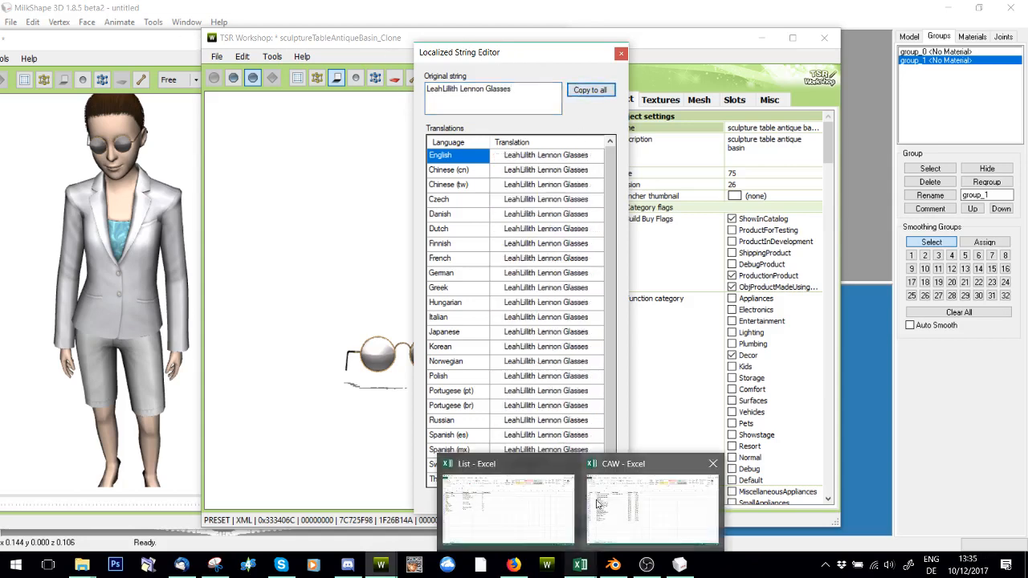
{"action": "left_click", "coordinate": [620, 53]}
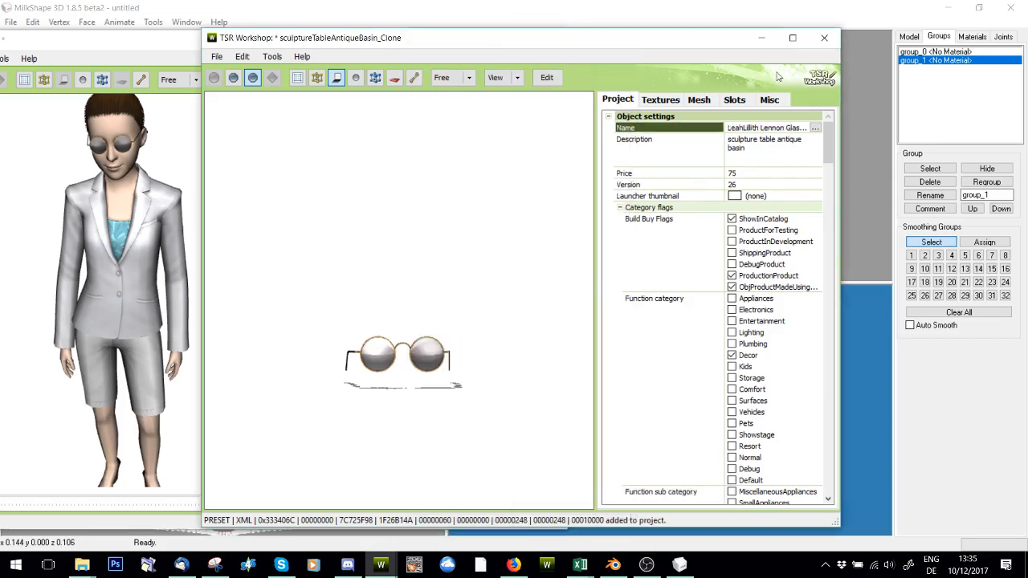
Set the description 'converted by SimplyImaginary' in every language and save it.
{"action": "left_click", "coordinate": [815, 128]}
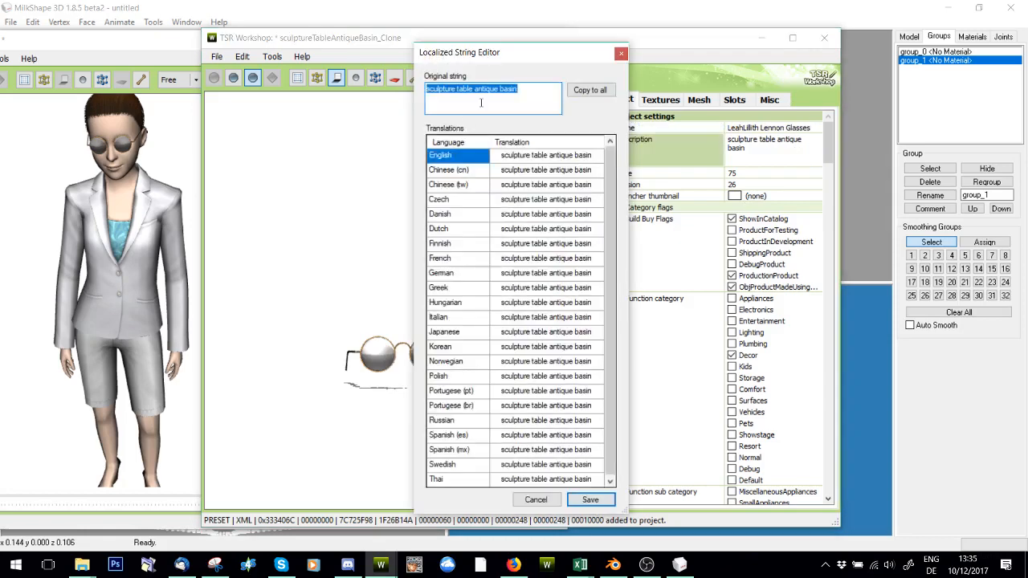
{"action": "type", "text": "converted by S"}
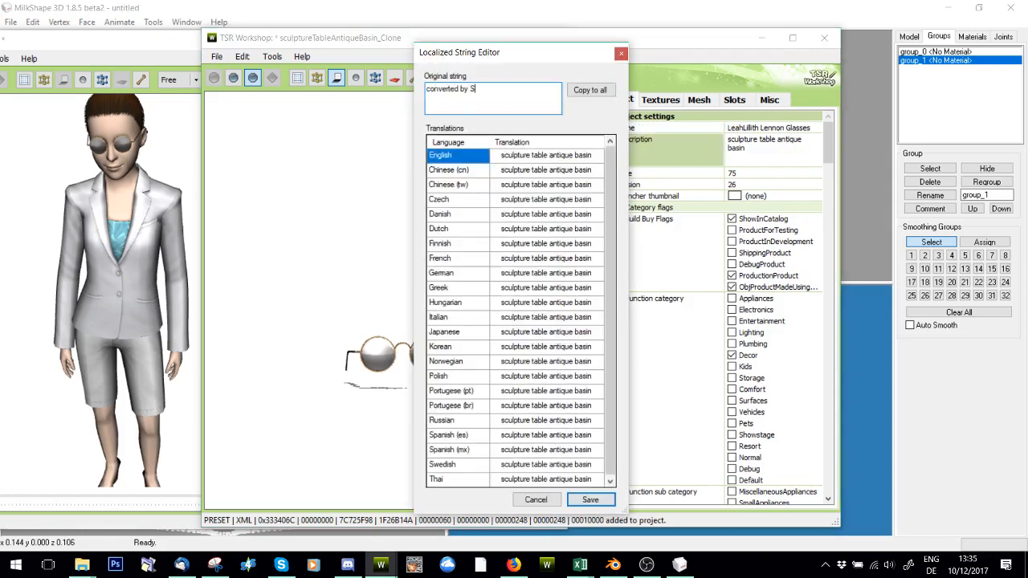
{"action": "type", "text": "implyImaginary"}
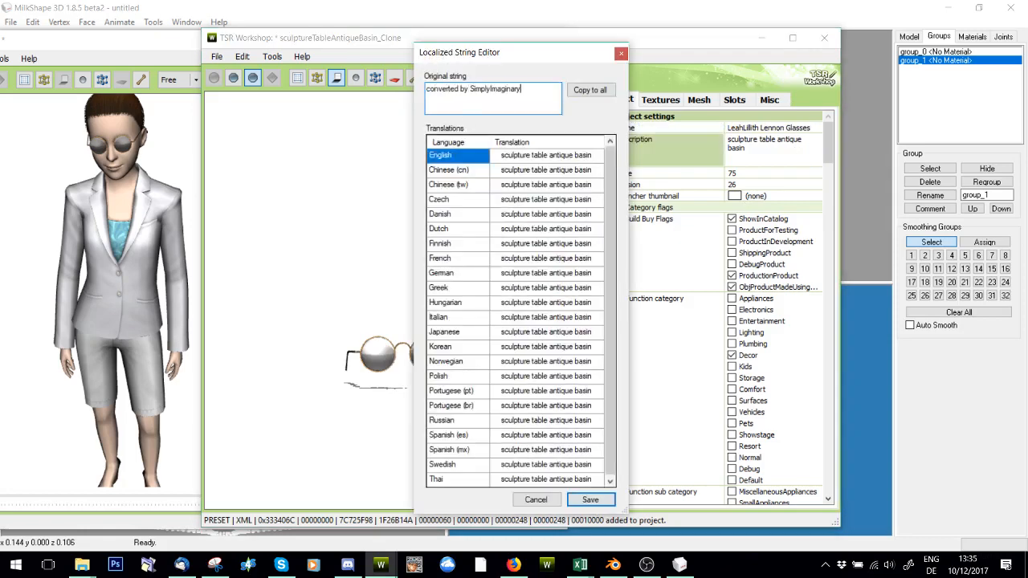
{"action": "left_click", "coordinate": [591, 90]}
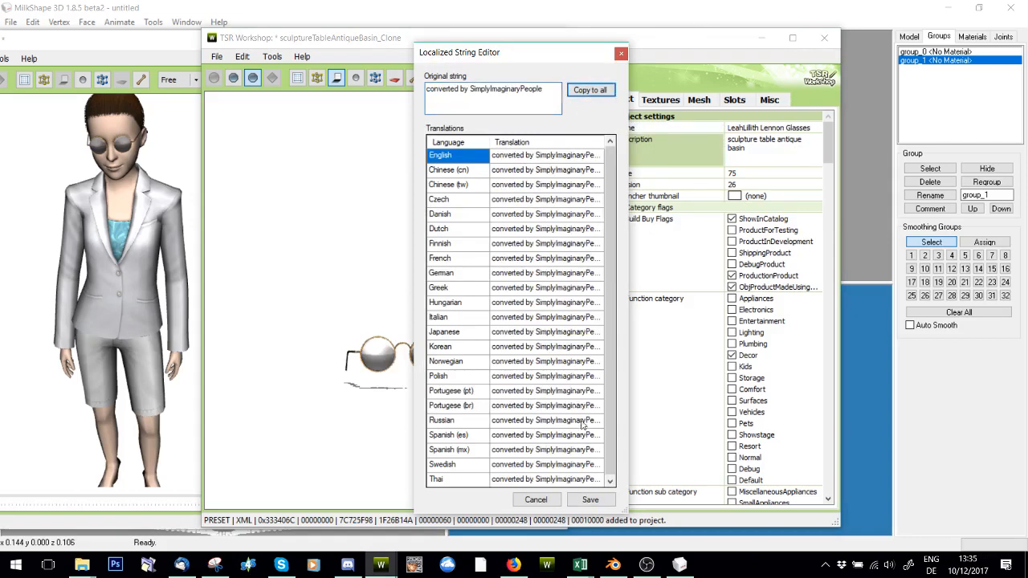
{"action": "left_click", "coordinate": [591, 500]}
{"action": "type", "text": "5"}
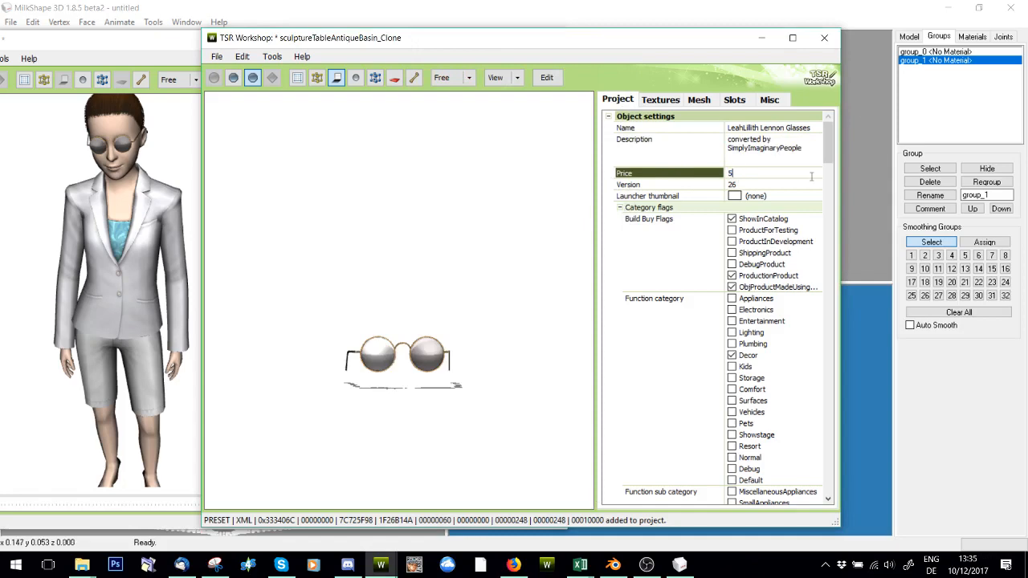
Tick the Accents sub-category and review the catalog, room and placement flags.
{"action": "scroll", "scroll_direction": "down", "scroll_amount": 3}
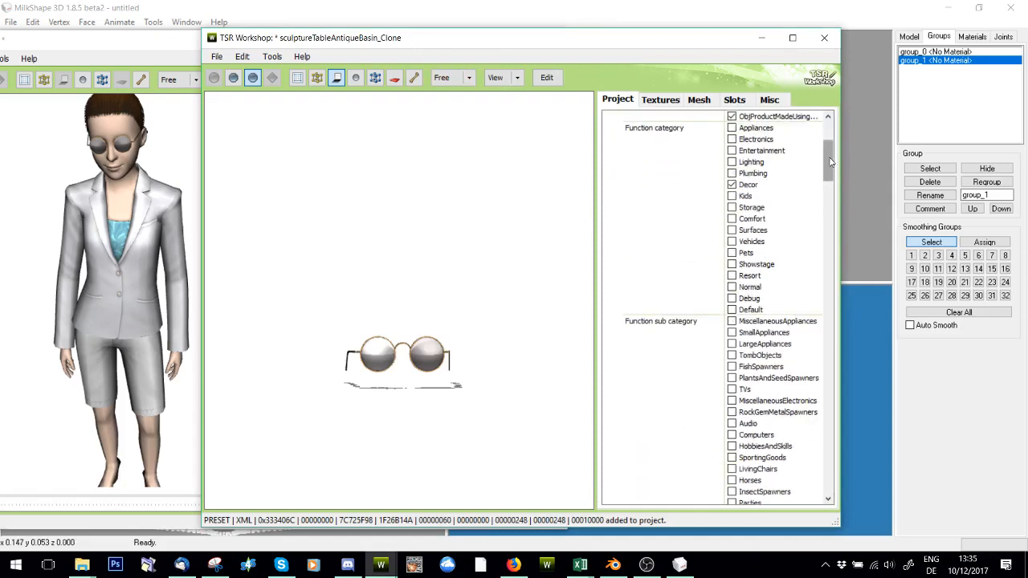
{"action": "scroll", "scroll_direction": "down", "scroll_amount": 3}
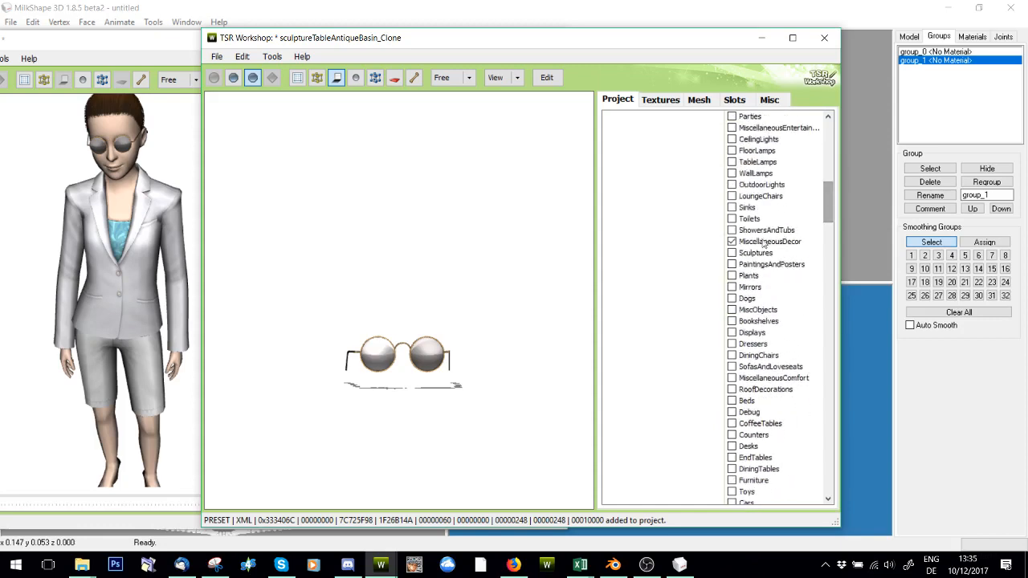
{"action": "scroll", "scroll_direction": "down", "scroll_amount": 3}
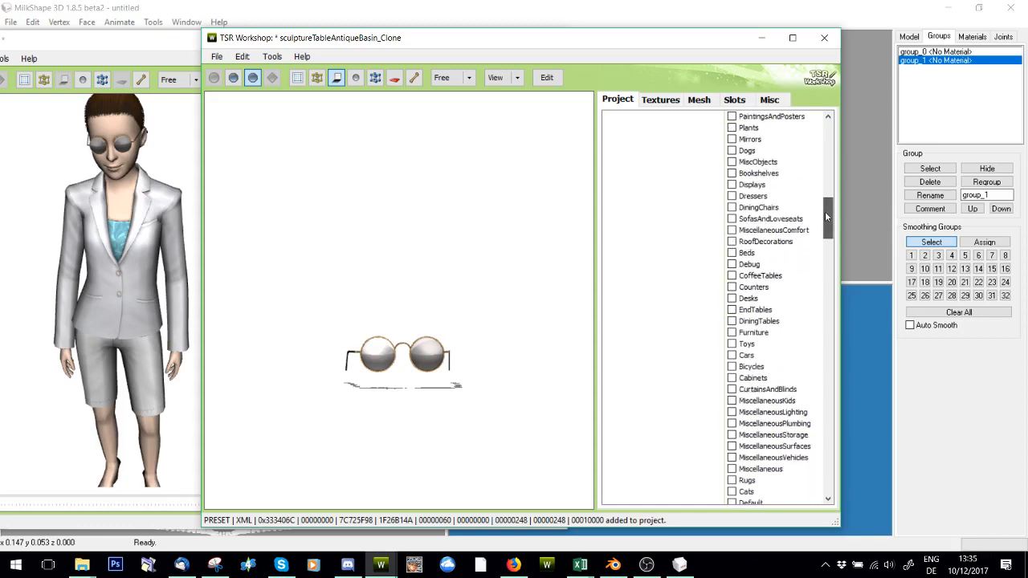
{"action": "scroll", "scroll_direction": "down", "scroll_amount": 3}
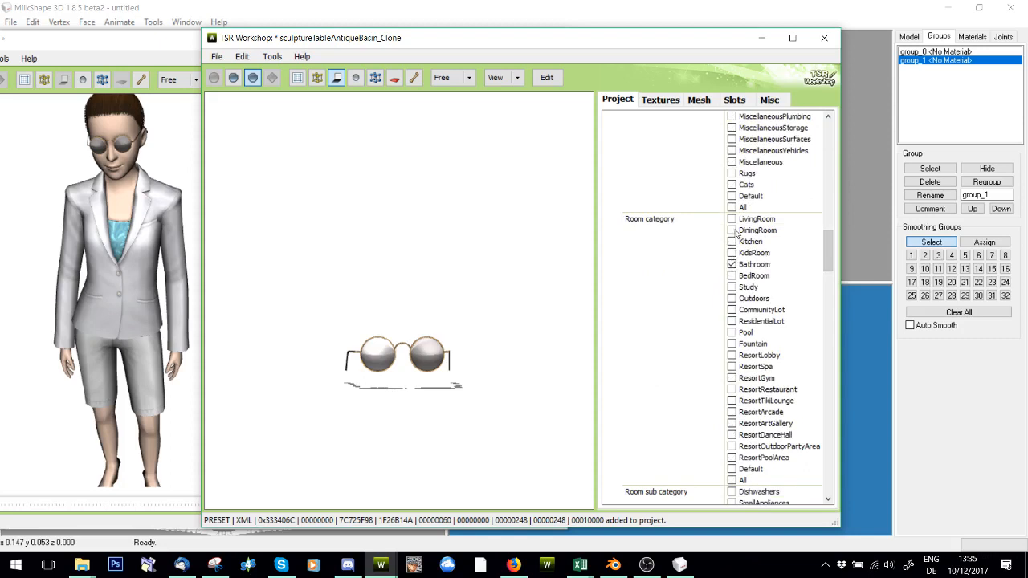
{"action": "left_click", "coordinate": [732, 276]}
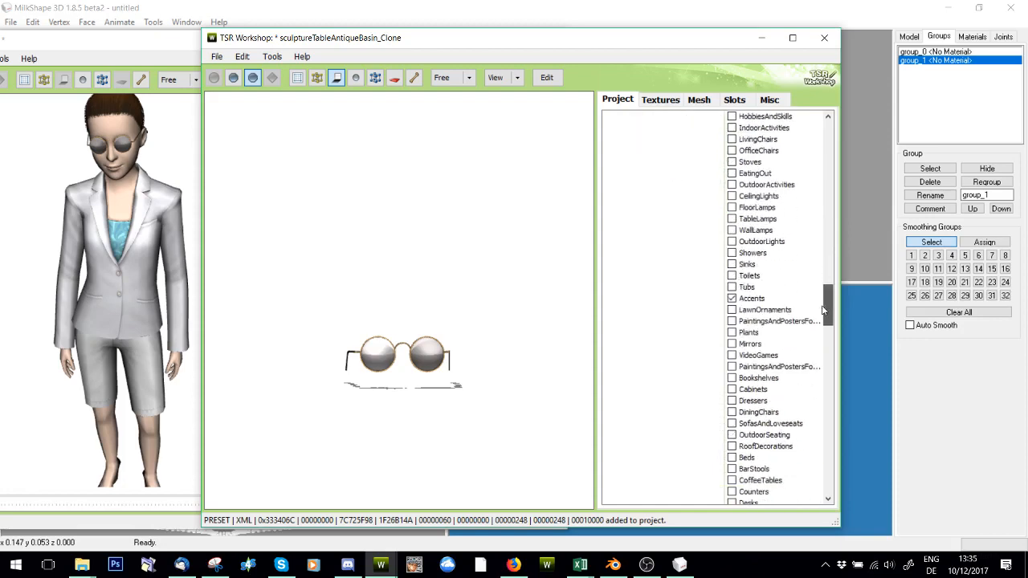
{"action": "scroll", "scroll_direction": "down", "scroll_amount": 3}
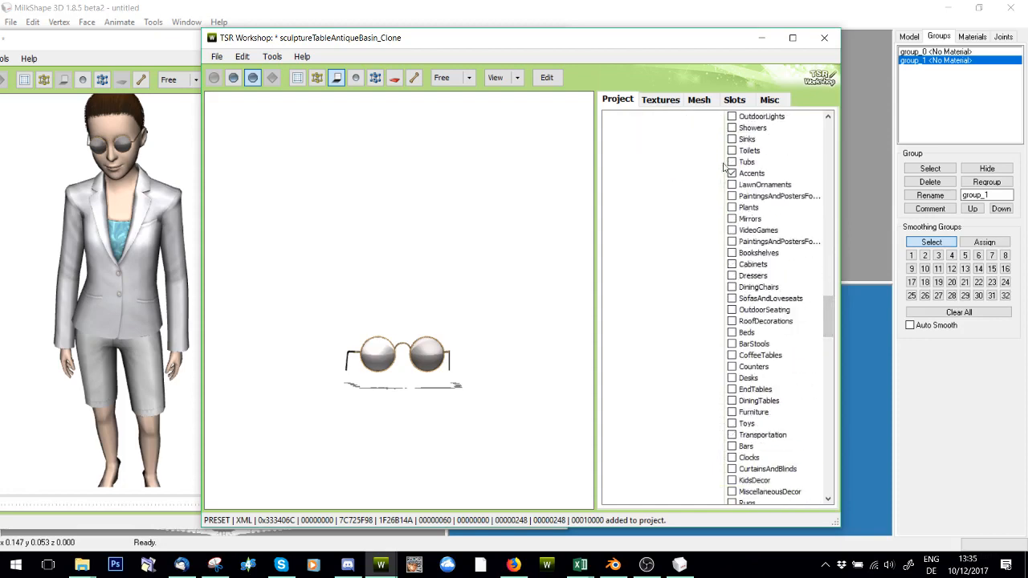
{"action": "scroll", "scroll_direction": "down", "scroll_amount": 3}
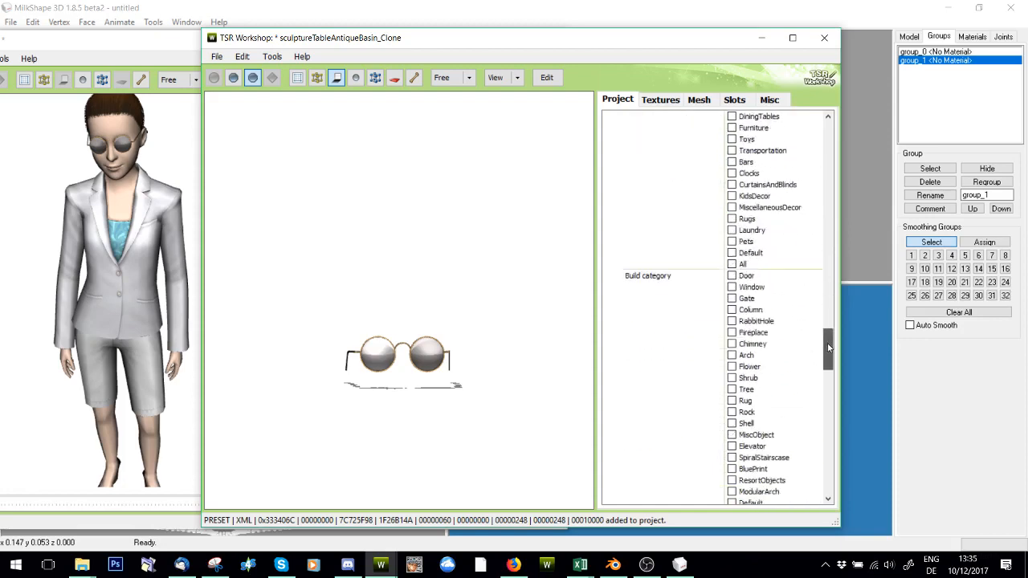
{"action": "scroll", "scroll_direction": "down", "scroll_amount": 3}
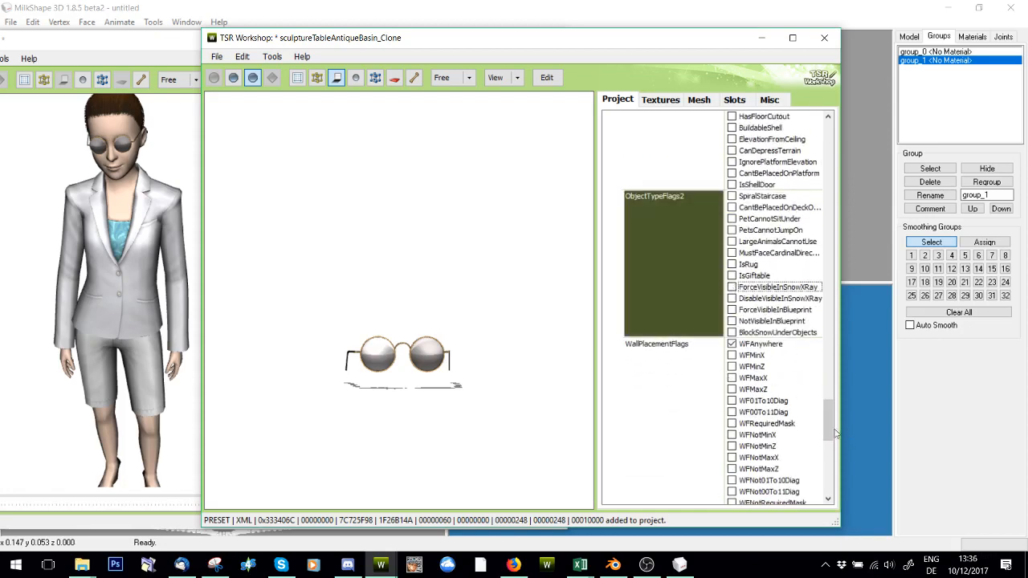
{"action": "scroll", "scroll_direction": "down", "scroll_amount": 3}
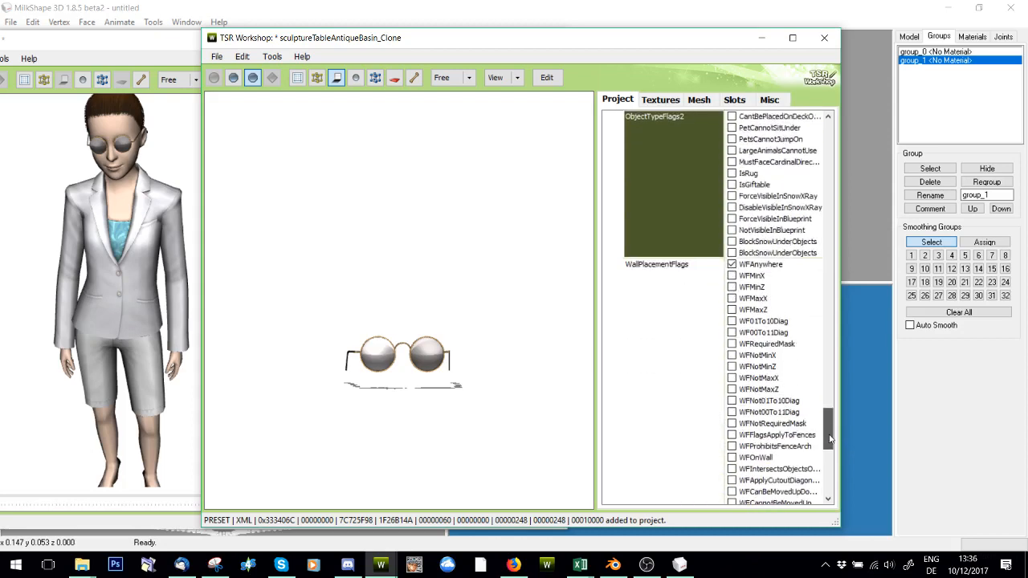
{"action": "scroll", "scroll_direction": "down", "scroll_amount": 3}
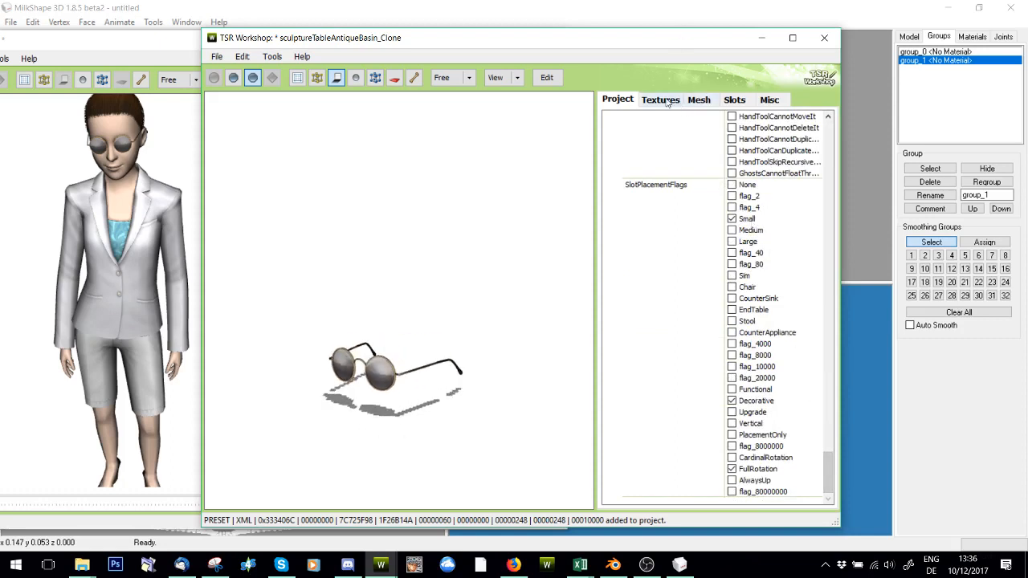
Recalculate the glasses footprint from the mesh in the Footprint Editor and confirm.
{"action": "left_click", "coordinate": [732, 99]}
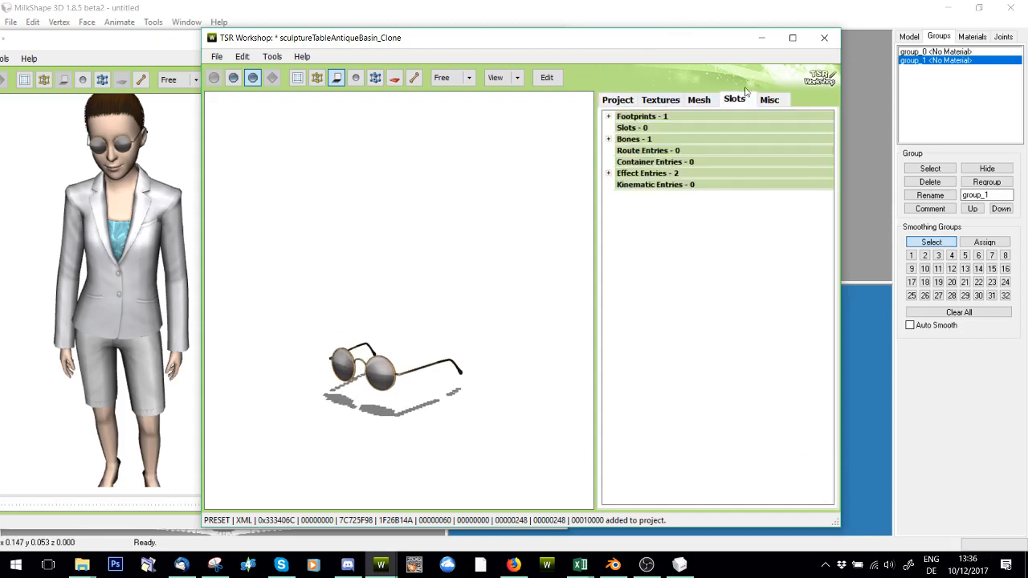
{"action": "left_click", "coordinate": [608, 115]}
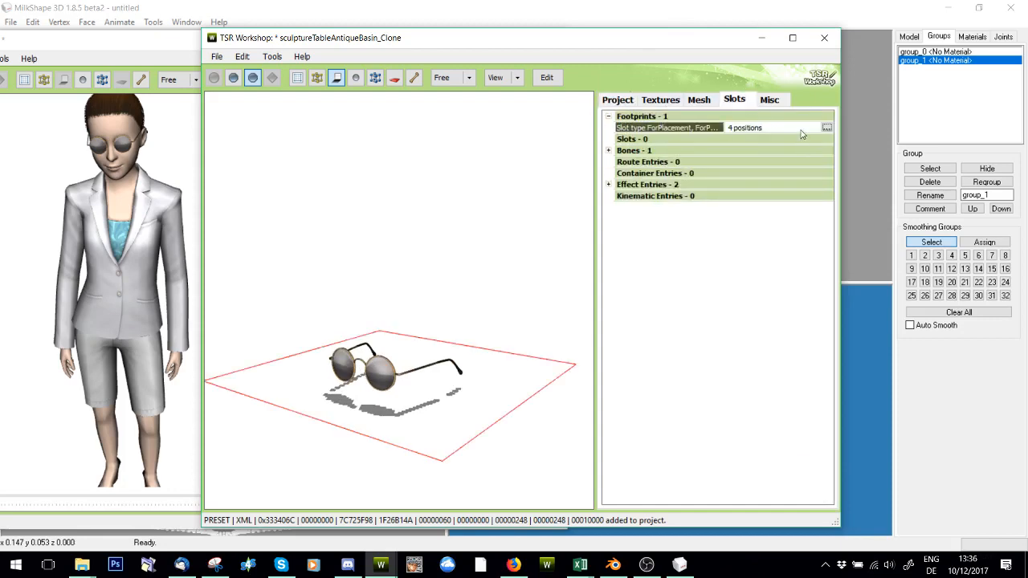
{"action": "left_click_drag", "start_coordinate": [401, 369], "coordinate": [469, 409]}
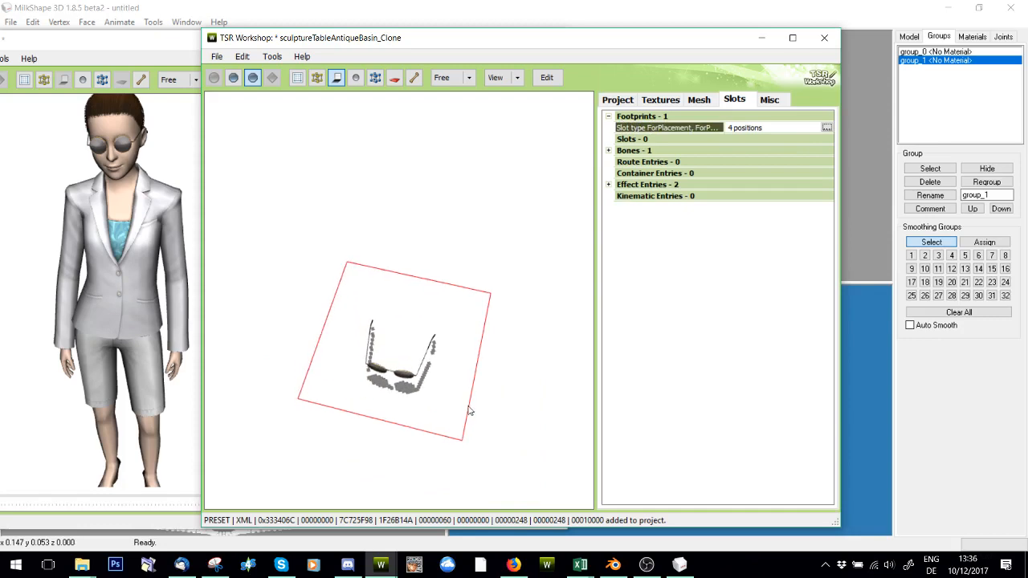
{"action": "left_click", "coordinate": [827, 126]}
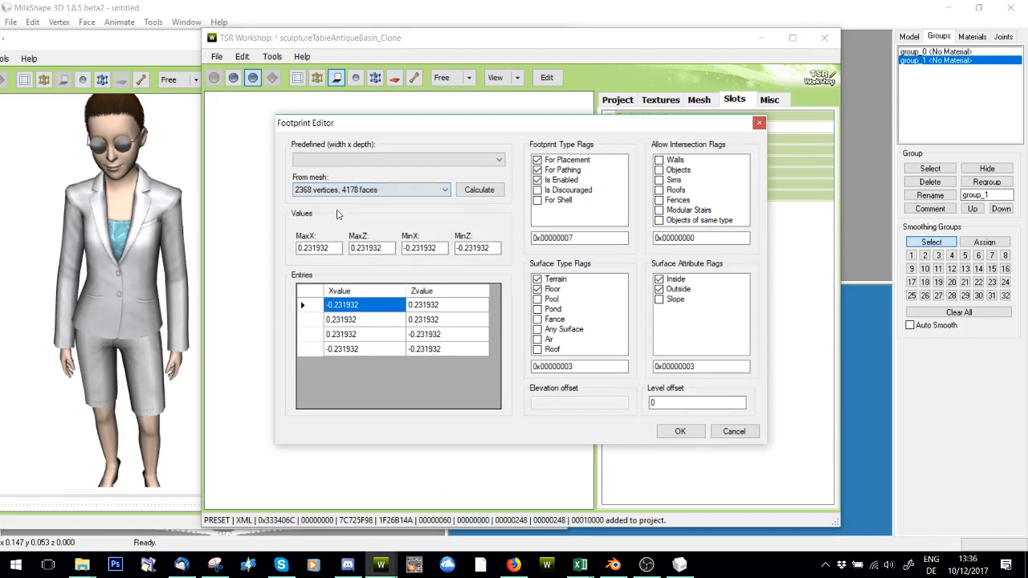
{"action": "left_click", "coordinate": [478, 189]}
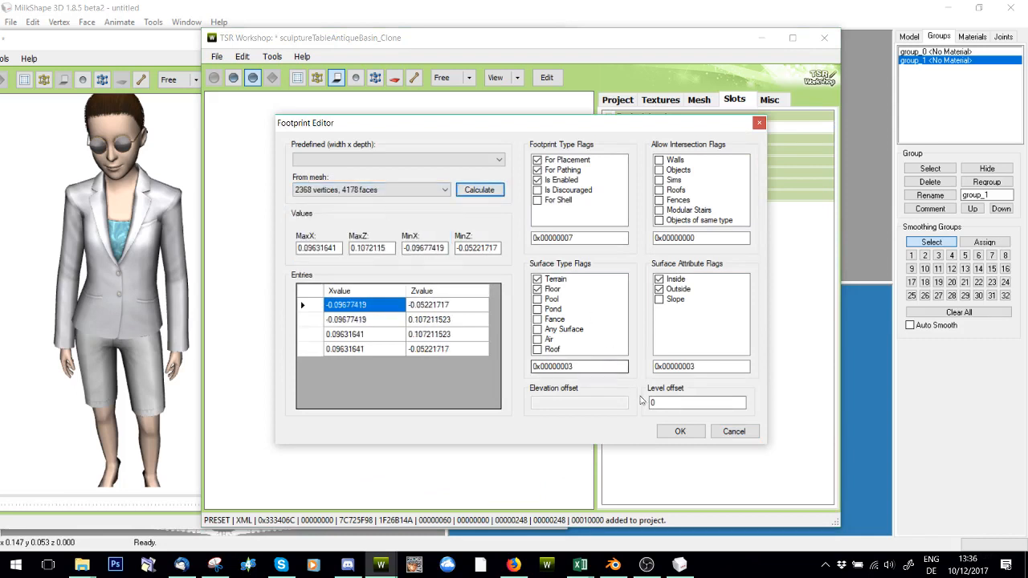
{"action": "left_click", "coordinate": [679, 430]}
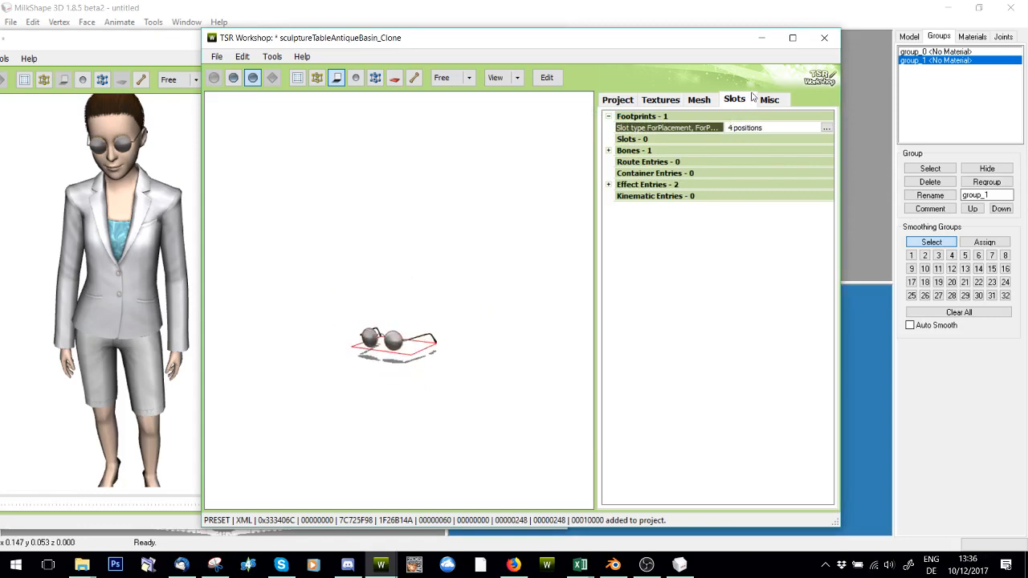
Clear the floor mask on the Misc tab and glance at the light settings.
{"action": "left_click", "coordinate": [767, 100]}
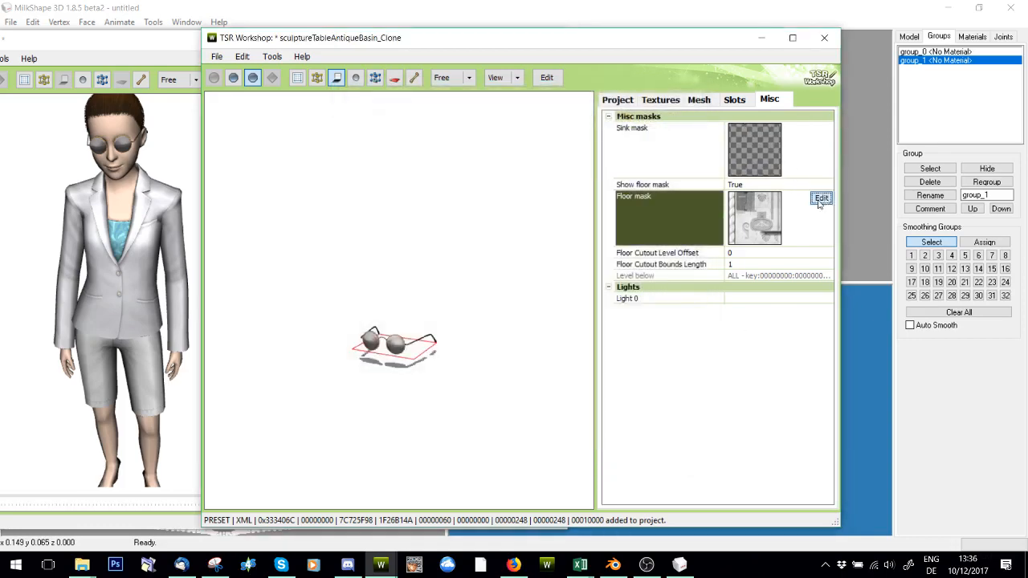
{"action": "left_click", "coordinate": [823, 198]}
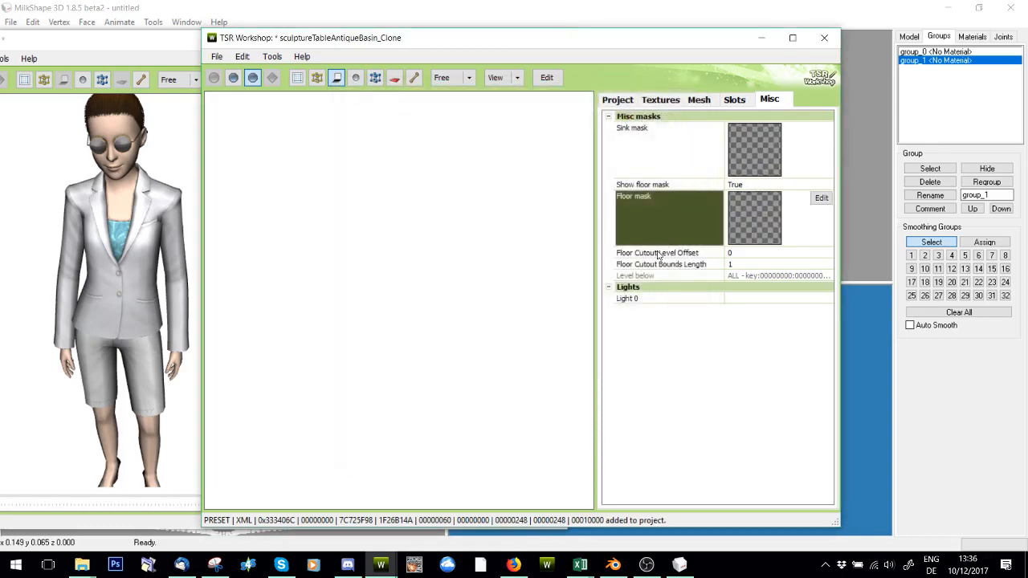
{"action": "mouse_move", "coordinate": [813, 304]}
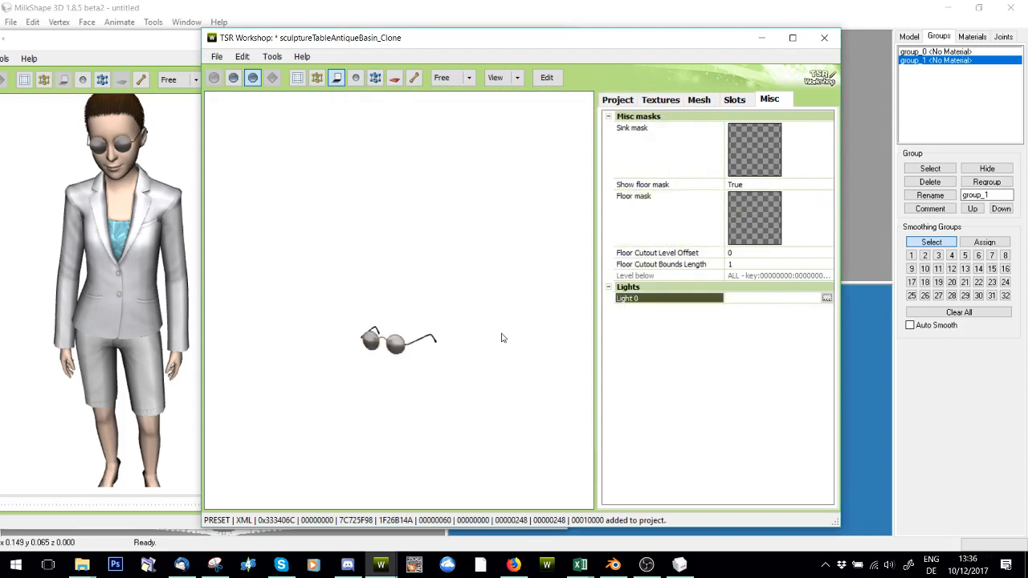
{"action": "left_click", "coordinate": [825, 297]}
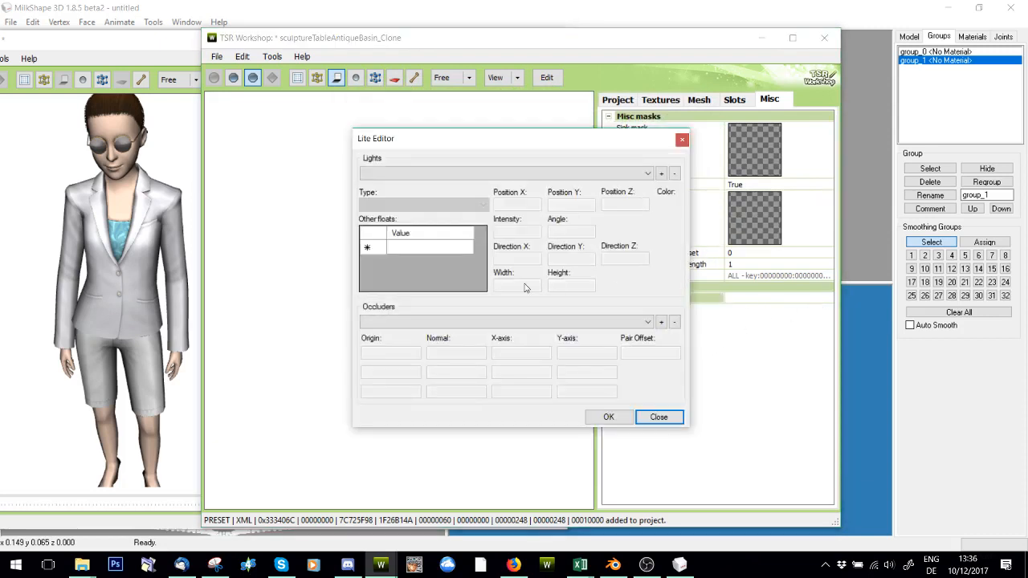
{"action": "left_click", "coordinate": [659, 417]}
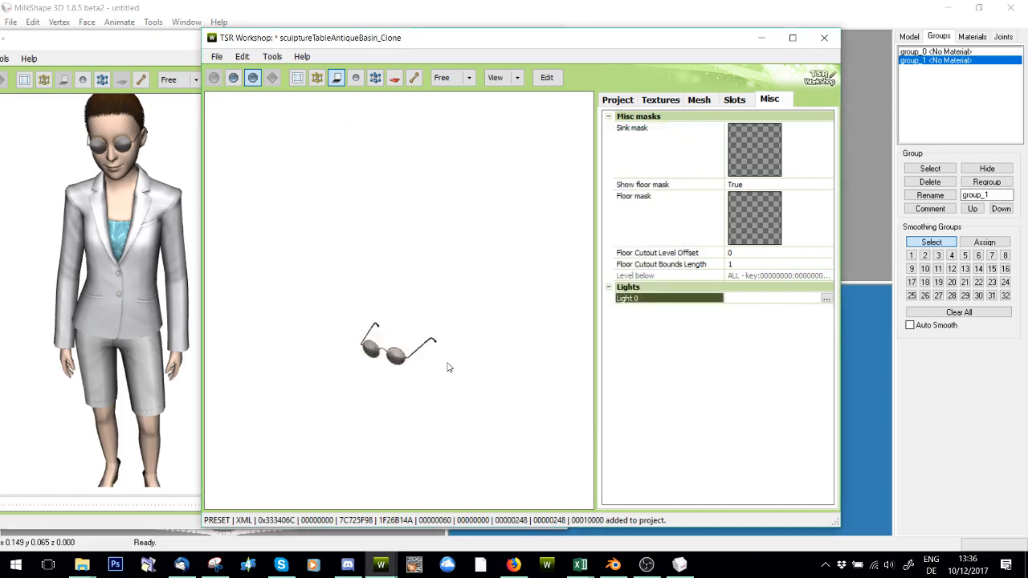
Review Light 0 in the Lite Editor, leave its empty data and close it.
{"action": "left_click", "coordinate": [825, 297]}
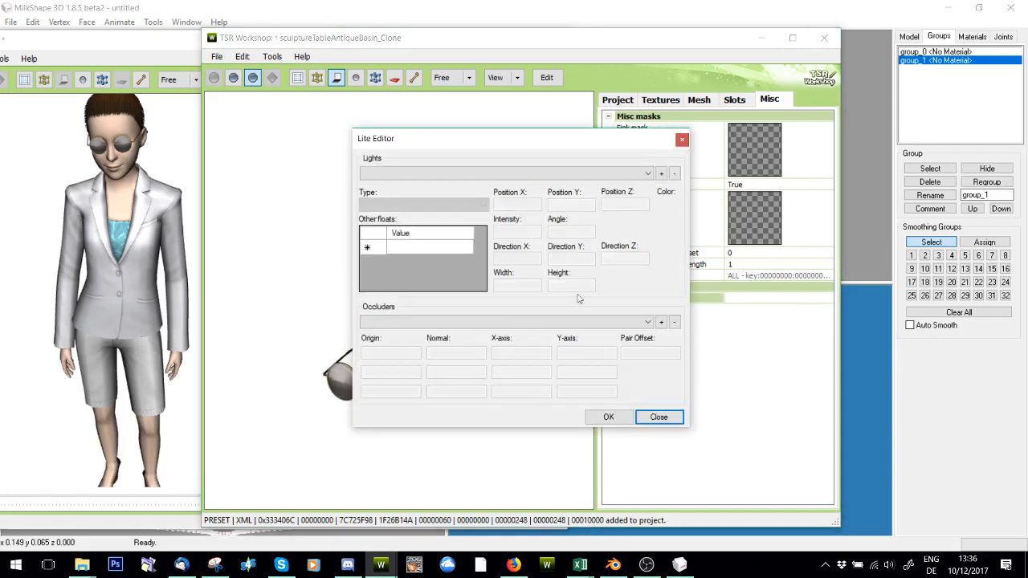
{"action": "left_click", "coordinate": [506, 321]}
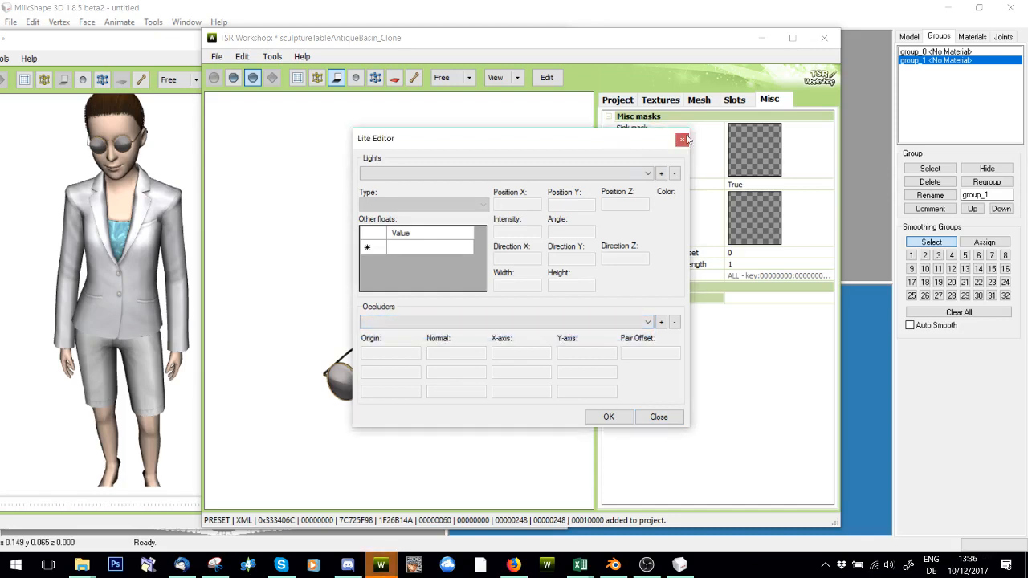
{"action": "left_click", "coordinate": [682, 139]}
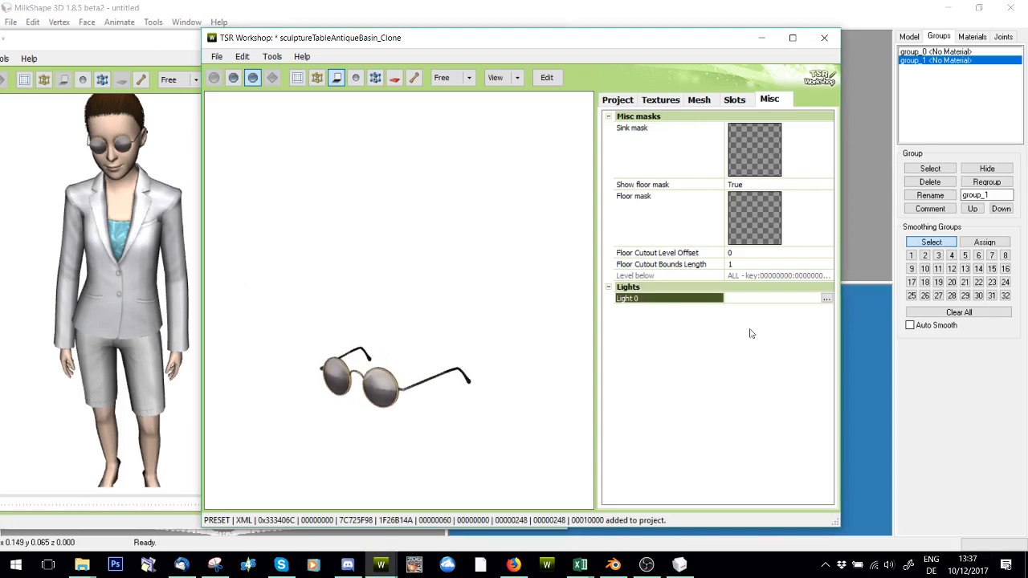
{"action": "left_click", "coordinate": [825, 297]}
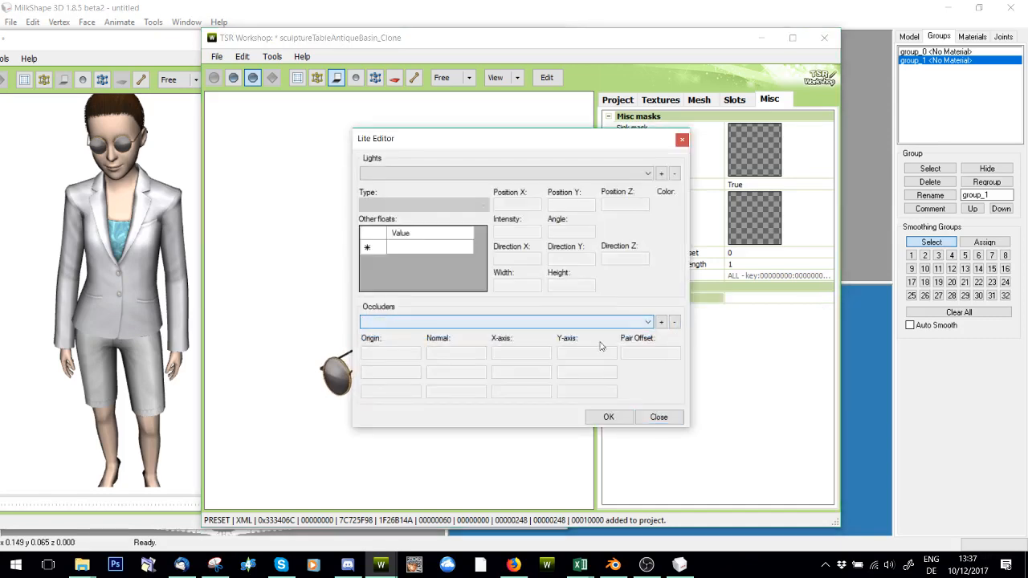
{"action": "left_click", "coordinate": [658, 417]}
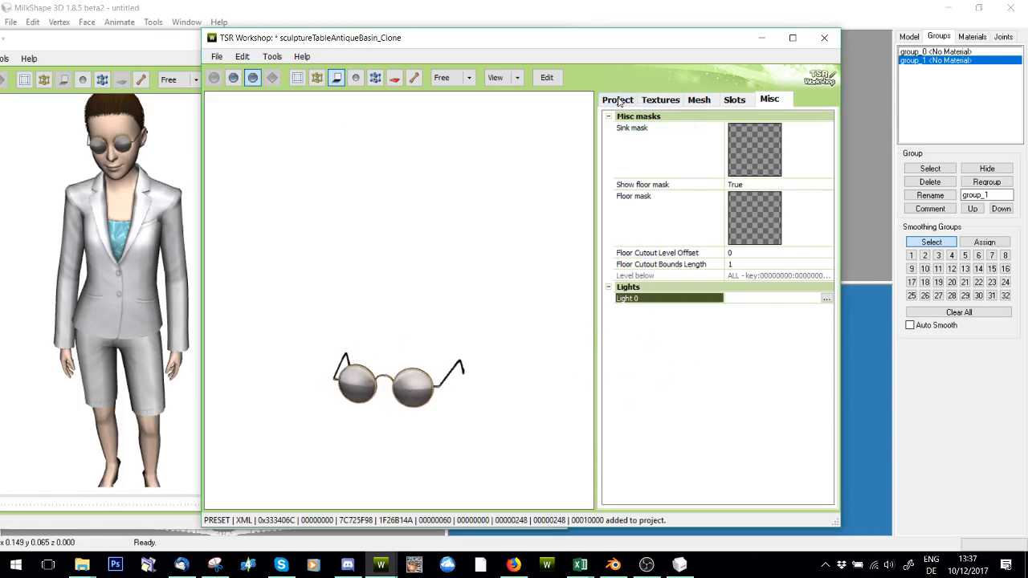
Start exporting the project contents to a package via Edit > Project contents > Export.
{"action": "left_click", "coordinate": [617, 100]}
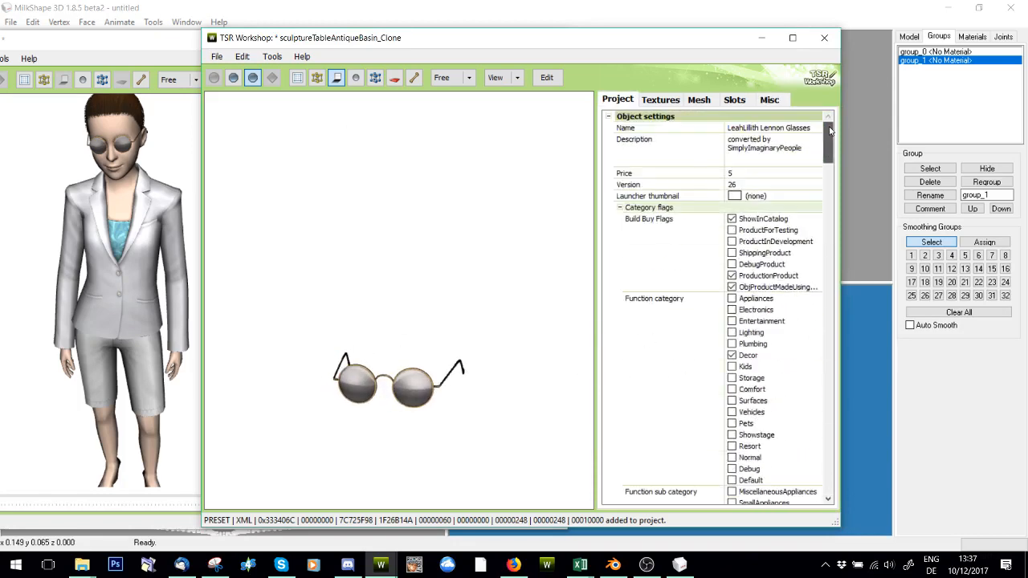
{"action": "left_click", "coordinate": [241, 57]}
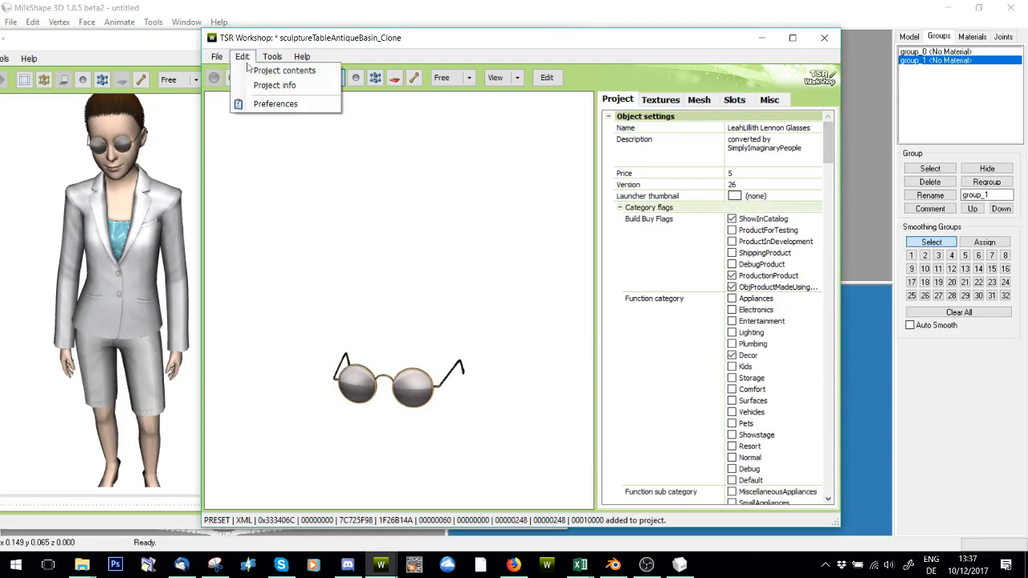
{"action": "left_click", "coordinate": [284, 71]}
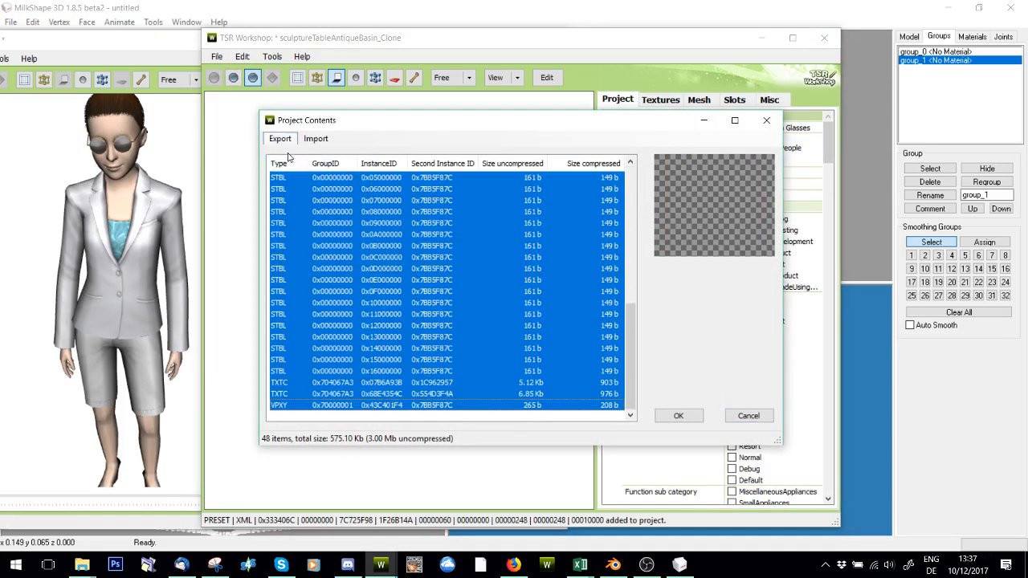
{"action": "left_click", "coordinate": [279, 139]}
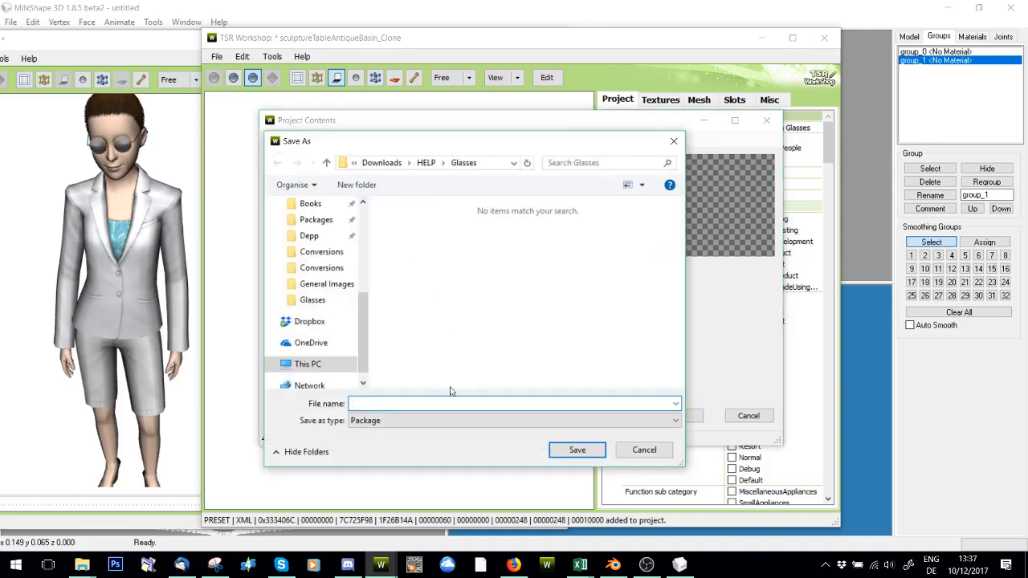
Name the package 'Obj...llith_LennonGlasse...' and save it into Downloads\HELP\Glasses.
{"action": "type", "text": "Obj_dec_LeahLi"}
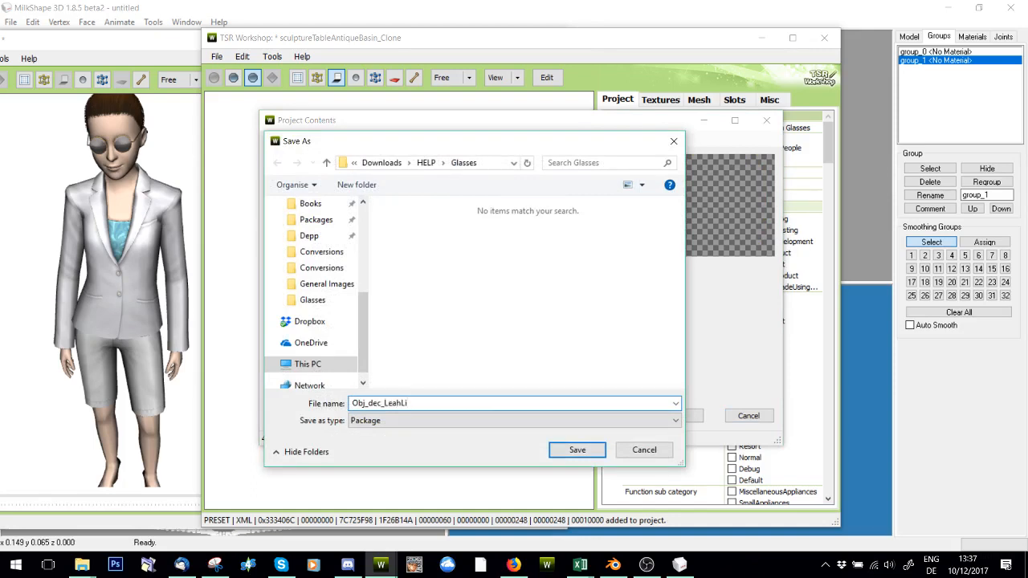
{"action": "type", "text": "llith_"}
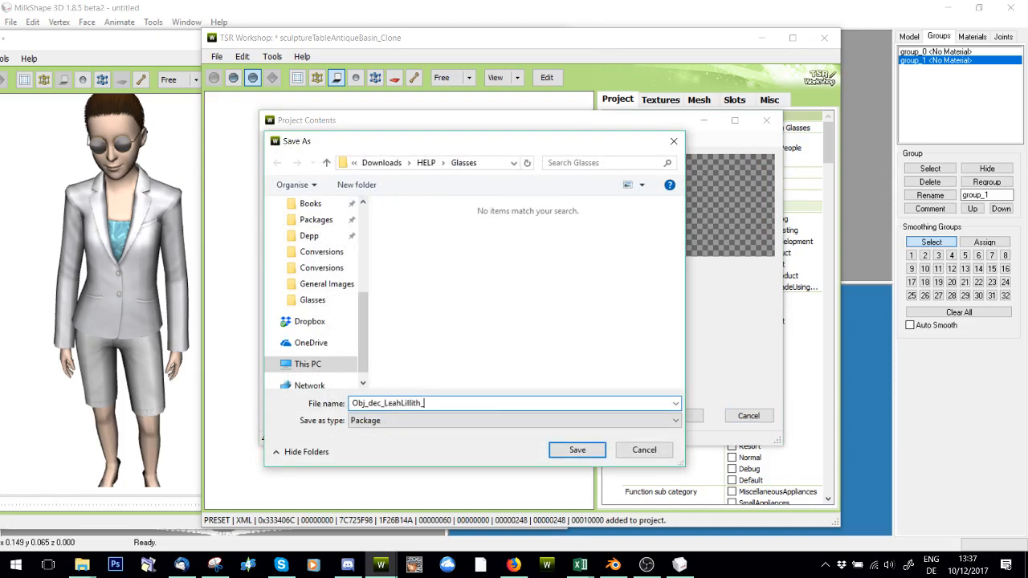
{"action": "type", "text": "LennonGlasse"}
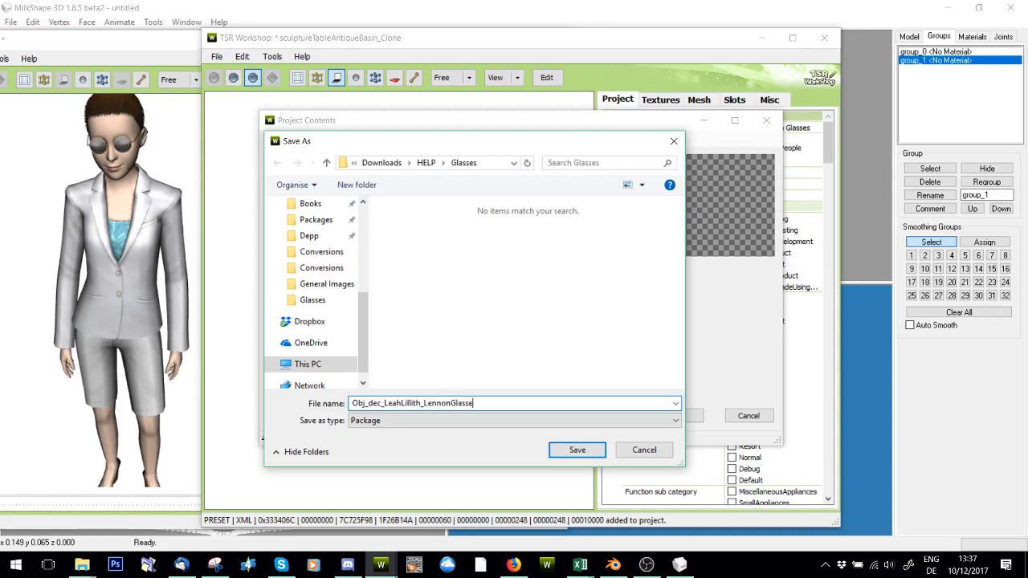
{"action": "left_click", "coordinate": [577, 450]}
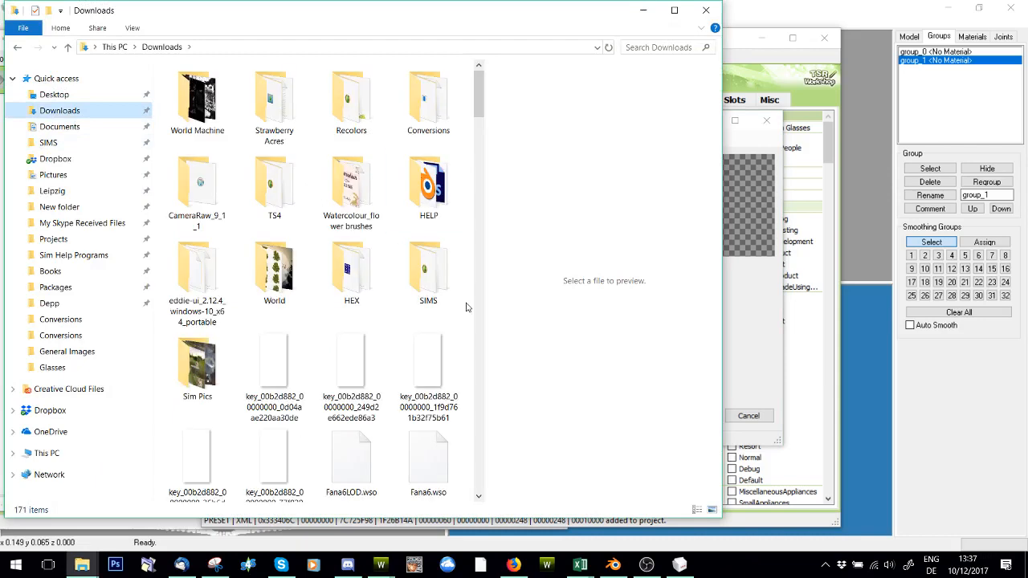
Navigate Downloads > HELP > Glasses and launch the exported glasses .package in s3pe.
{"action": "double_click", "coordinate": [427, 100]}
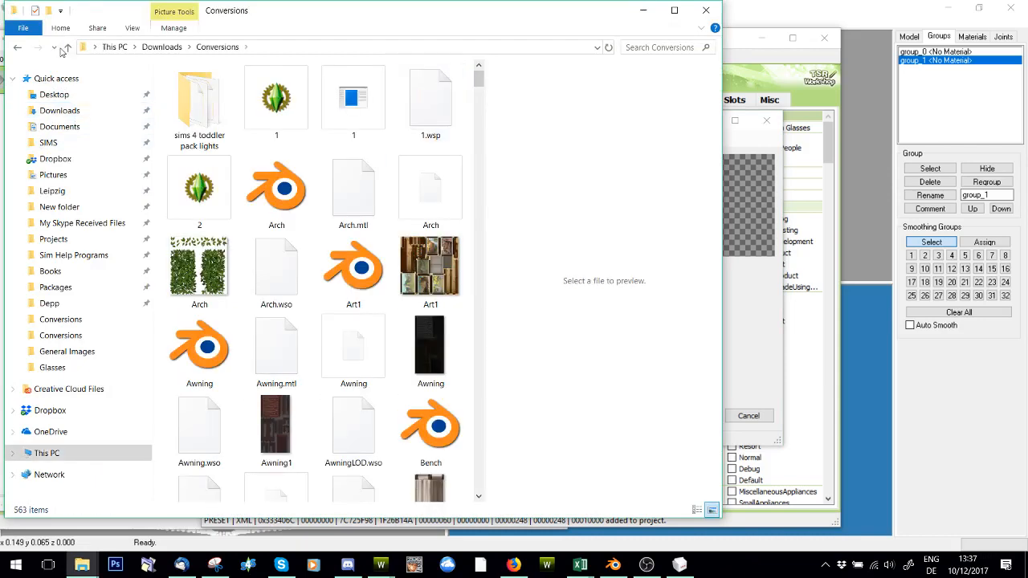
{"action": "left_click", "coordinate": [66, 48]}
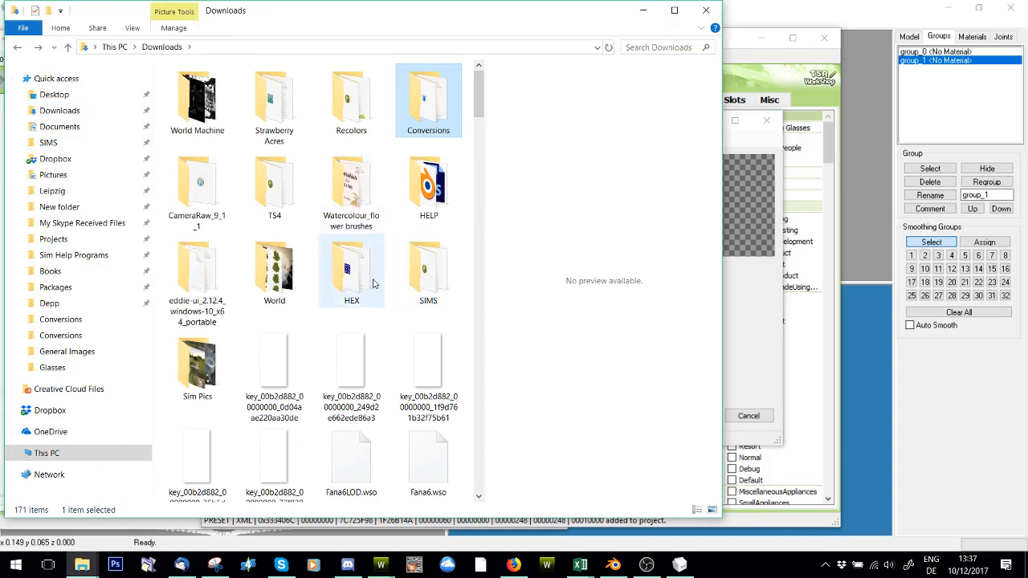
{"action": "double_click", "coordinate": [430, 189]}
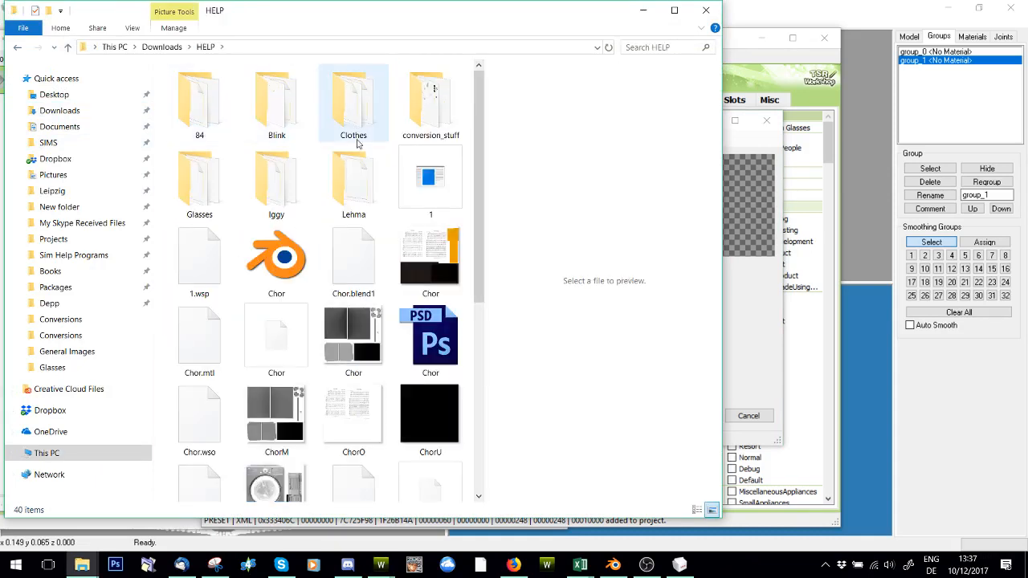
{"action": "double_click", "coordinate": [199, 177]}
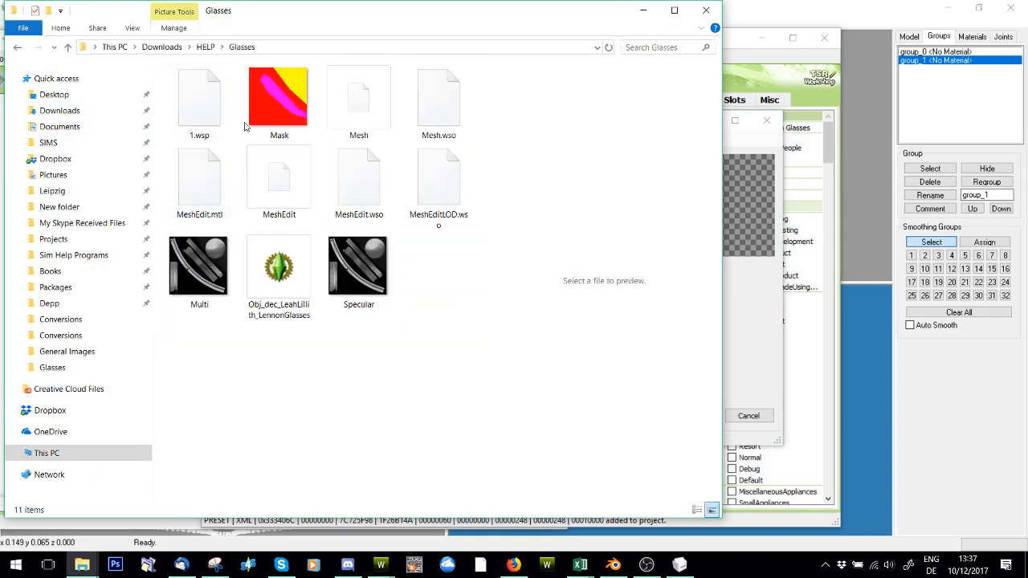
{"action": "double_click", "coordinate": [279, 265]}
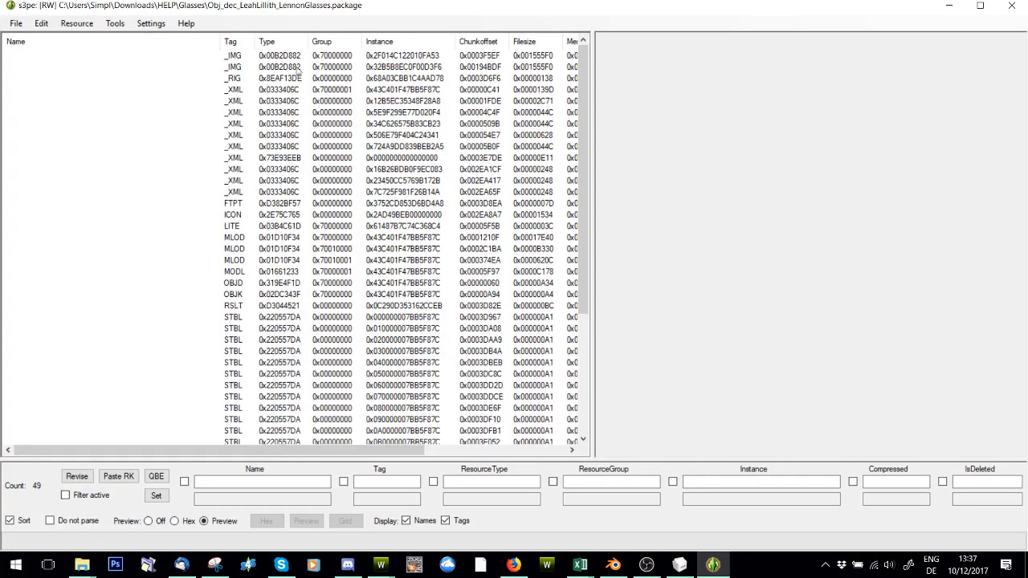
Preview an _IMG texture, then inspect the OBJD resource and confirm its Resource Details.
{"action": "left_click", "coordinate": [281, 68]}
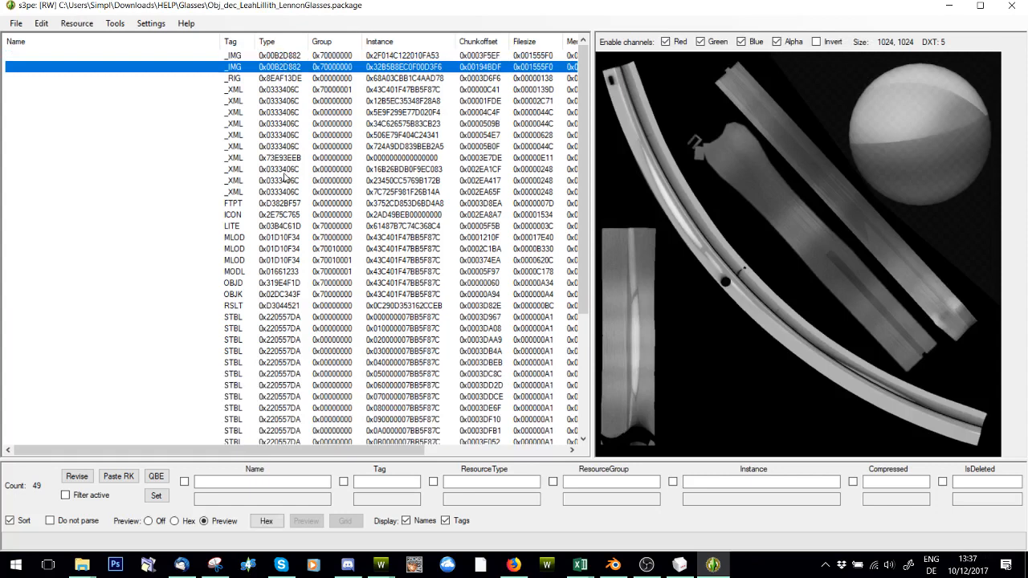
{"action": "mouse_move", "coordinate": [244, 296]}
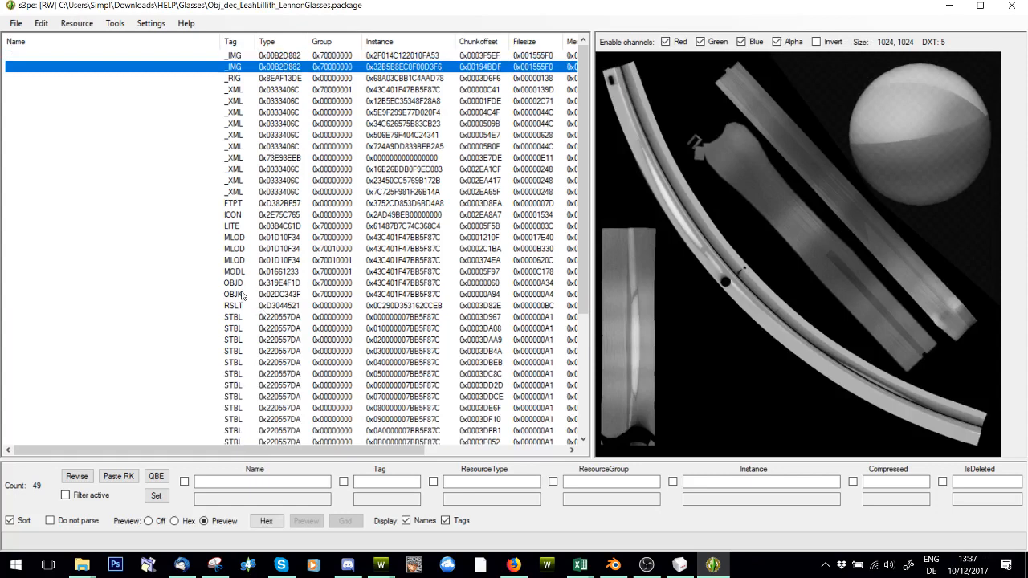
{"action": "left_click", "coordinate": [233, 282]}
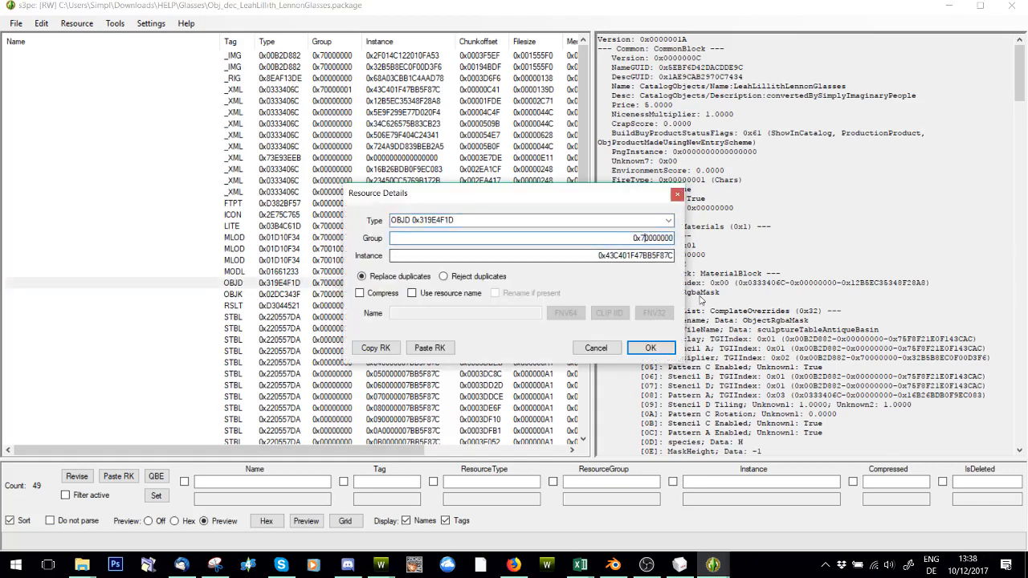
{"action": "left_click", "coordinate": [650, 346]}
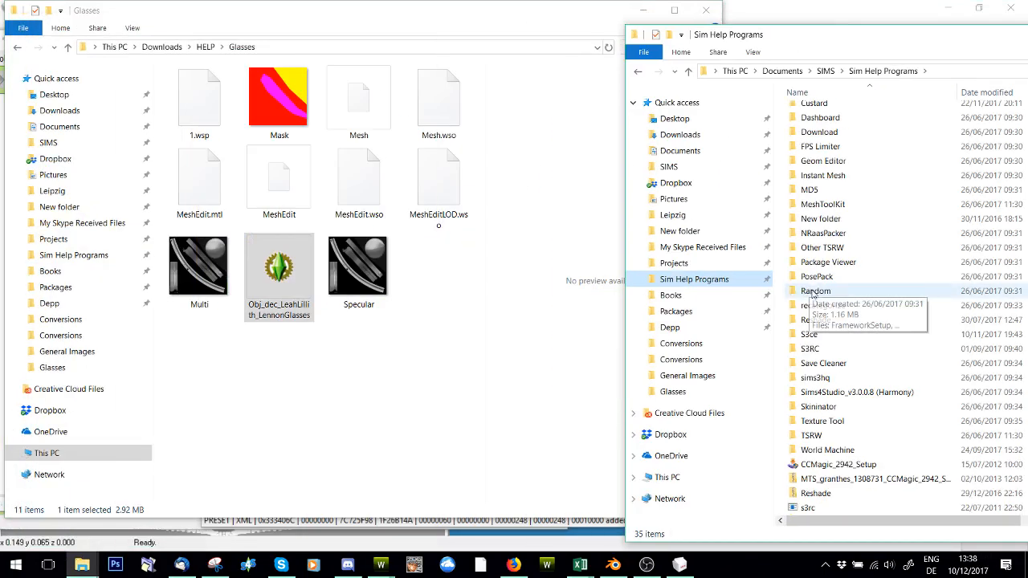
Run the package compressor on the glasses package, reducing it from 2.92 MB to 438 KB.
{"action": "double_click", "coordinate": [810, 507]}
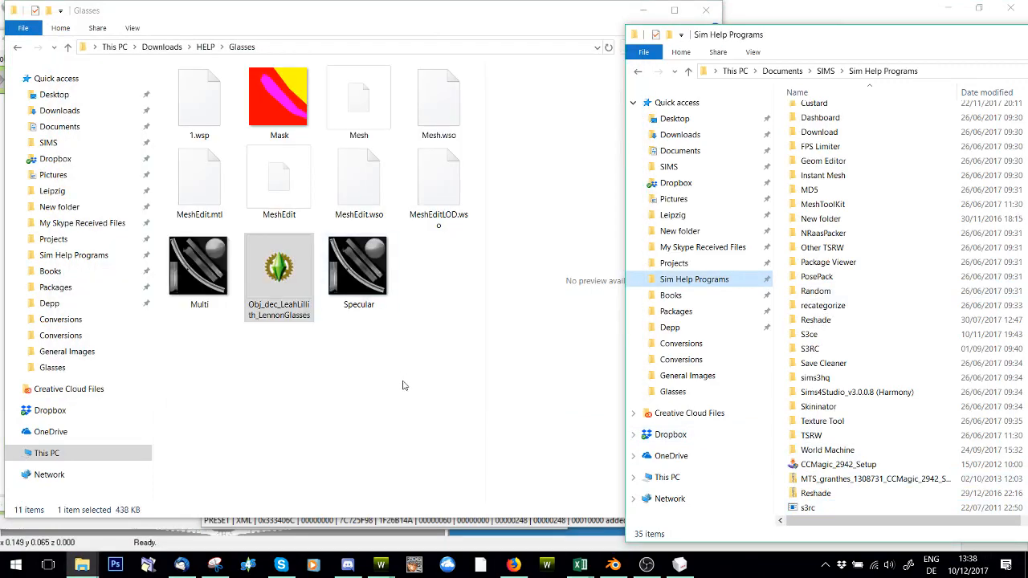
{"action": "mouse_move", "coordinate": [416, 386]}
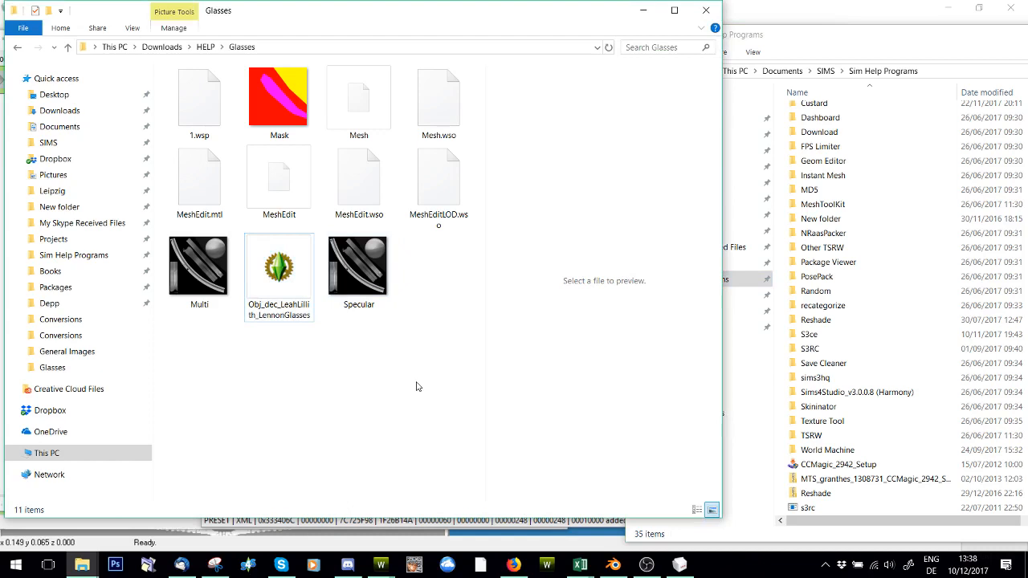
{"action": "mouse_move", "coordinate": [398, 386]}
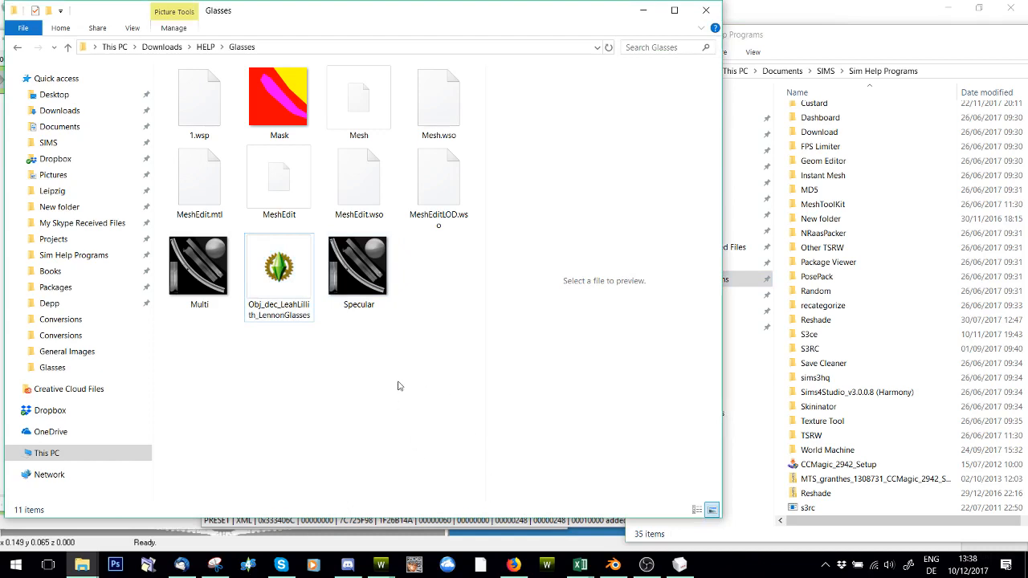
{"action": "mouse_move", "coordinate": [409, 546]}
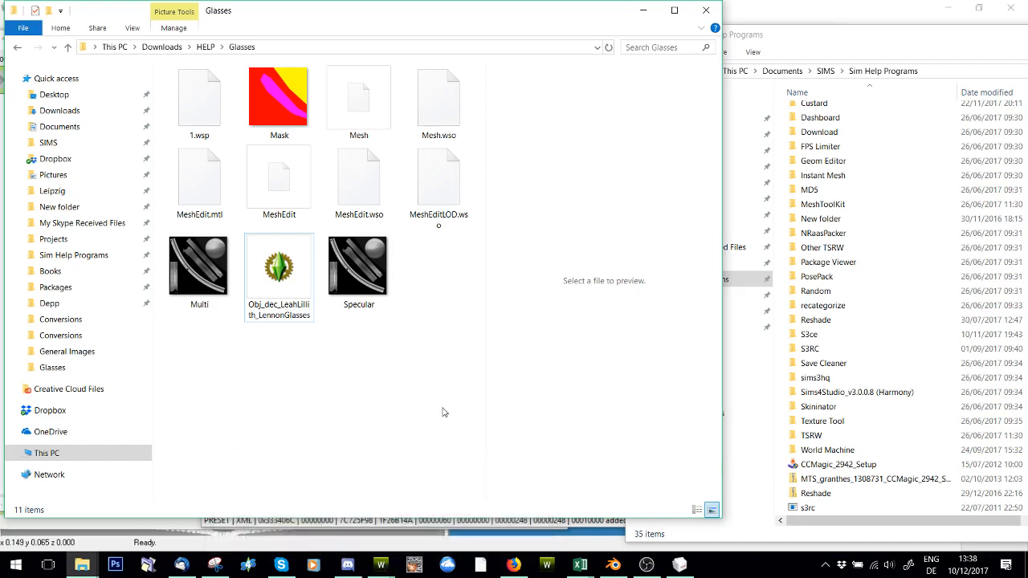
{"action": "mouse_move", "coordinate": [438, 409]}
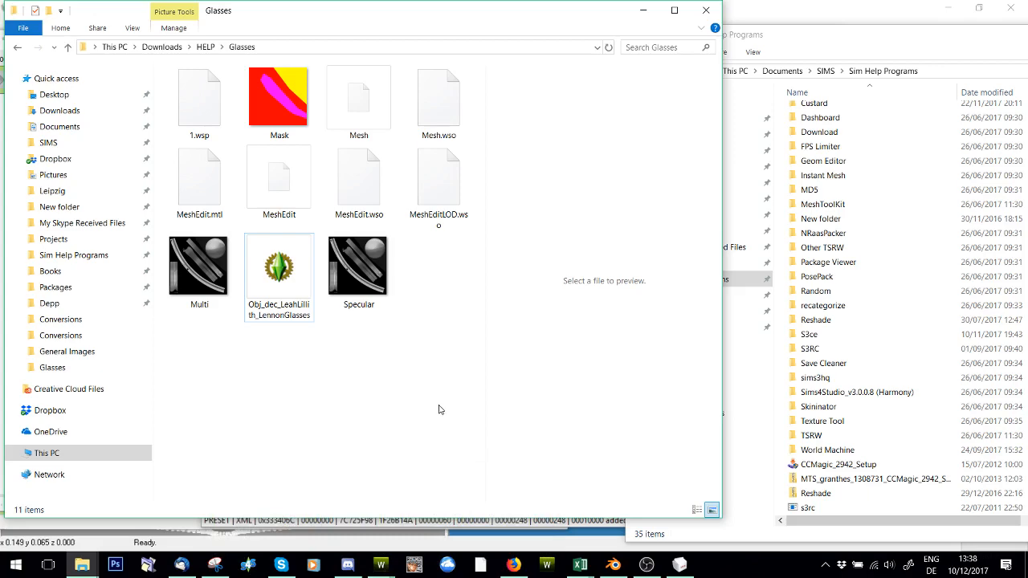
{"action": "mouse_move", "coordinate": [645, 566]}
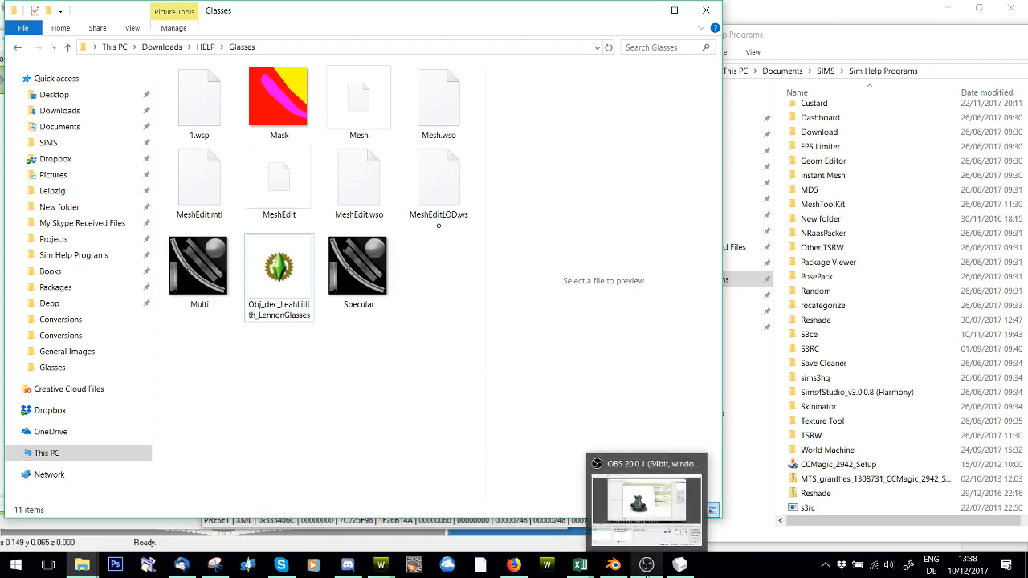